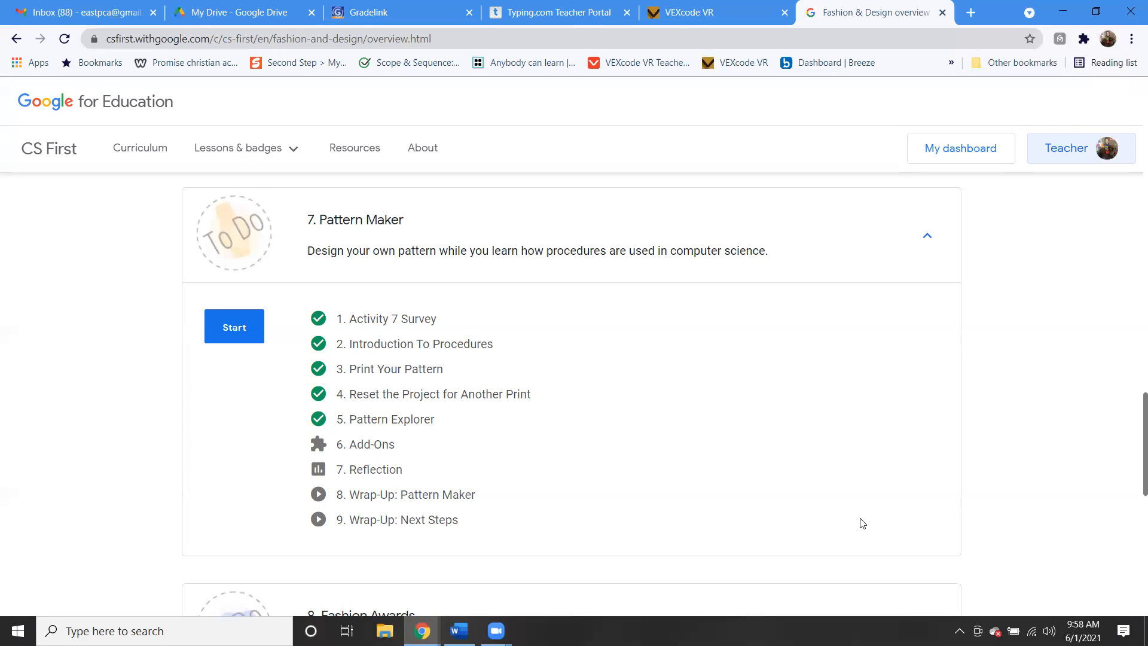
pyautogui.moveTo(484, 338)
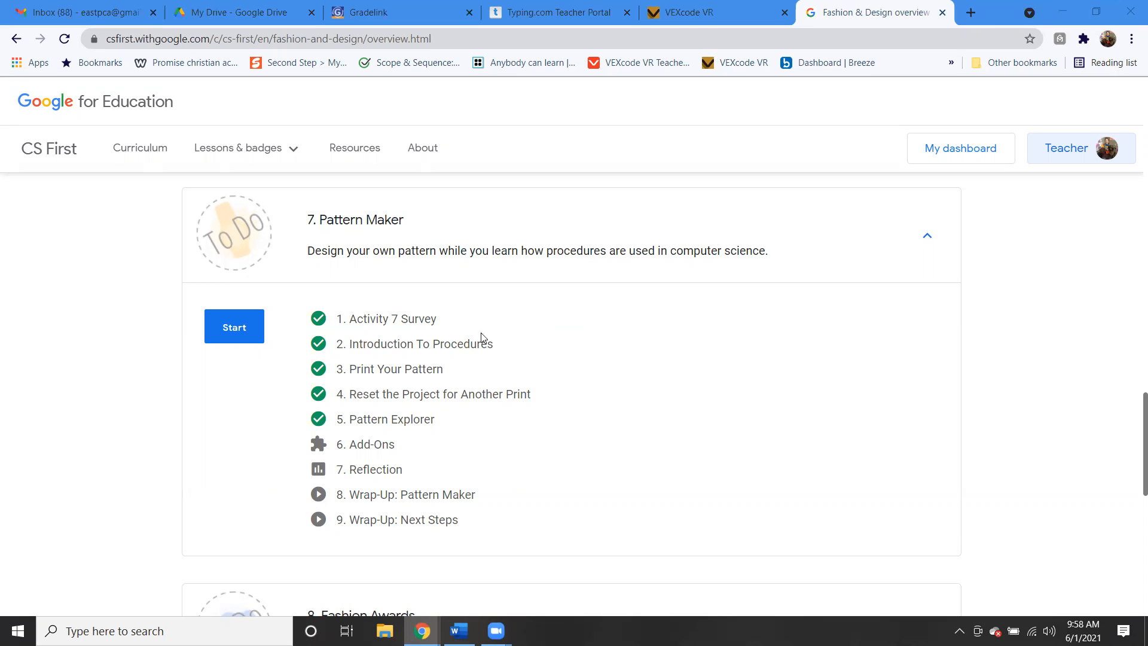
# Step: Open the '2. Introduction To Procedures' lesson under Pattern Maker
pyautogui.click(416, 344)
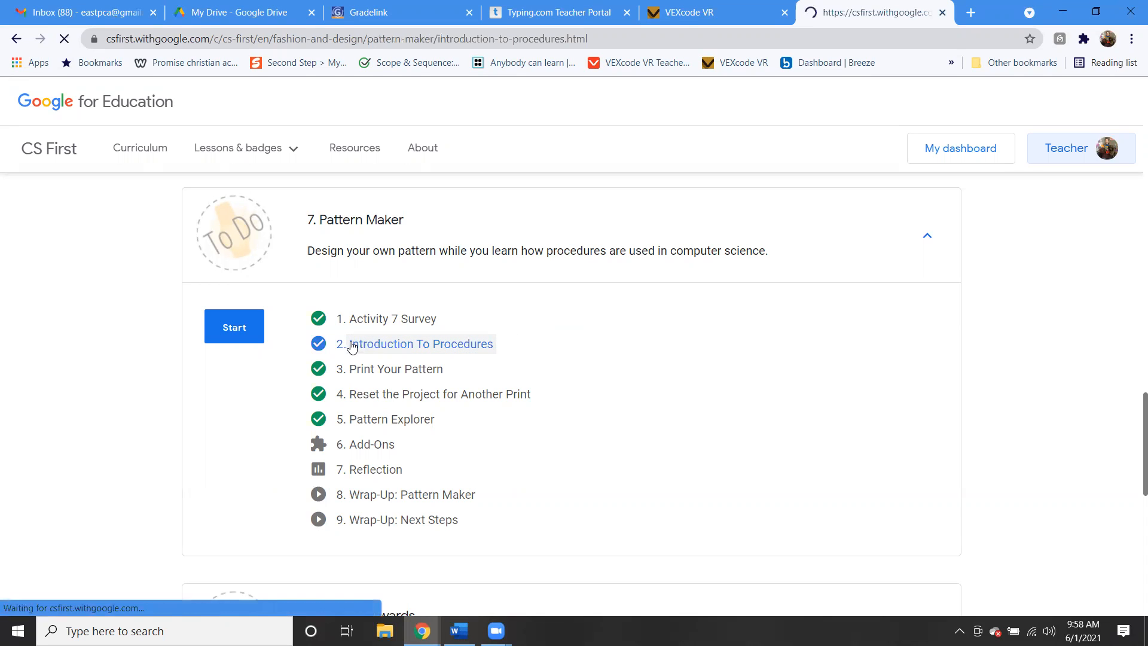
pyautogui.click(416, 345)
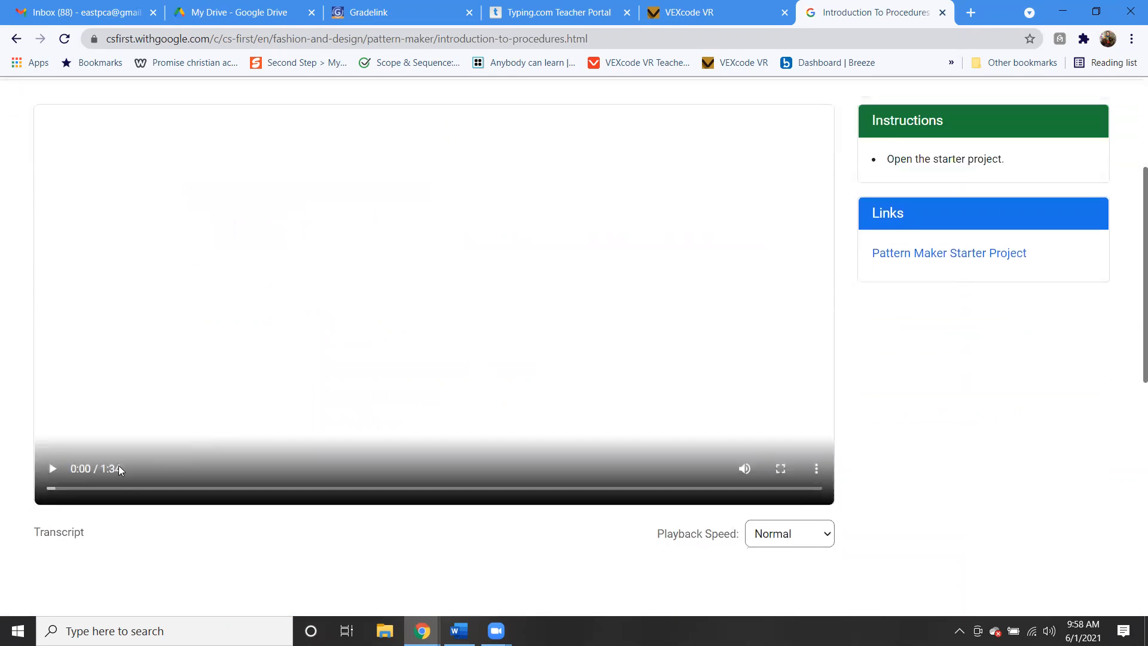
# Step: Play the Introduction To Procedures video full screen through to the 'Now It's Your Turn' instructions
pyautogui.click(53, 469)
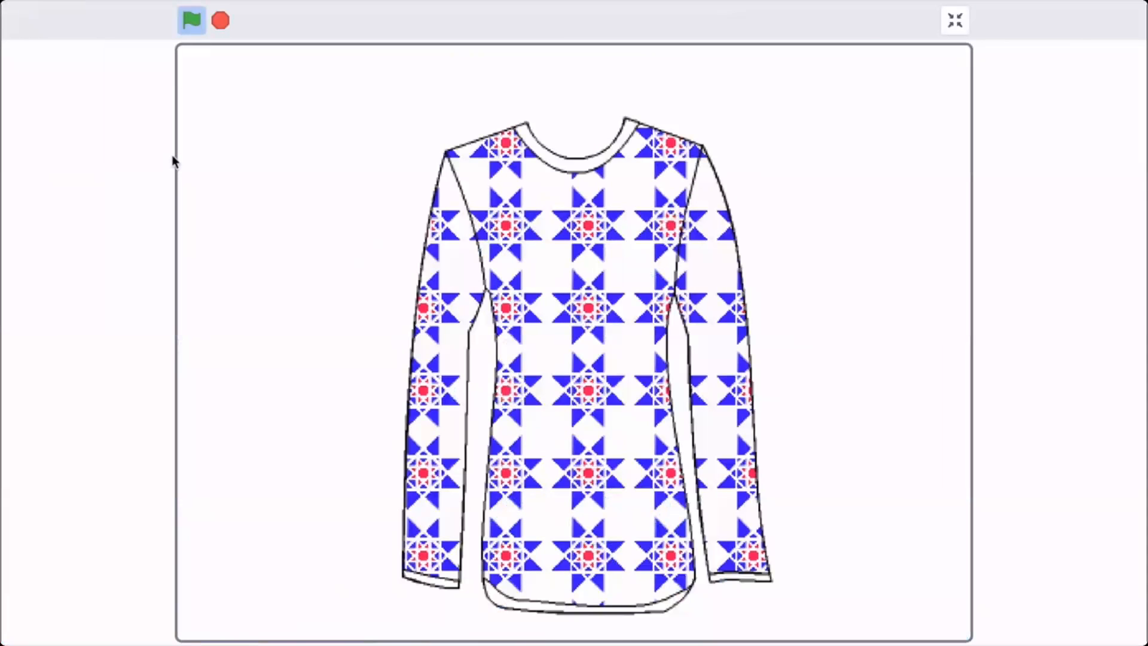
pyautogui.click(193, 19)
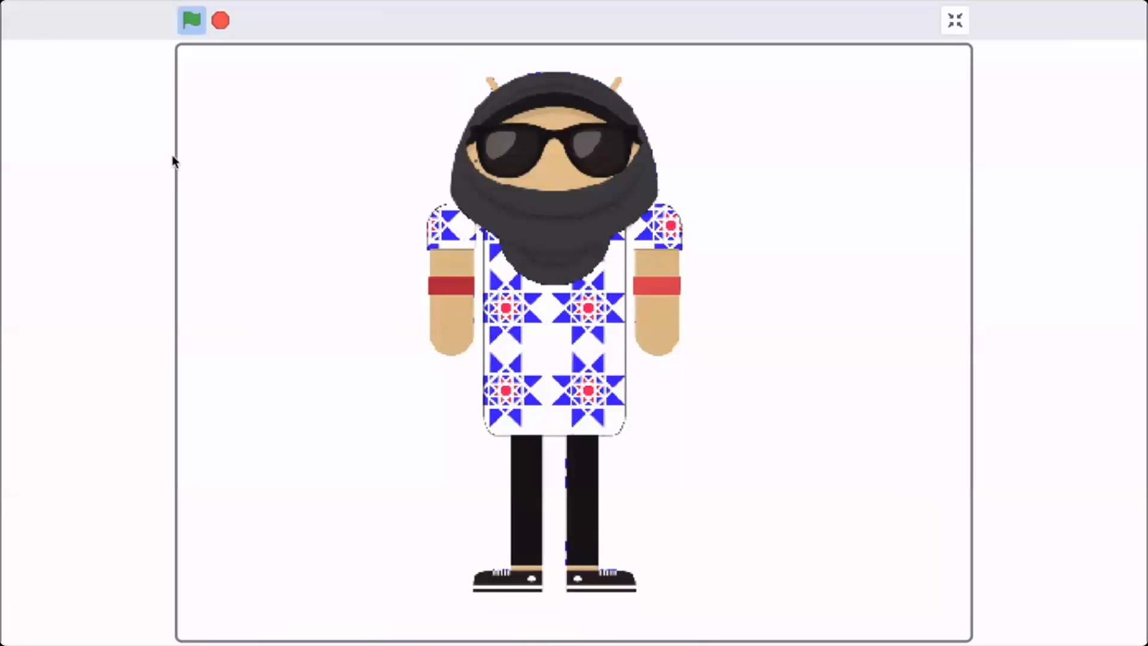
pyautogui.click(955, 19)
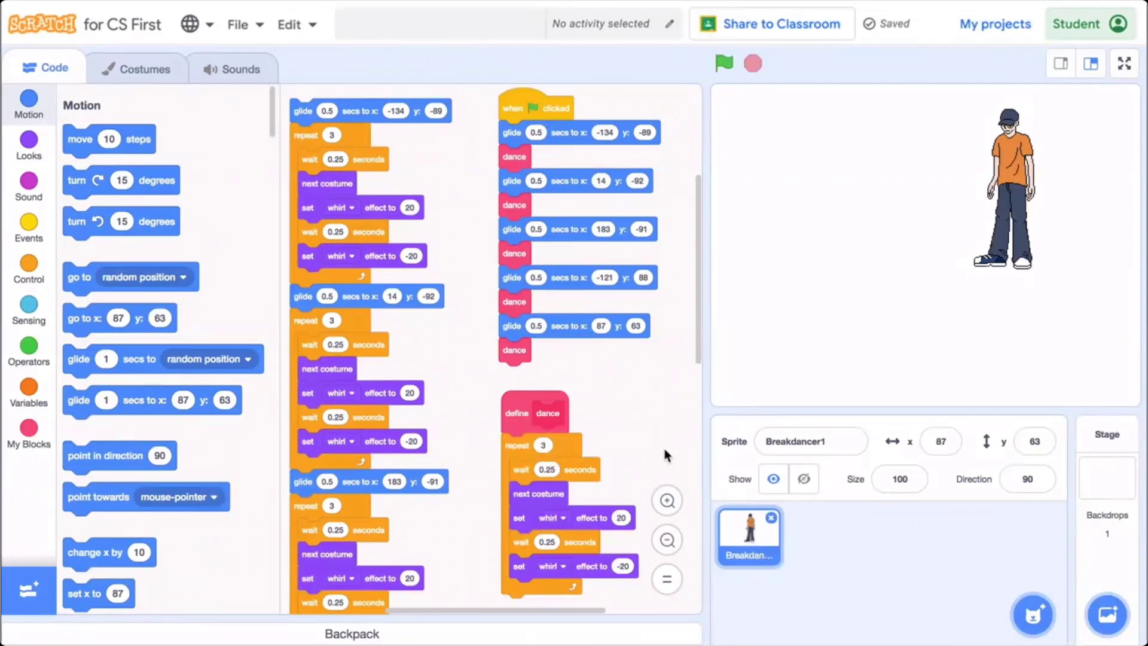
pyautogui.click(725, 62)
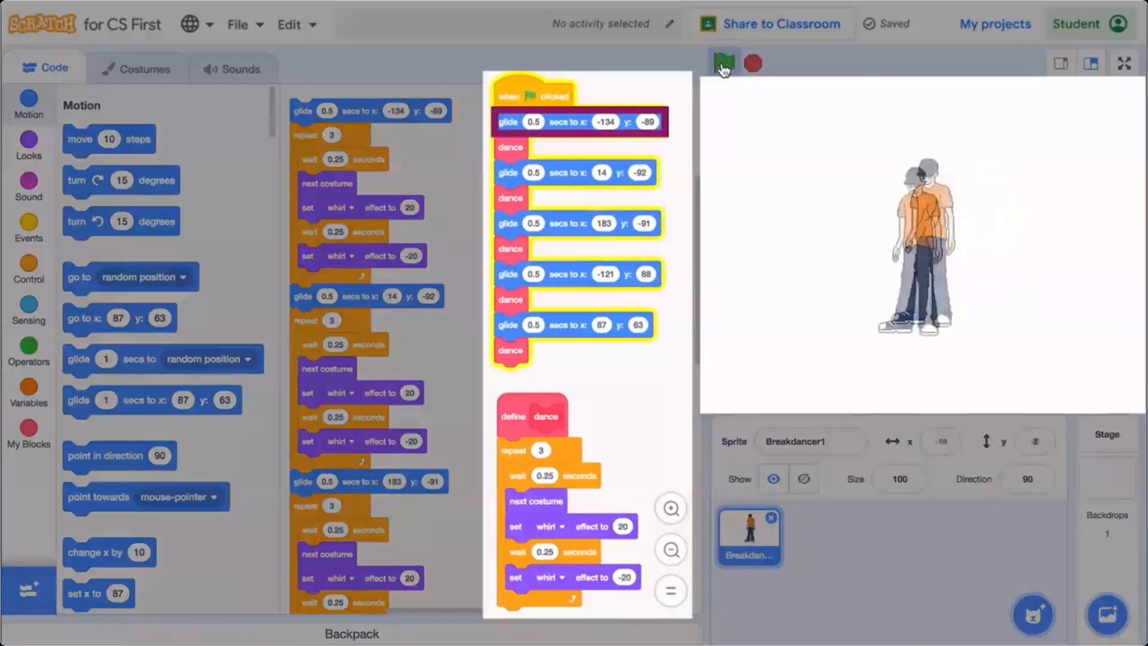
pyautogui.click(723, 62)
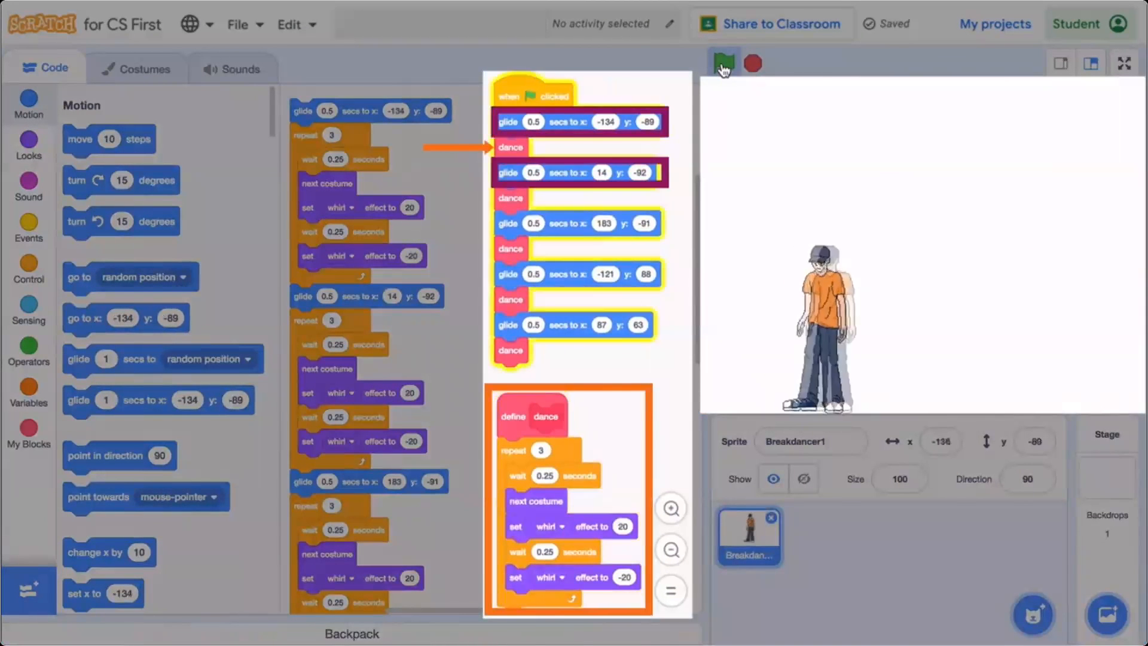
pyautogui.click(725, 62)
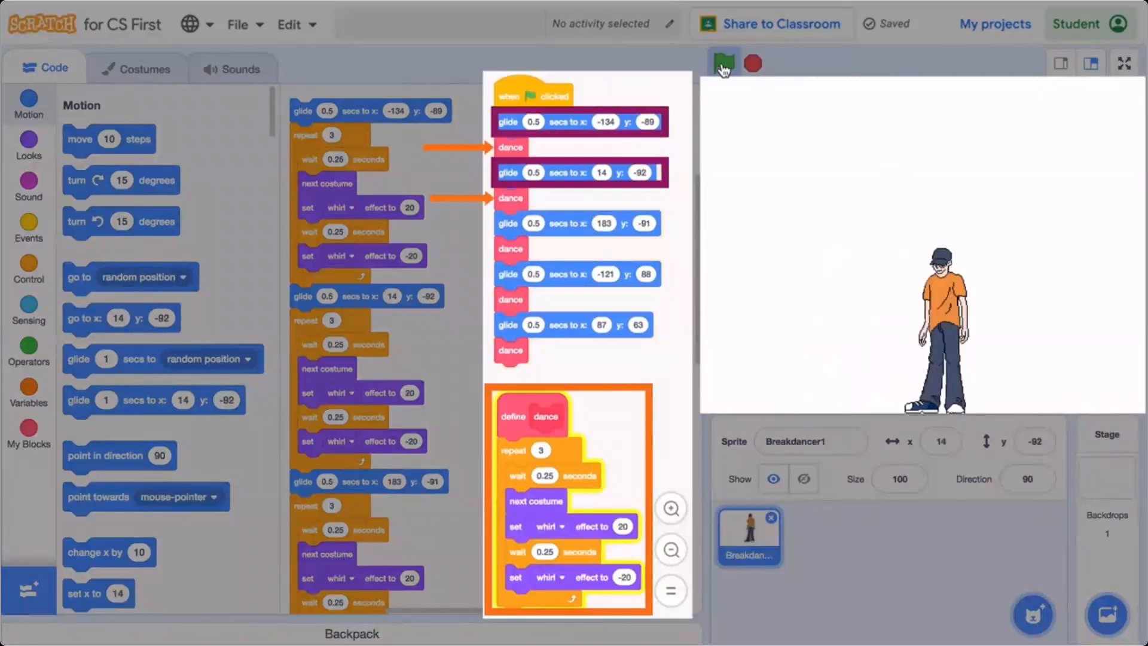
pyautogui.click(725, 63)
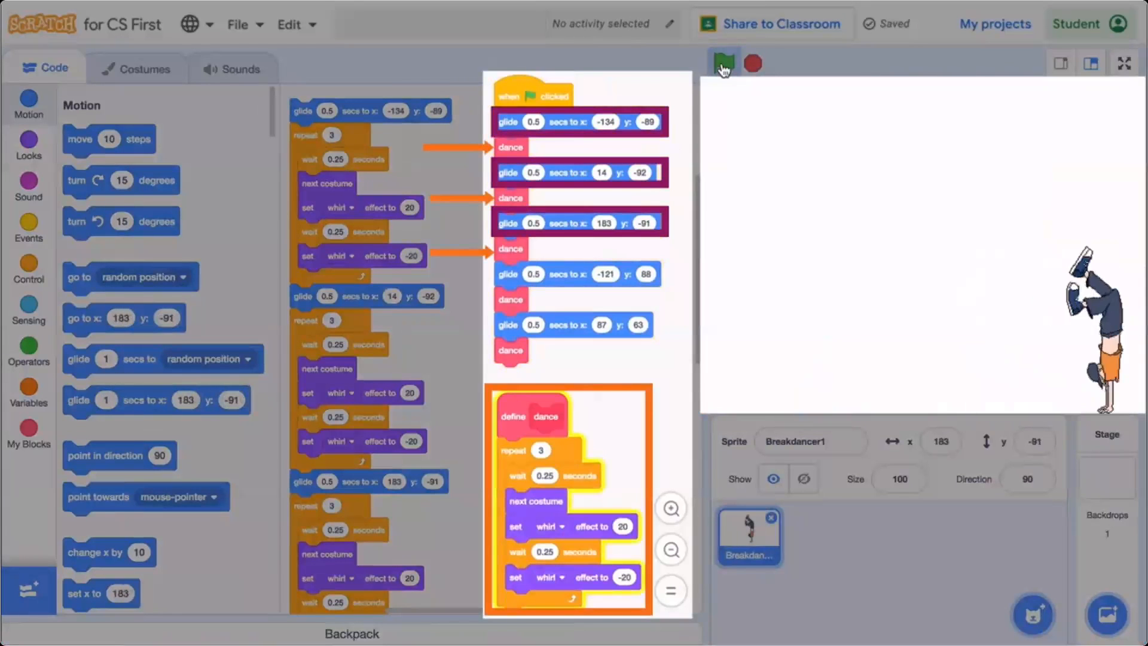
pyautogui.click(724, 62)
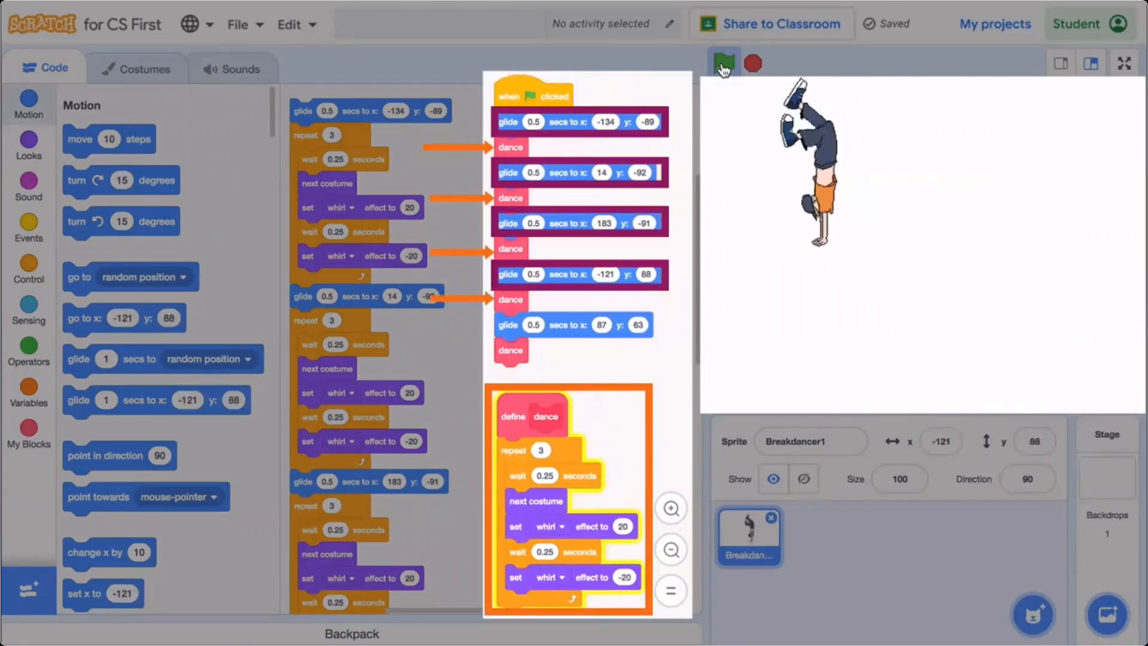
pyautogui.click(725, 62)
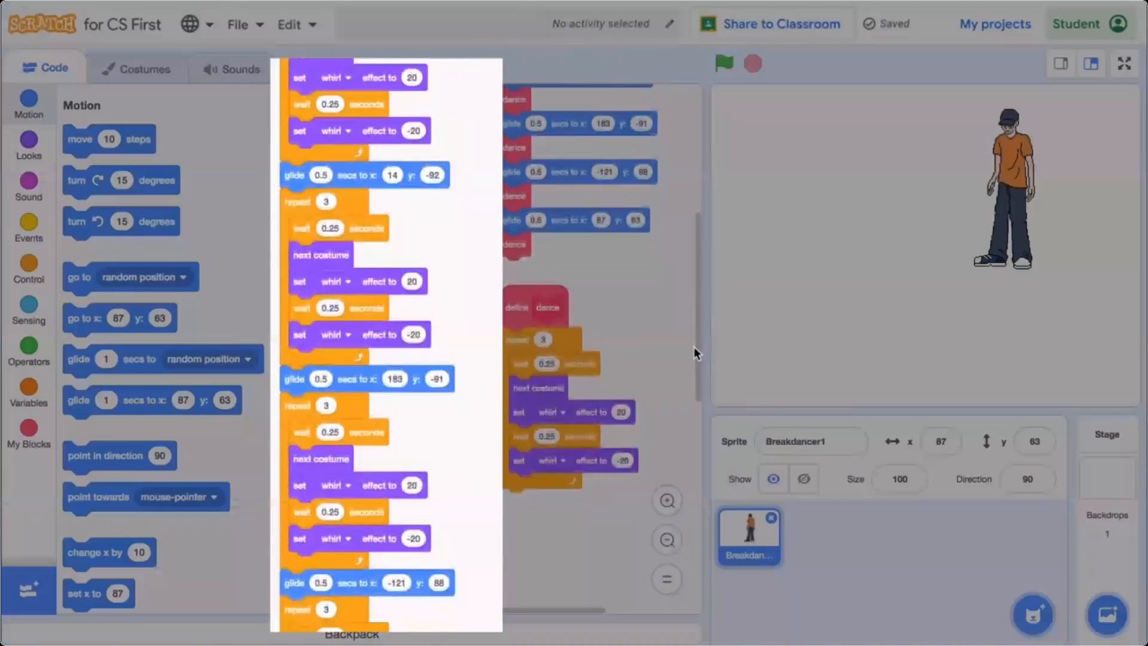
pyautogui.scroll(-3)
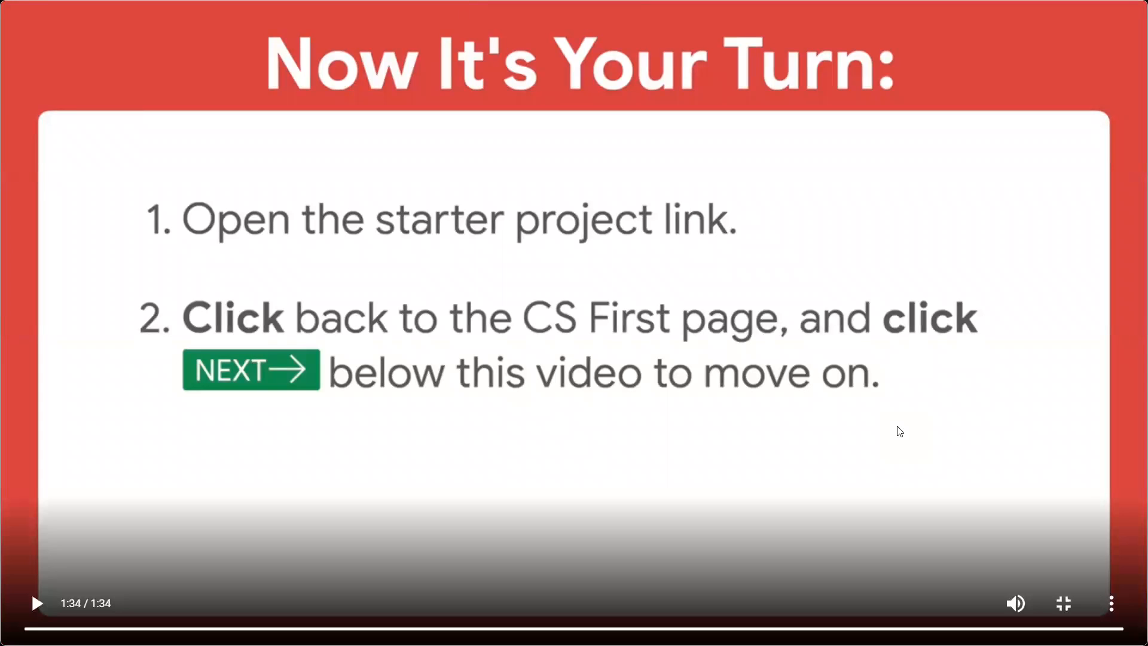
pyautogui.moveTo(1065, 608)
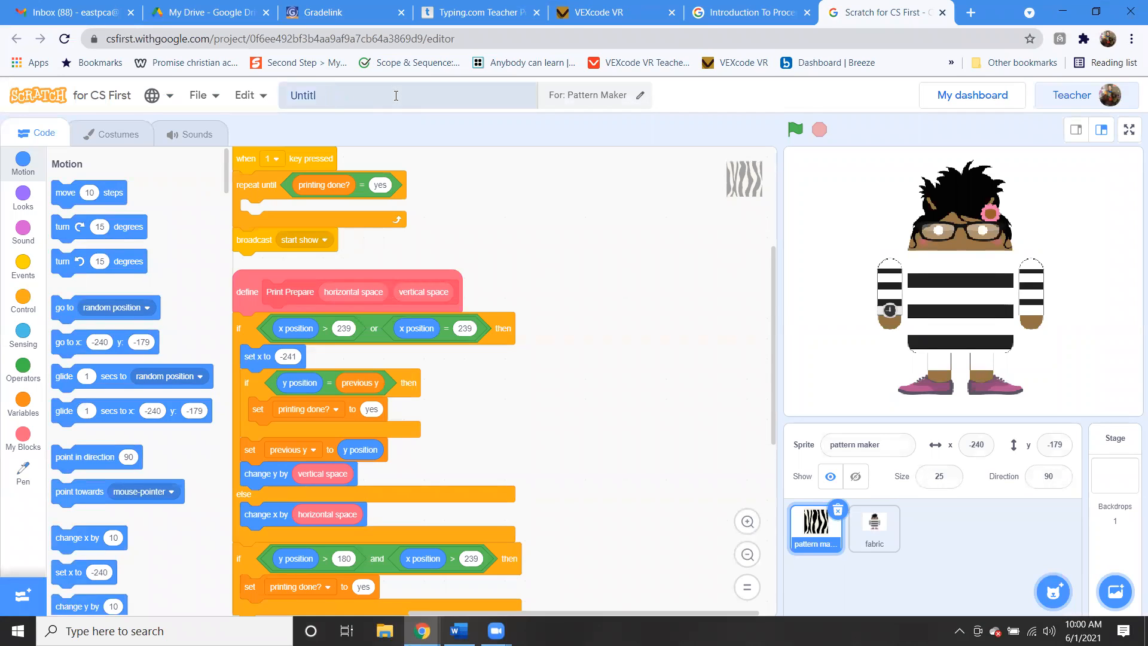
# Step: Retitle the starter project 'Erica Lesson #7 Pattern Maker' and return to the lesson page
pyautogui.write('Erica')
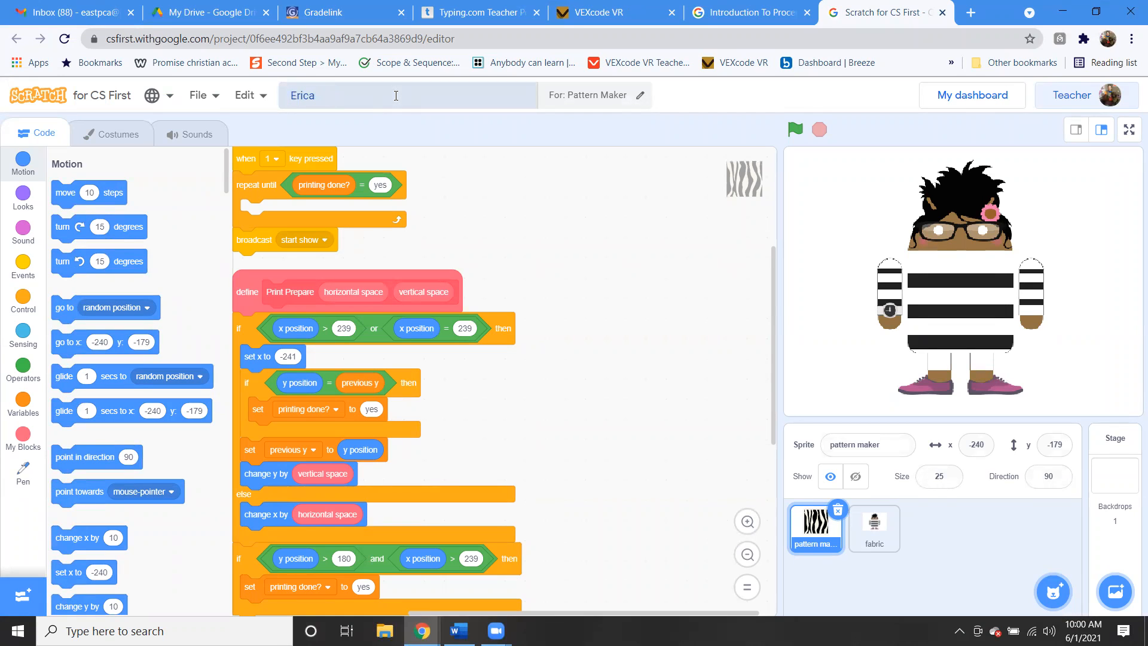
pyautogui.write('Lesson #')
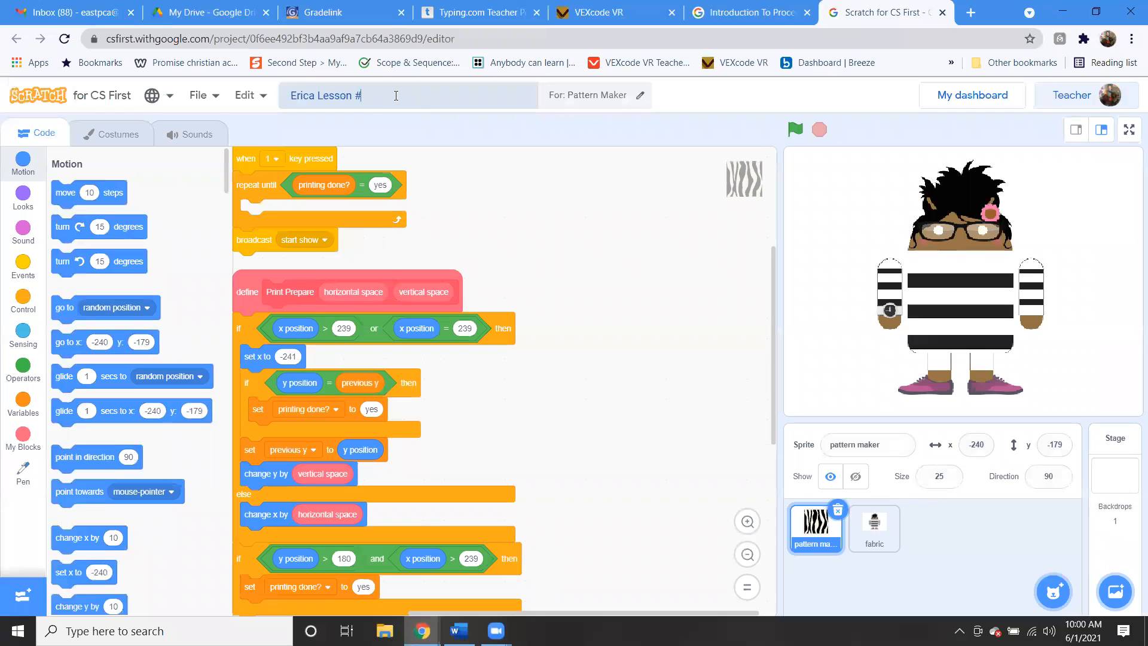
pyautogui.write('7 Pattern Maker')
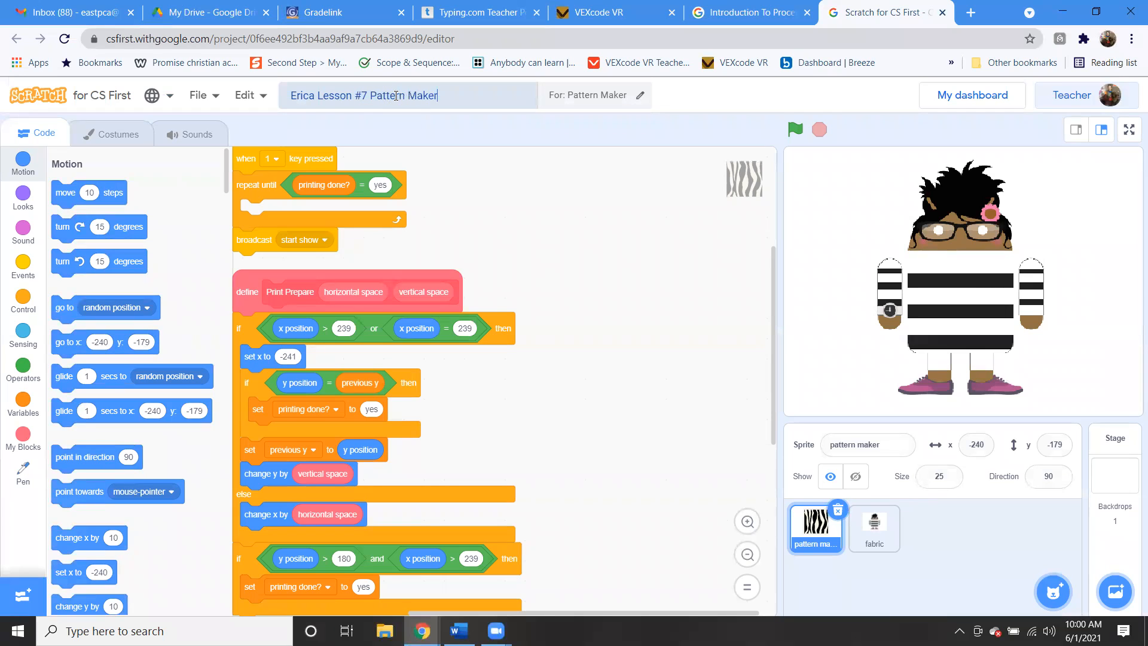
pyautogui.click(199, 95)
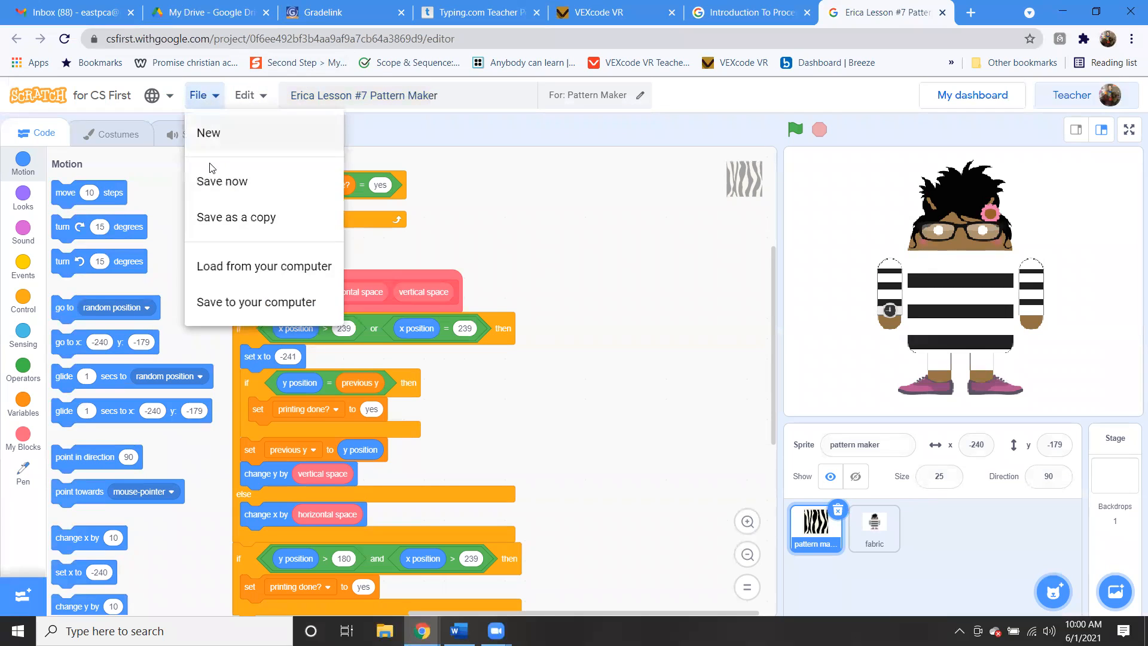
pyautogui.click(746, 12)
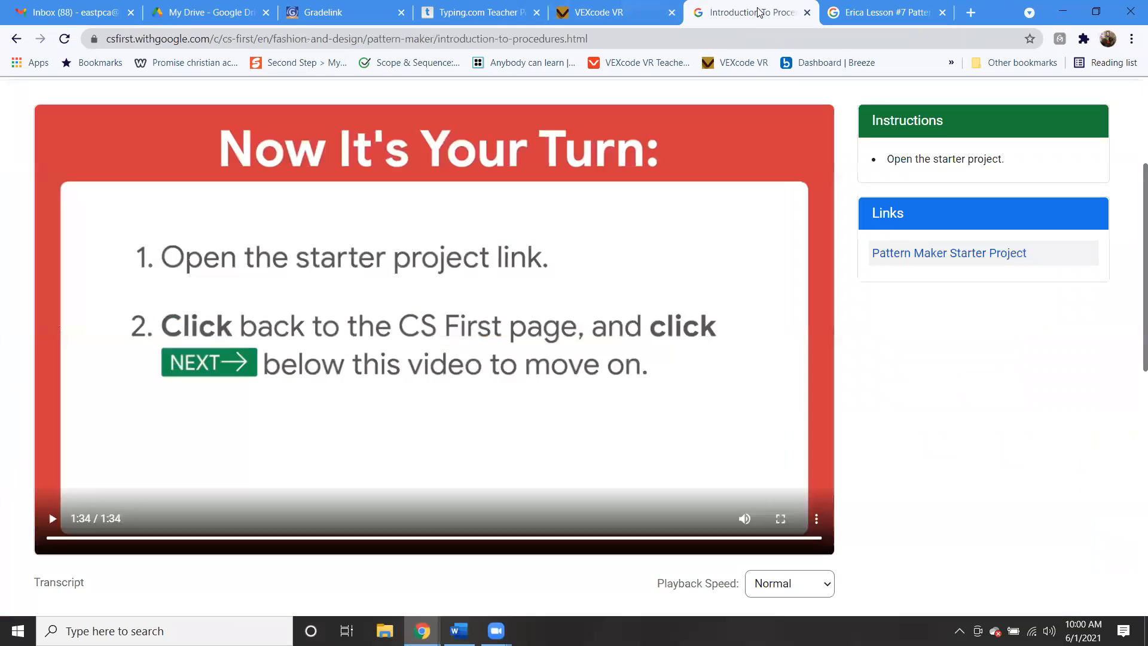
# Step: Advance to the Print Your Pattern lesson and watch its video full screen to the end
pyautogui.scroll(-3)
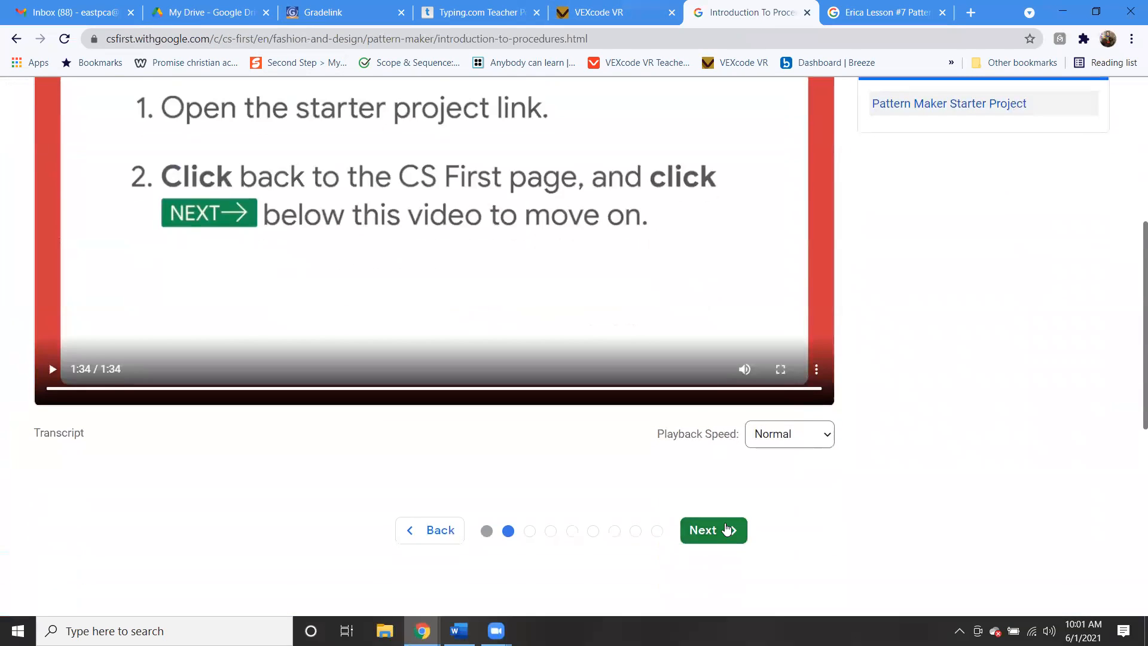
pyautogui.click(713, 530)
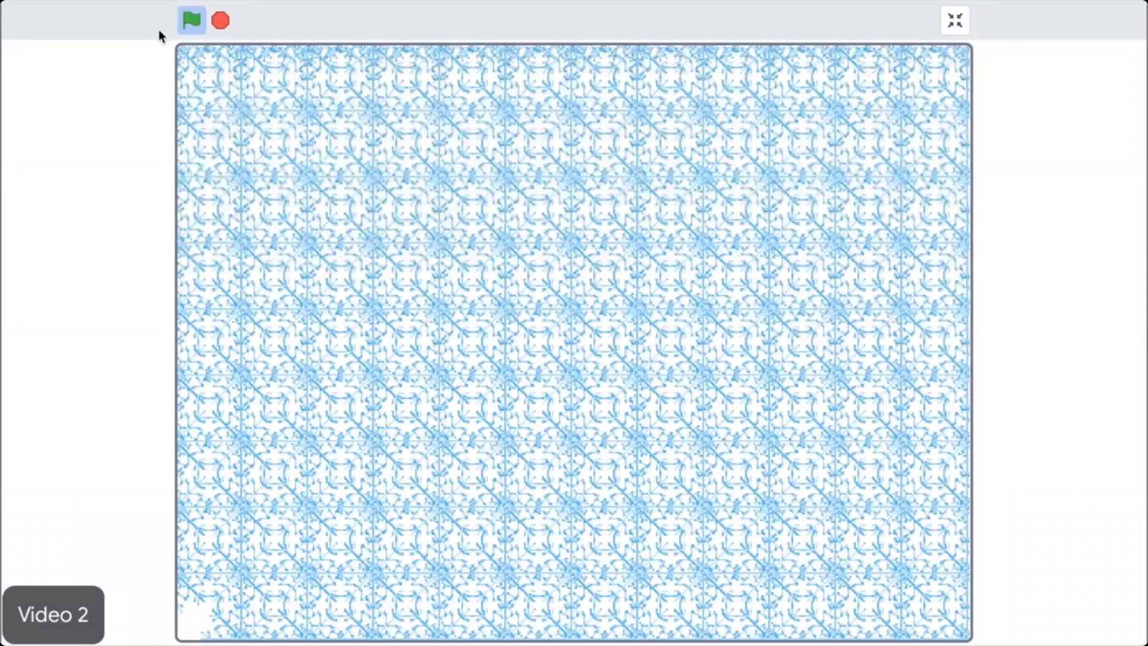
pyautogui.click(952, 19)
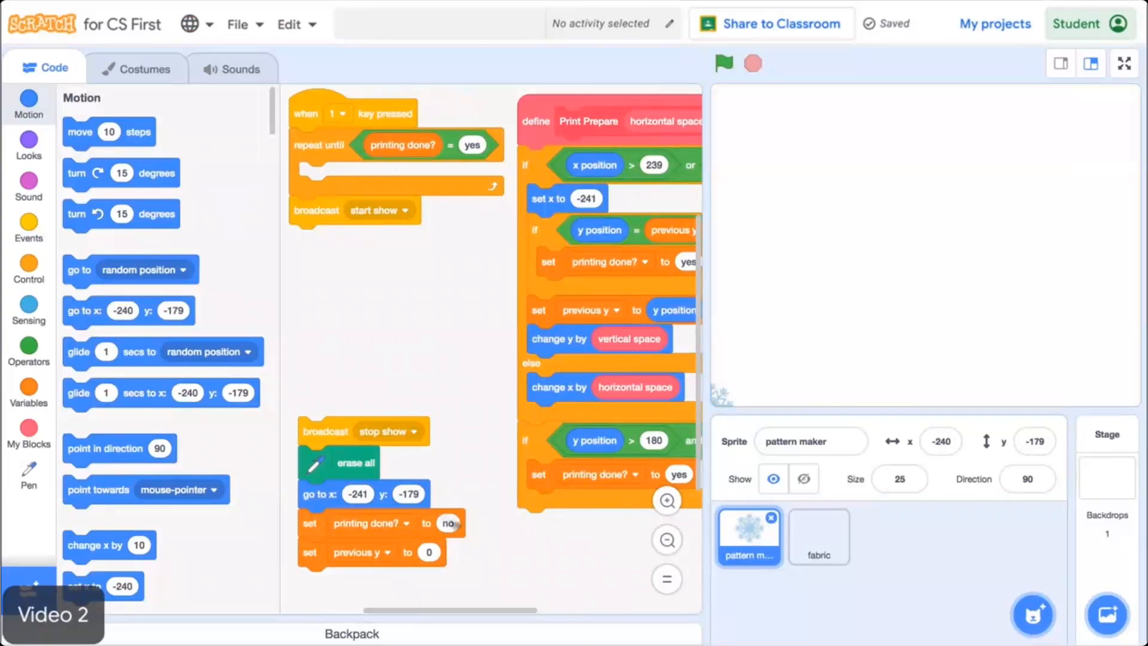
pyautogui.click(29, 434)
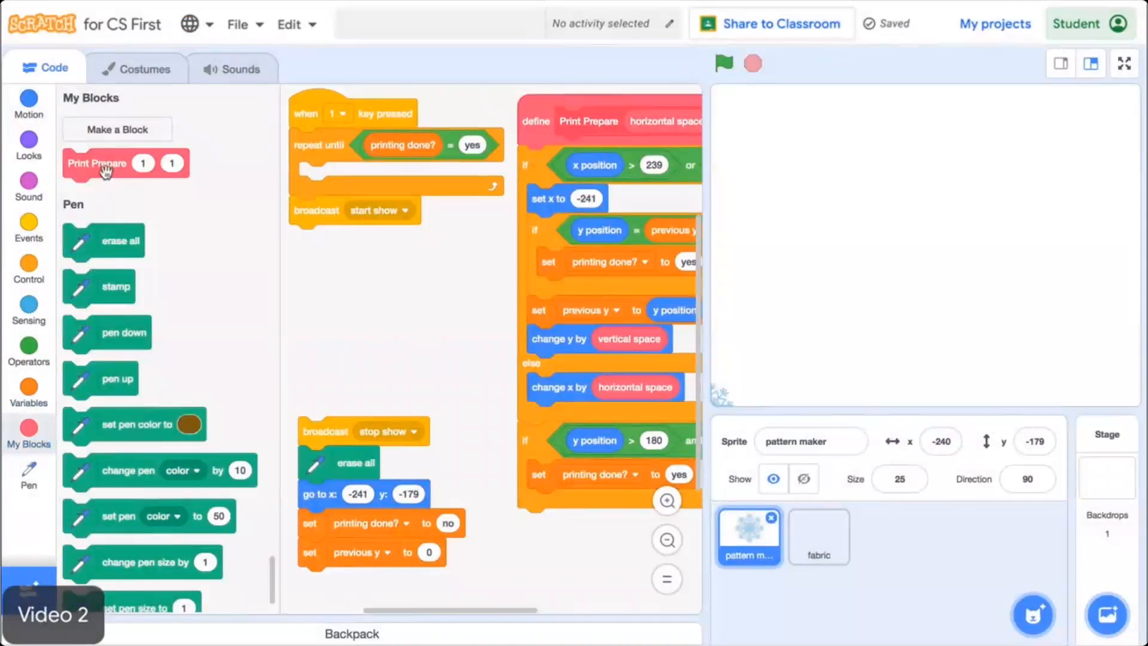
pyautogui.moveTo(100, 164); pyautogui.dragTo(337, 174)
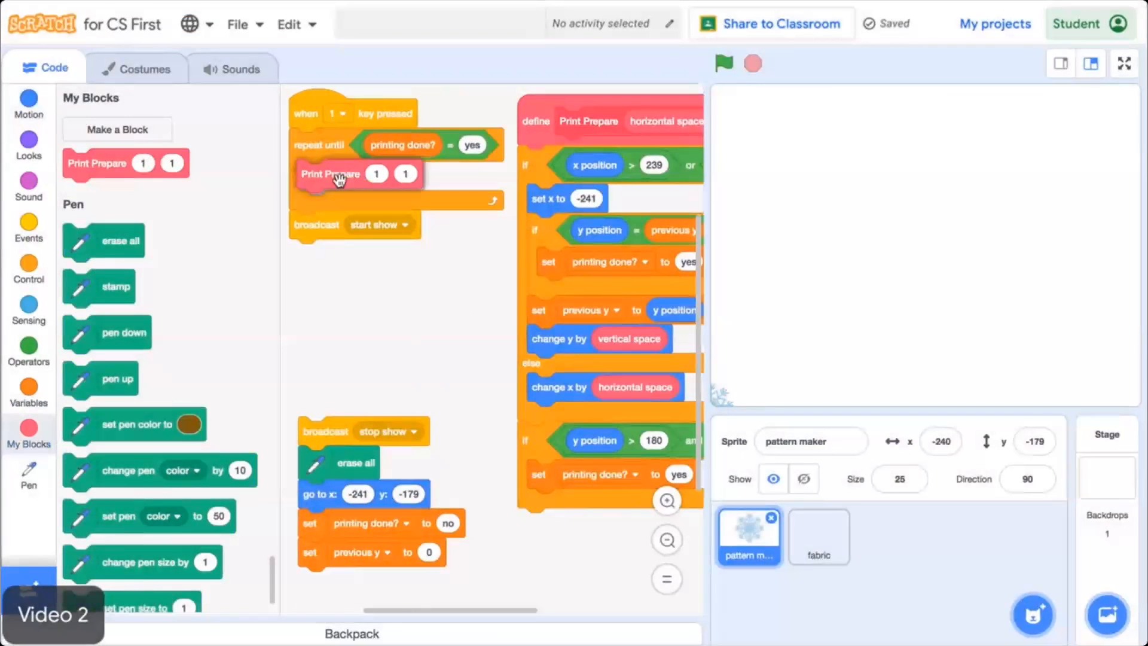
pyautogui.moveTo(445, 256)
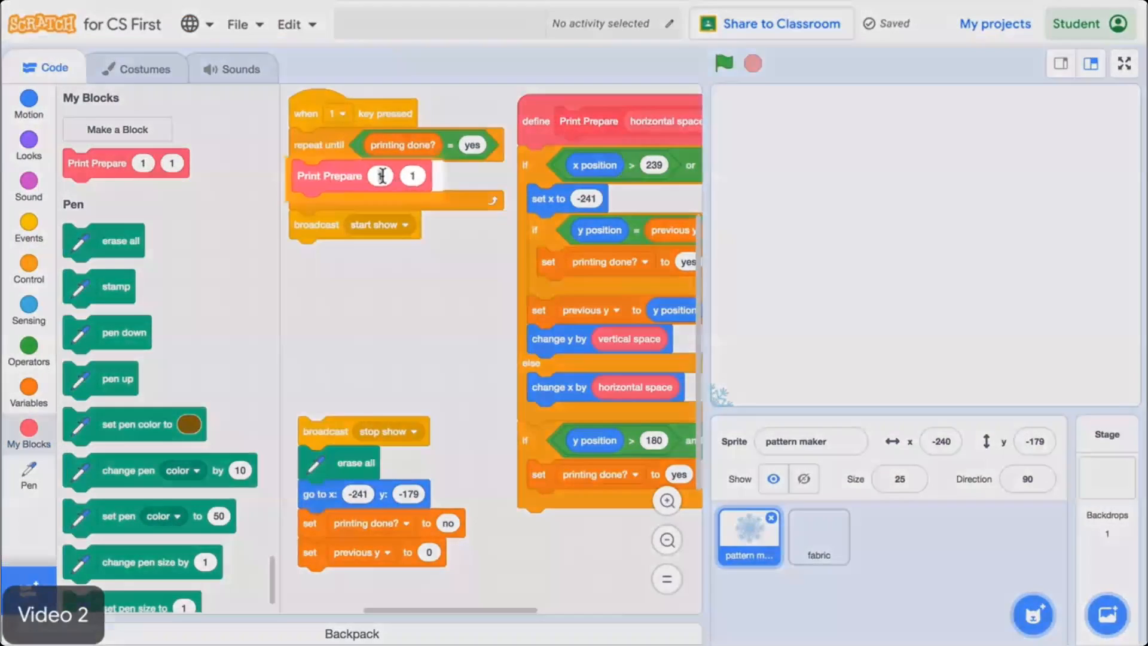
pyautogui.write('40')
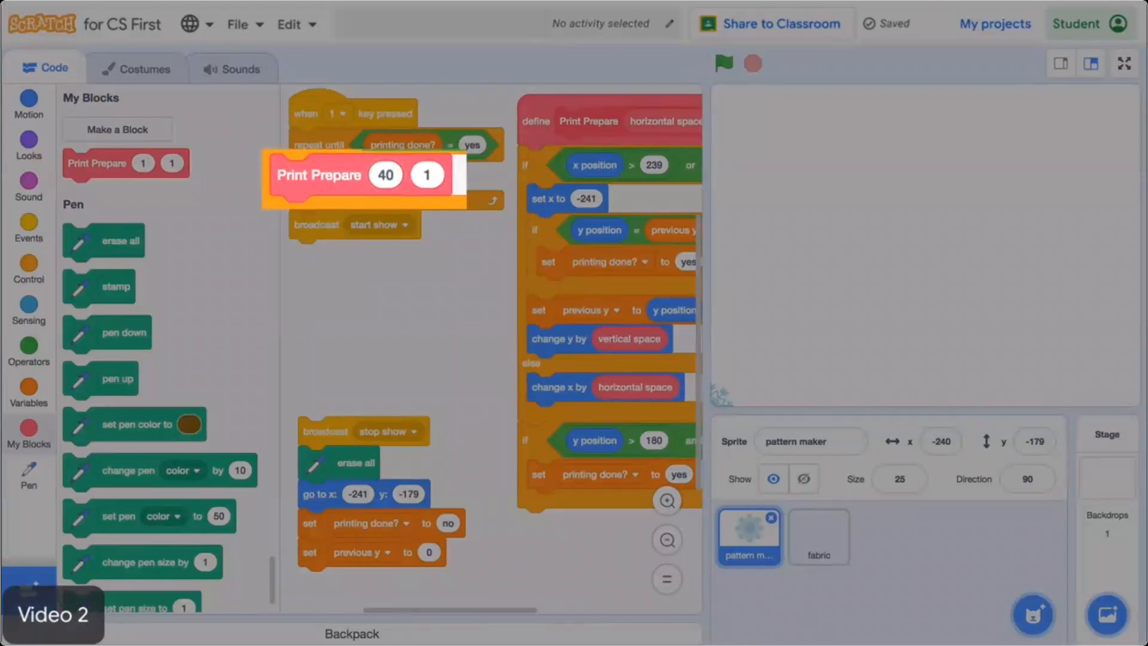
pyautogui.write('40')
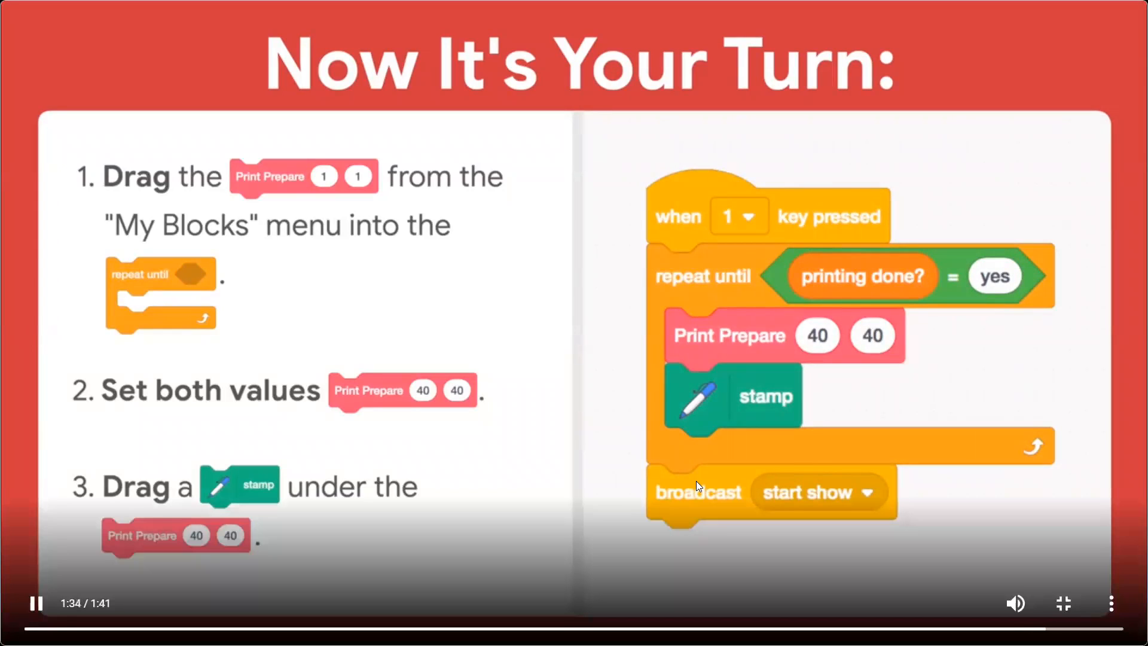
pyautogui.moveTo(710, 528)
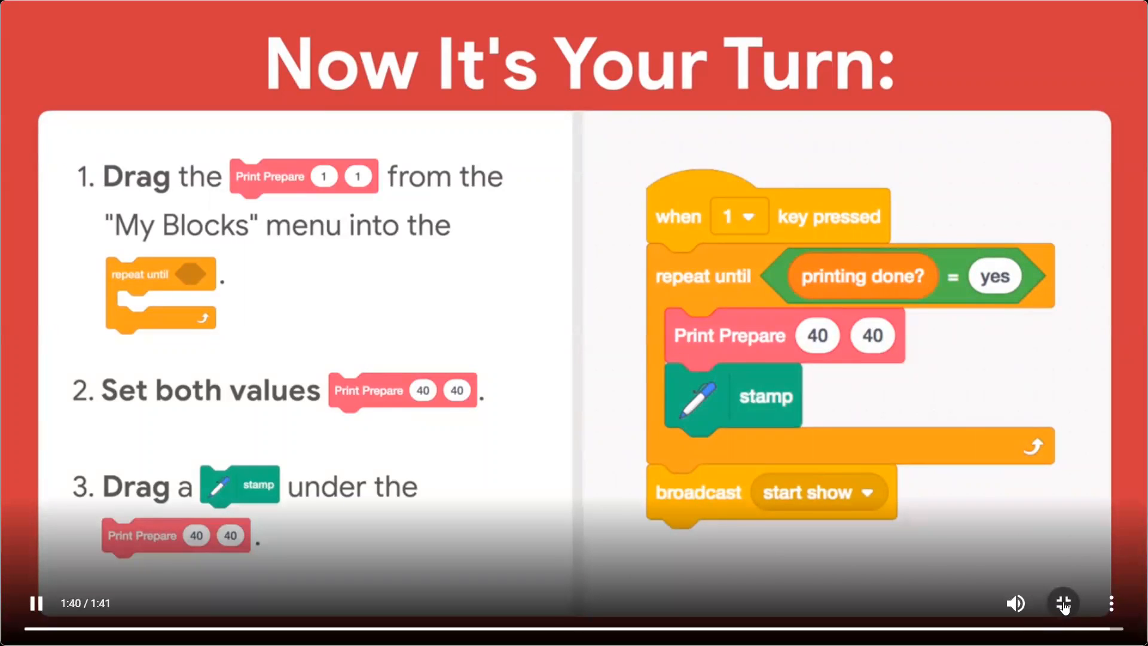
pyautogui.click(1063, 603)
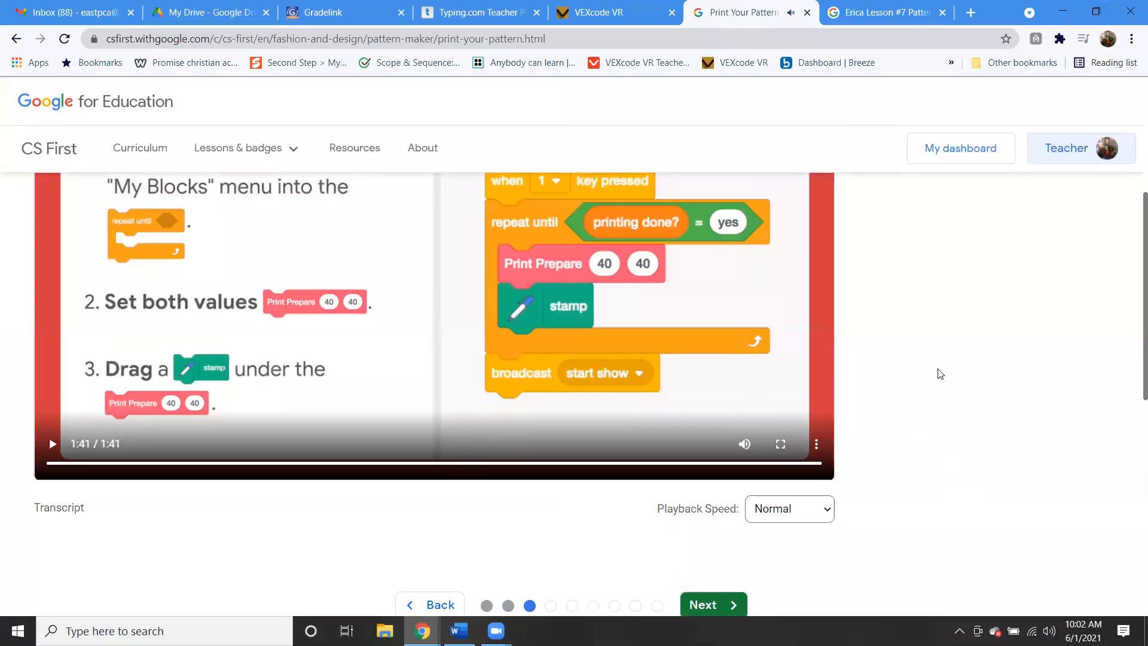
# Step: Add Print Prepare set to 40 and 40 inside the key-1 script's repeat loop, checking the lesson example
pyautogui.click(882, 12)
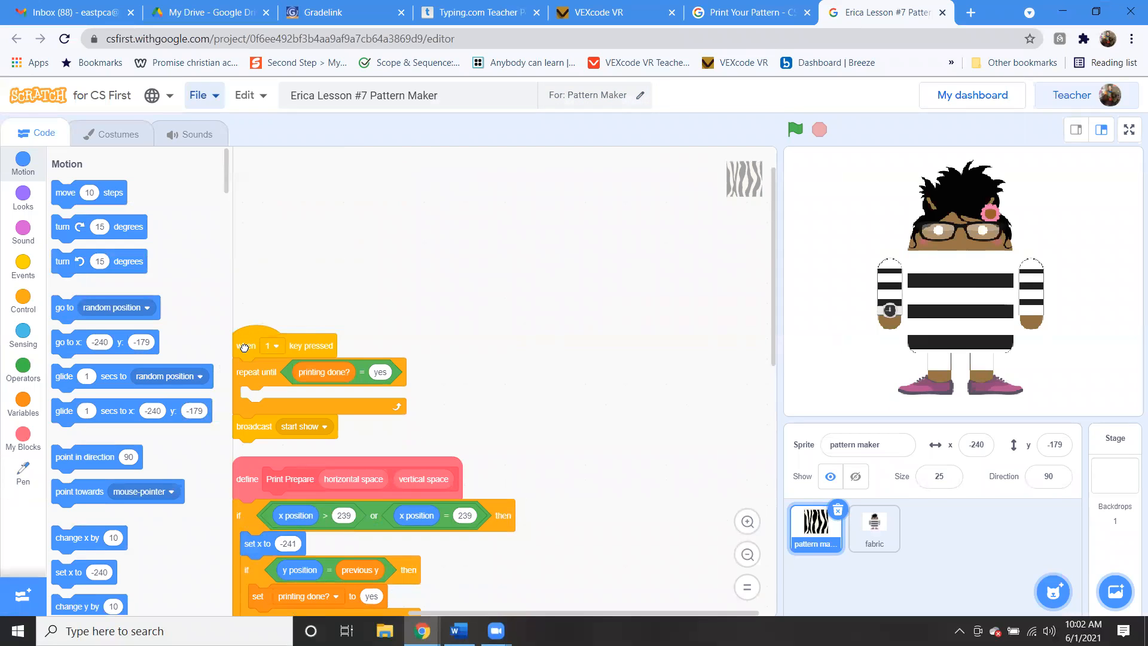
pyautogui.moveTo(260, 345); pyautogui.dragTo(272, 191)
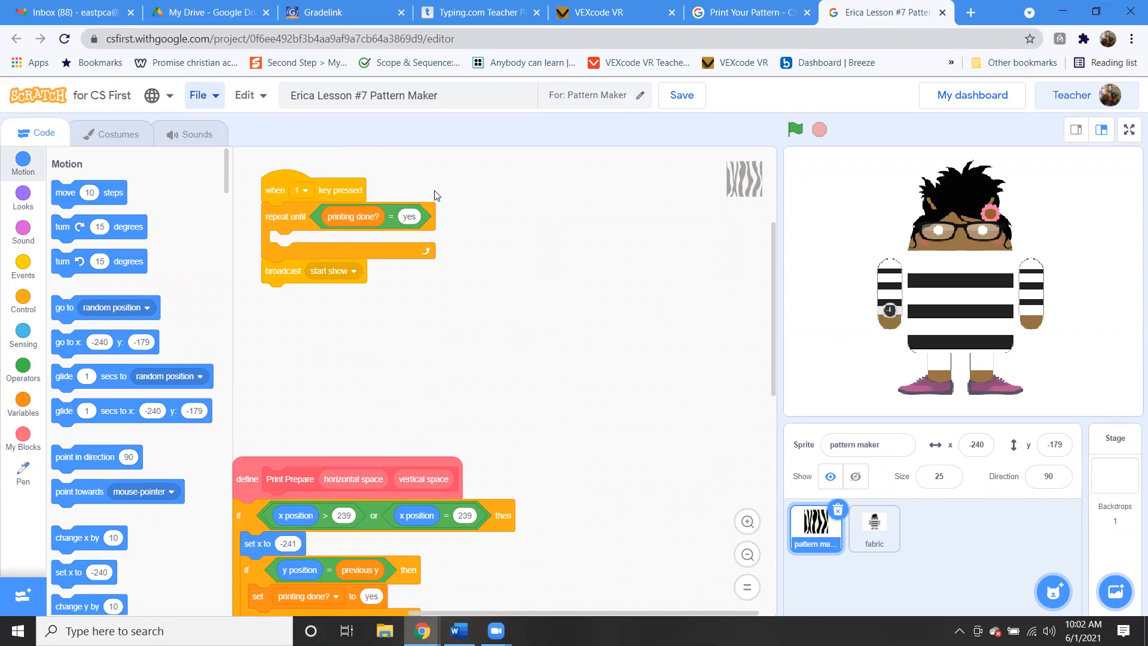
pyautogui.click(746, 12)
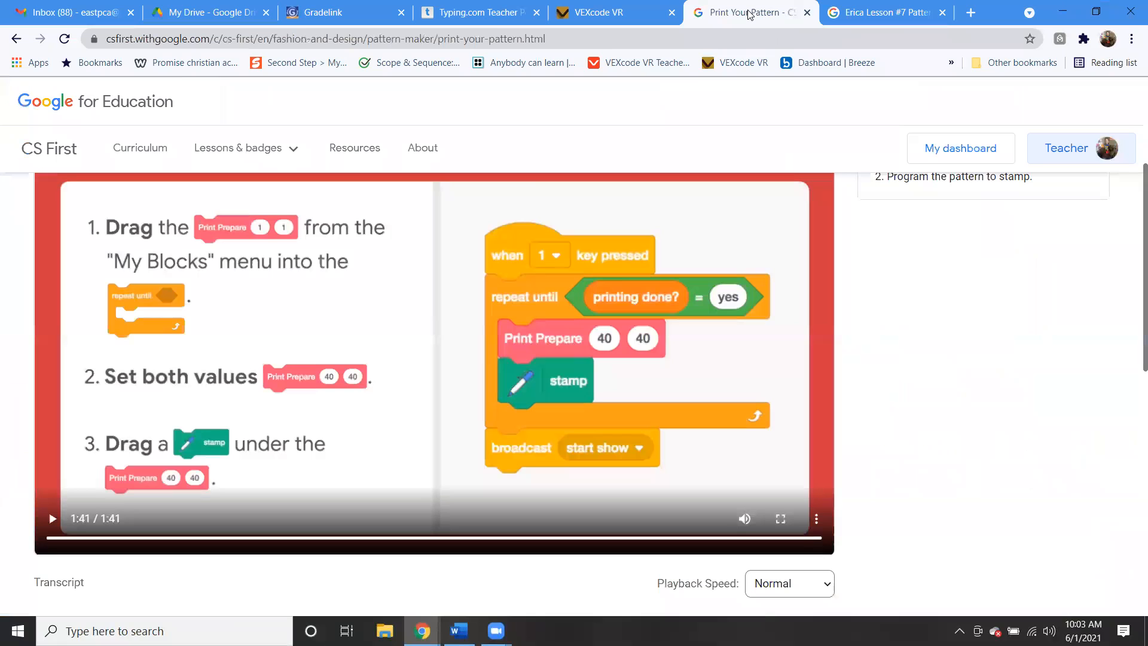
pyautogui.moveTo(705, 202)
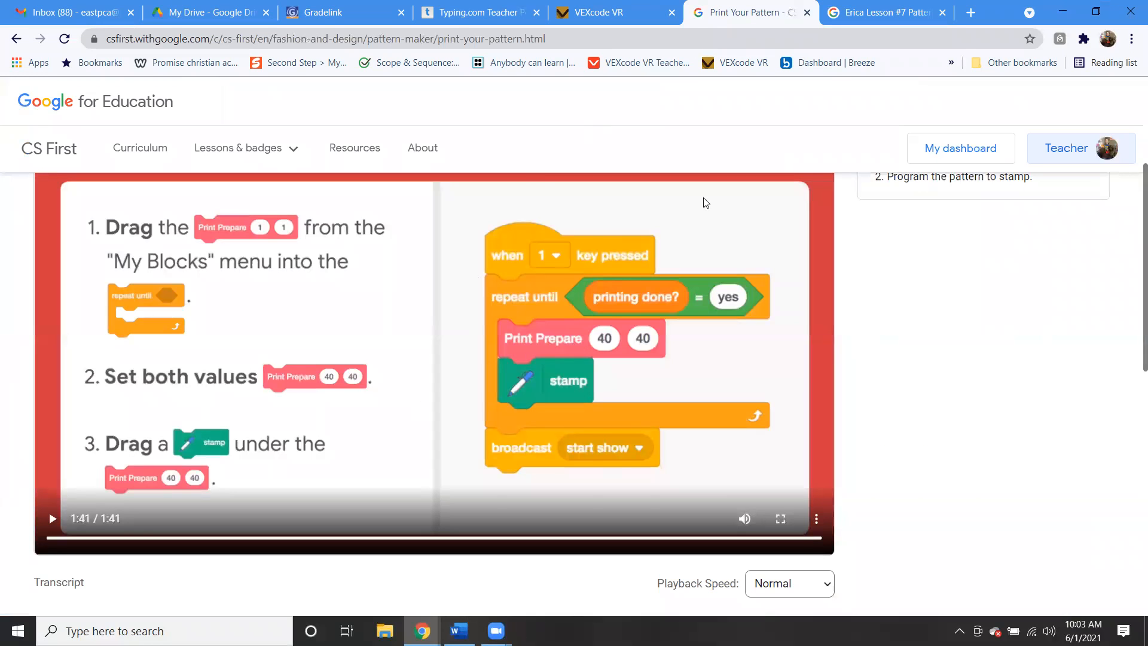
pyautogui.click(882, 12)
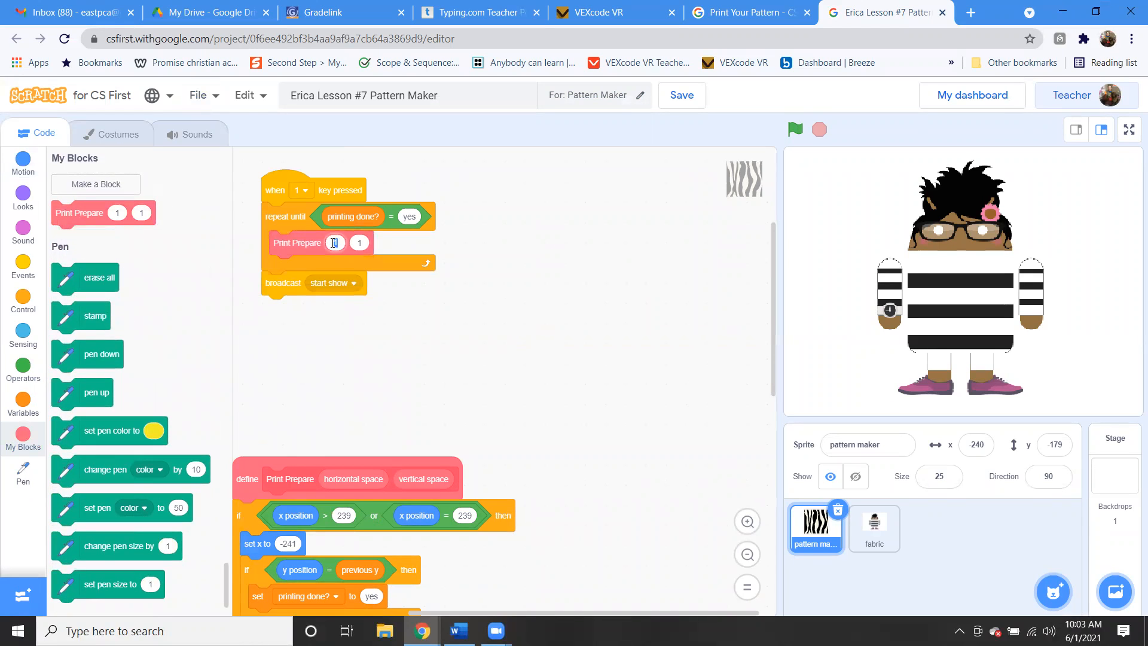
pyautogui.write('40')
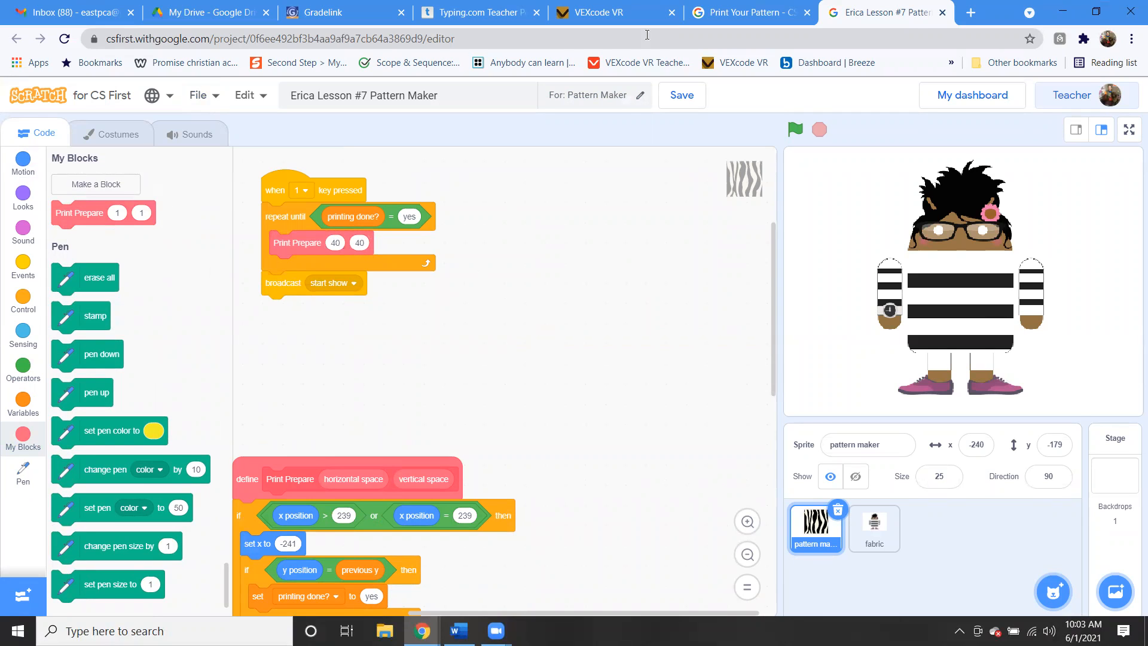
pyautogui.click(746, 12)
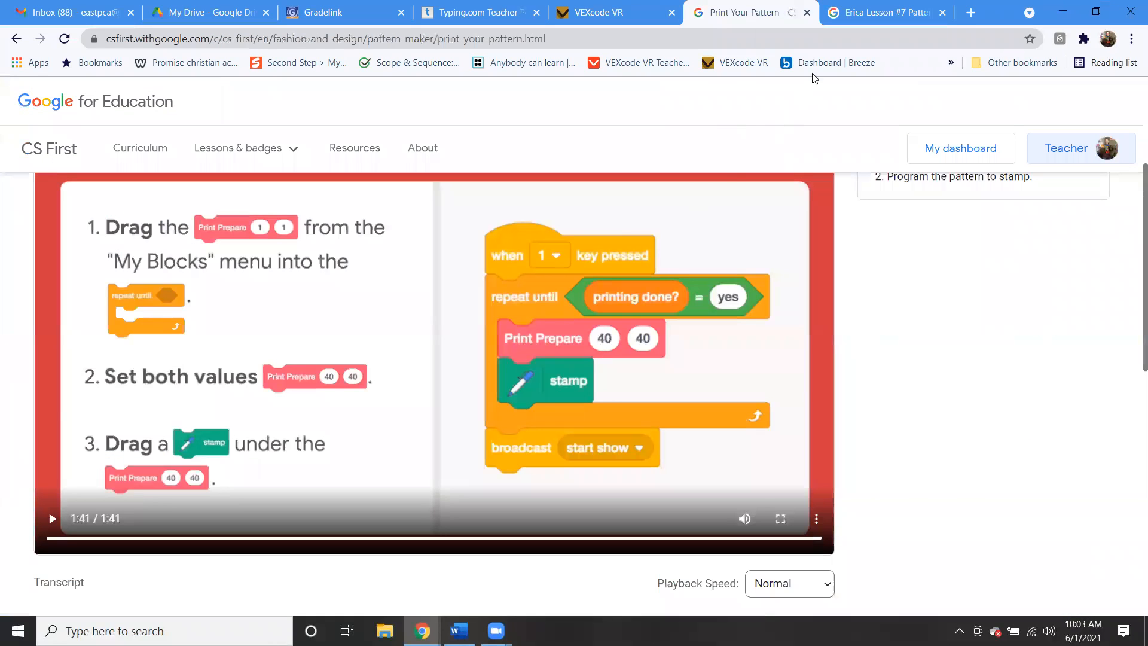
pyautogui.click(885, 12)
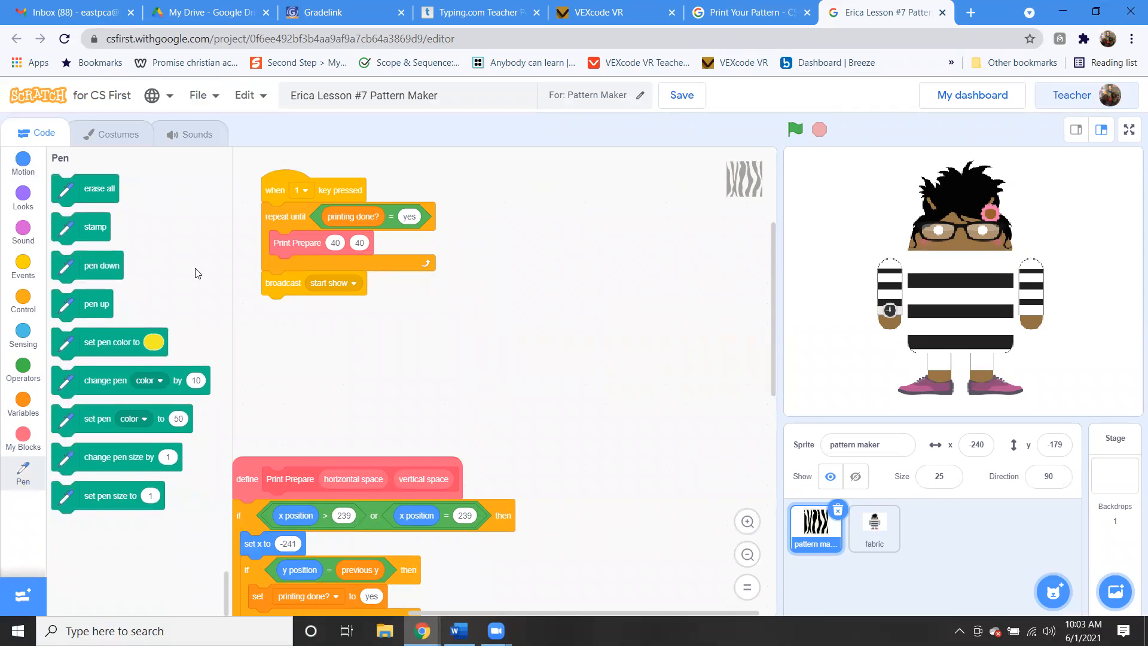
# Step: Add a stamp block under Print Prepare in the loop and reset the project to clear the stage
pyautogui.moveTo(91, 227); pyautogui.dragTo(301, 269)
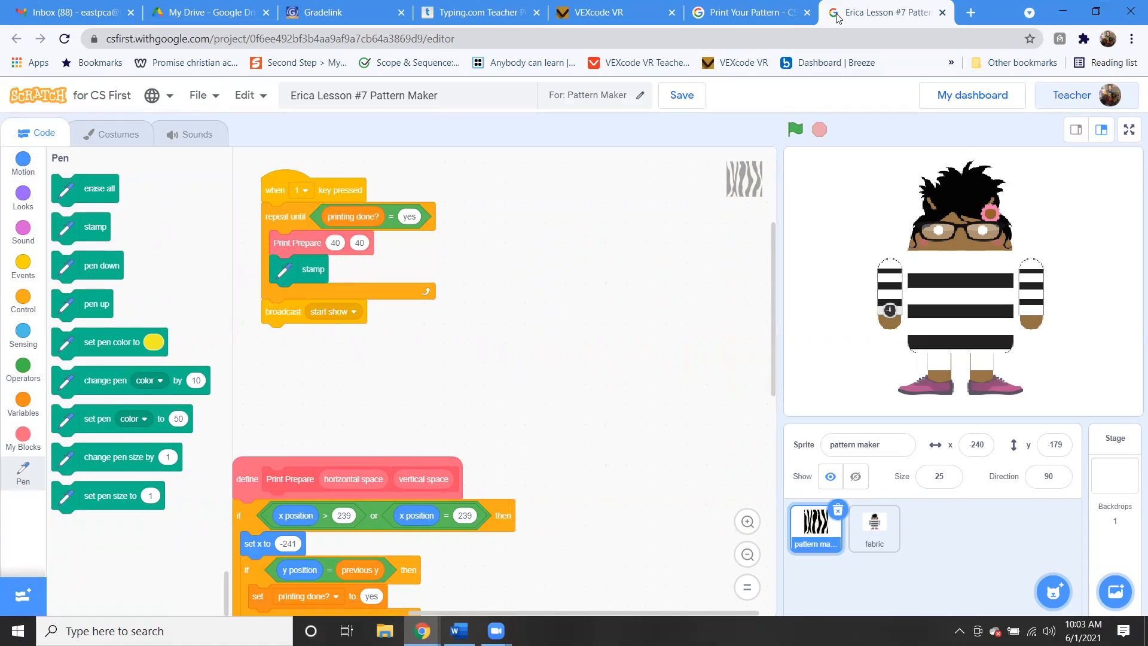
pyautogui.click(758, 12)
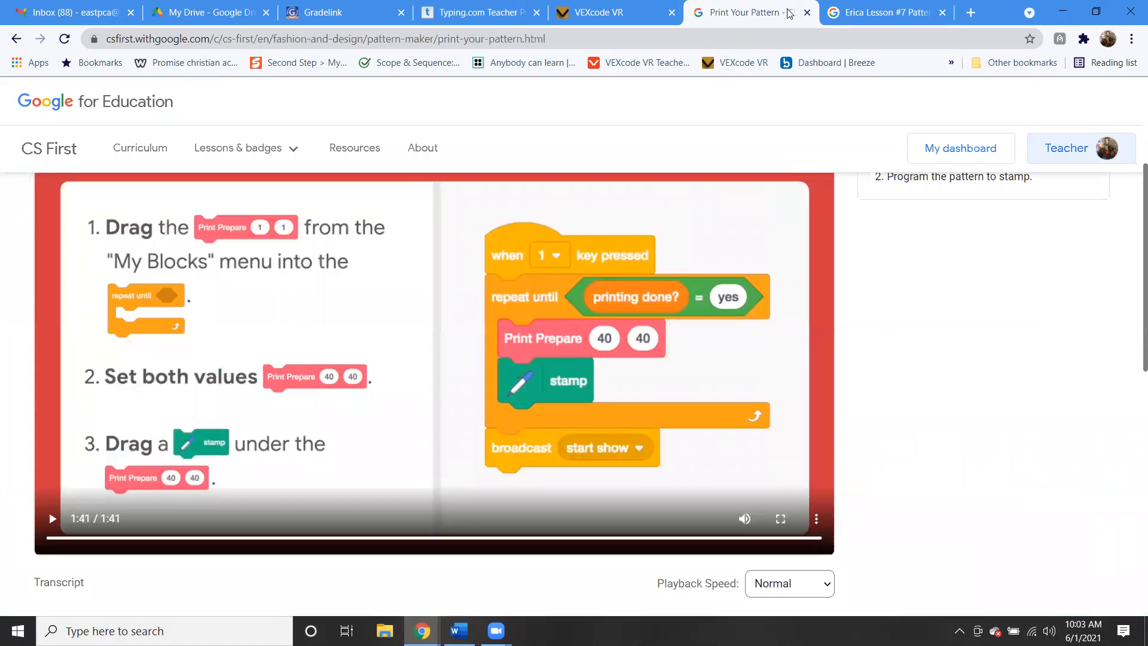
pyautogui.click(888, 12)
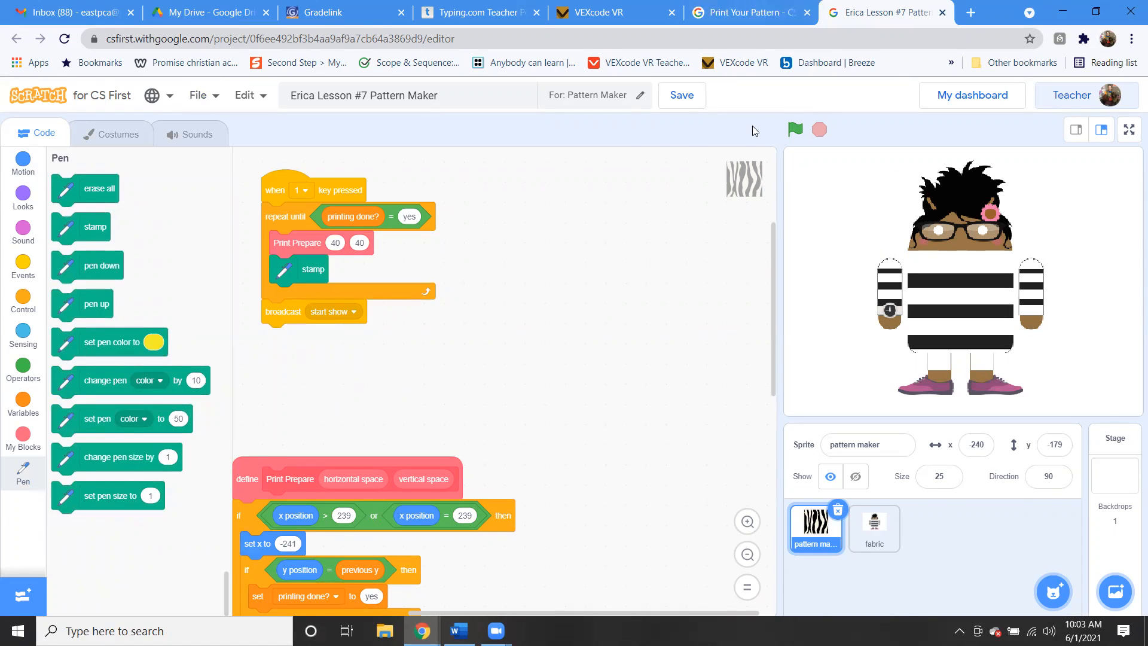
pyautogui.click(682, 95)
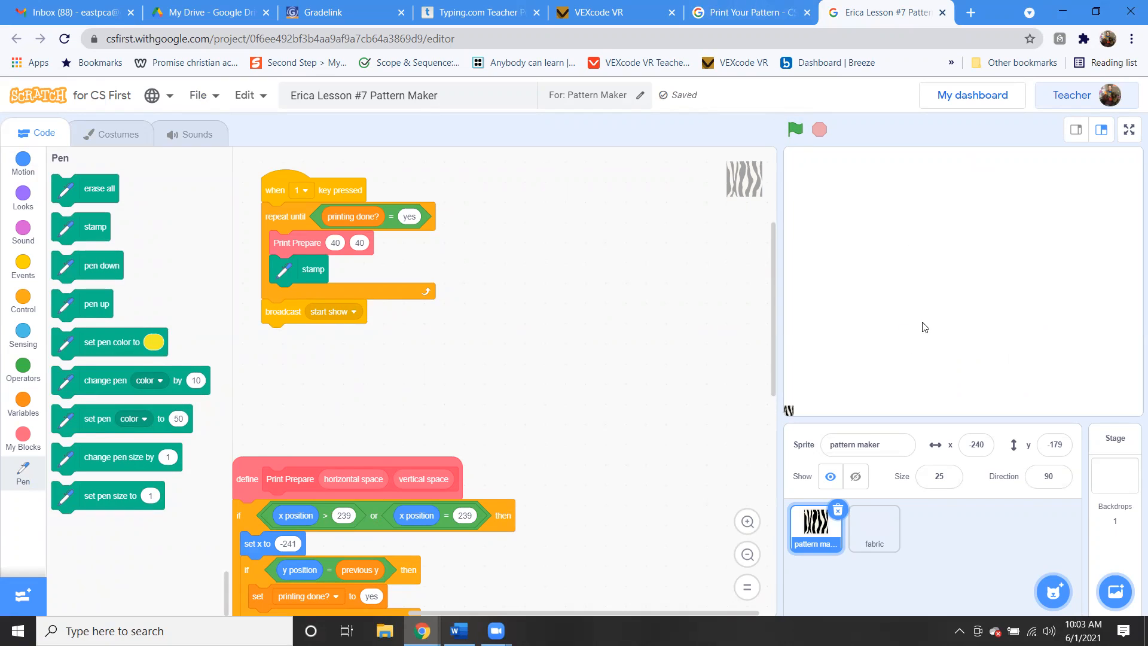
# Step: Run the key-1 printing script so the zebra pattern stamps across the stage onto the sweater
pyautogui.click(795, 129)
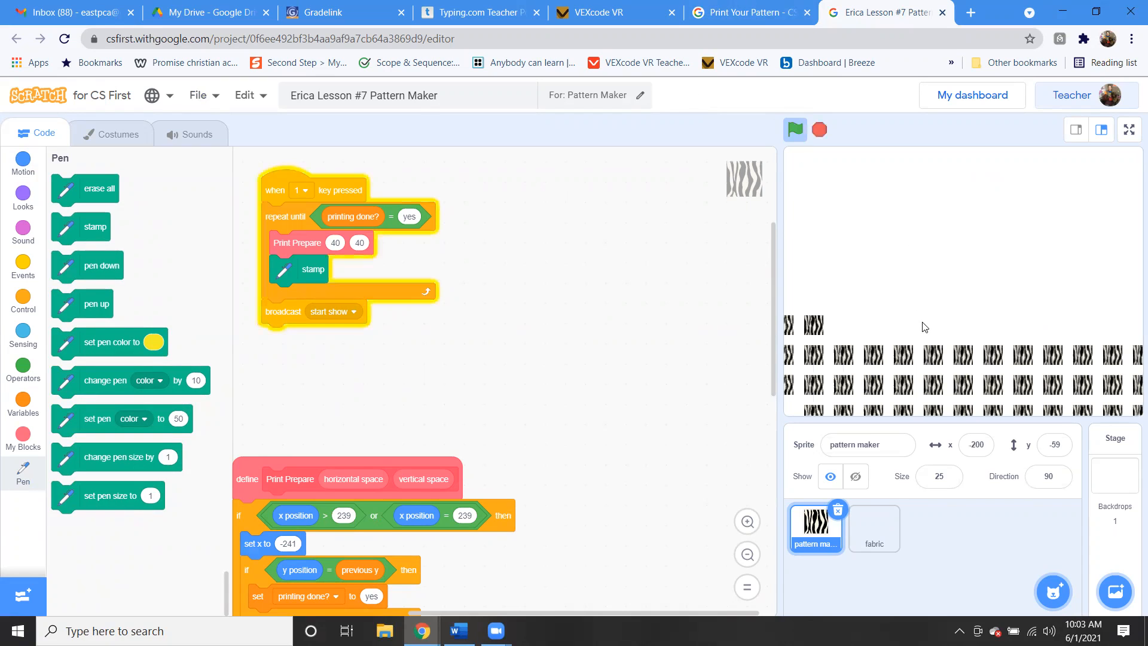
pyautogui.click(794, 129)
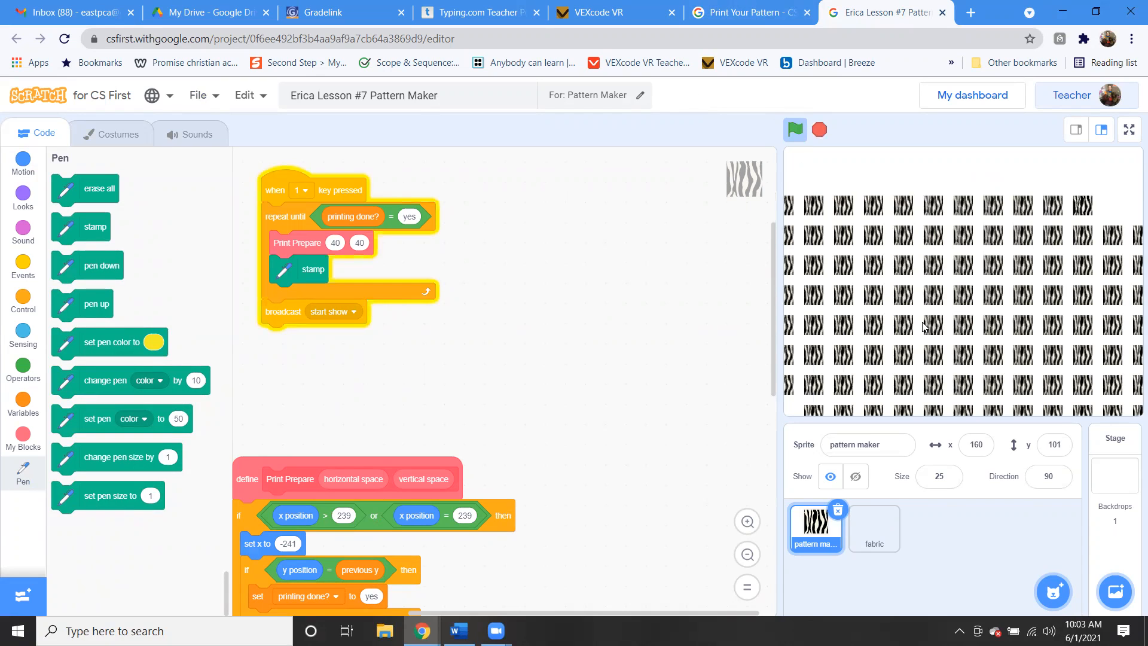
pyautogui.click(795, 129)
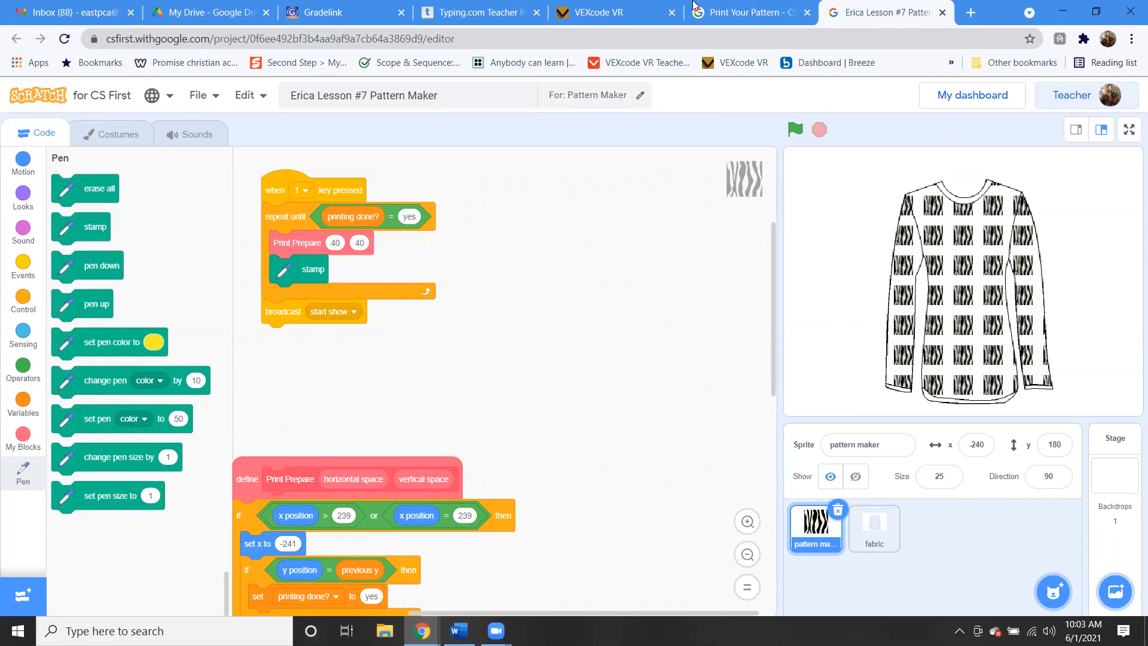
pyautogui.moveTo(874, 55)
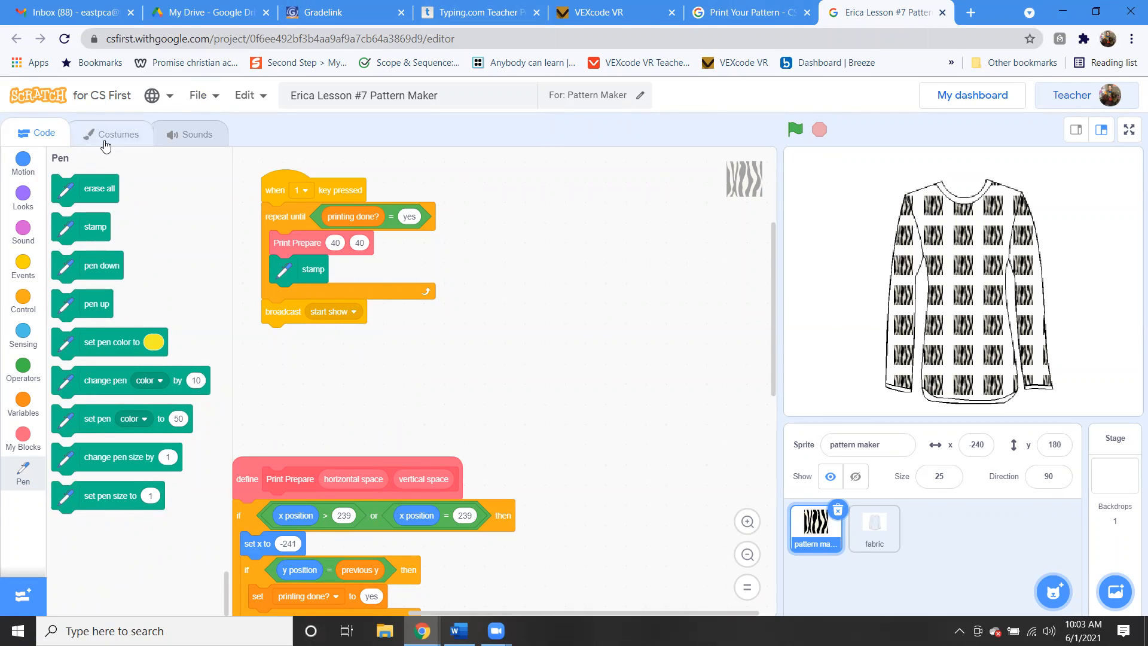
pyautogui.click(117, 134)
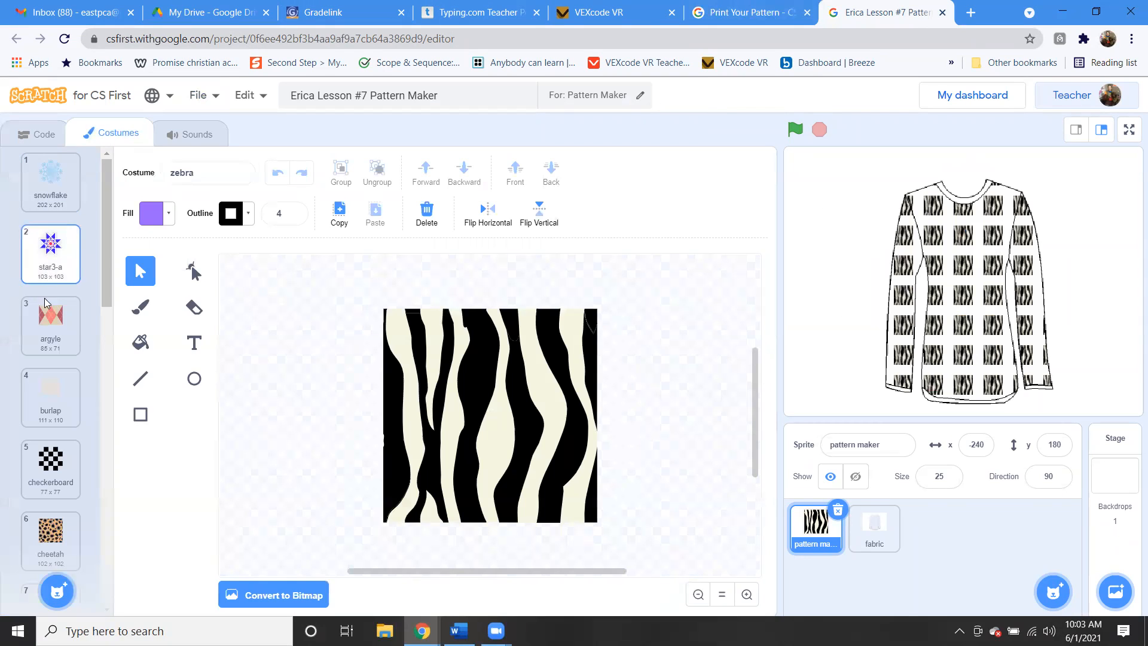
pyautogui.scroll(-3)
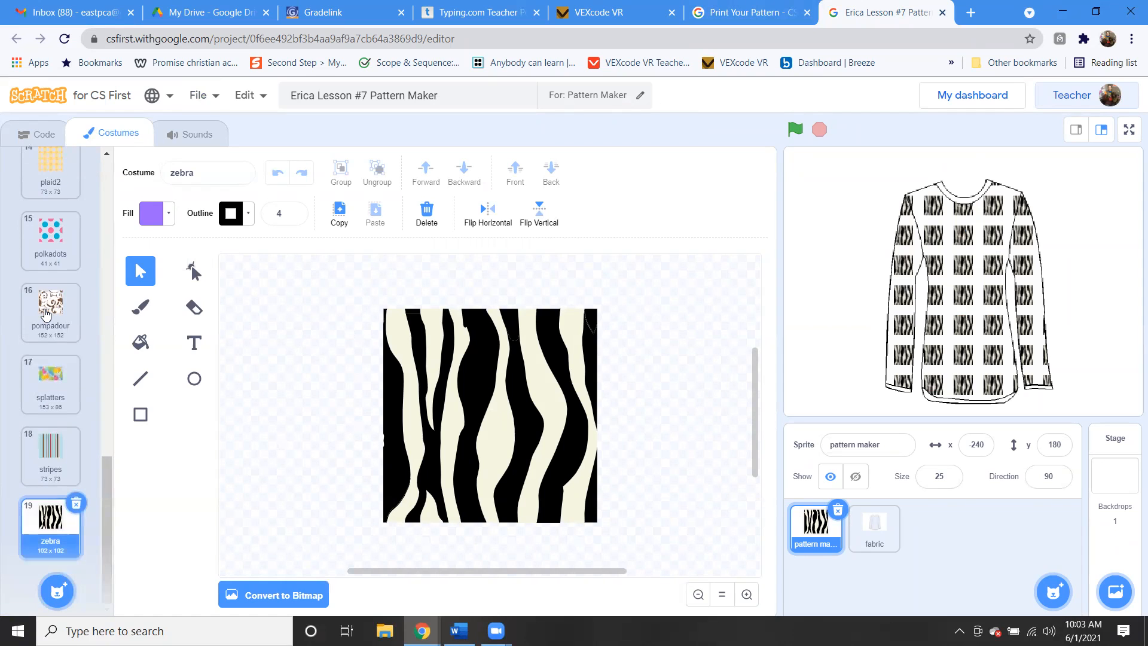
pyautogui.moveTo(25, 545)
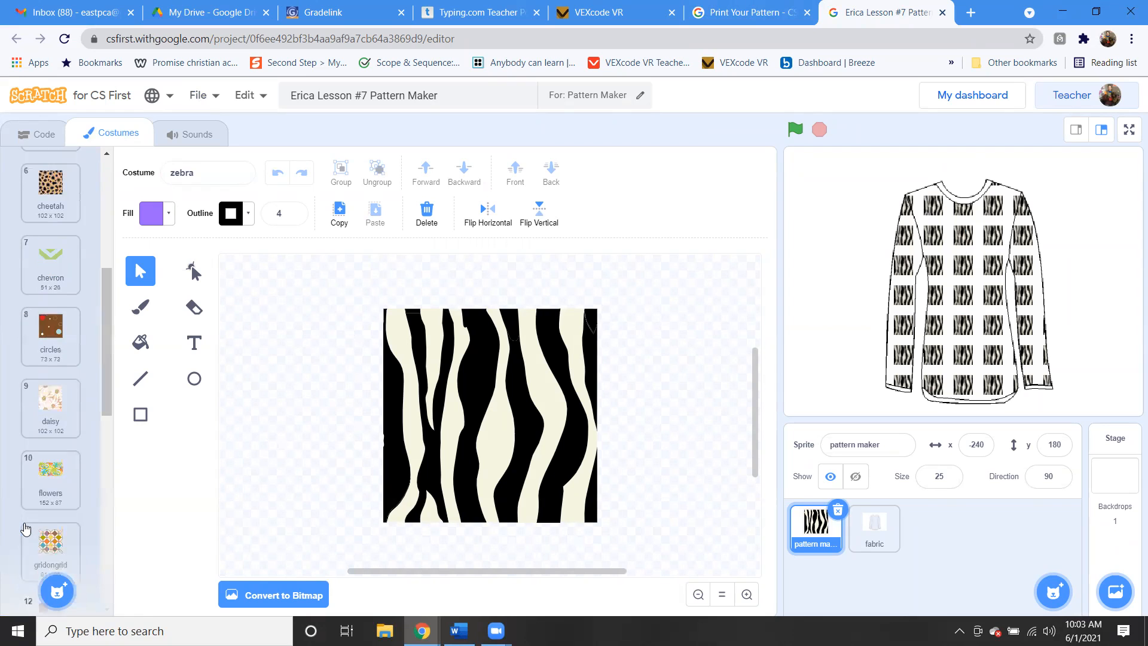
pyautogui.click(37, 134)
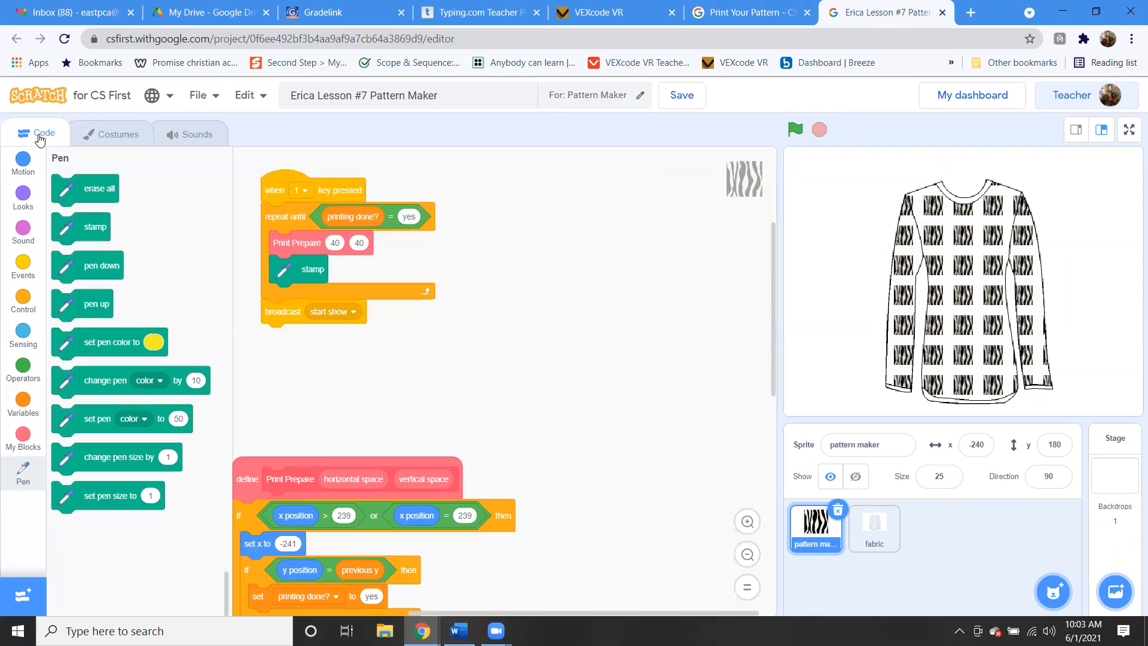
# Step: Play the Reset the Project lesson video through to its 'Now It's Your Turn' instructions
pyautogui.click(753, 12)
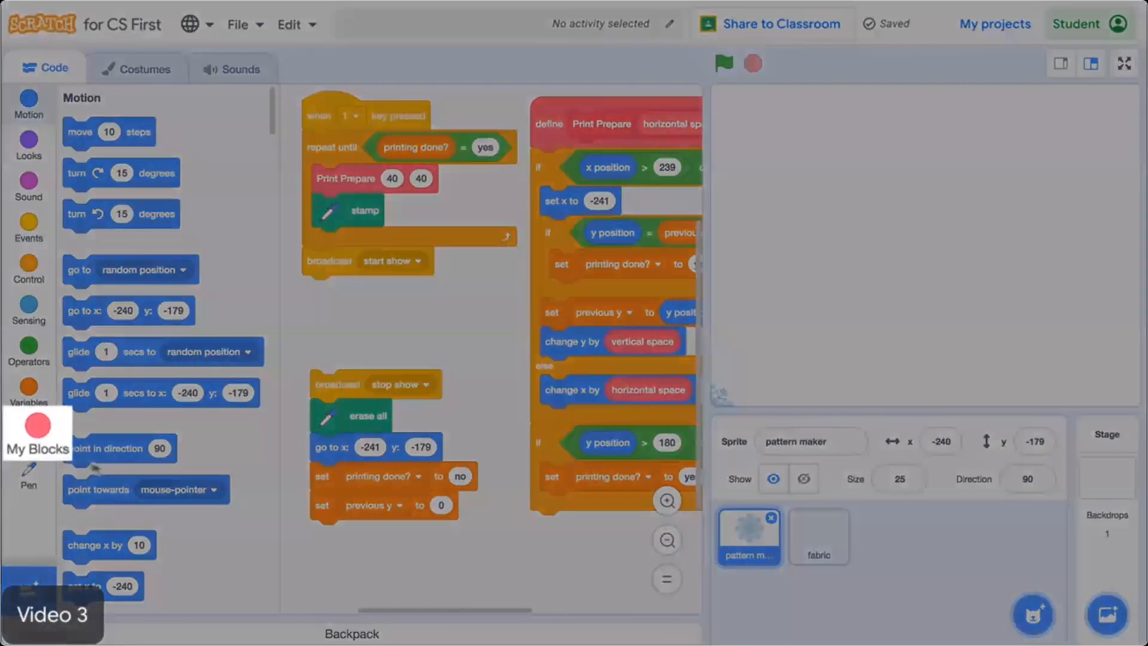
pyautogui.click(29, 433)
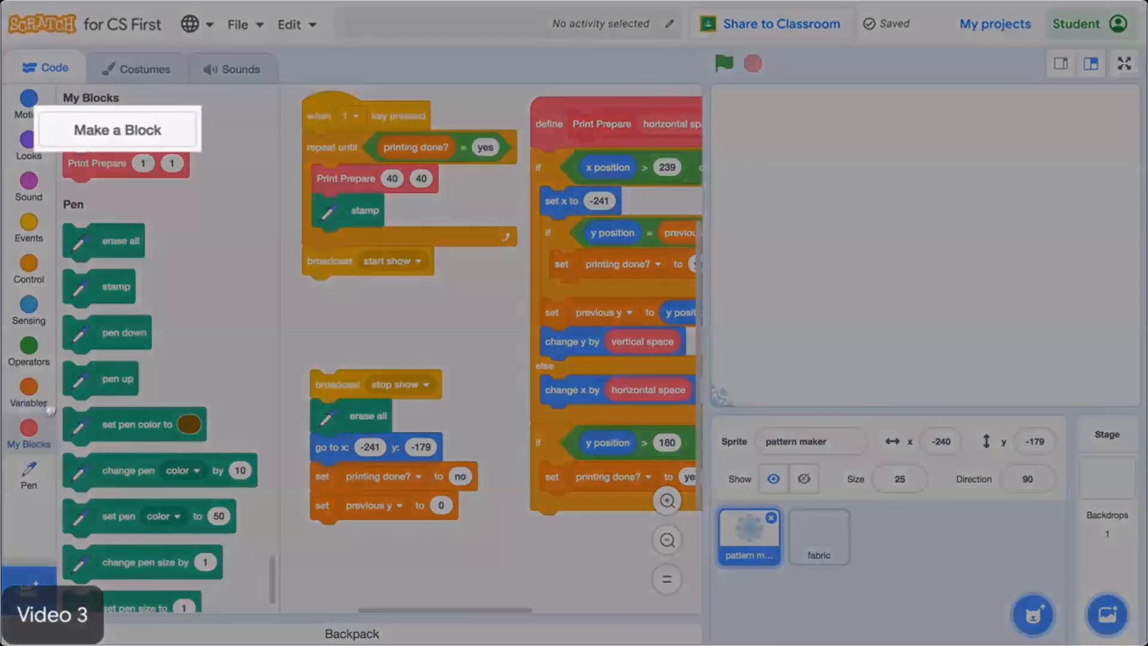
pyautogui.click(117, 129)
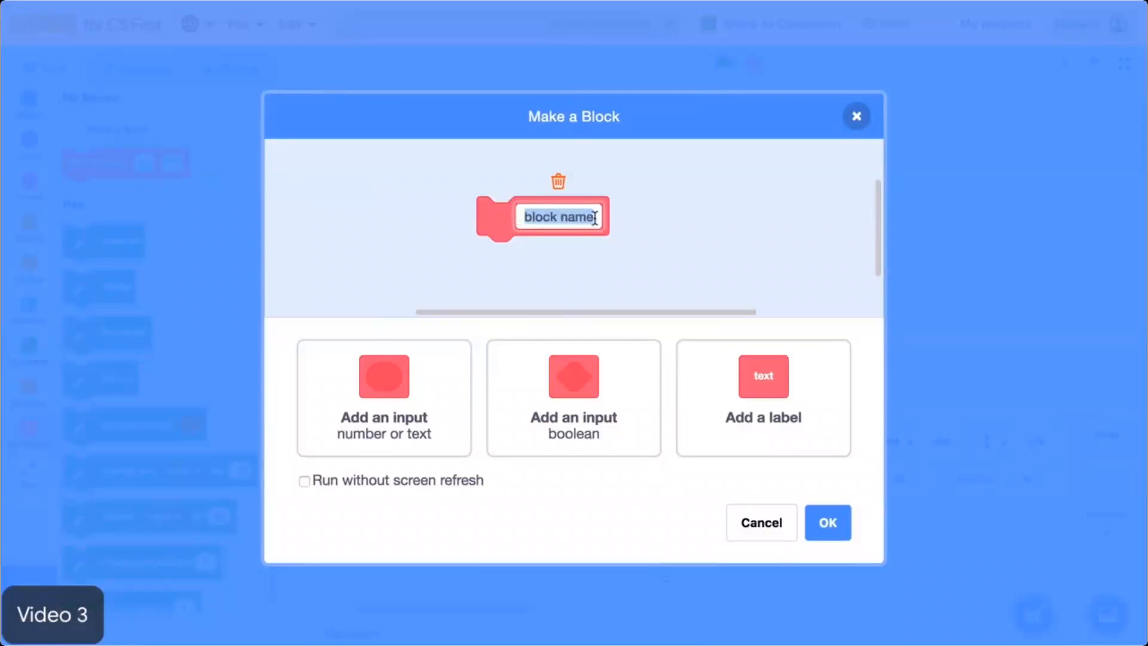
pyautogui.write('Reset Project')
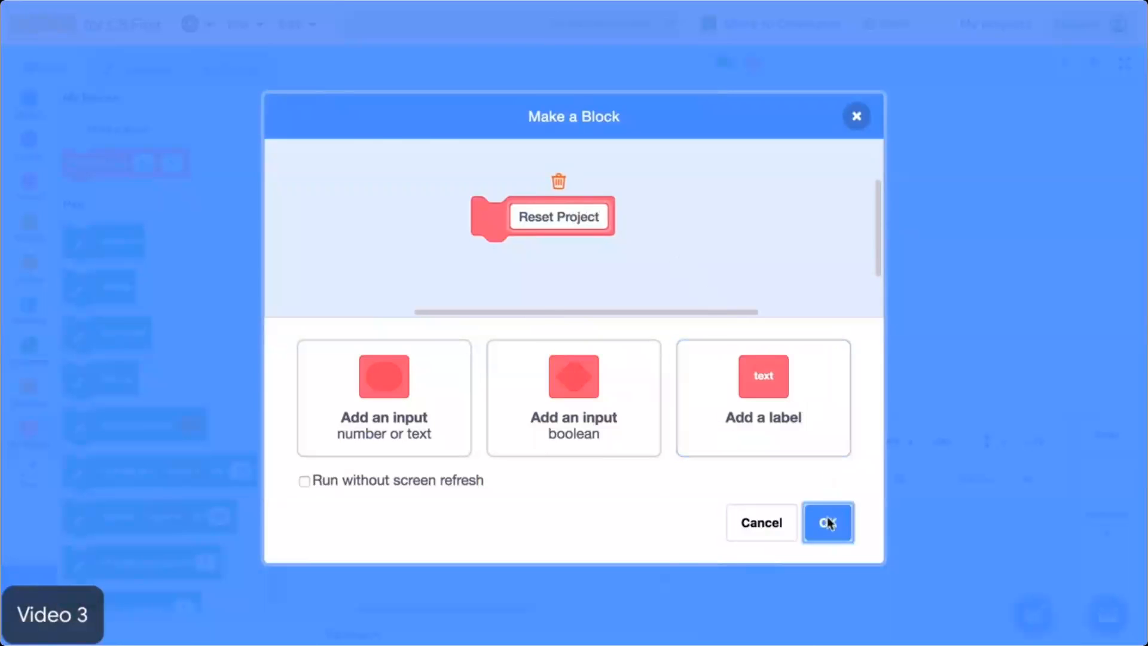
pyautogui.click(828, 523)
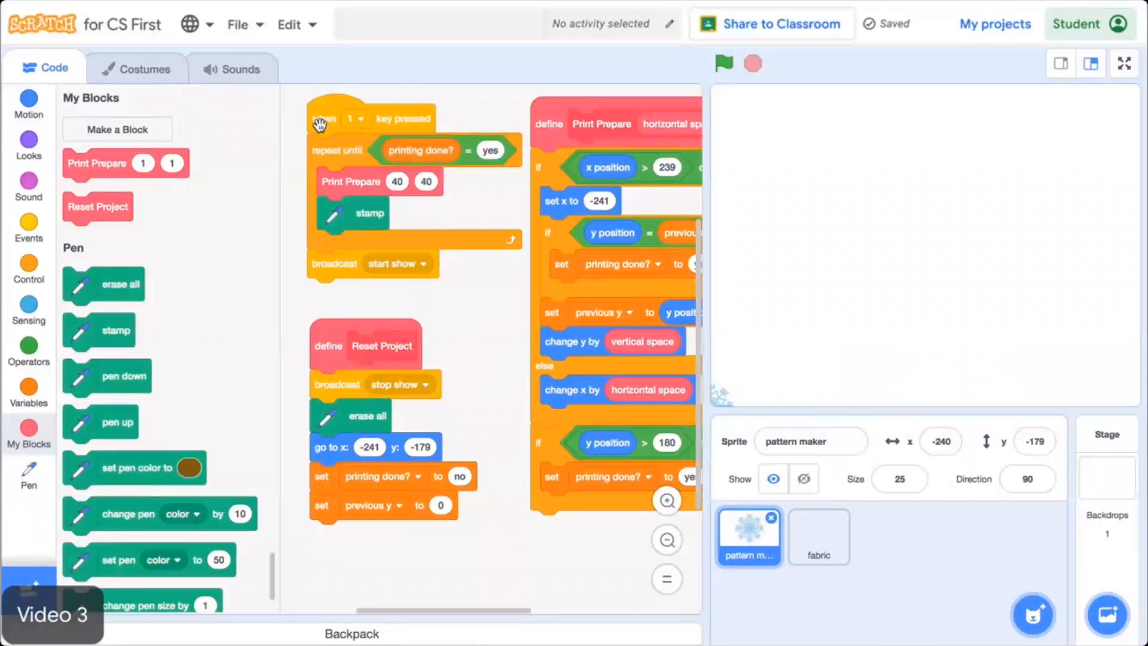
pyautogui.moveTo(269, 158)
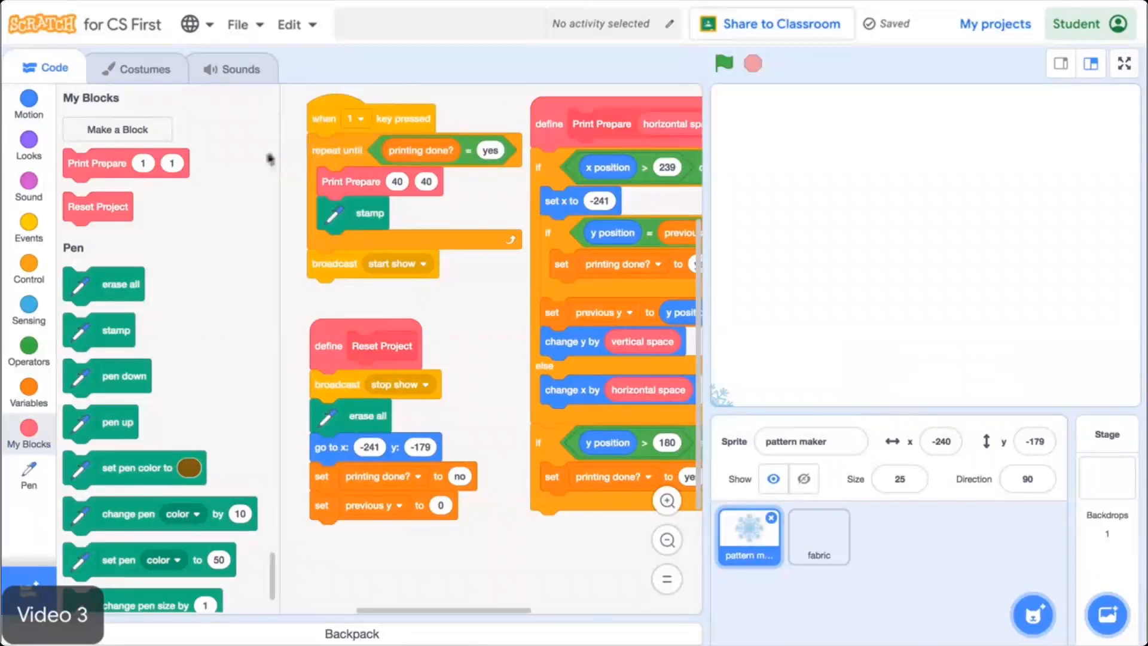
pyautogui.moveTo(97, 207); pyautogui.dragTo(292, 162)
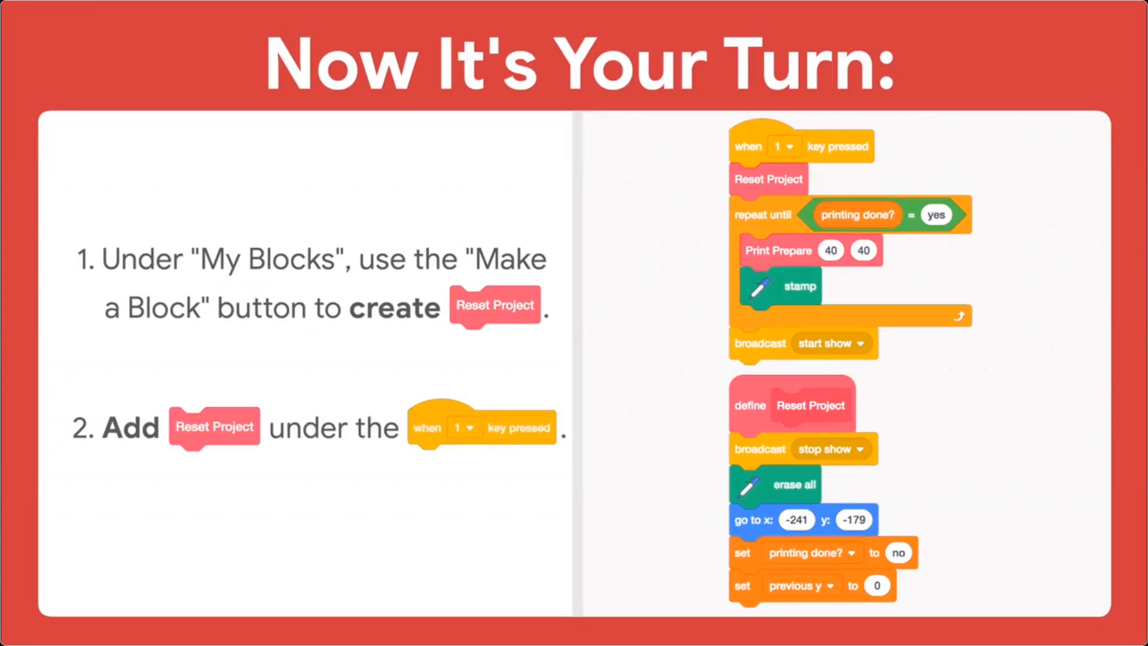
pyautogui.moveTo(1102, 503)
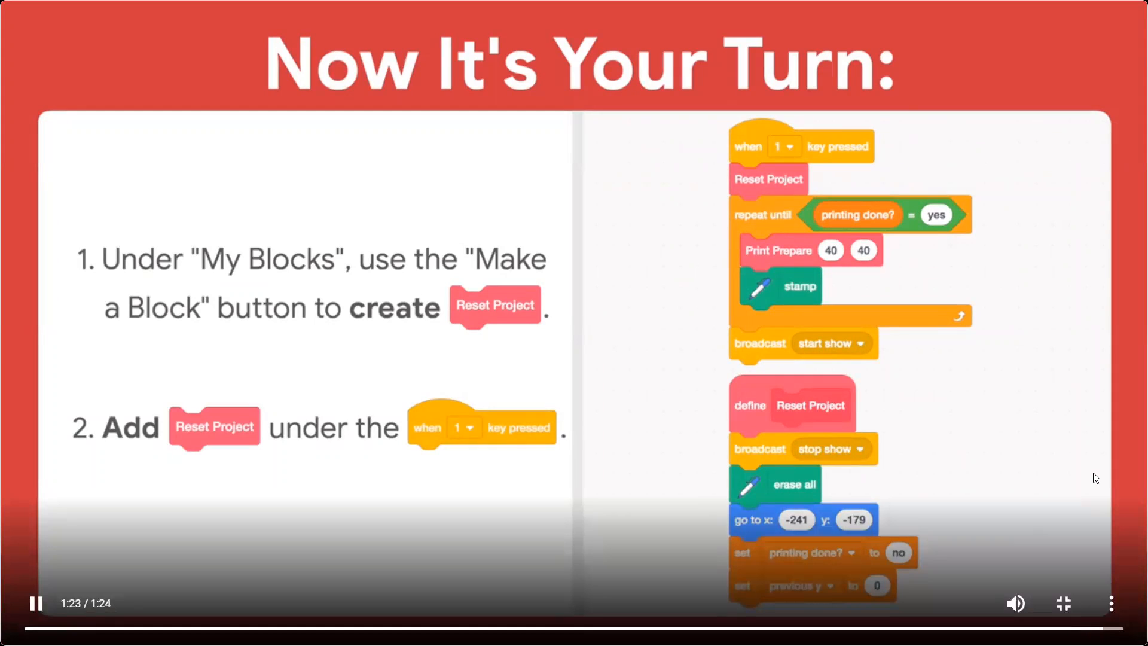
# Step: Create a My Blocks custom block named 'Reset Project' with an added text label
pyautogui.click(1062, 603)
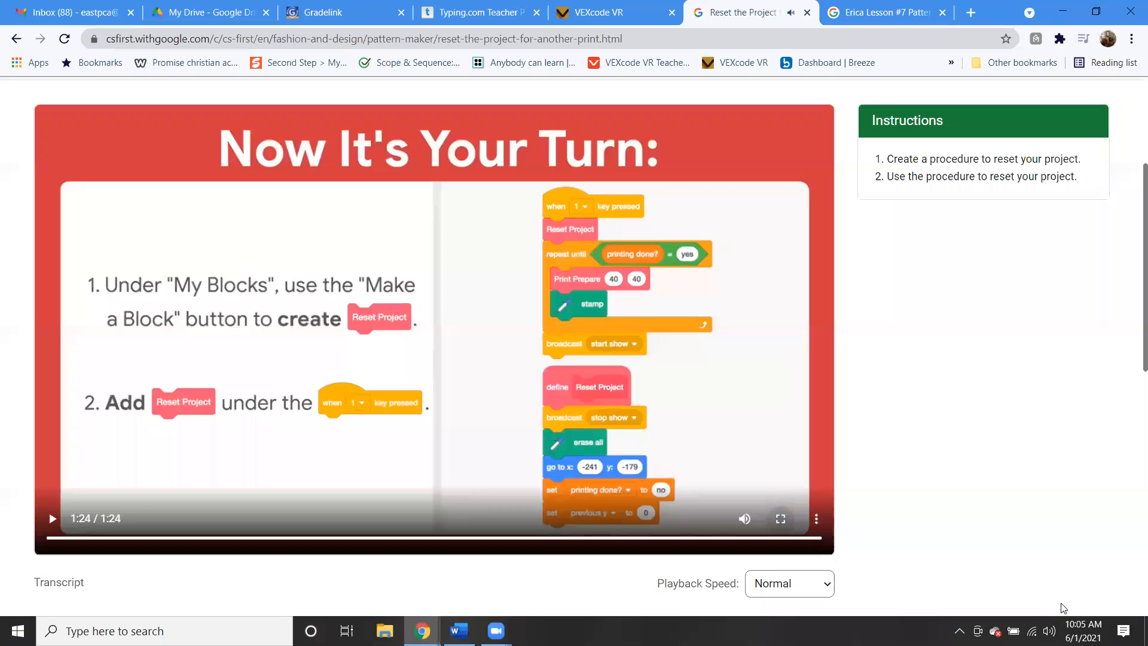
pyautogui.click(878, 12)
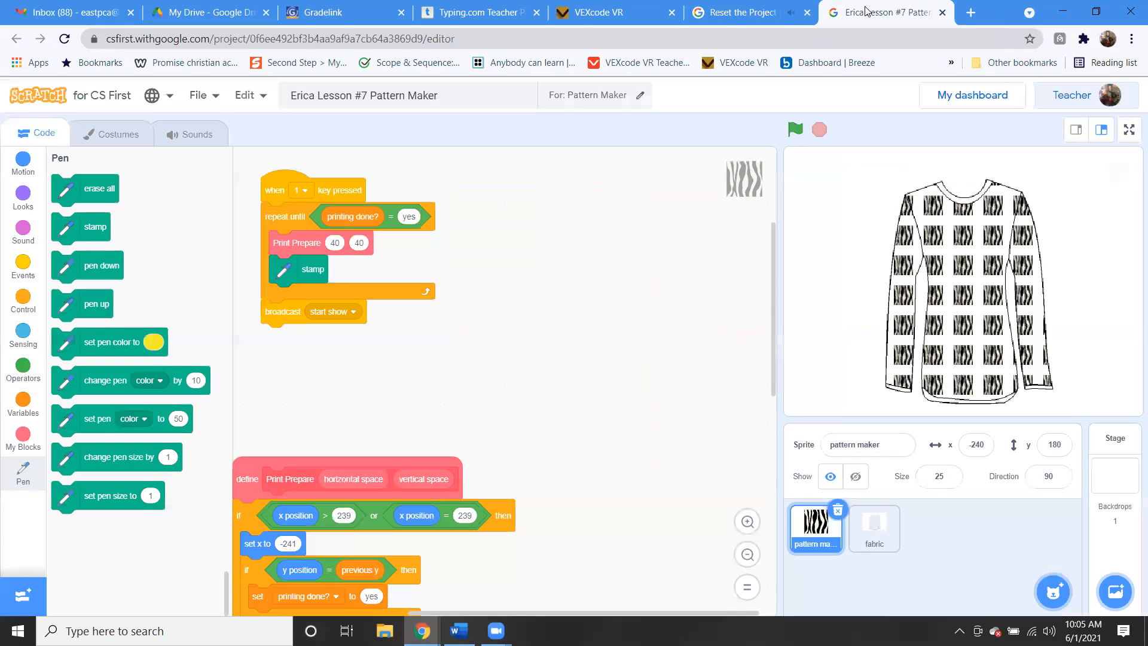
pyautogui.click(22, 436)
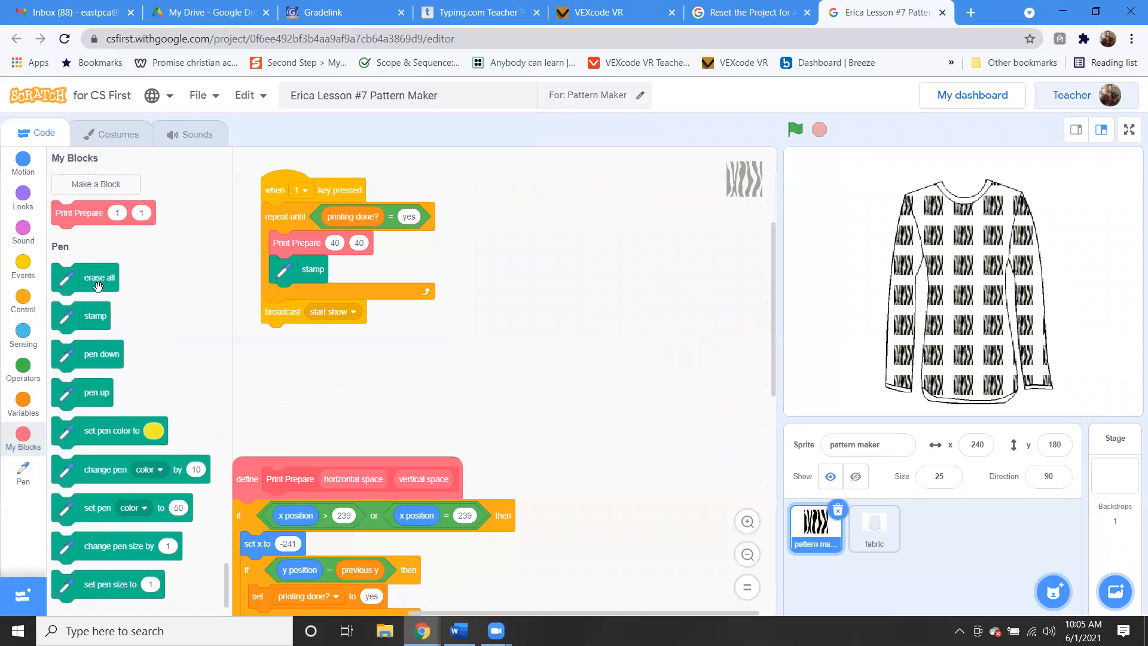
pyautogui.click(95, 184)
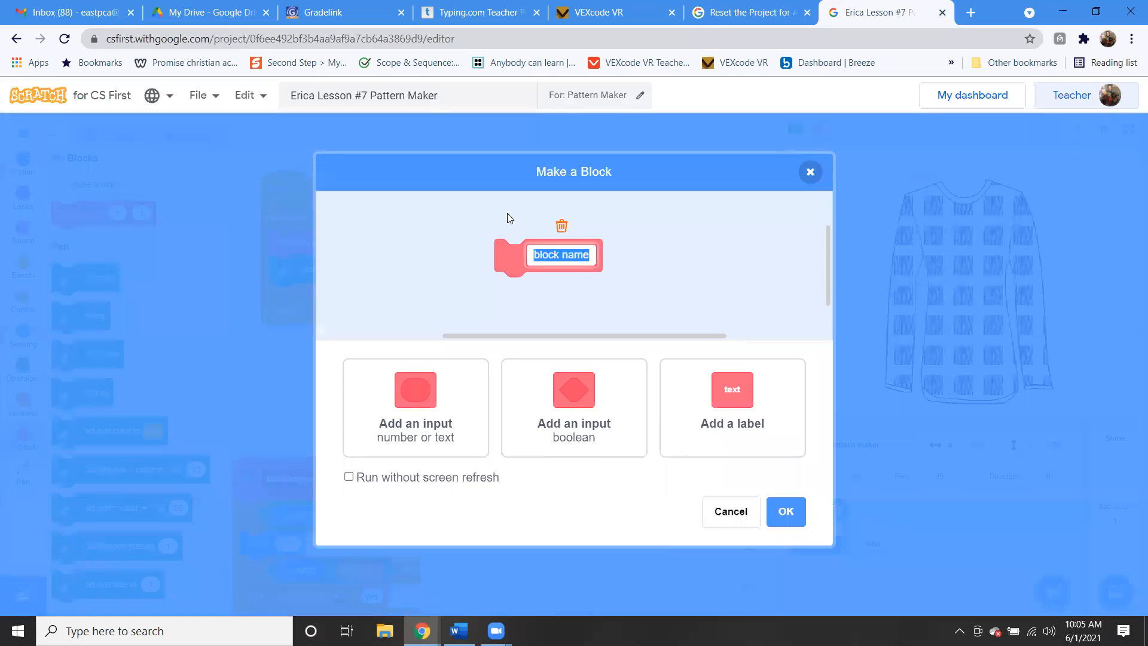
pyautogui.write('Reset')
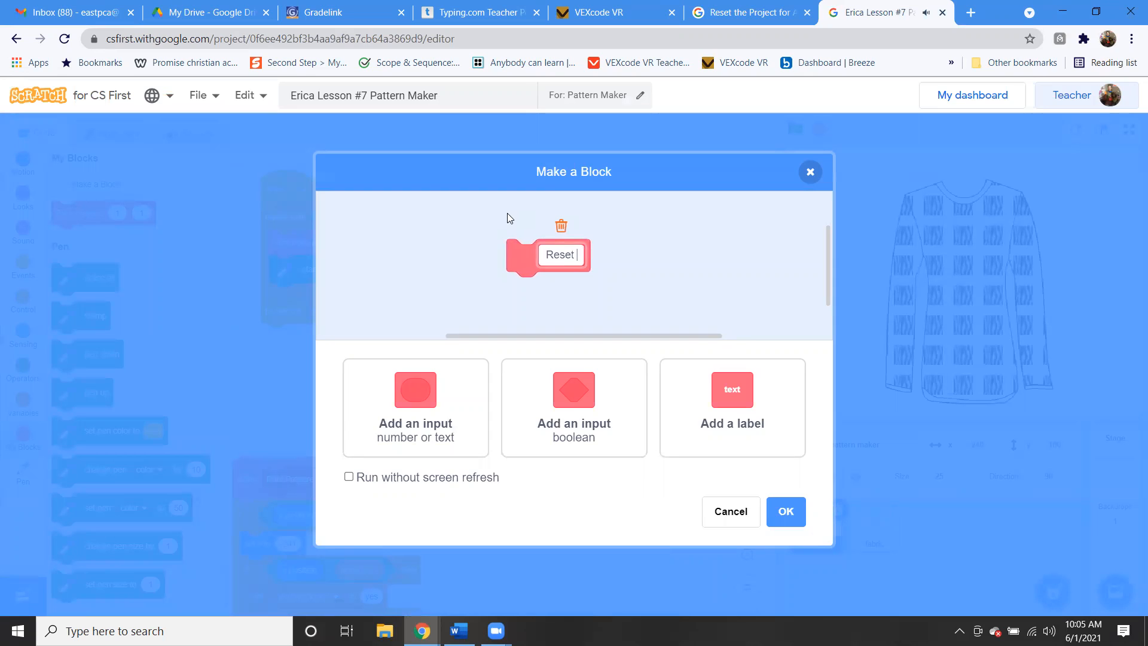
pyautogui.write('Project')
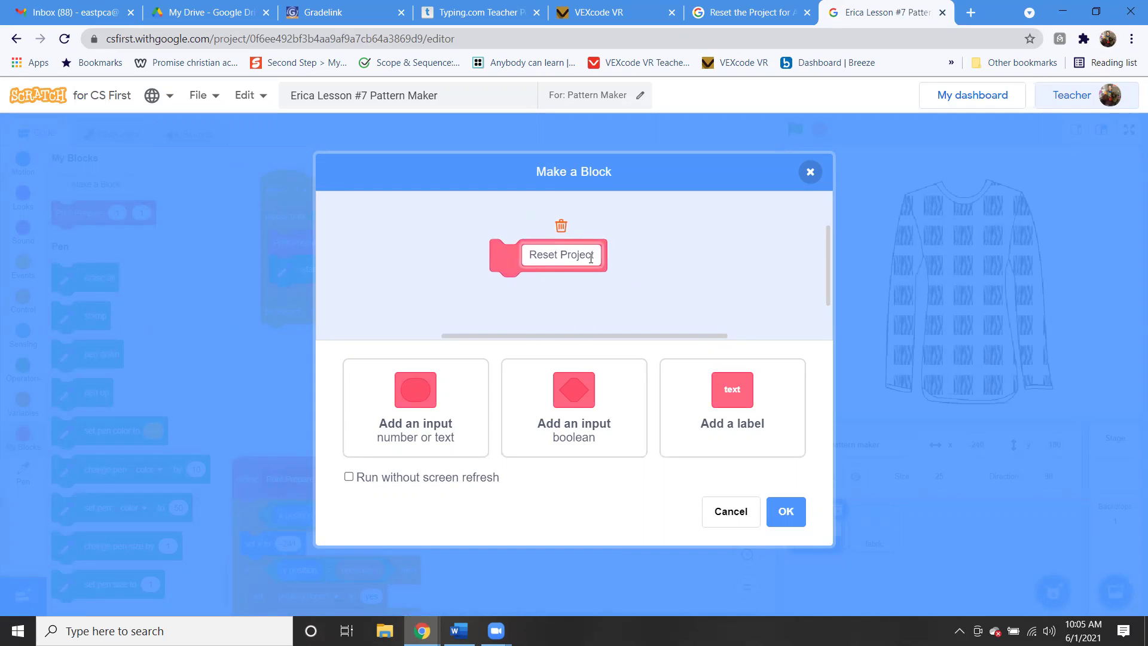
pyautogui.click(732, 408)
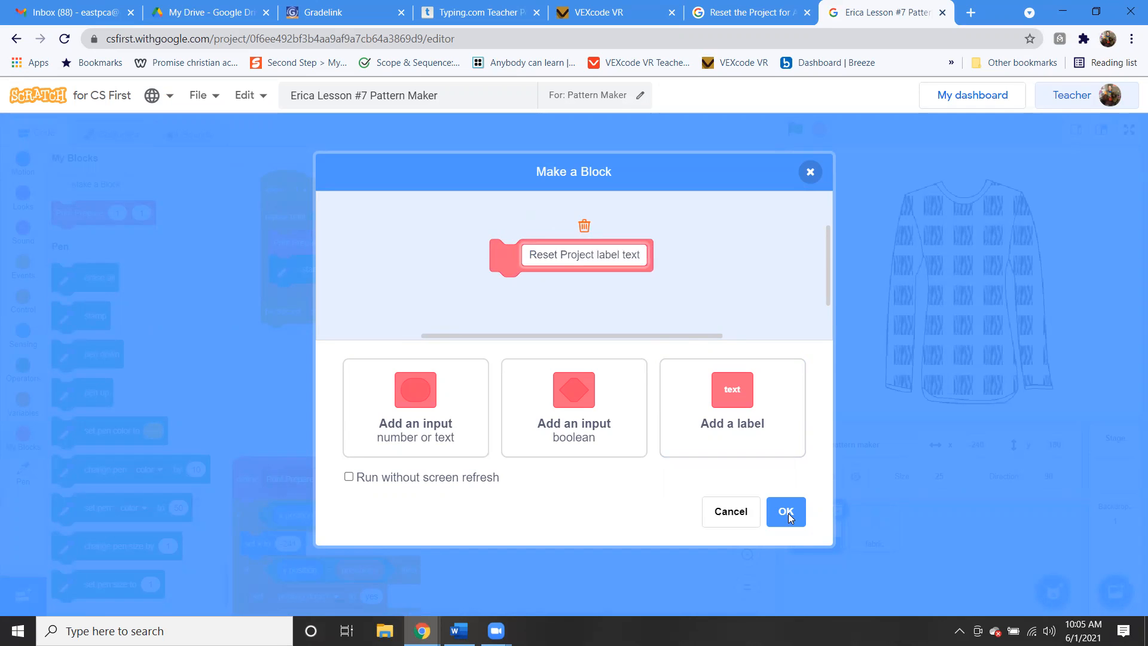
pyautogui.click(786, 512)
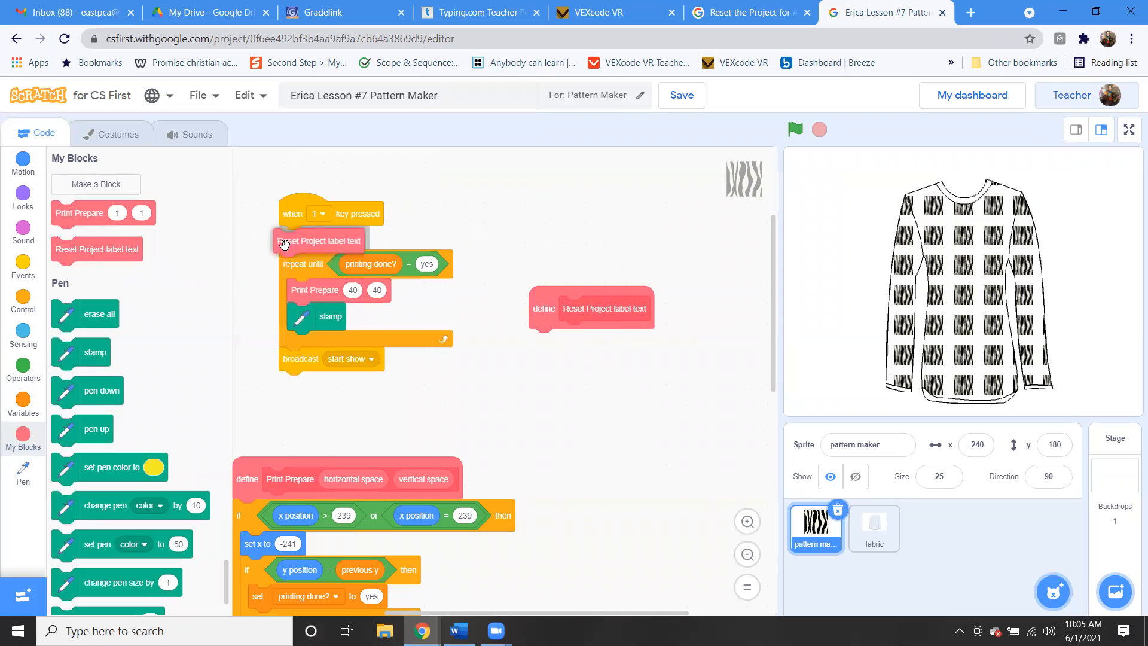
# Step: Check the lesson's reset procedure and scroll to the Reset Project definition to attach its reset blocks
pyautogui.click(753, 12)
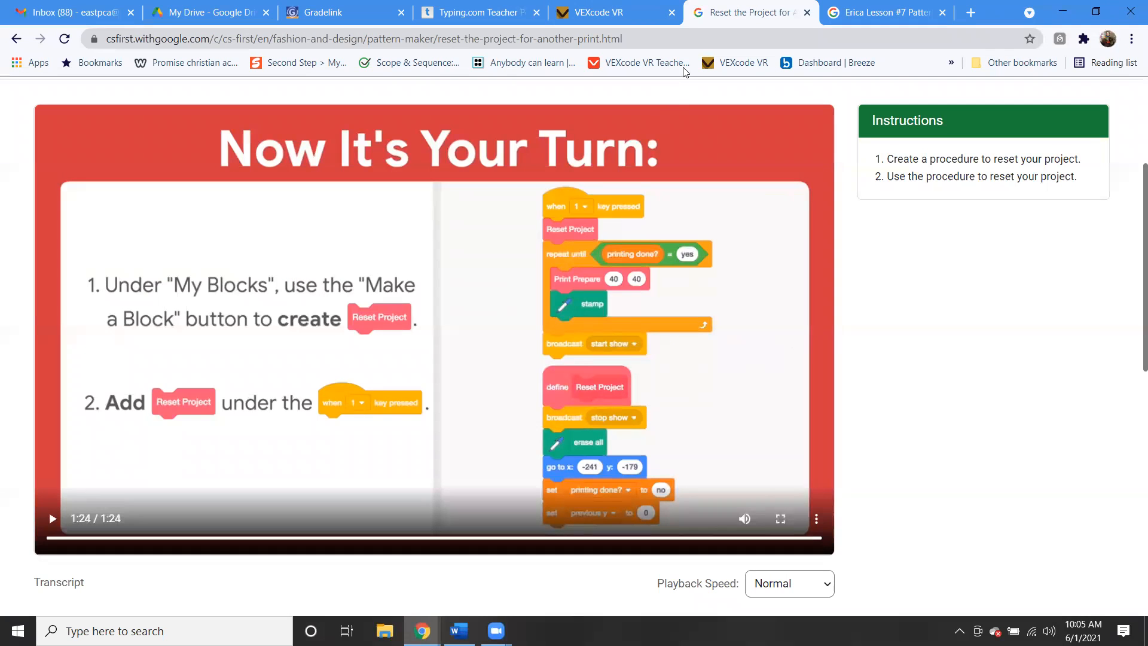
pyautogui.click(885, 12)
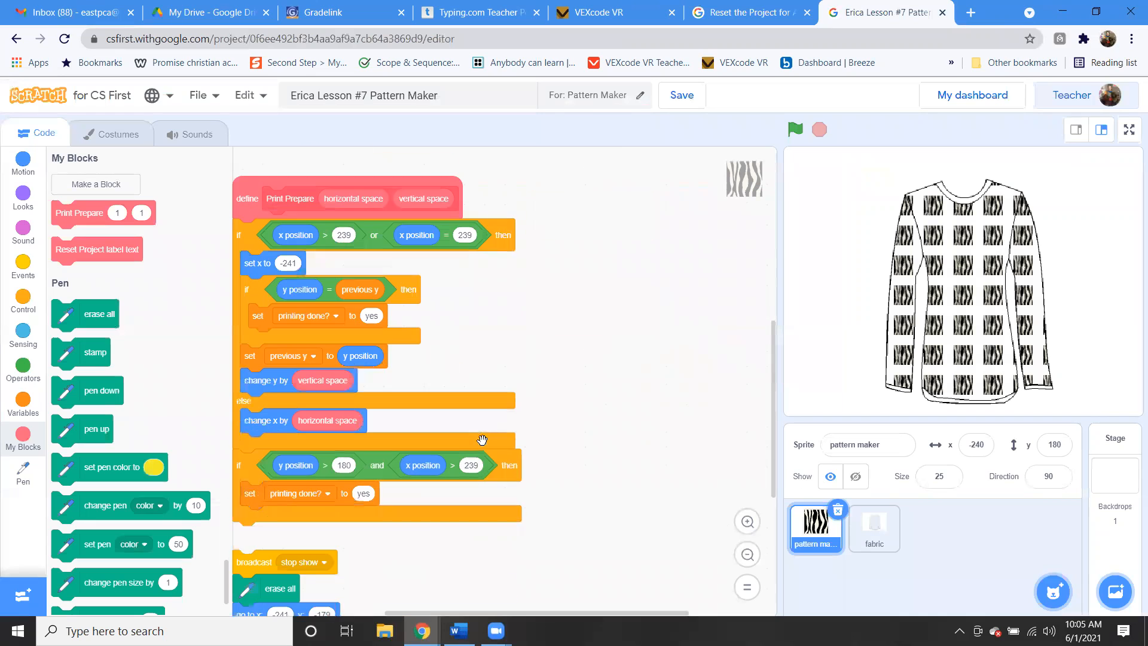
pyautogui.scroll(-3)
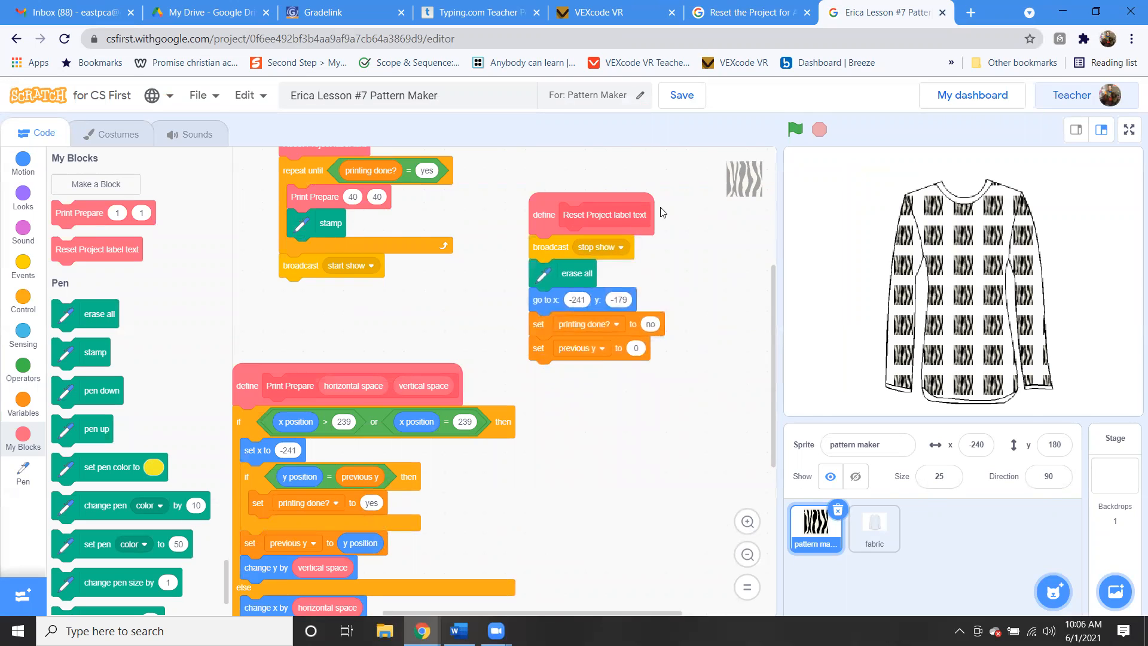
# Step: Run the project so the stage clears and the zebra pattern reprints onto the sweater, then stop it
pyautogui.click(794, 130)
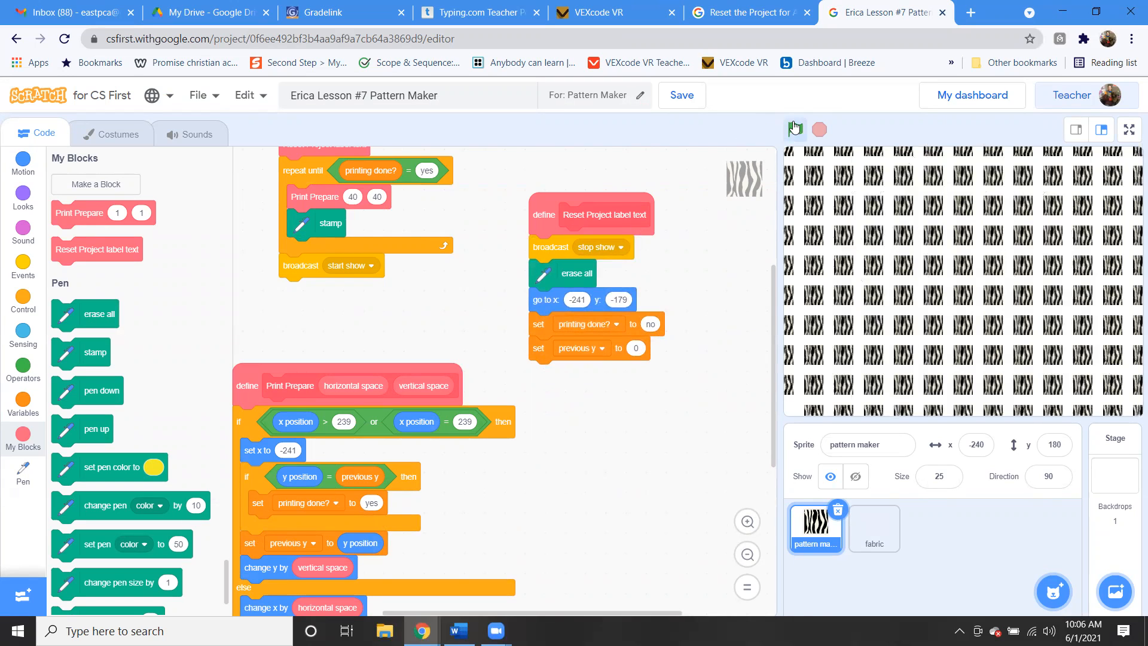
pyautogui.click(795, 129)
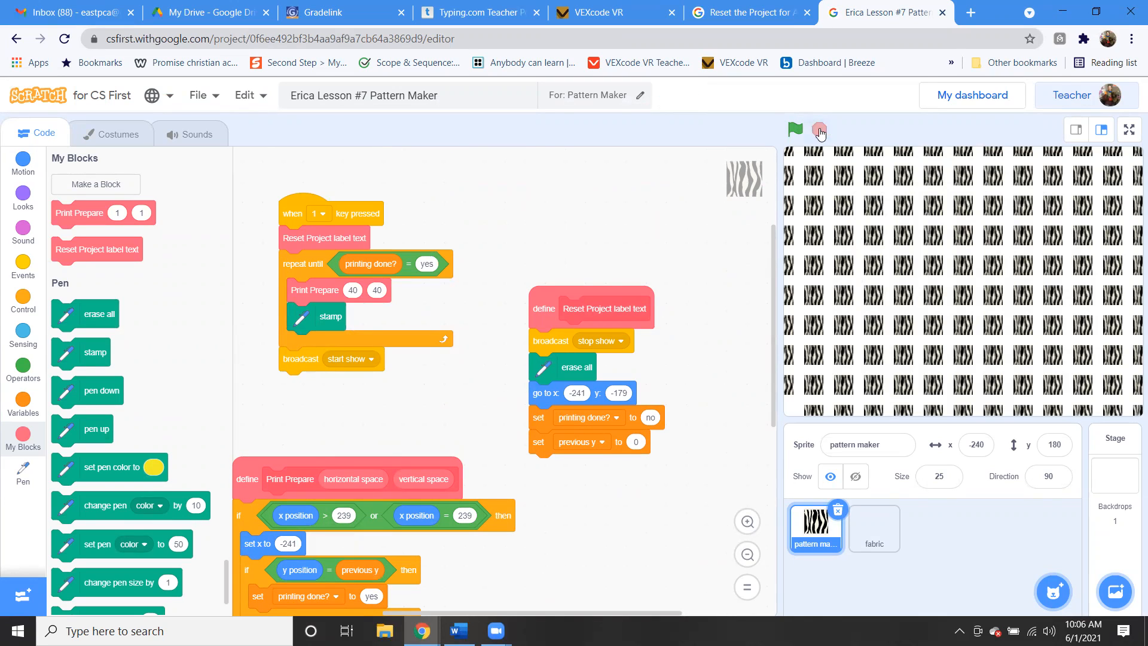
pyautogui.click(818, 129)
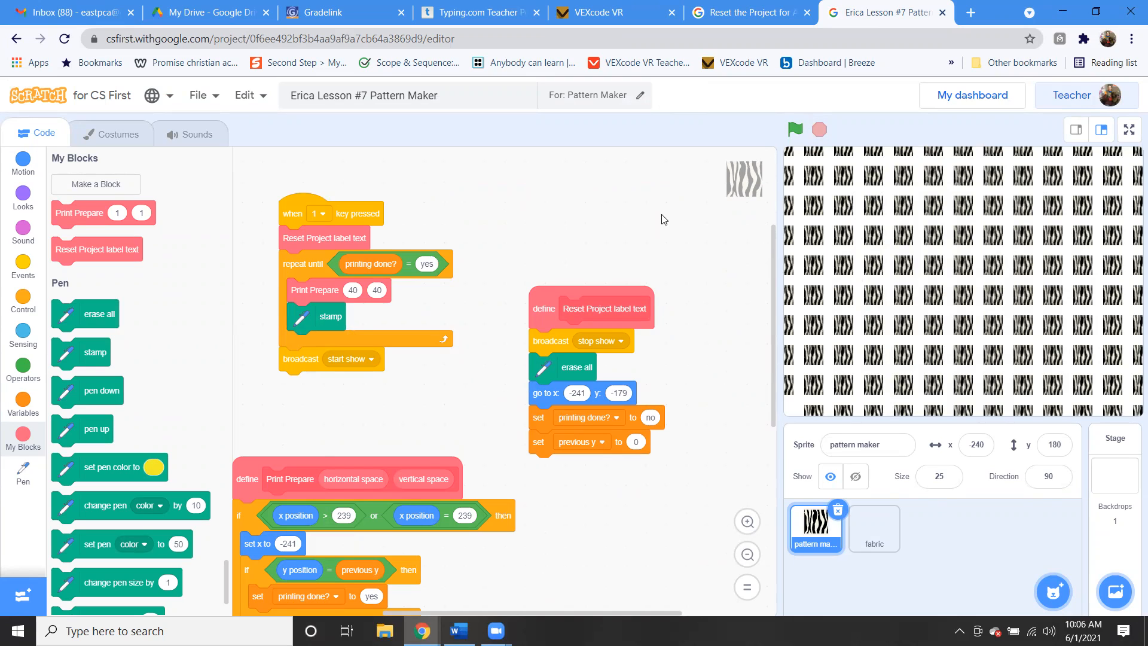
pyautogui.click(795, 130)
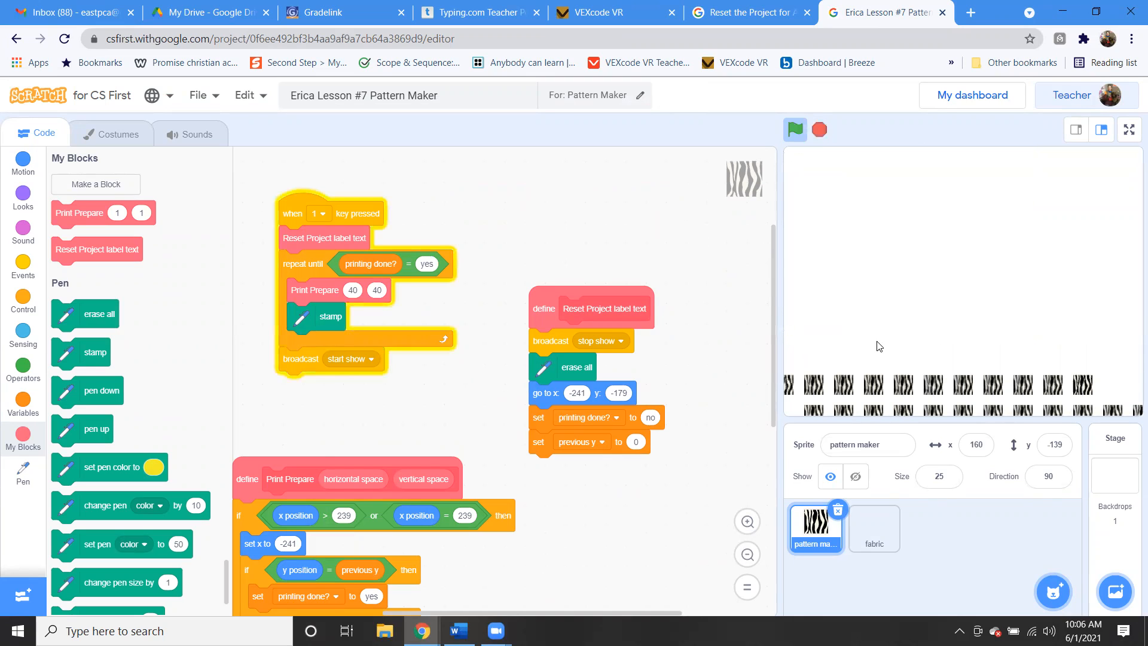
pyautogui.click(795, 129)
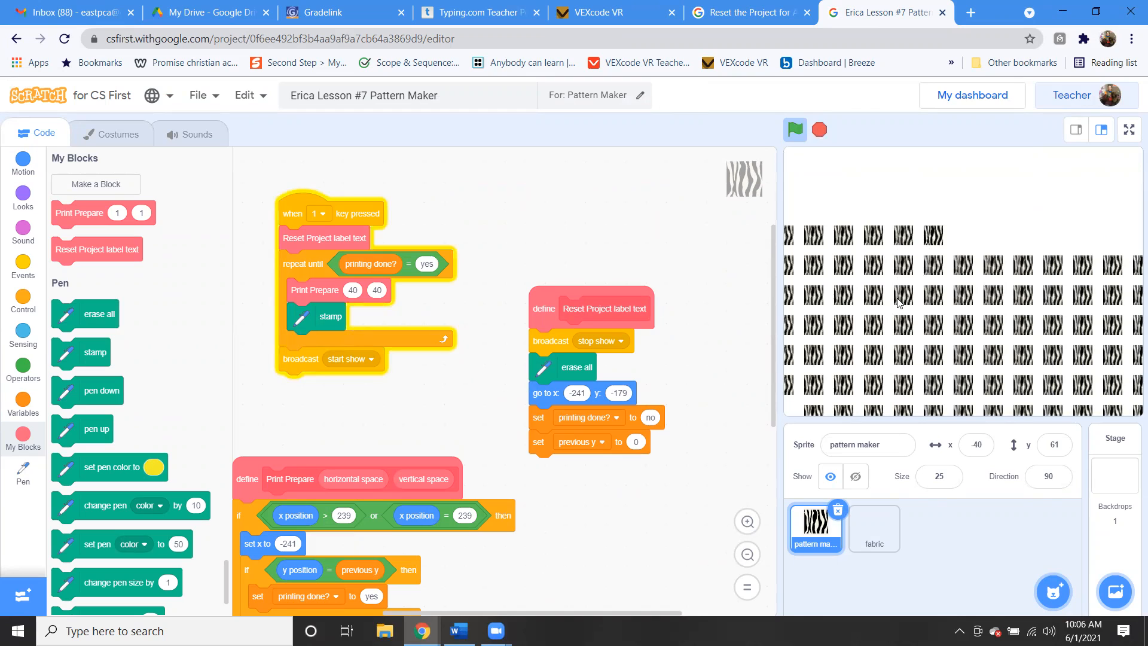
pyautogui.click(794, 129)
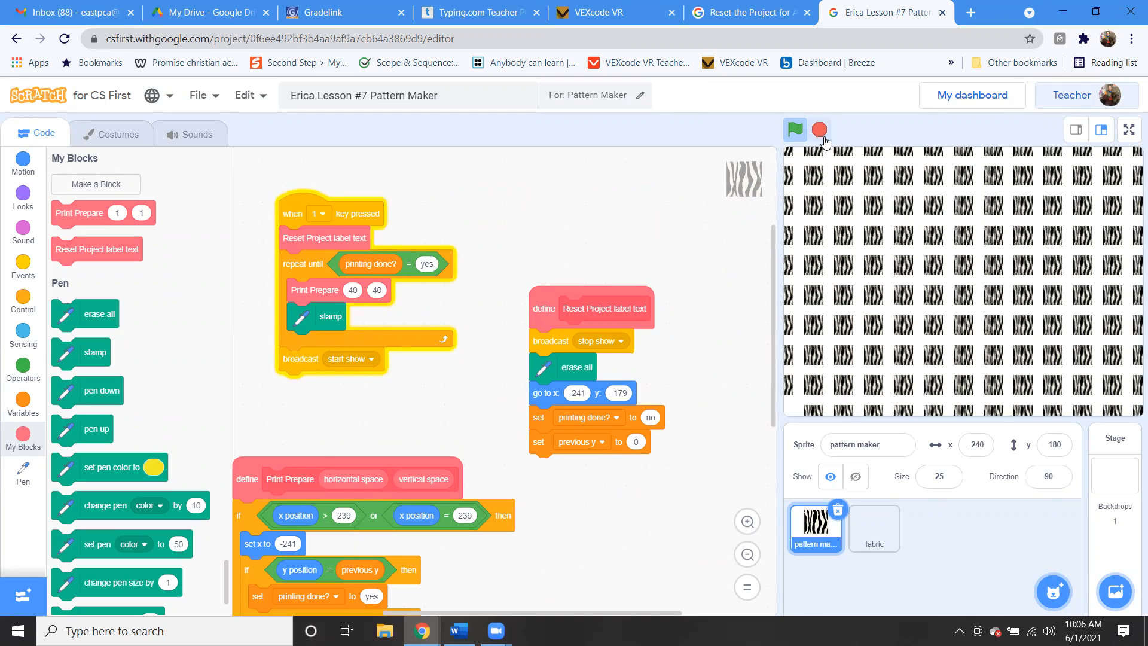
pyautogui.click(819, 129)
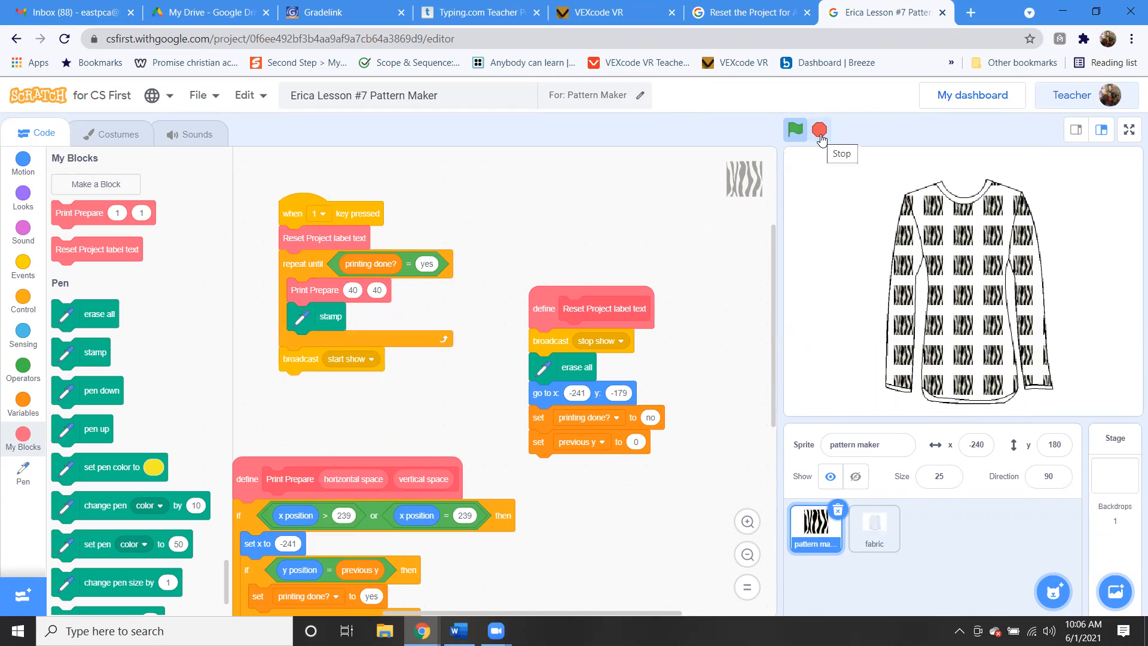
pyautogui.click(818, 130)
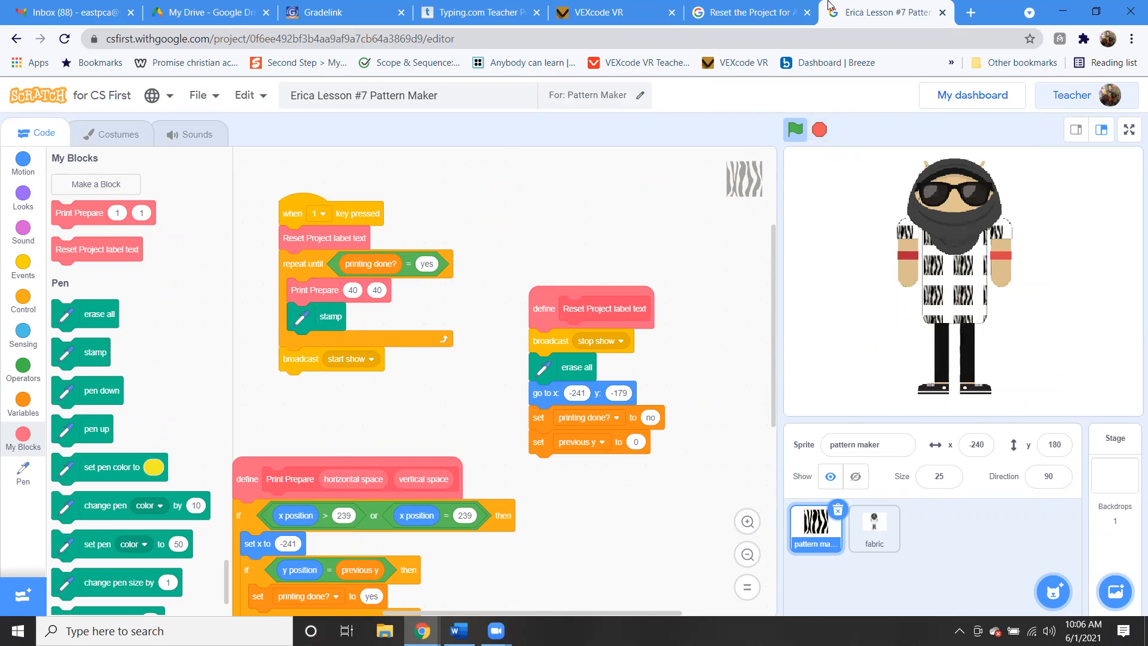
# Step: Advance to lesson 5, Pattern Explorer, and play its video on adding a size parameter
pyautogui.click(752, 12)
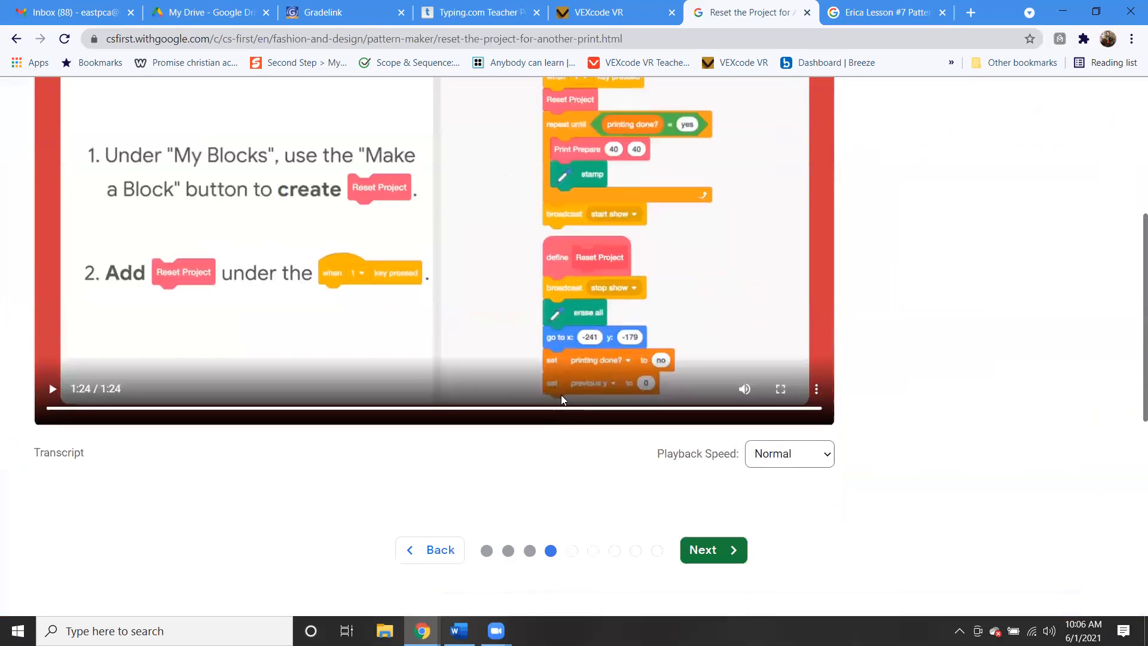
pyautogui.click(713, 550)
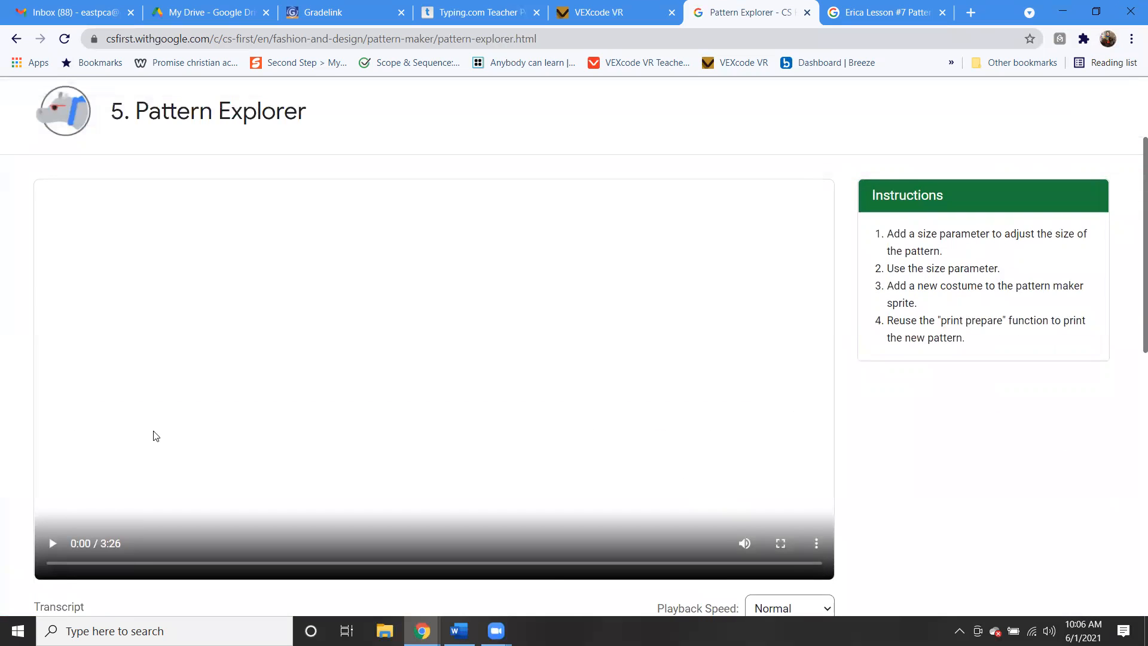
pyautogui.click(52, 543)
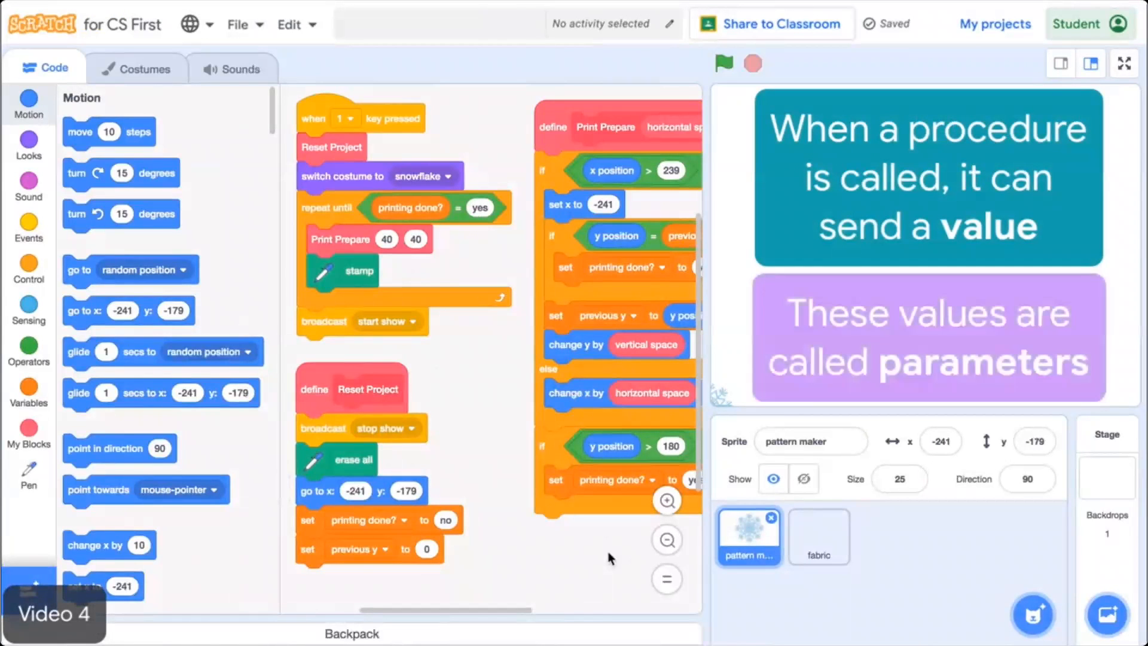
pyautogui.moveTo(446, 609); pyautogui.dragTo(527, 609)
pyautogui.write('90')
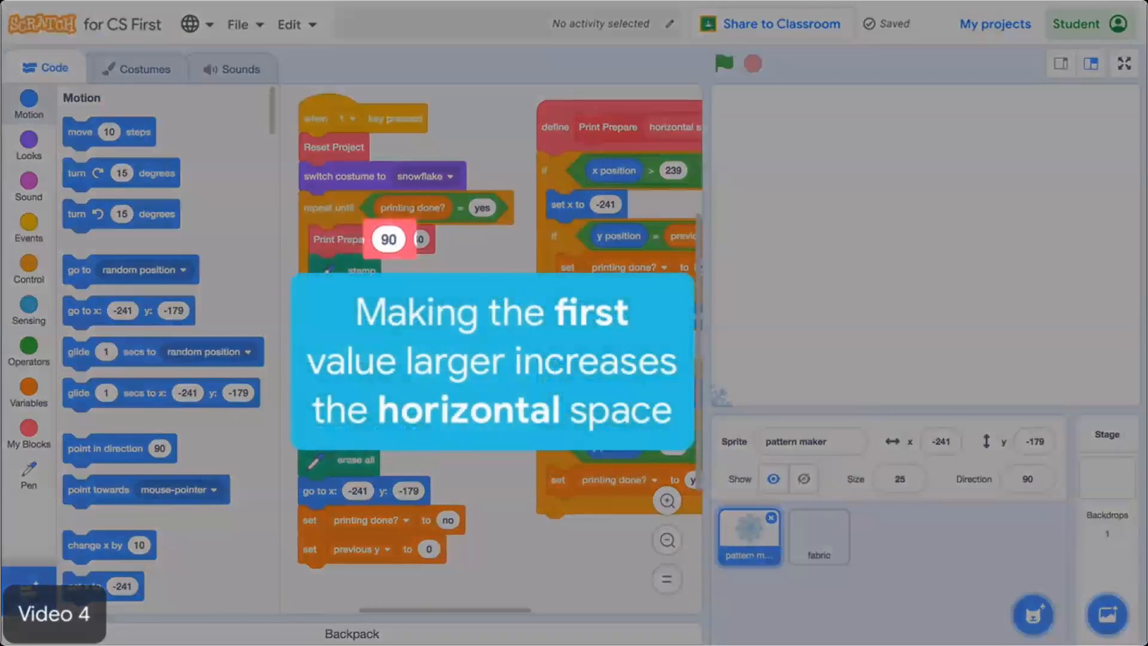
# Step: Watch the video set Print Prepare spacing to 90 and 80 and reprint the snowflakes
pyautogui.click(724, 63)
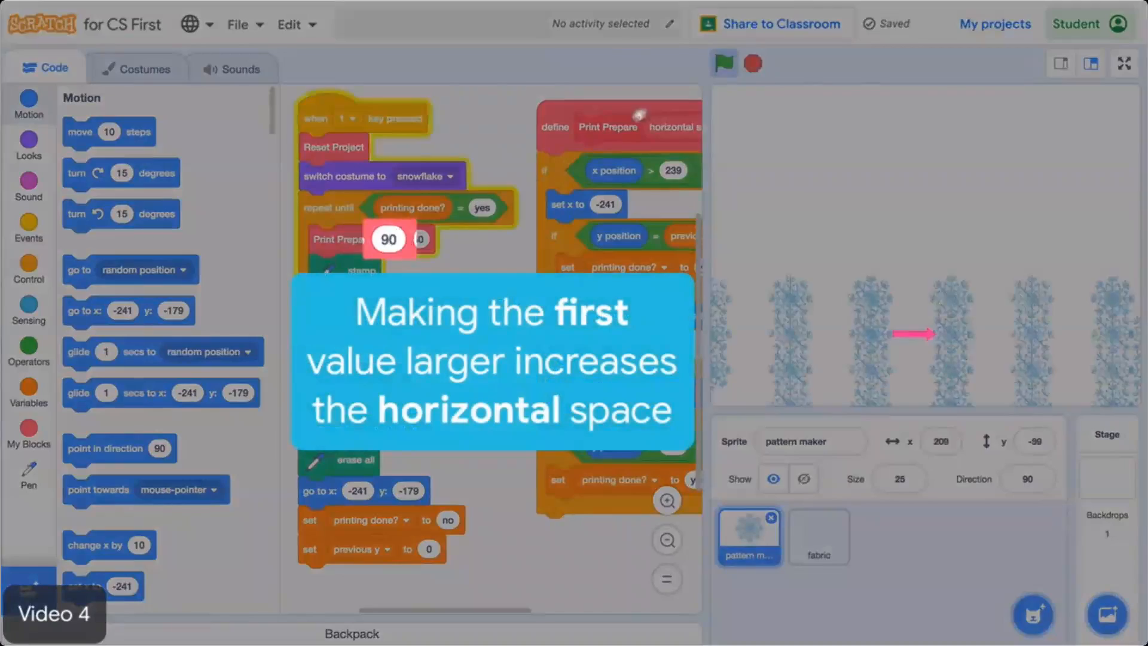
pyautogui.click(724, 61)
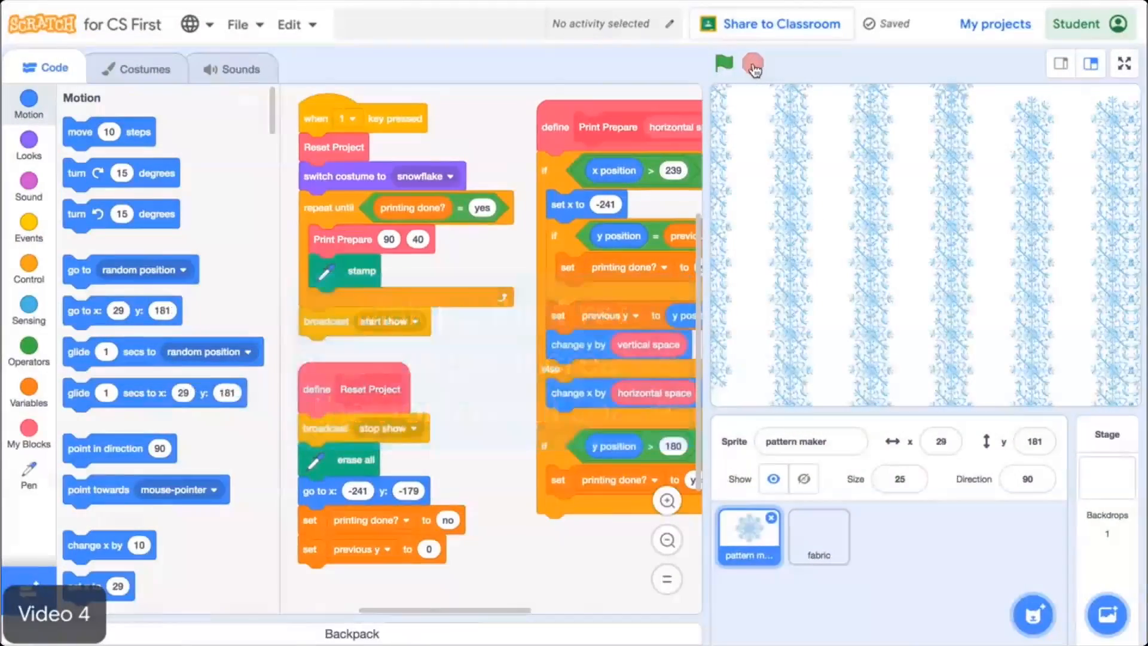
pyautogui.click(418, 239)
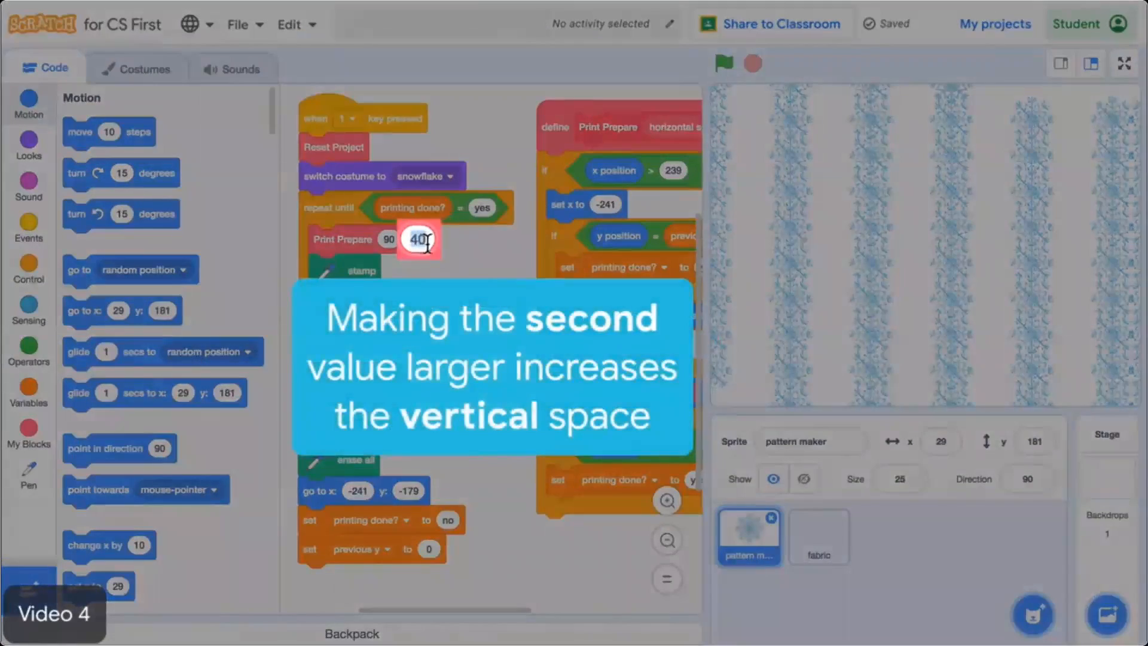
pyautogui.write('80')
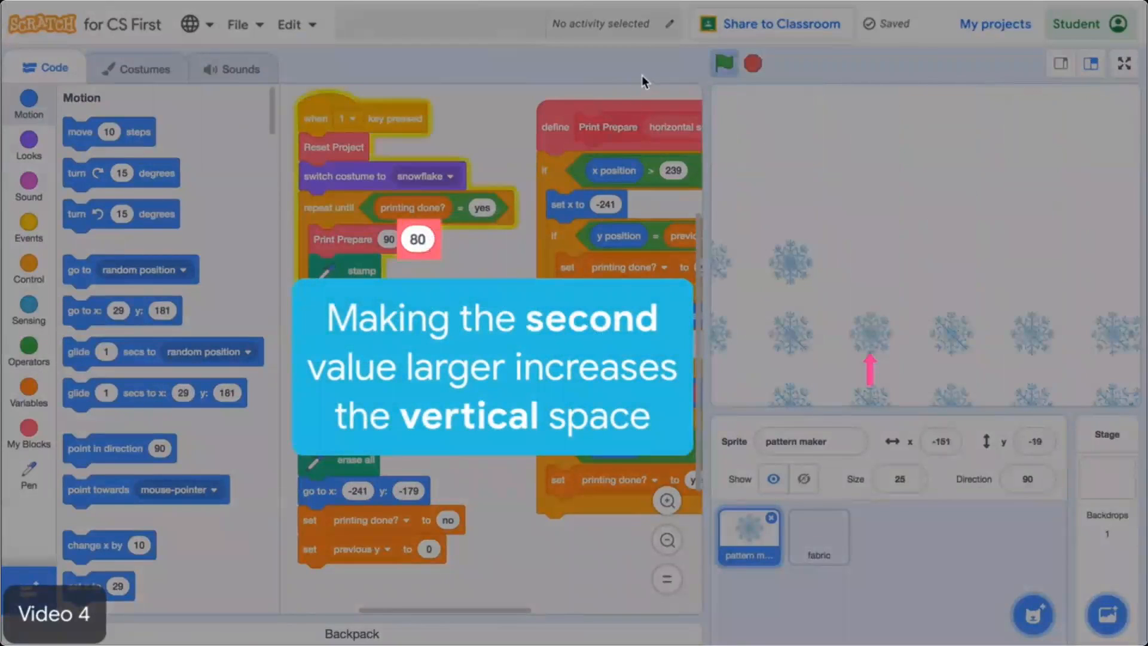
pyautogui.click(752, 62)
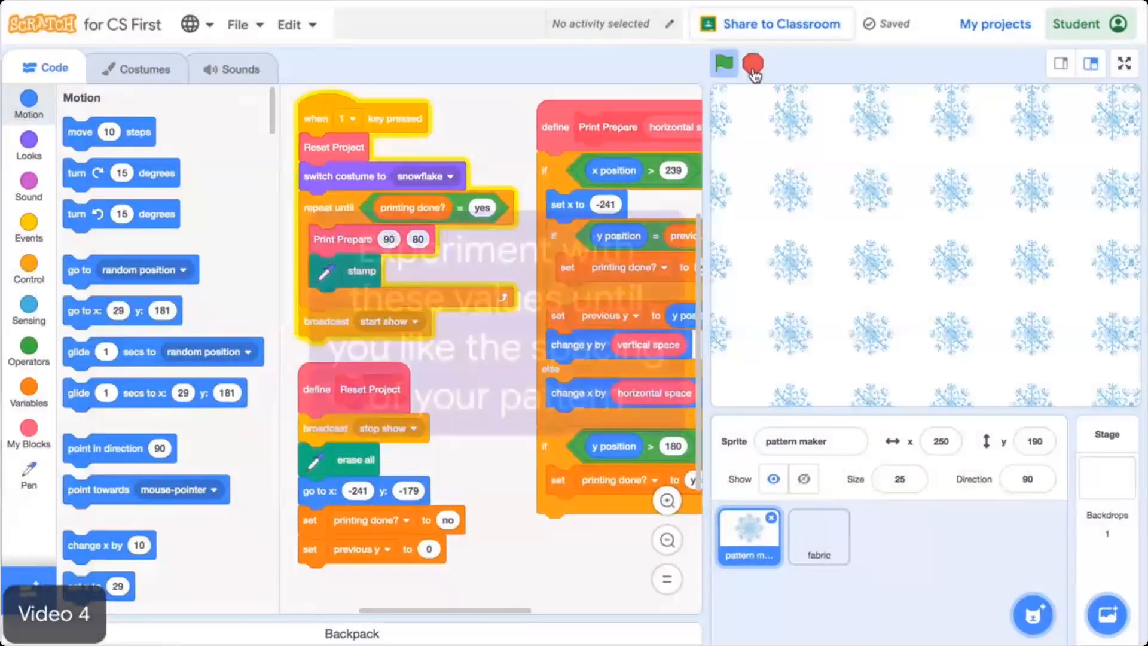
pyautogui.click(753, 62)
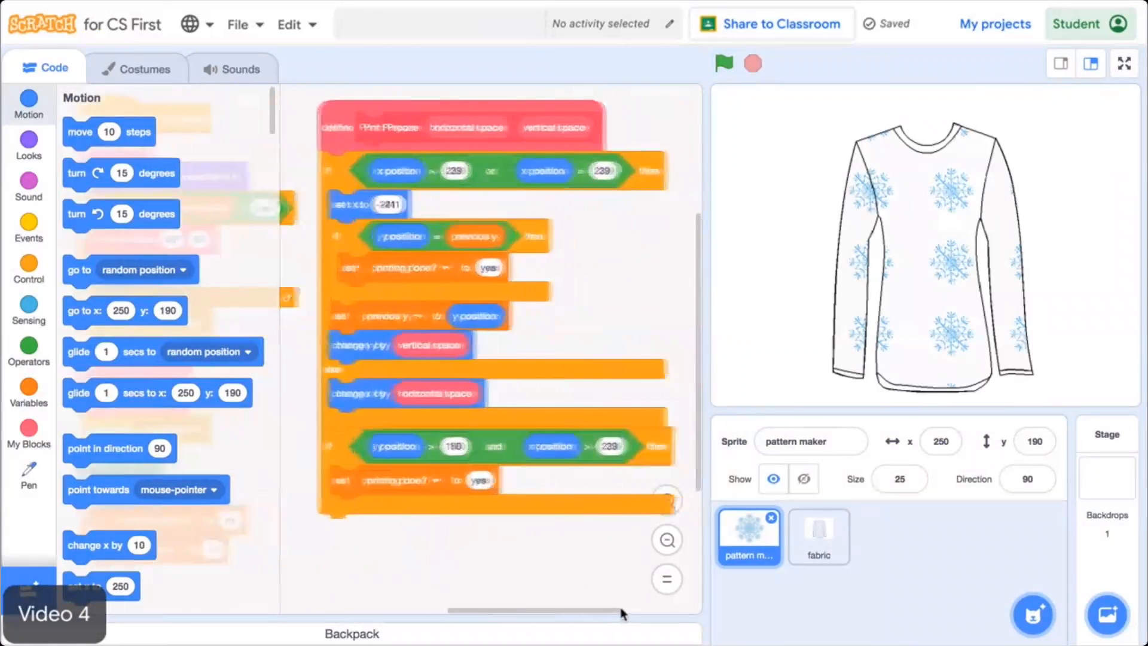
# Step: Edit the Print Prepare block definition and add a number input named size
pyautogui.rightClick(526, 107)
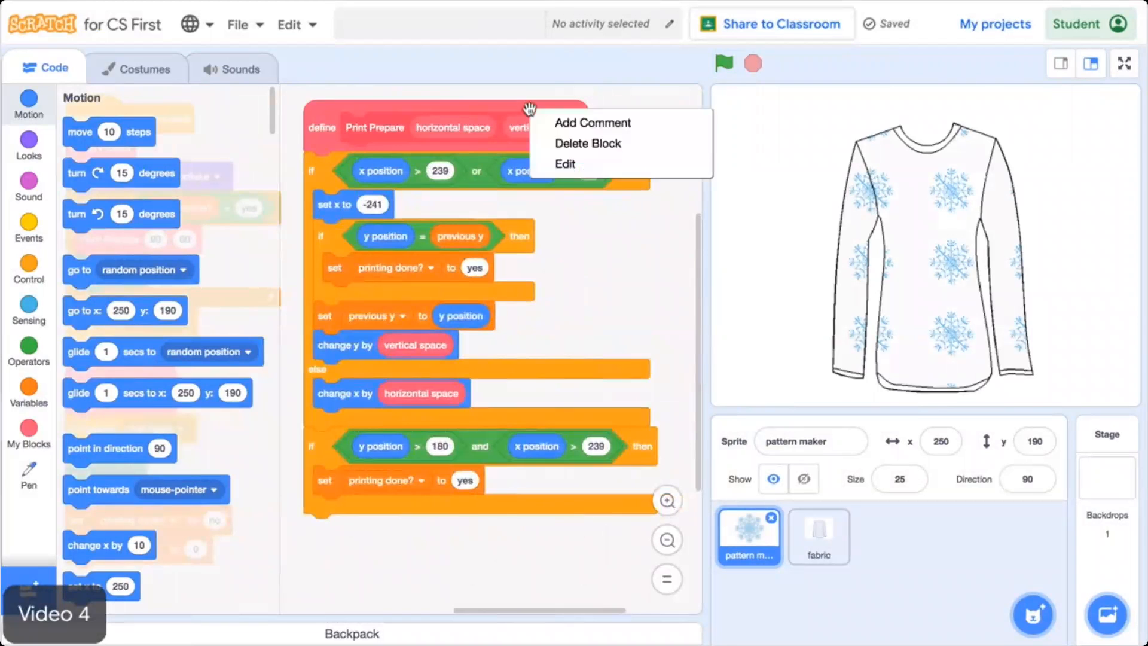
pyautogui.click(565, 163)
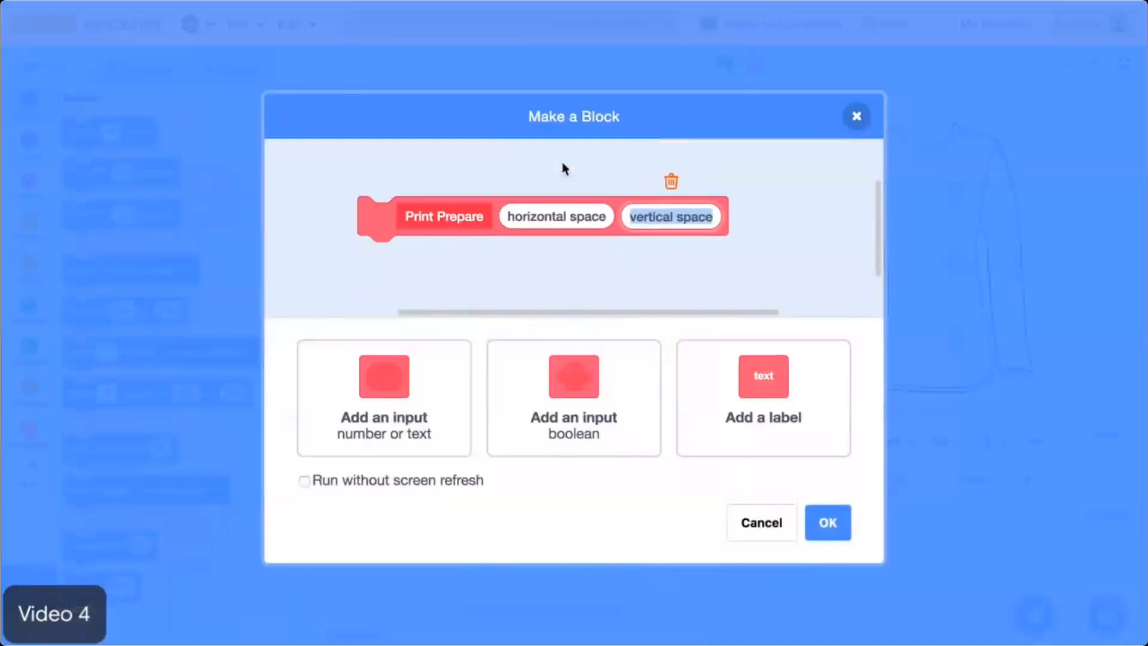
pyautogui.click(398, 388)
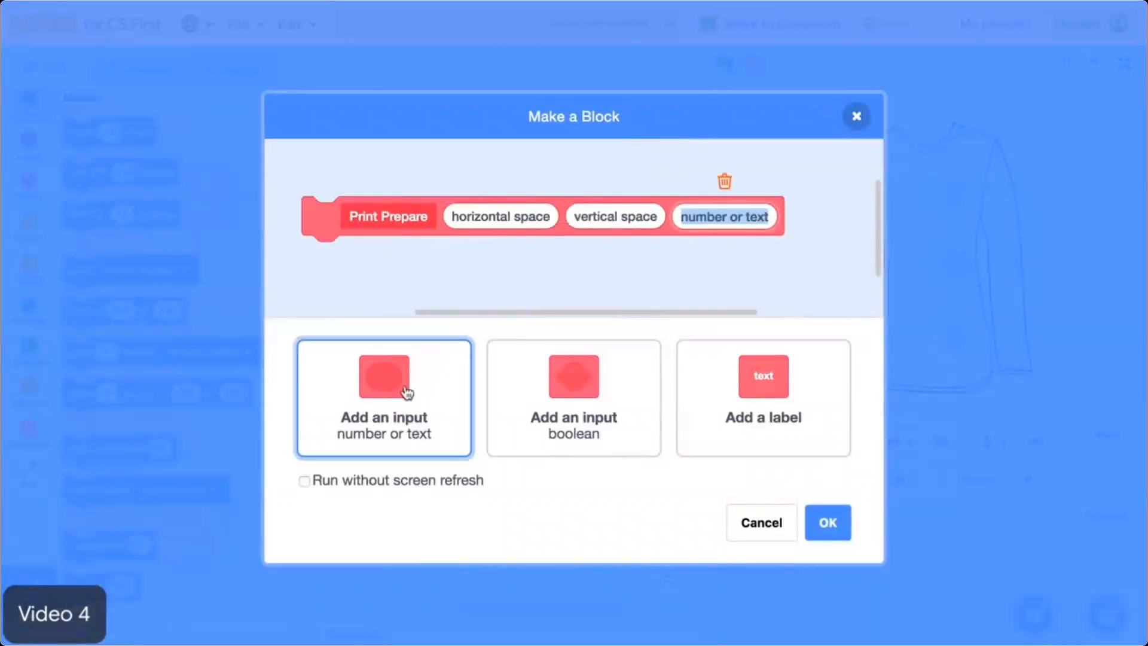
pyautogui.write('size')
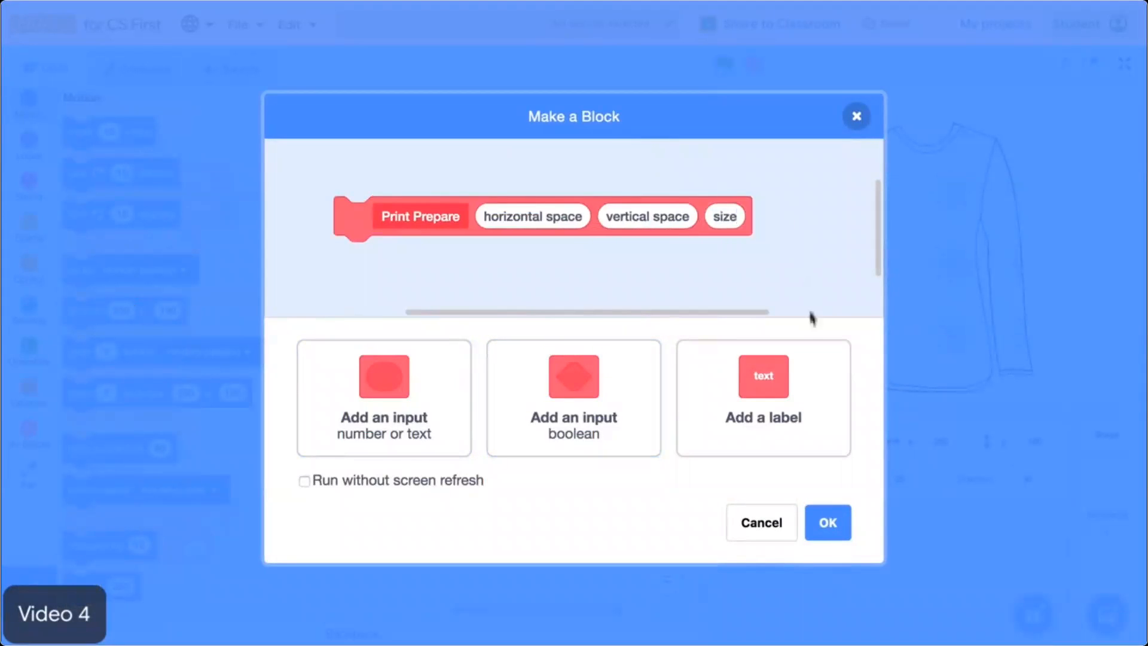
pyautogui.click(828, 523)
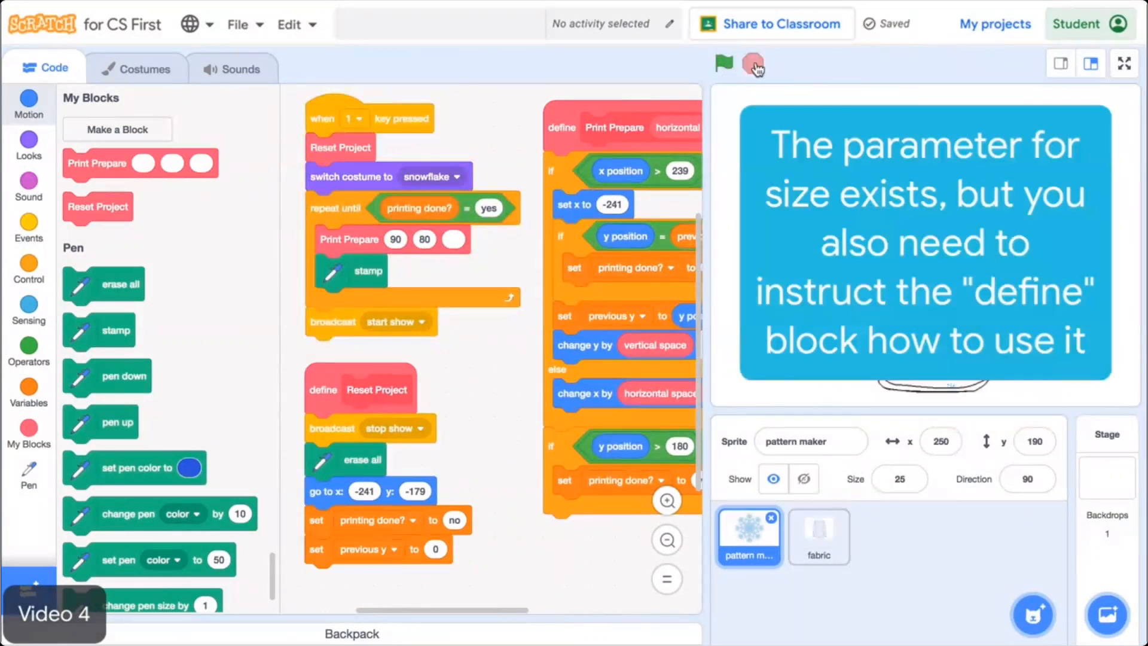
# Step: Add 'set size to' under define Print Prepare using the size input, and give the call a size value
pyautogui.click(725, 63)
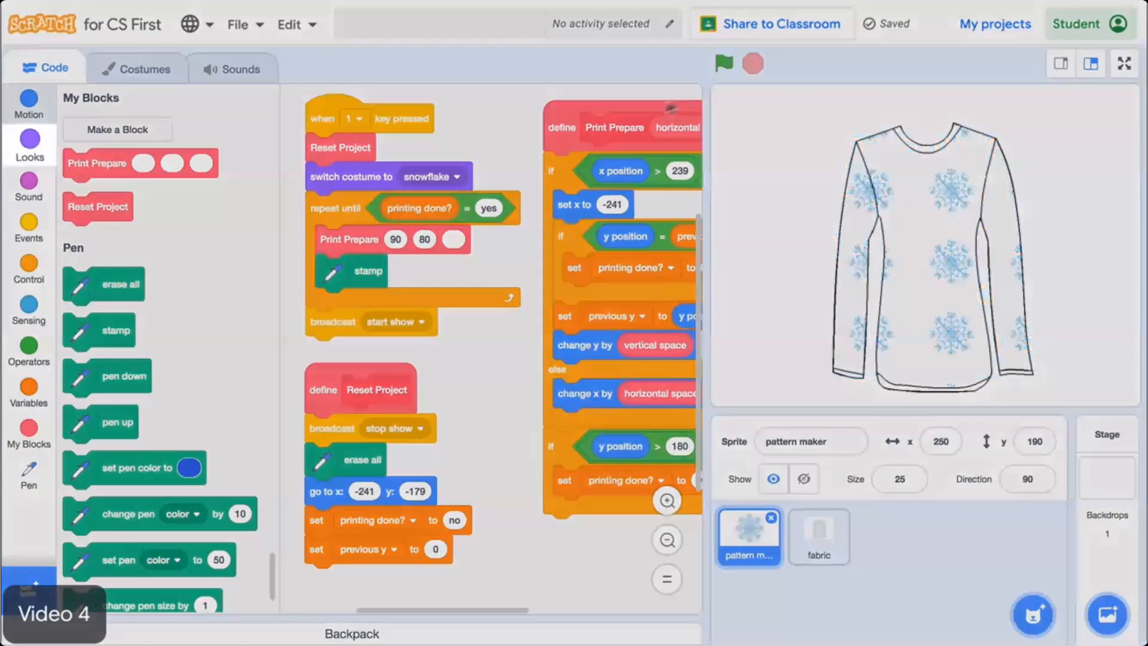
pyautogui.click(29, 144)
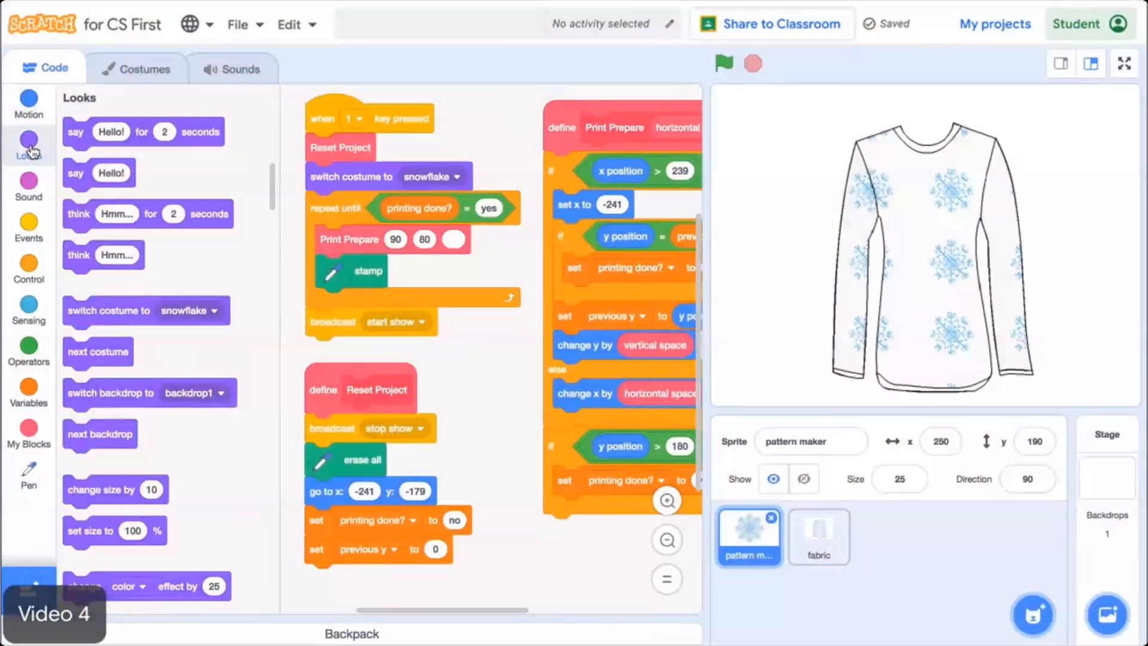
pyautogui.scroll(-3)
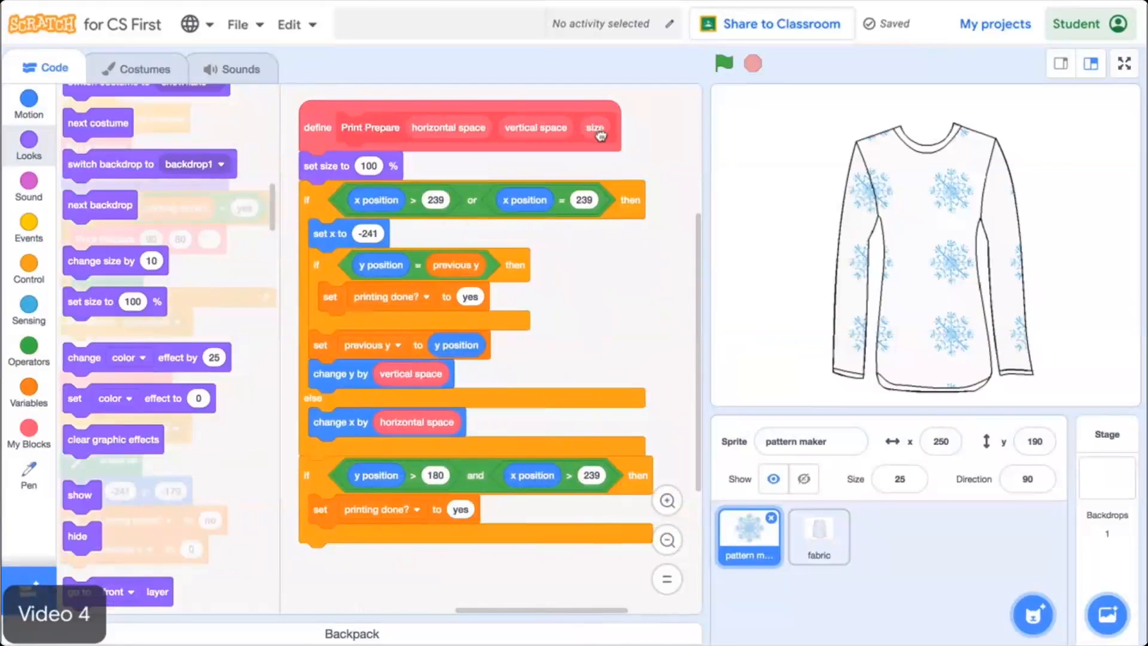
pyautogui.moveTo(595, 126); pyautogui.dragTo(379, 165)
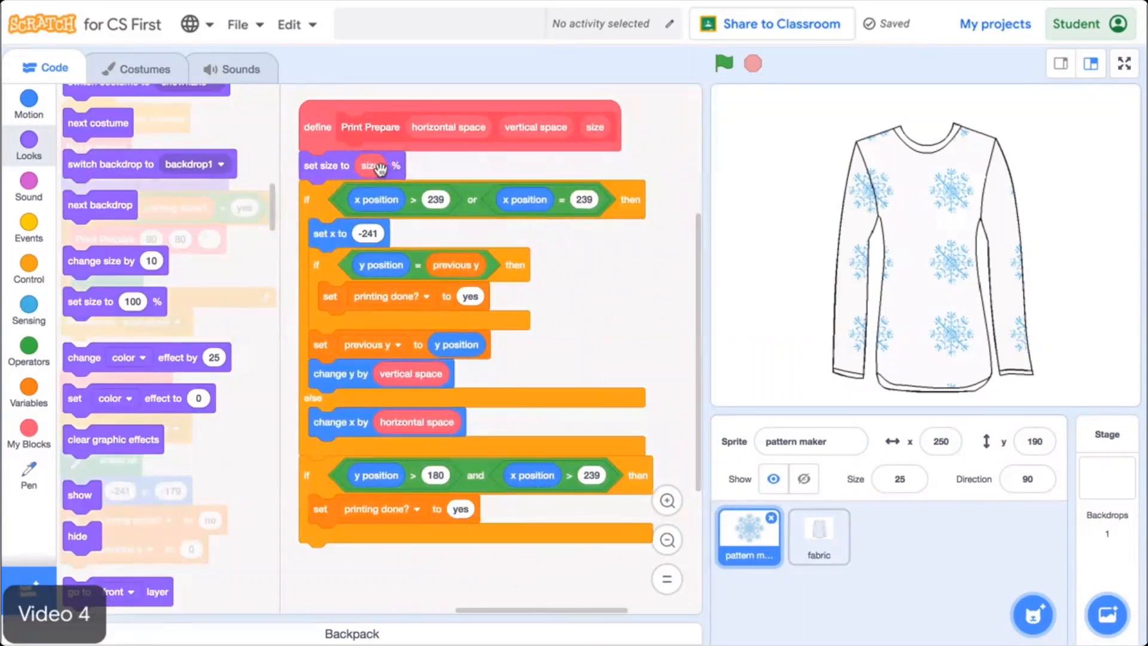
pyautogui.moveTo(484, 615)
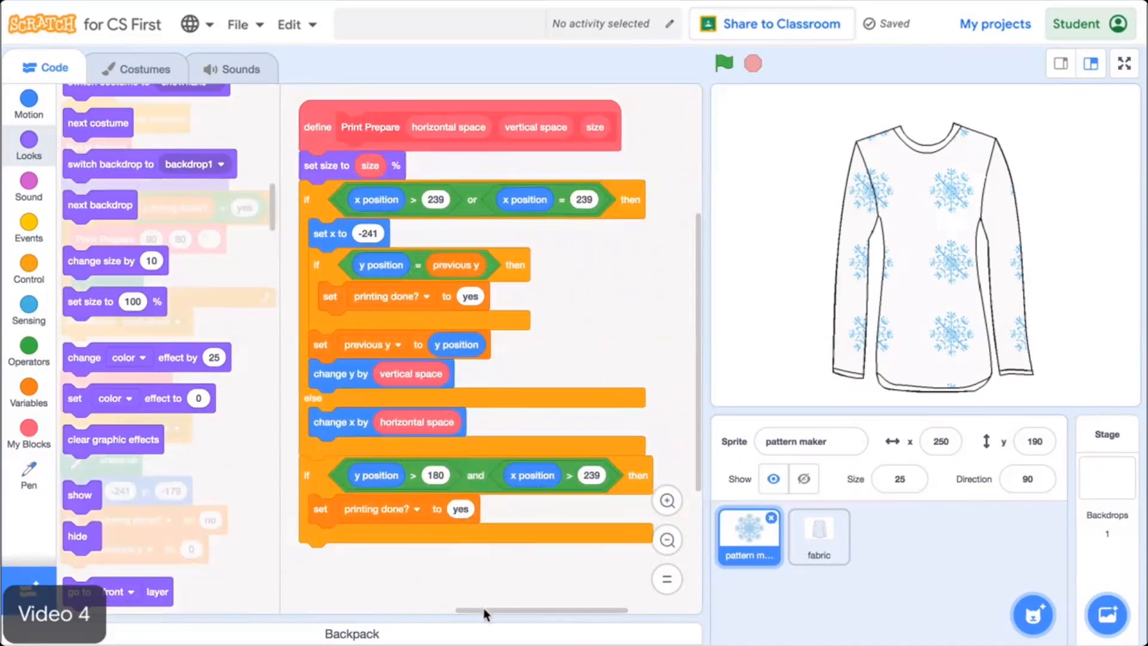
pyautogui.hscroll(3)
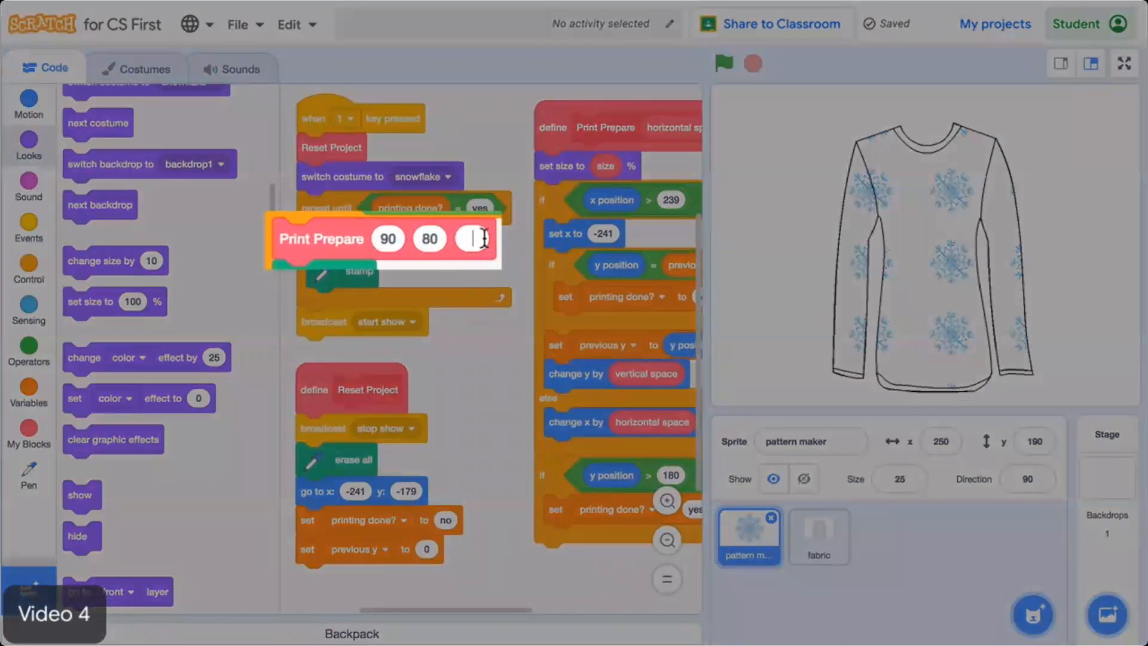
pyautogui.write('1')
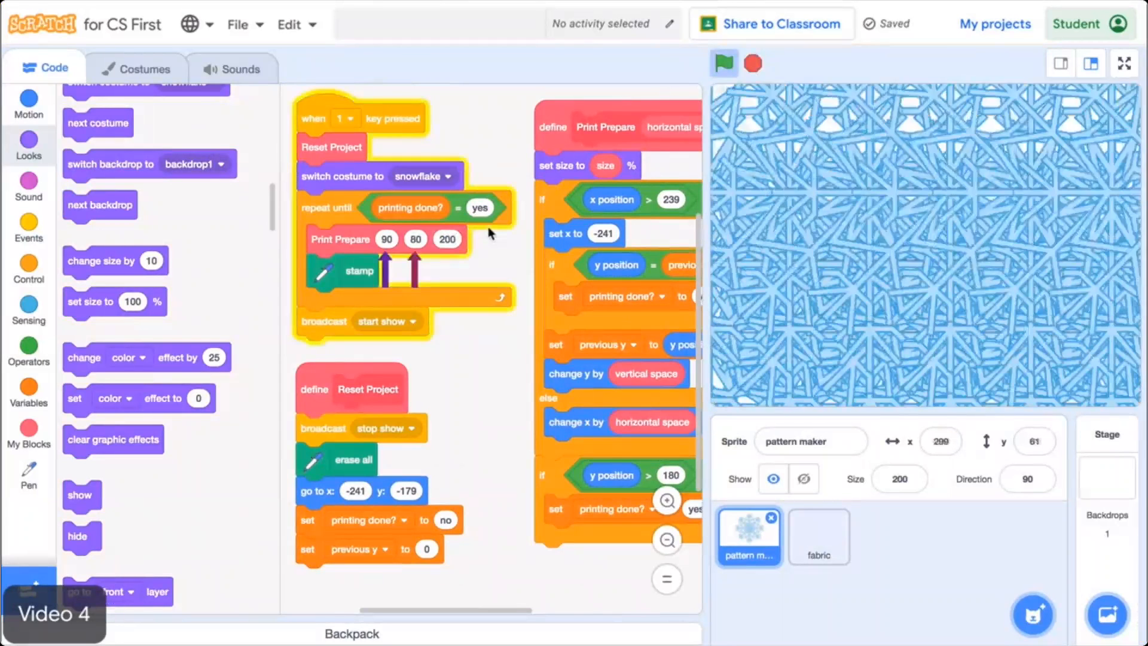
# Step: Print the snowflake pattern at sizes 20, 45 and then 70, running the project after each change
pyautogui.click(753, 63)
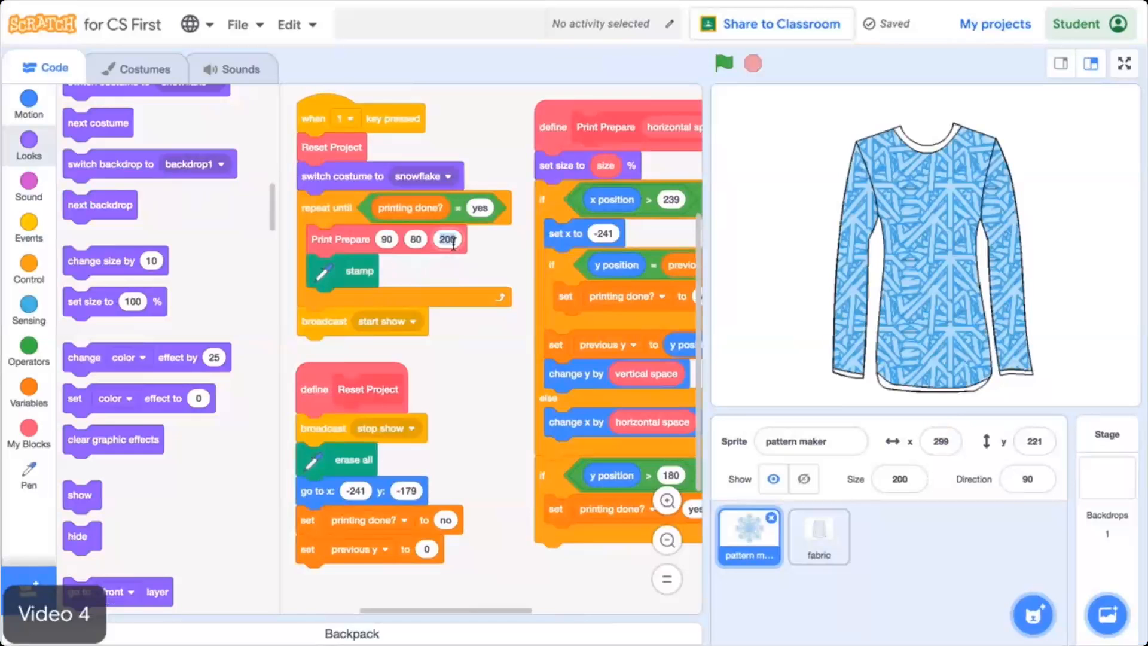
pyautogui.click(724, 62)
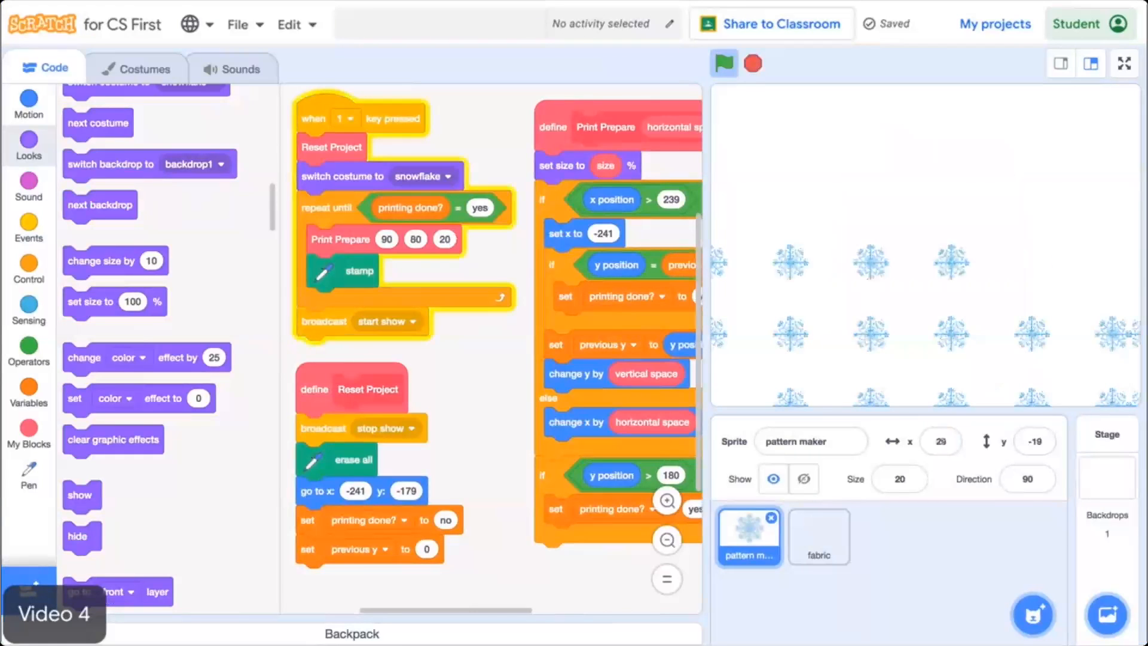
pyautogui.click(725, 63)
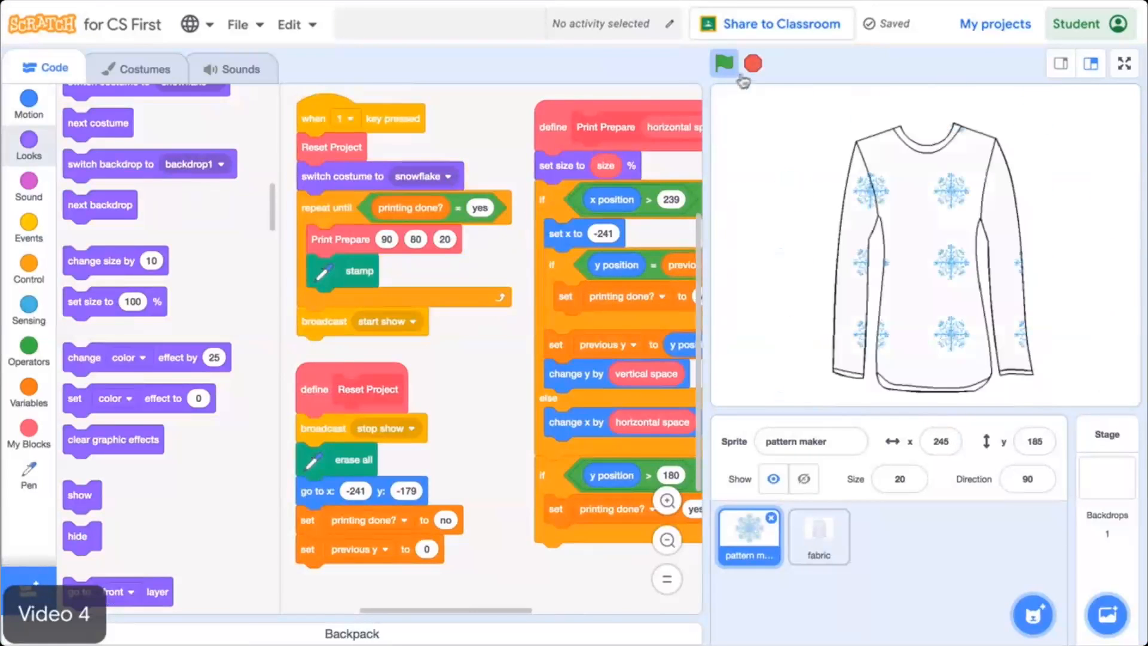
pyautogui.click(752, 62)
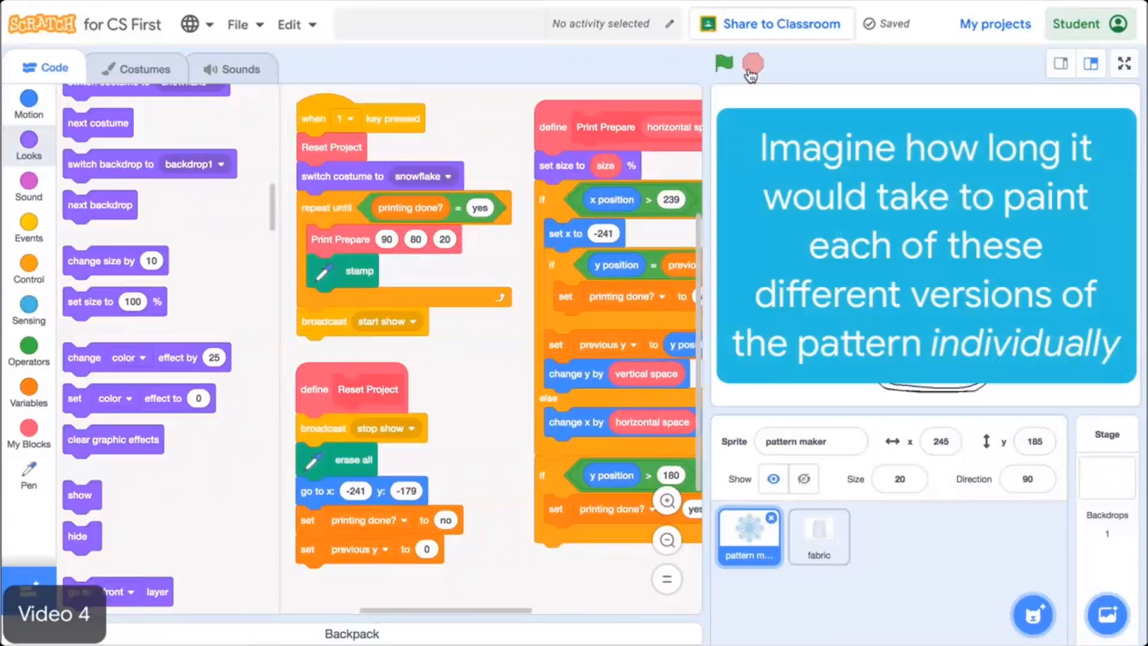
pyautogui.click(723, 62)
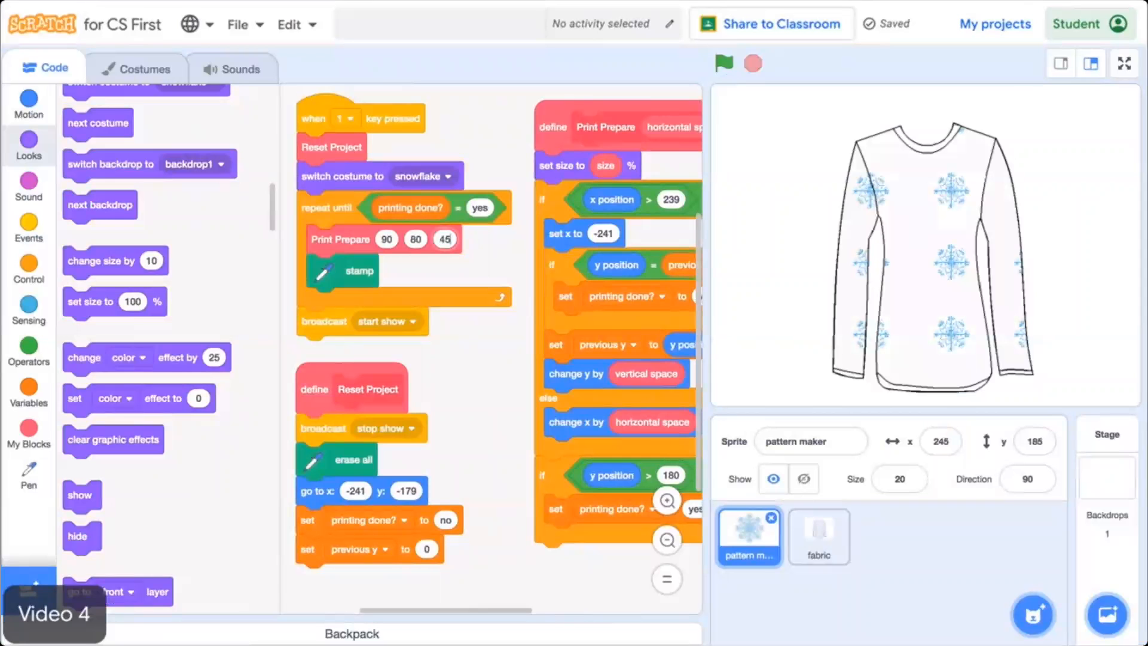
pyautogui.click(724, 62)
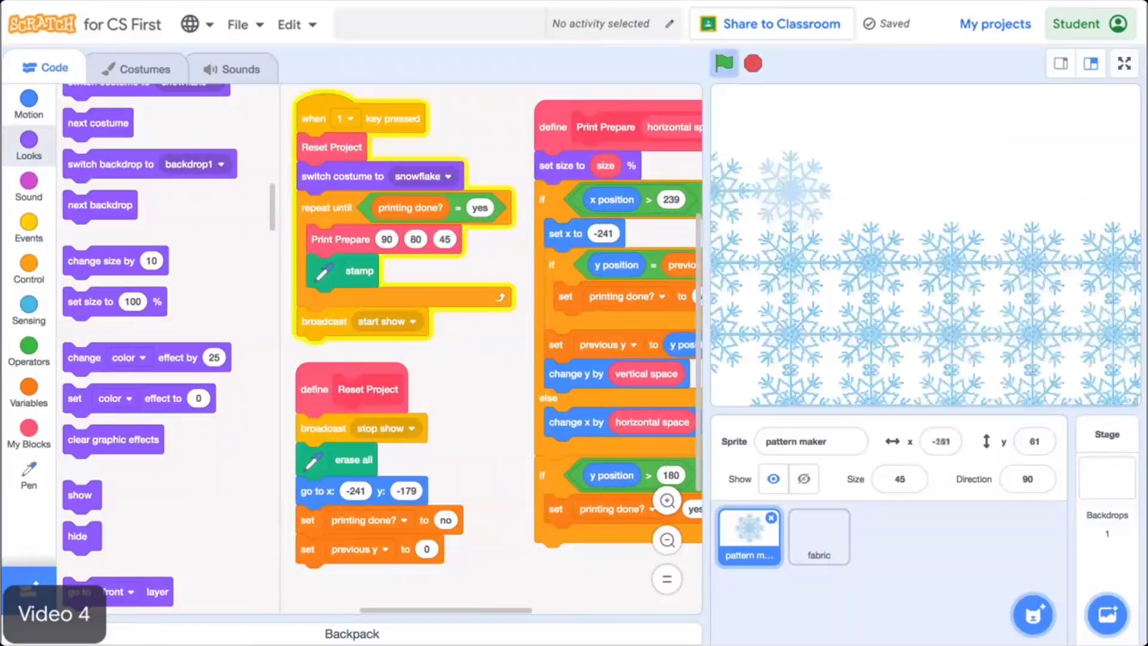
pyautogui.click(753, 62)
pyautogui.write('70')
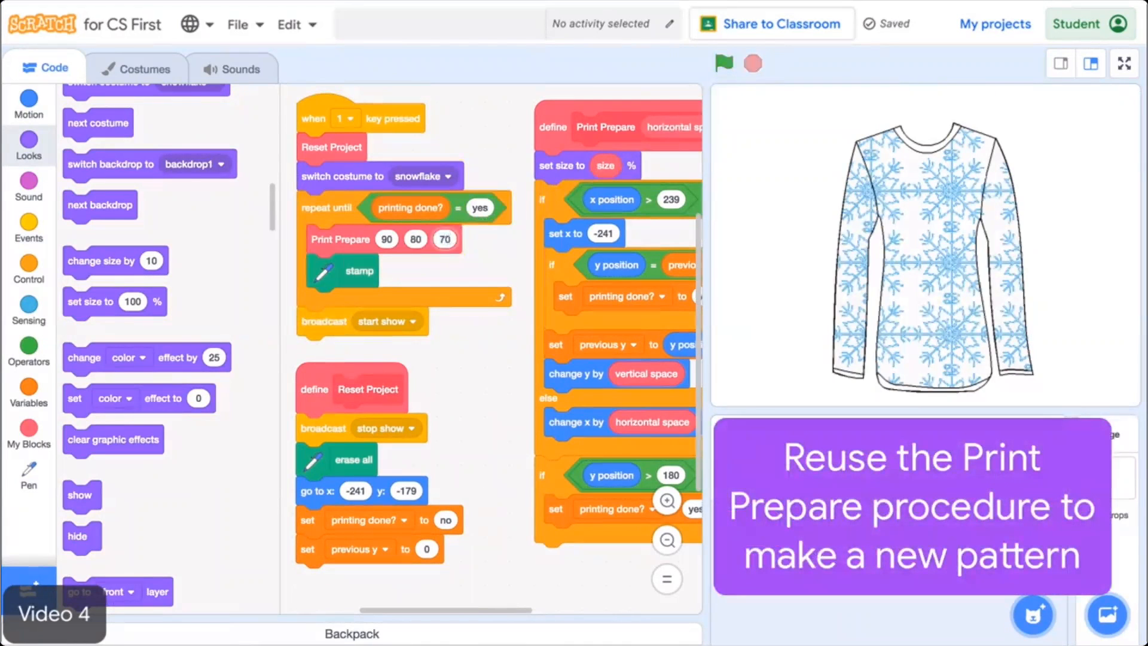
pyautogui.click(725, 62)
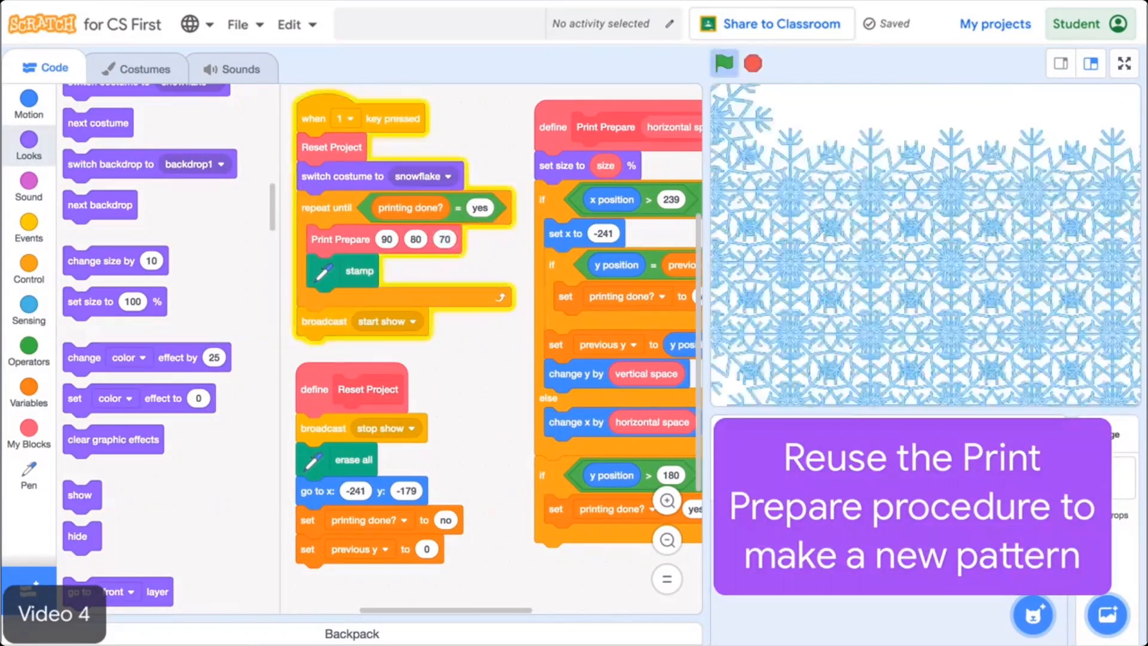
pyautogui.click(755, 62)
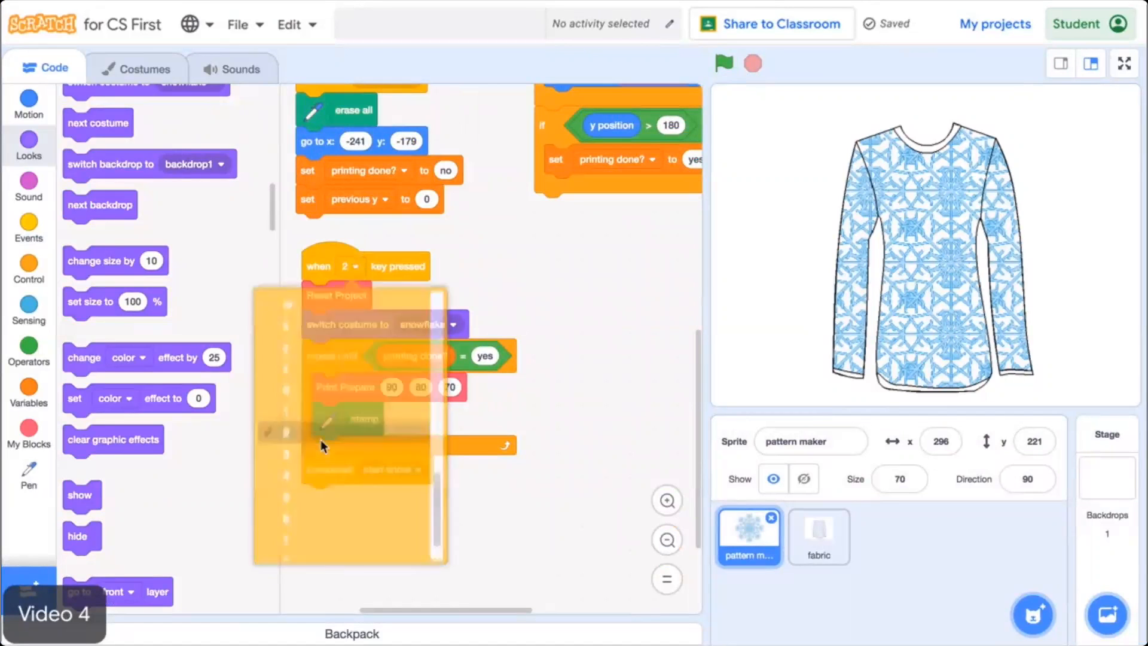
# Step: Duplicate the printing script for key 2 with the circle costume and print a size-45 dot pattern
pyautogui.click(146, 67)
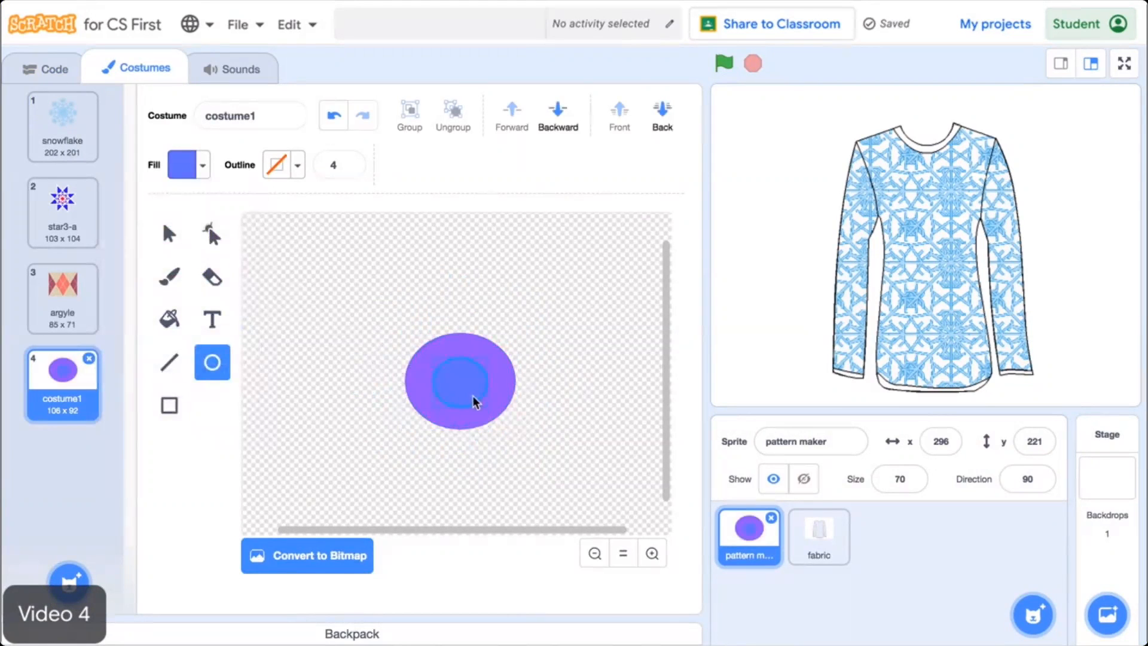
pyautogui.click(46, 67)
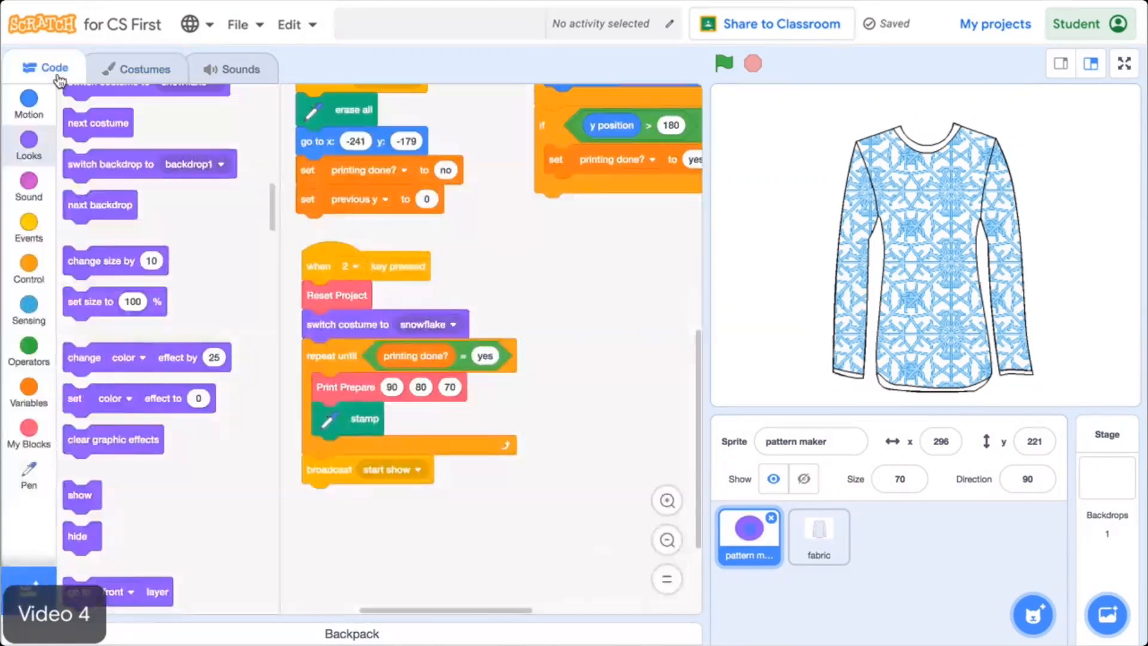
pyautogui.moveTo(461, 335)
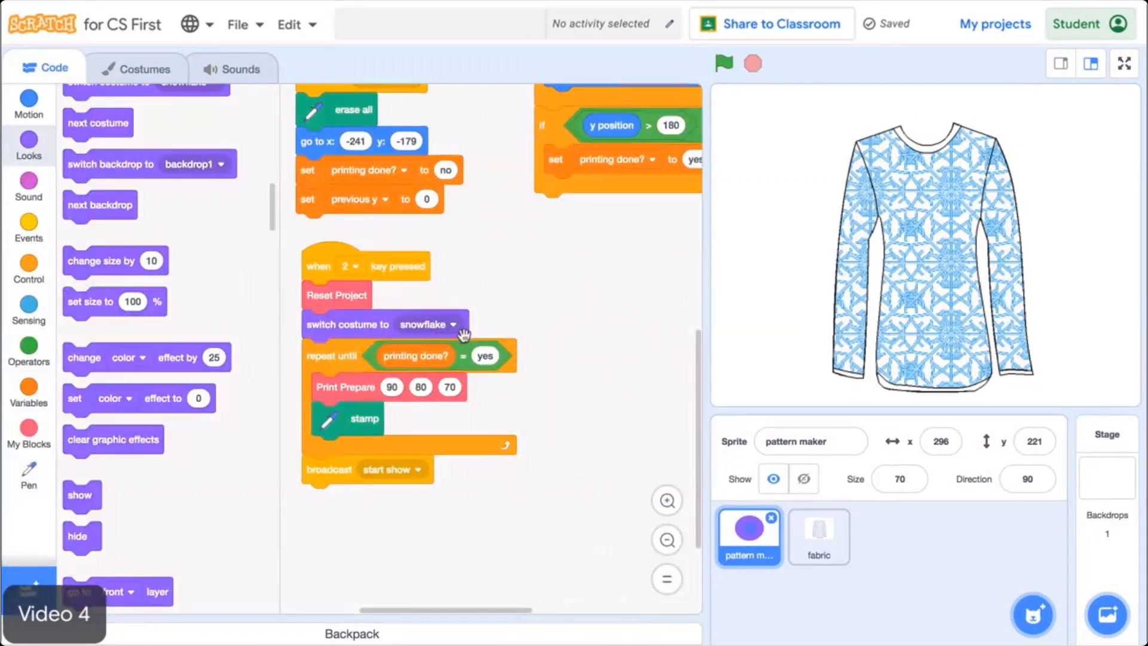
pyautogui.click(452, 324)
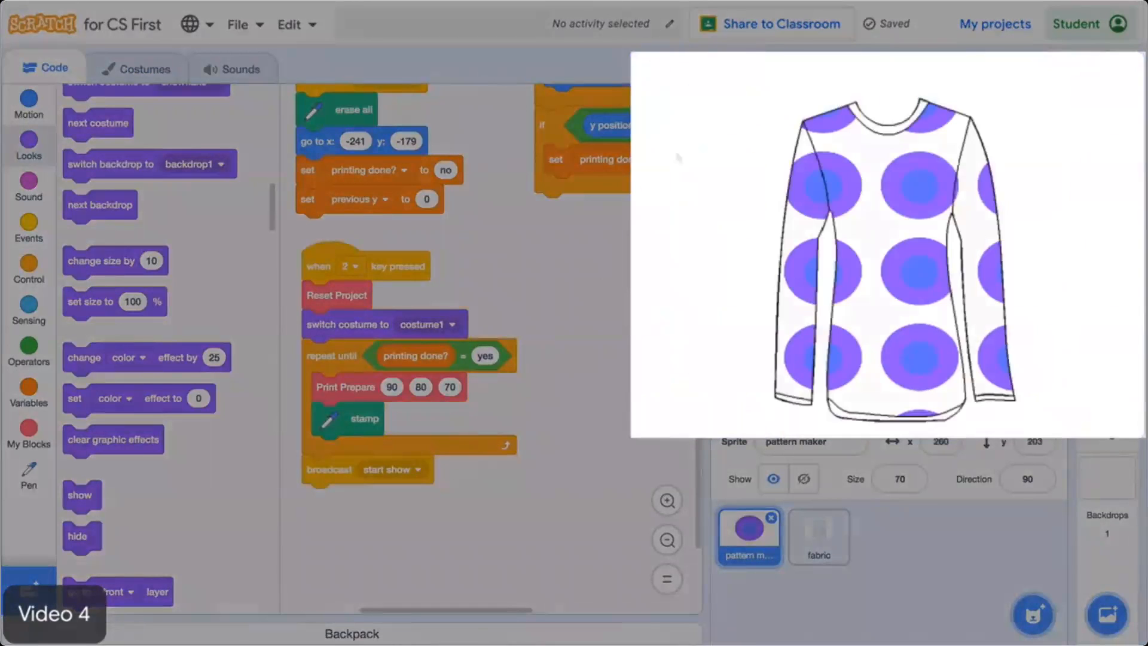
pyautogui.click(724, 62)
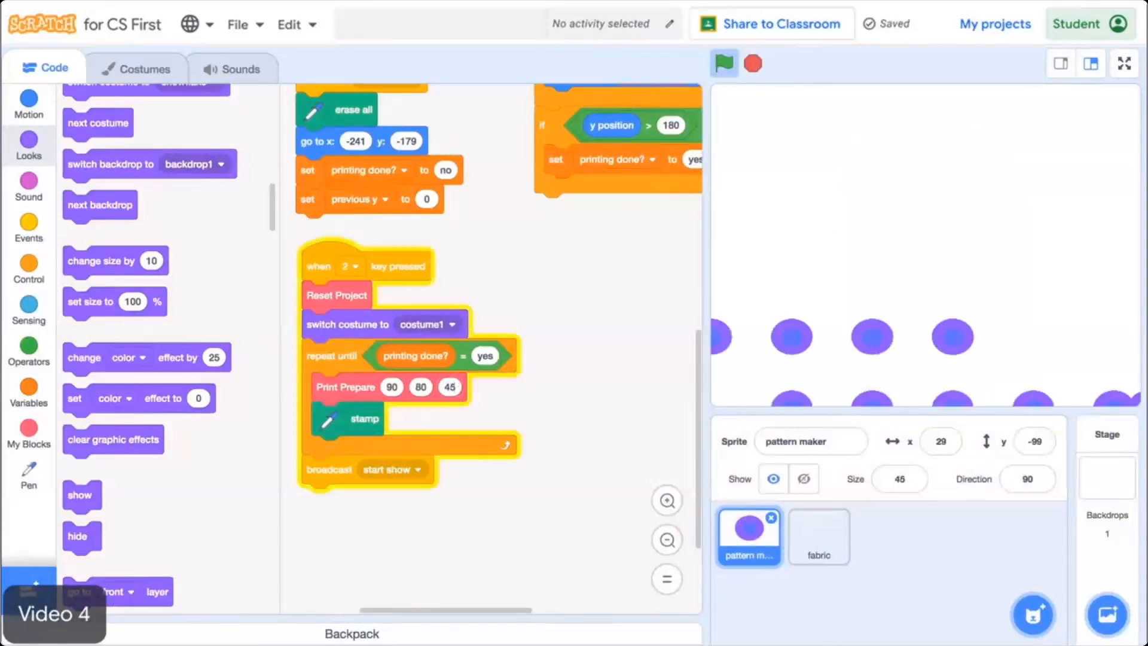
pyautogui.click(725, 63)
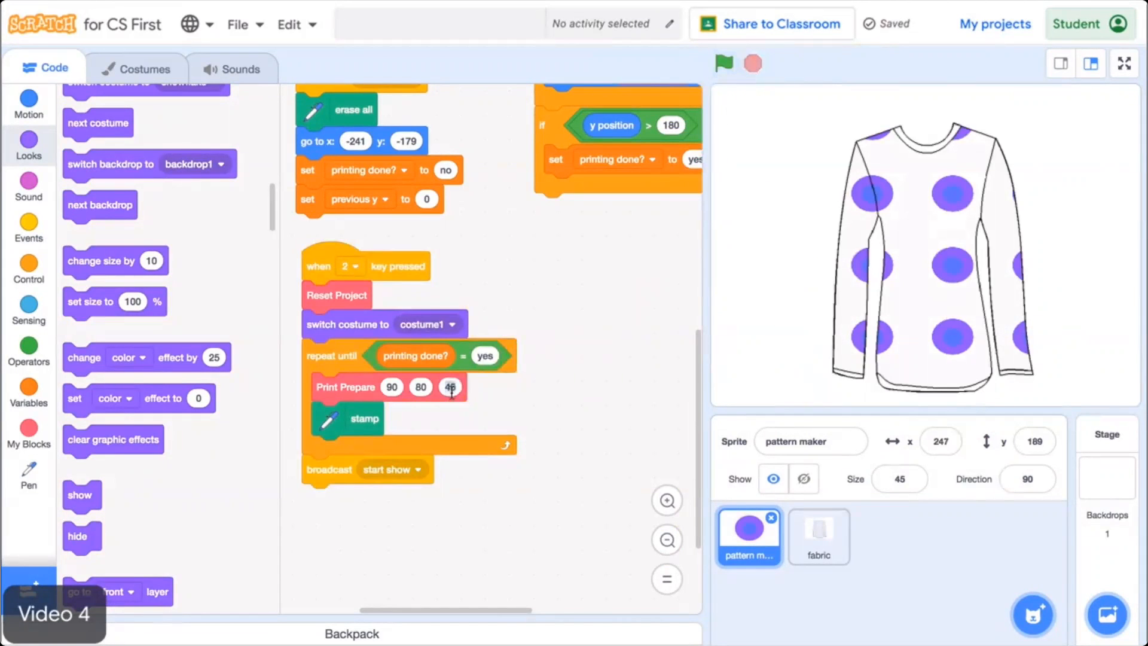
pyautogui.click(725, 62)
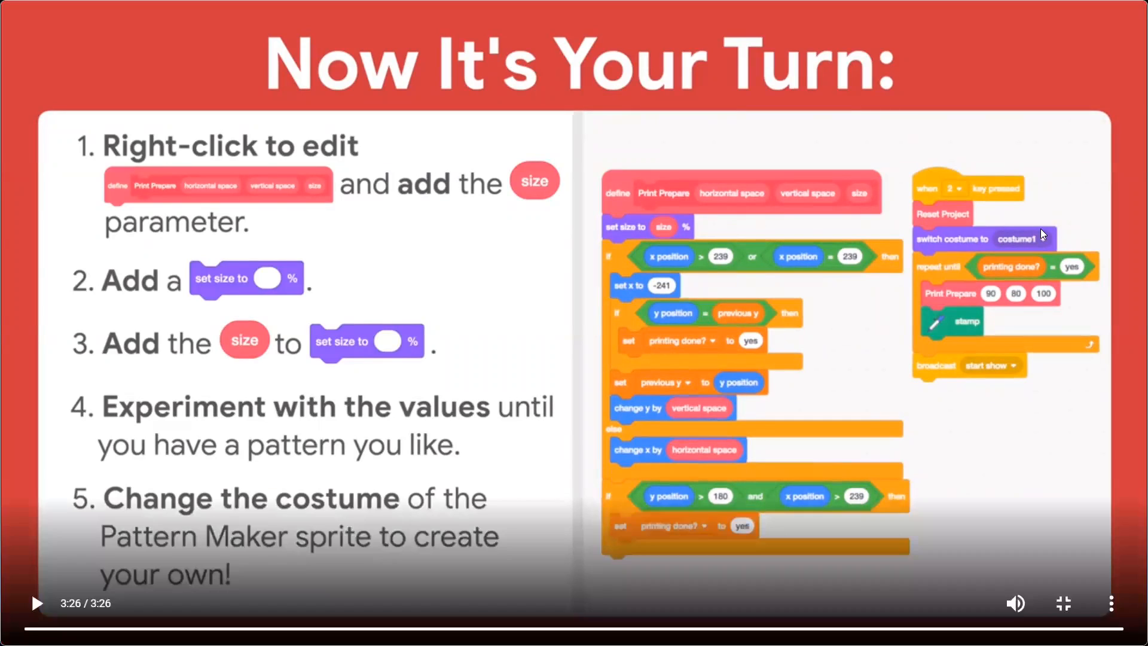
pyautogui.moveTo(516, 260)
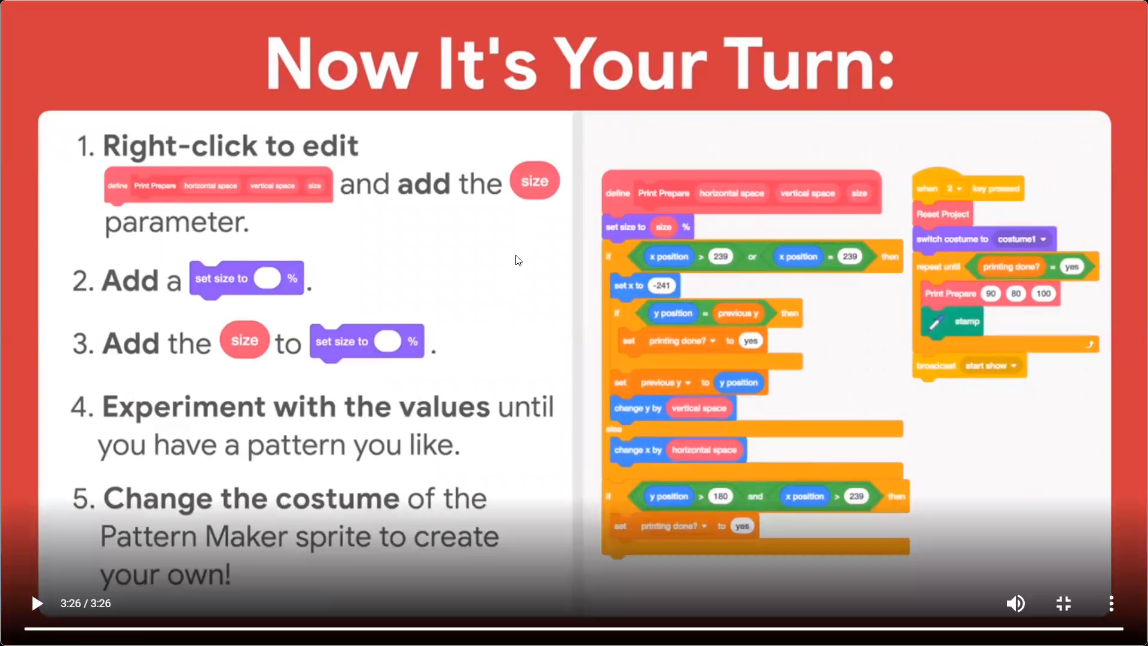
pyautogui.moveTo(203, 177)
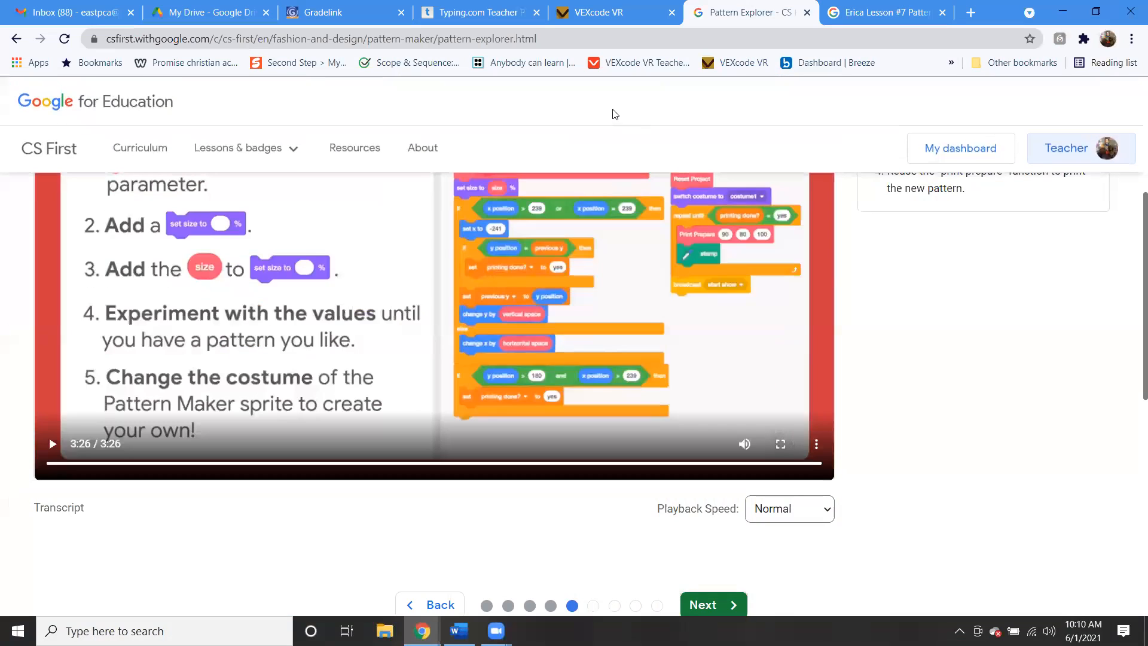
# Step: In the Pattern Maker project, edit Print Prepare and add a number input named size
pyautogui.click(887, 12)
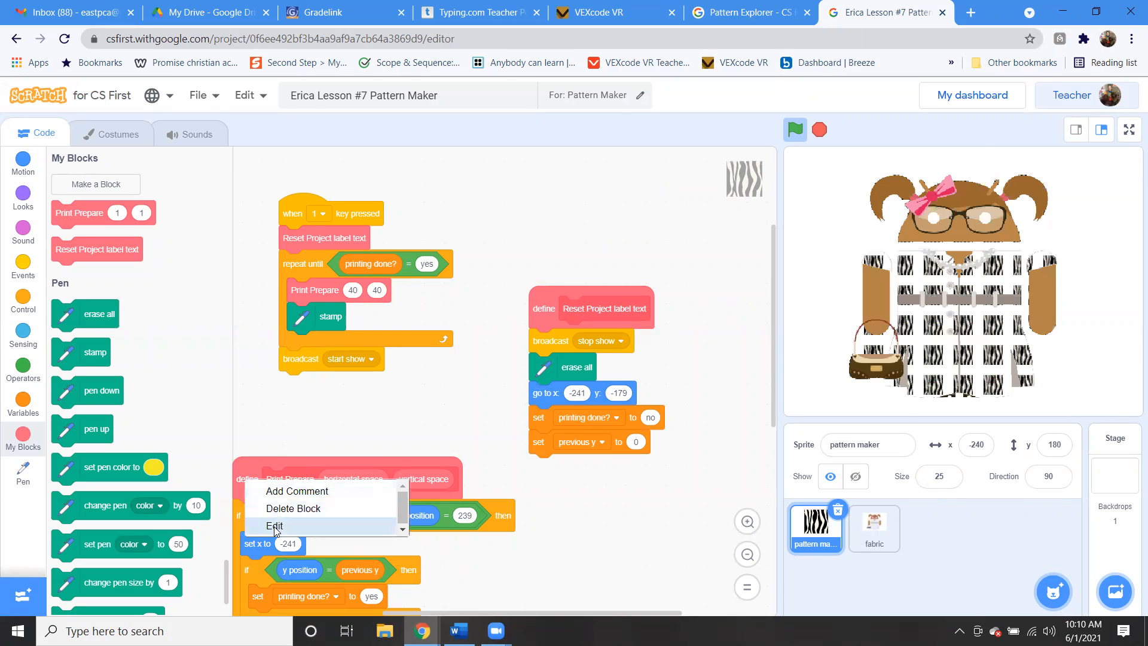
pyautogui.click(274, 526)
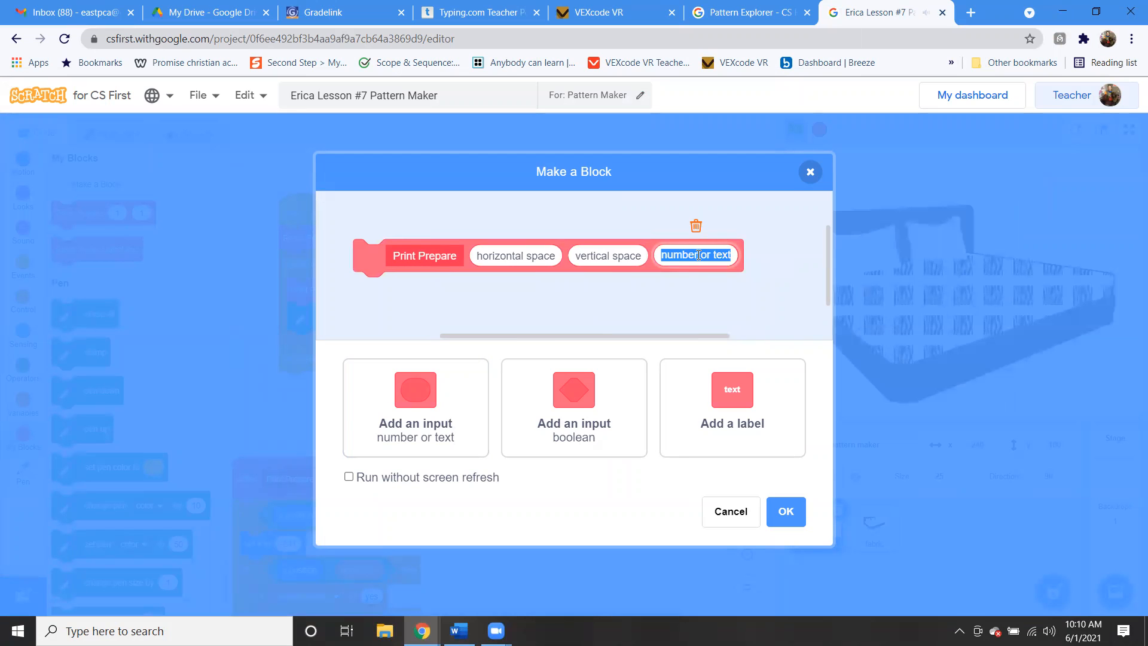
pyautogui.write('size')
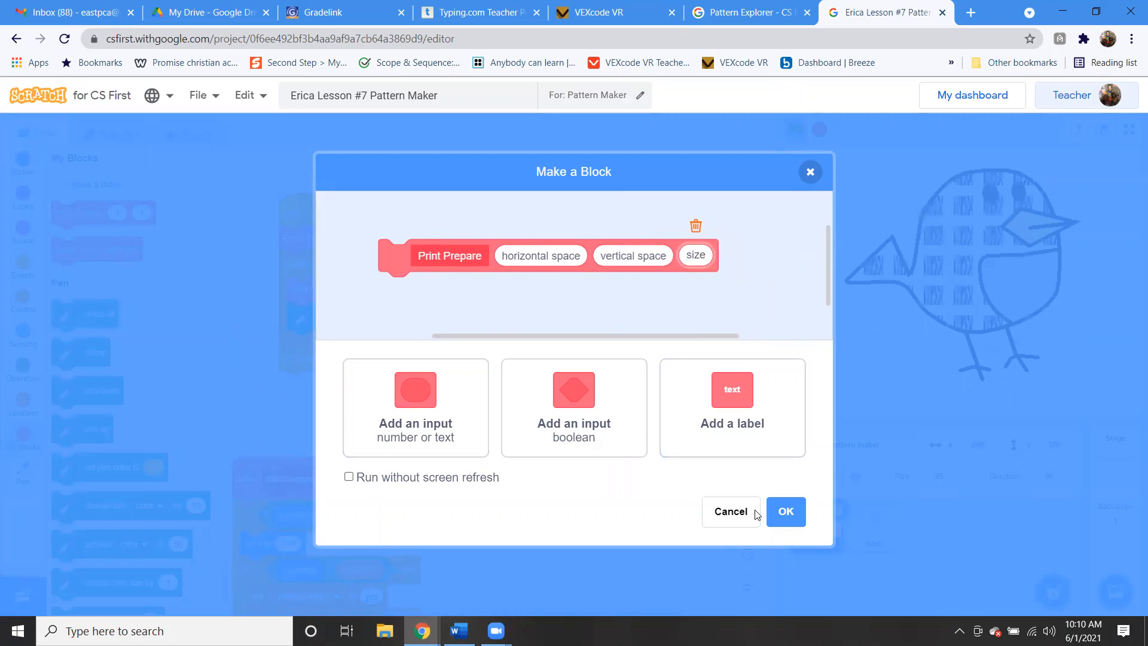
pyautogui.click(786, 512)
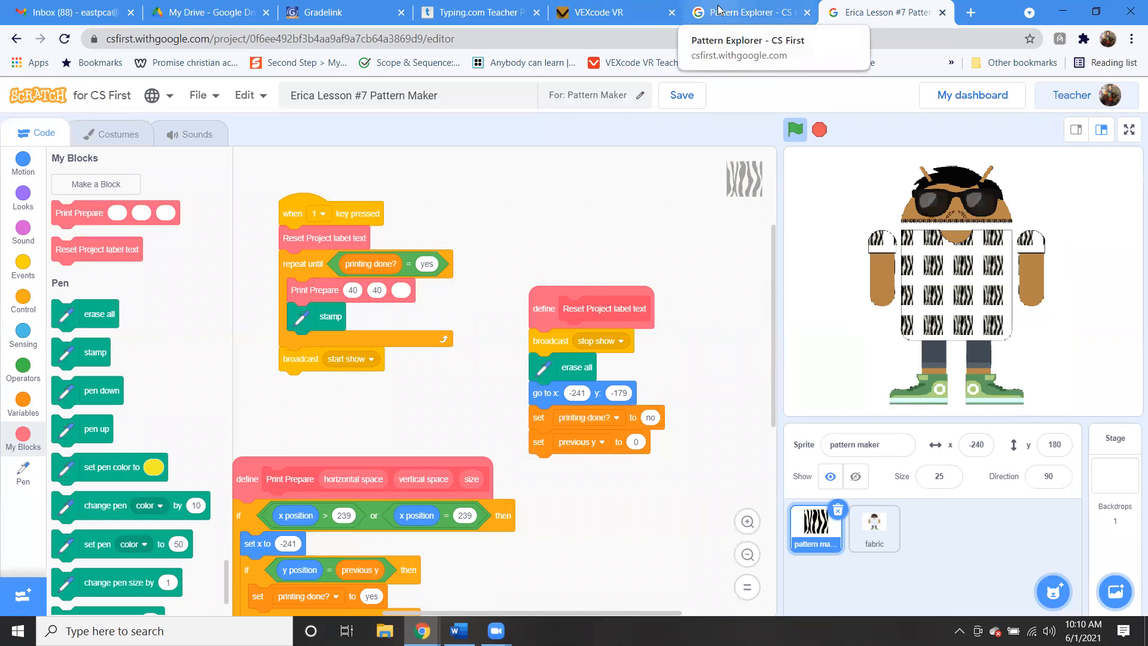
# Step: Check the lesson video and place 'set size to 100 %' under define Print Prepare from Looks
pyautogui.click(746, 12)
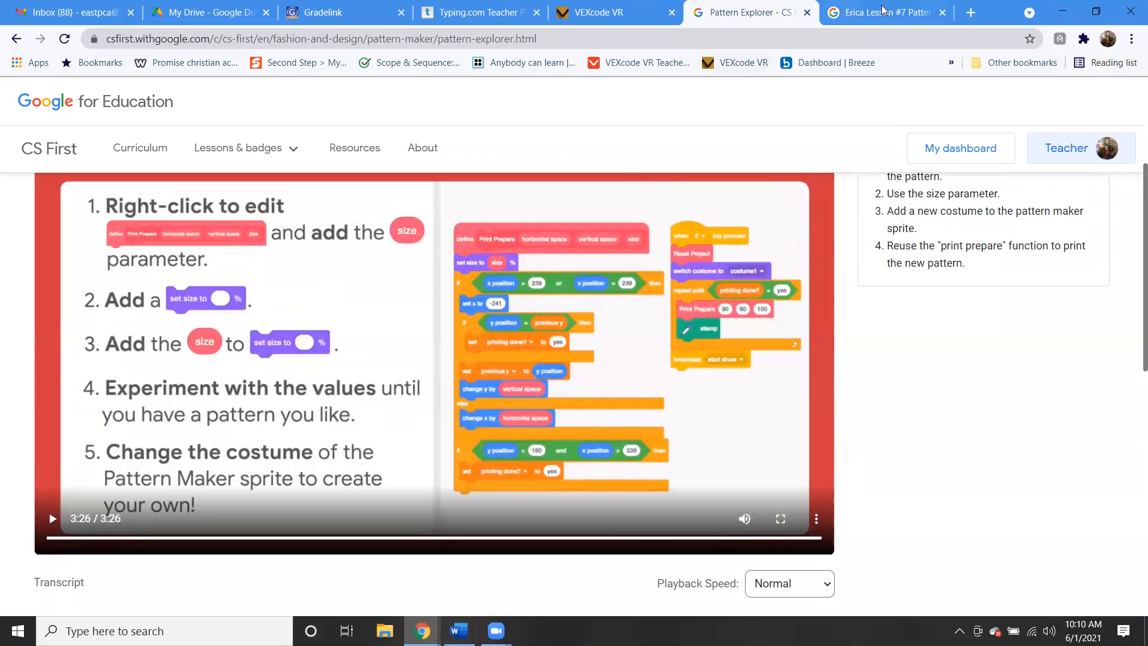
pyautogui.click(885, 12)
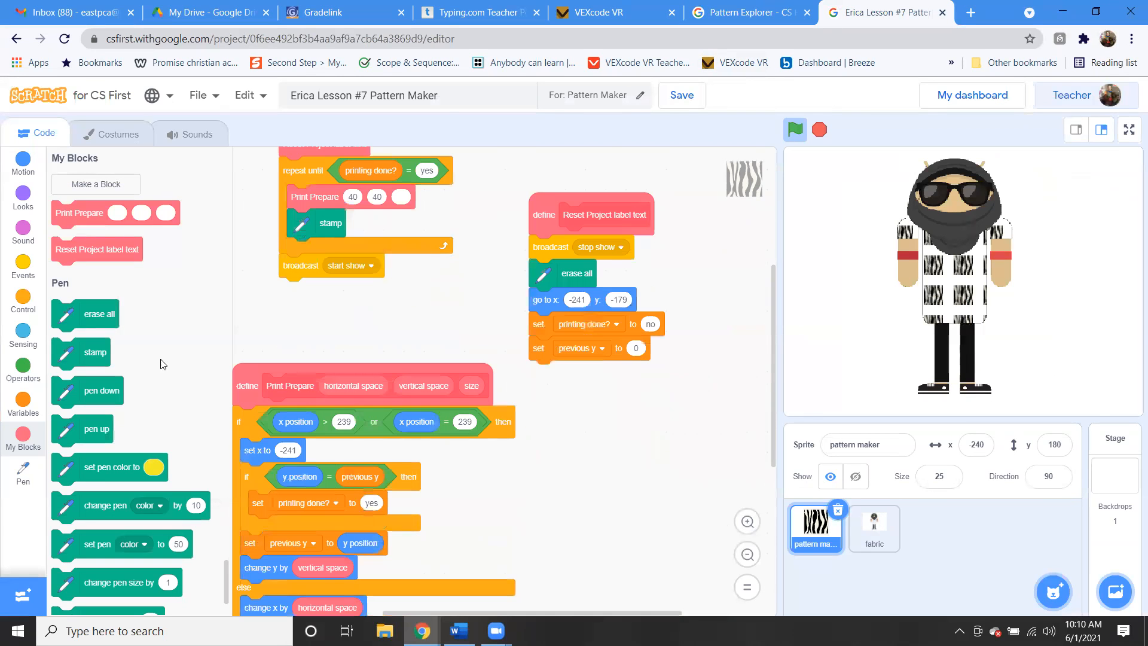
pyautogui.click(22, 198)
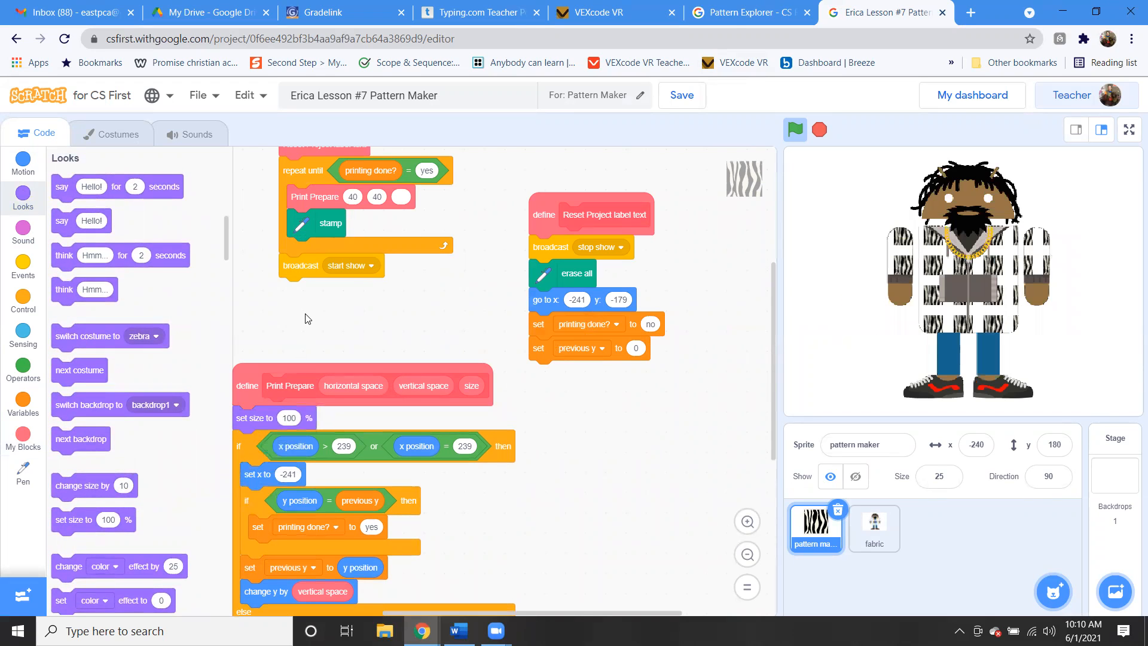
pyautogui.click(746, 12)
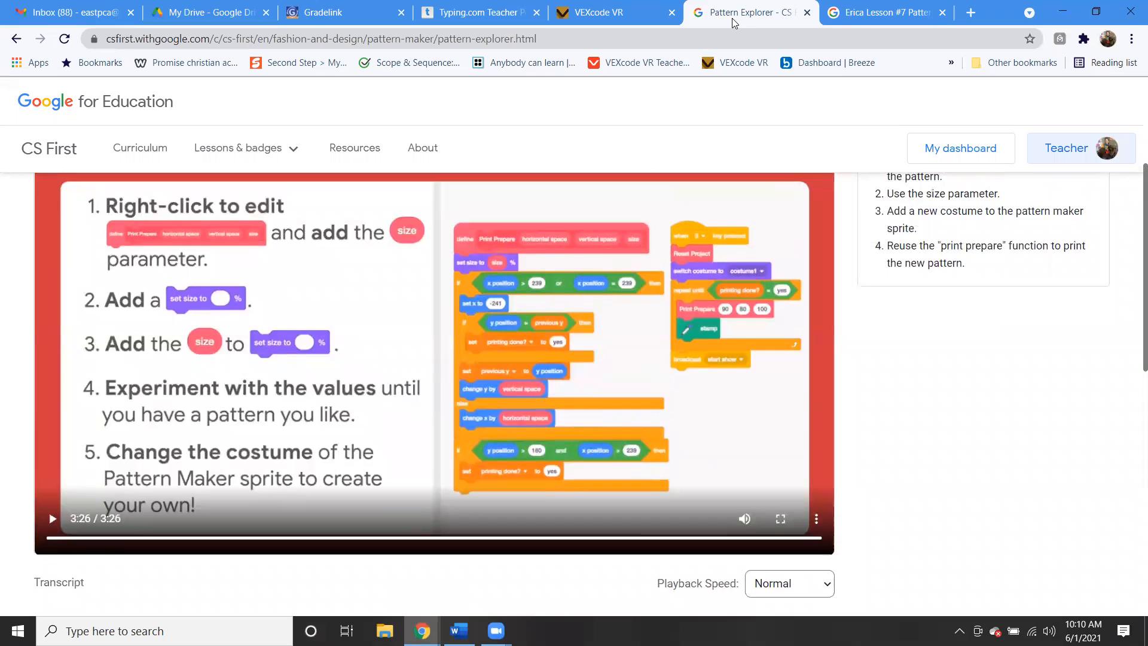
pyautogui.moveTo(887, 4)
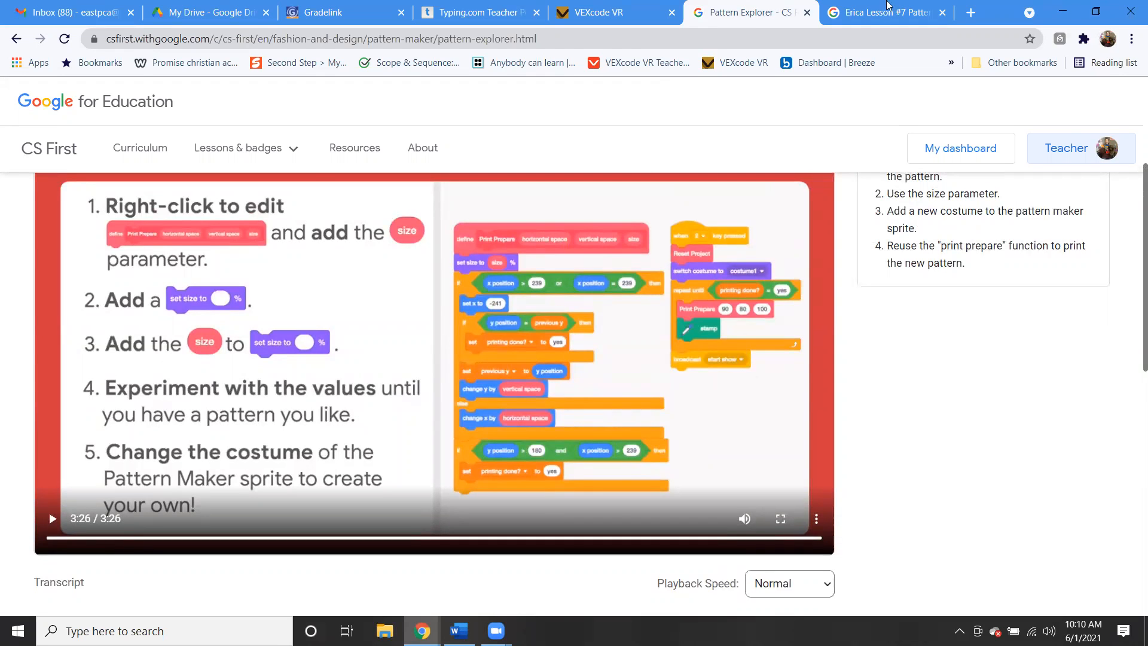
pyautogui.click(885, 12)
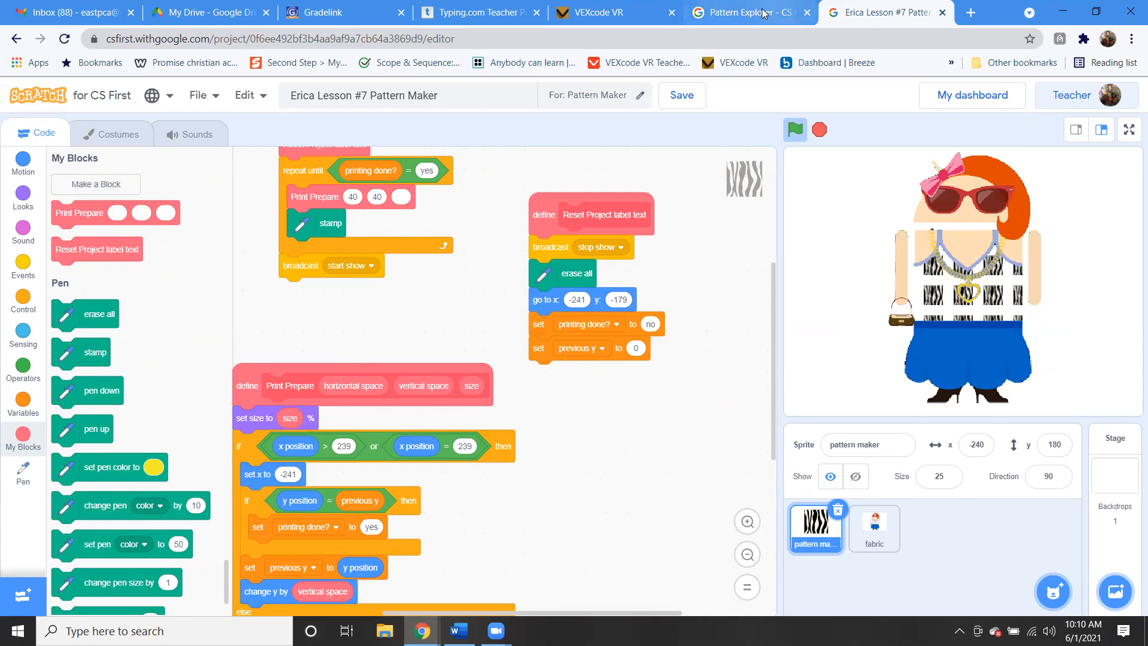
# Step: Plug the size input into 'set size to', set spacing 80 and 90, and print the zebra pattern
pyautogui.click(748, 12)
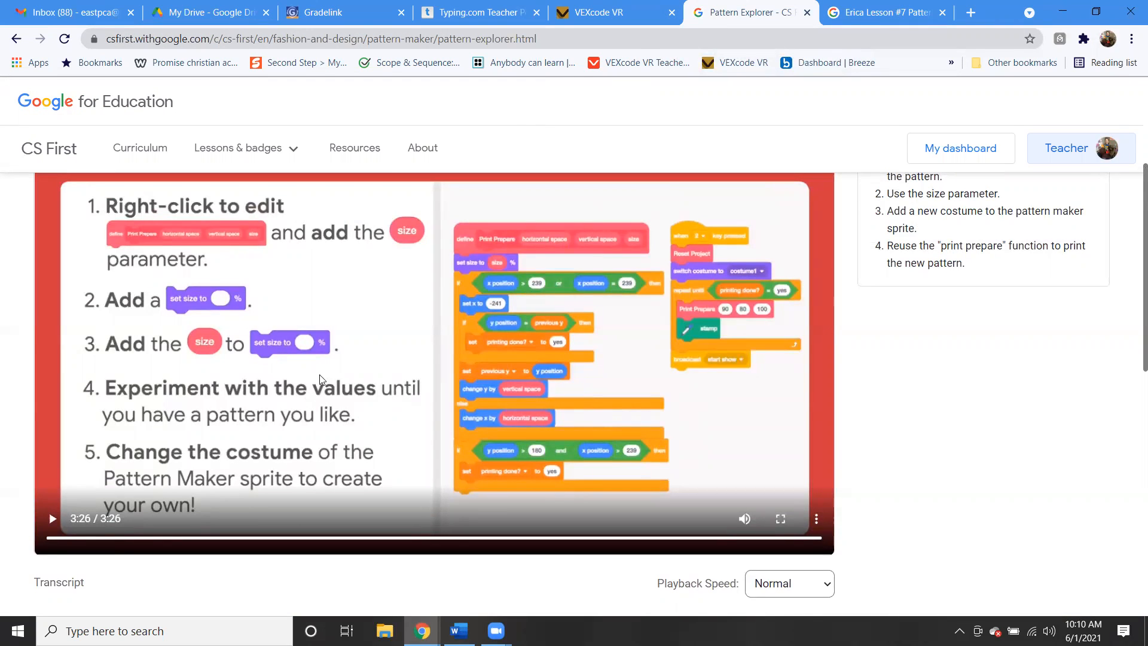
pyautogui.click(885, 12)
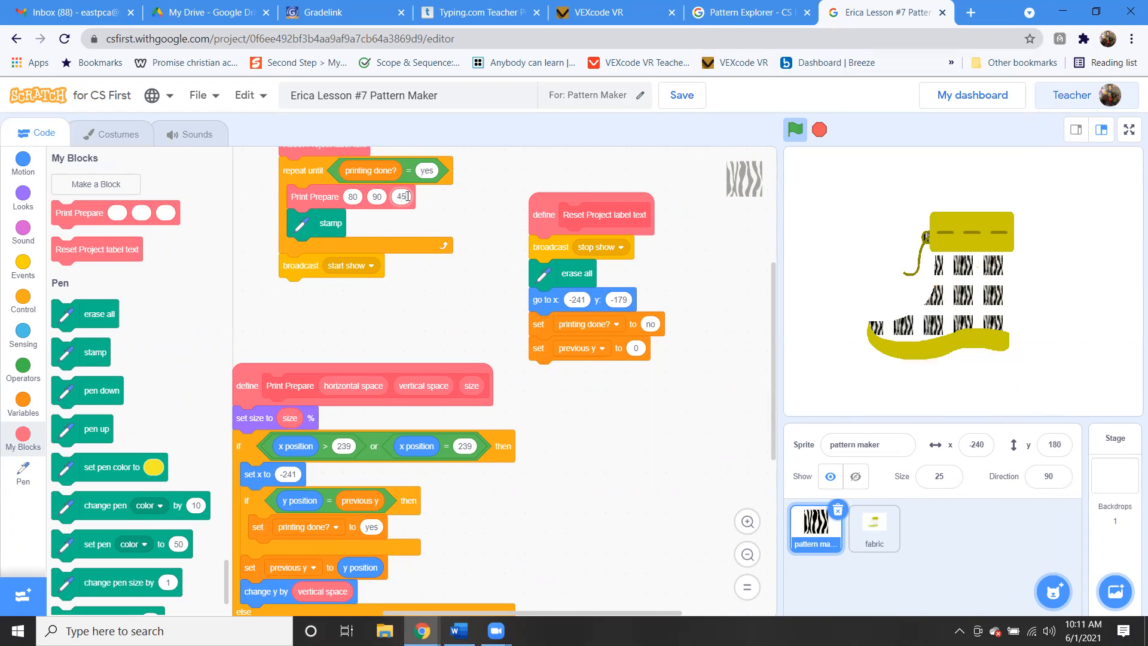
pyautogui.click(466, 289)
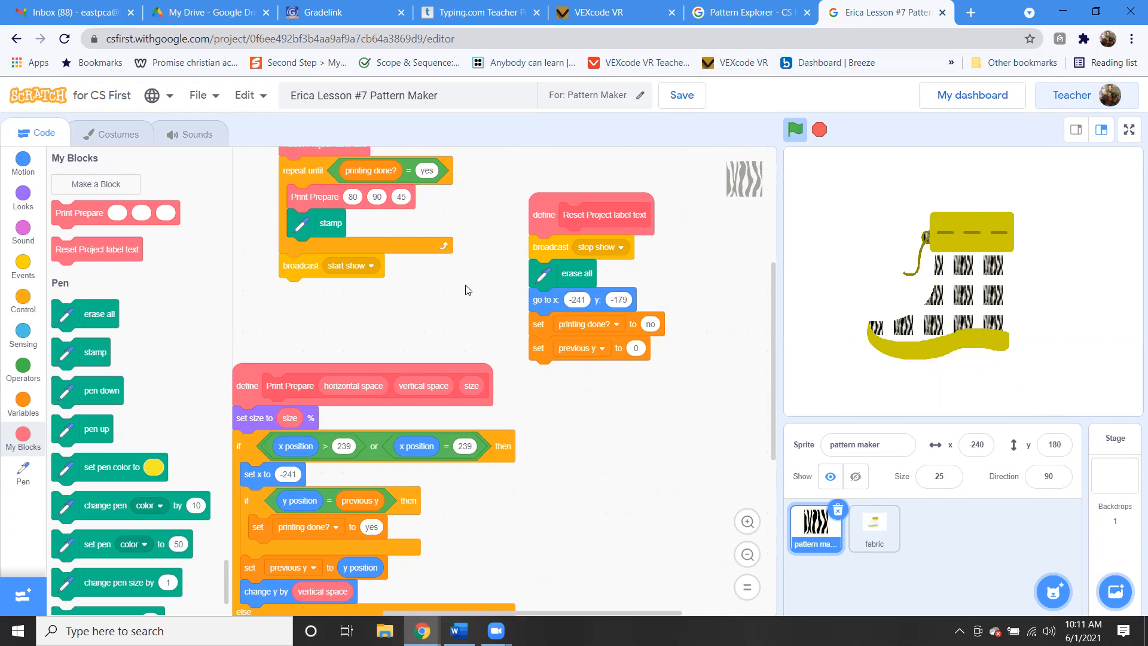
pyautogui.click(795, 129)
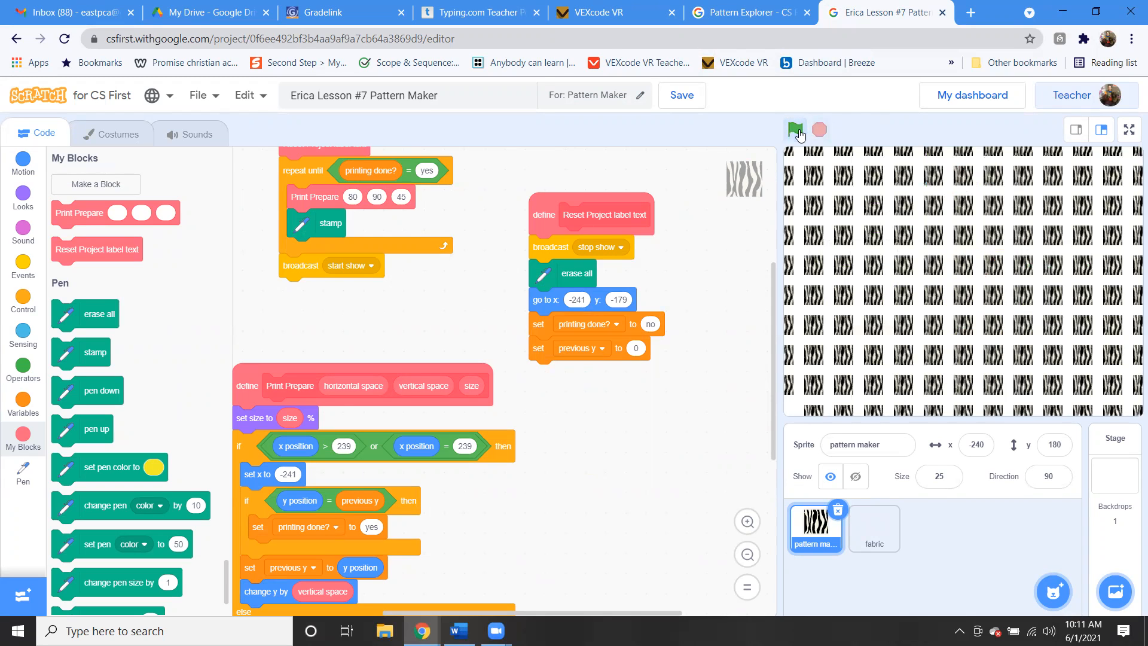
pyautogui.click(794, 129)
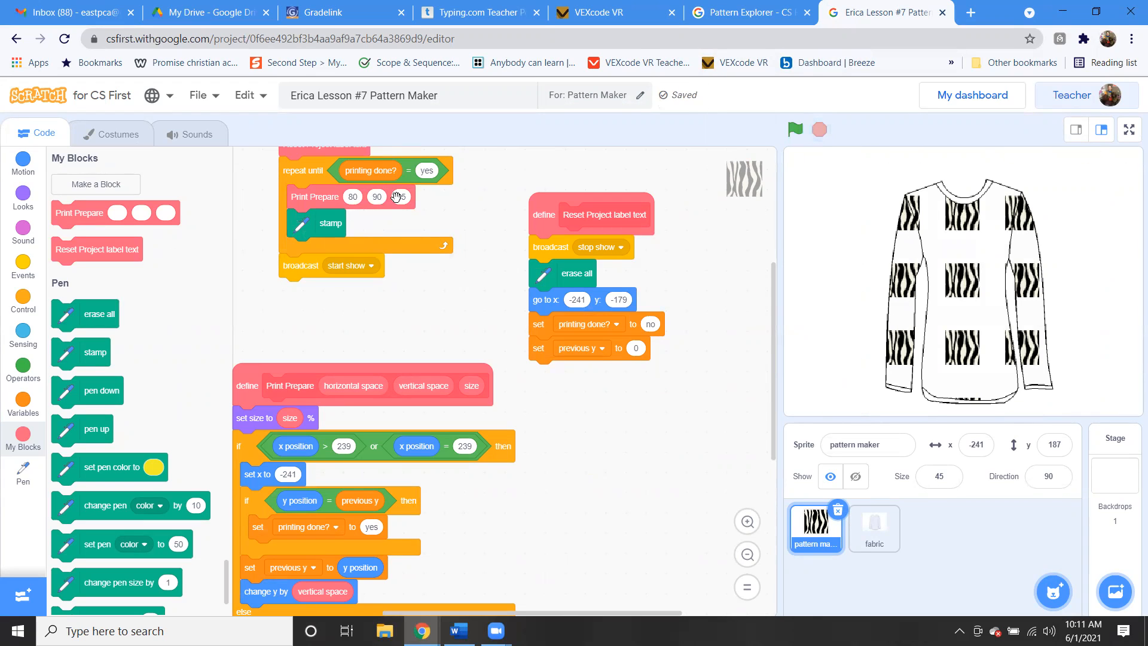
# Step: Reprint the zebra pattern at size 200 and then size 5, viewing it on different fabrics
pyautogui.click(402, 197)
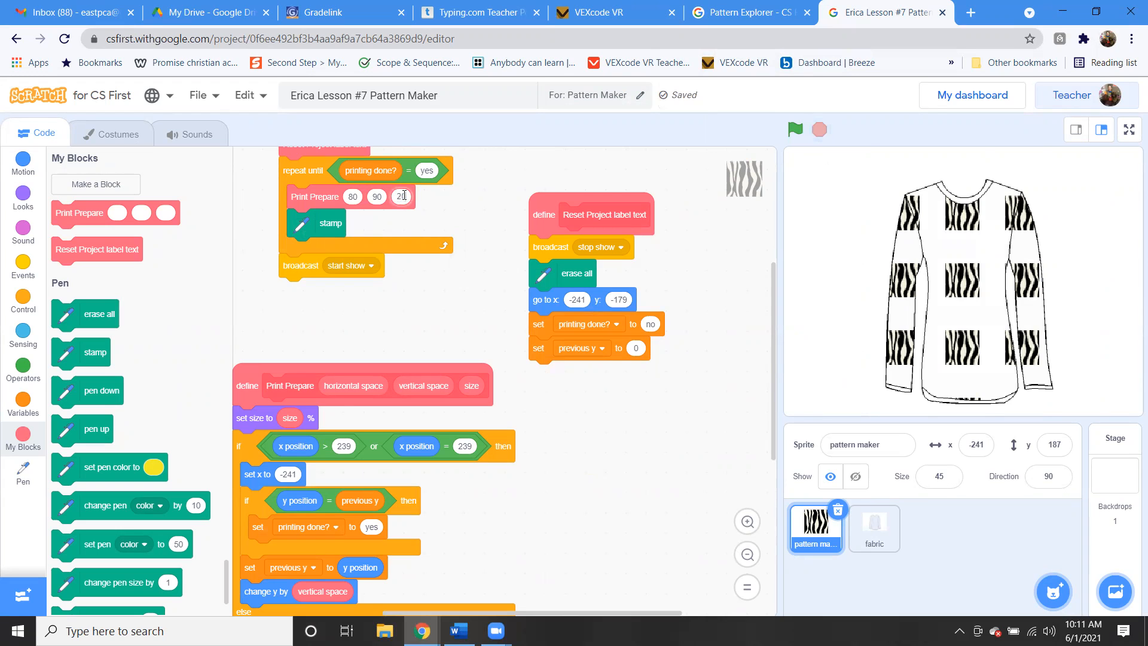
pyautogui.click(796, 129)
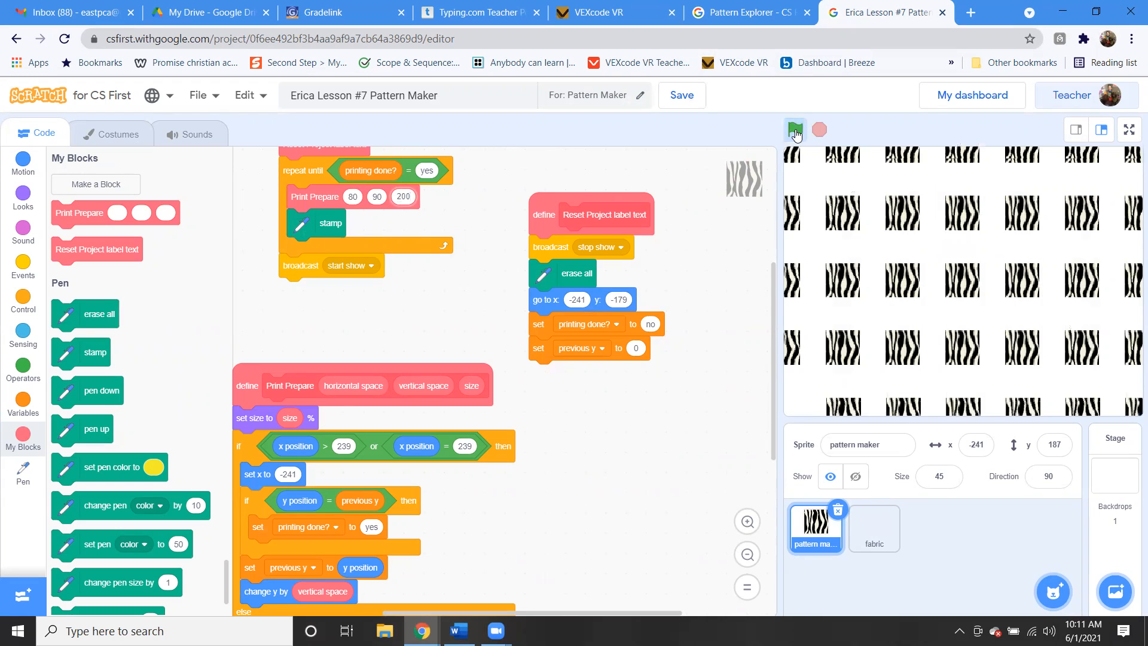
pyautogui.click(795, 129)
pyautogui.write('5')
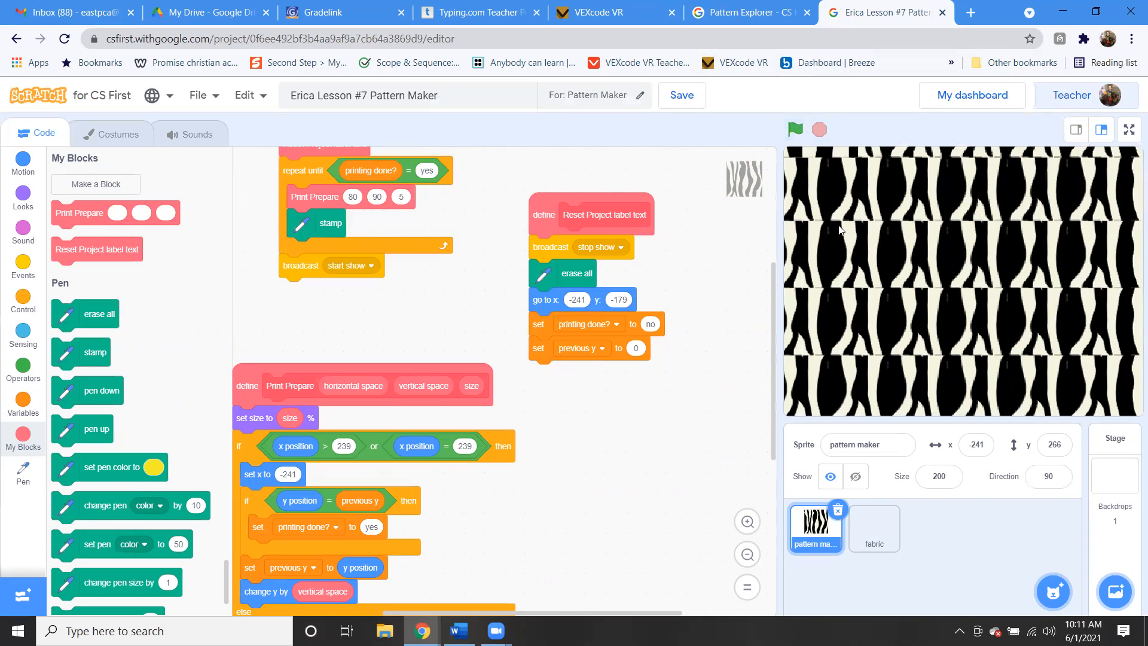
pyautogui.click(796, 129)
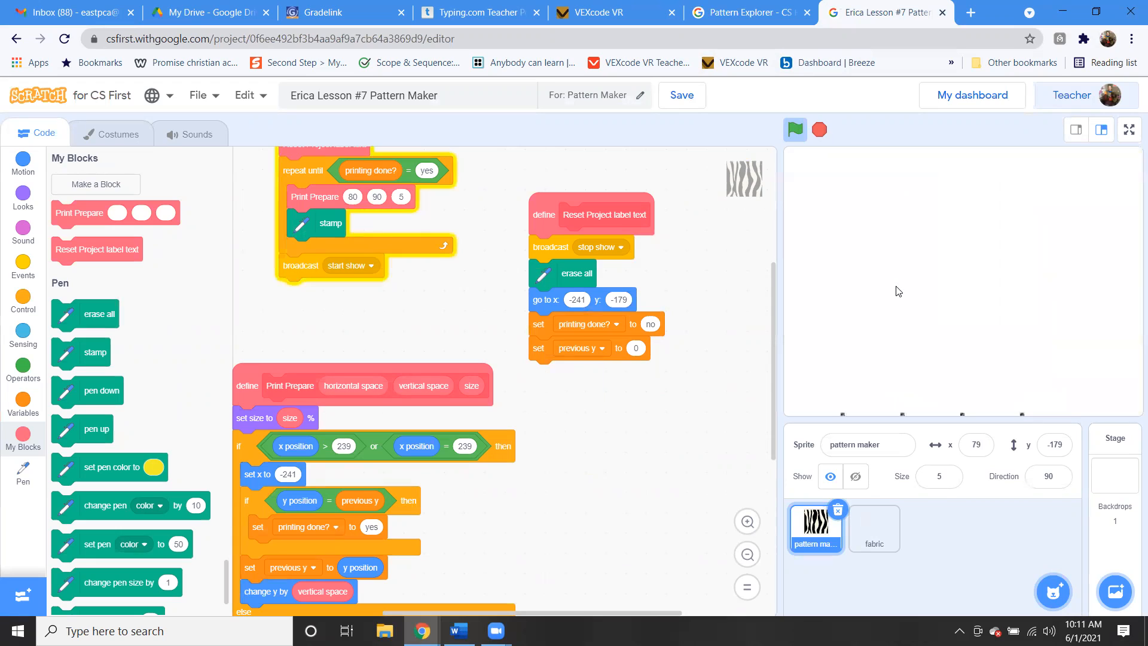
pyautogui.click(794, 129)
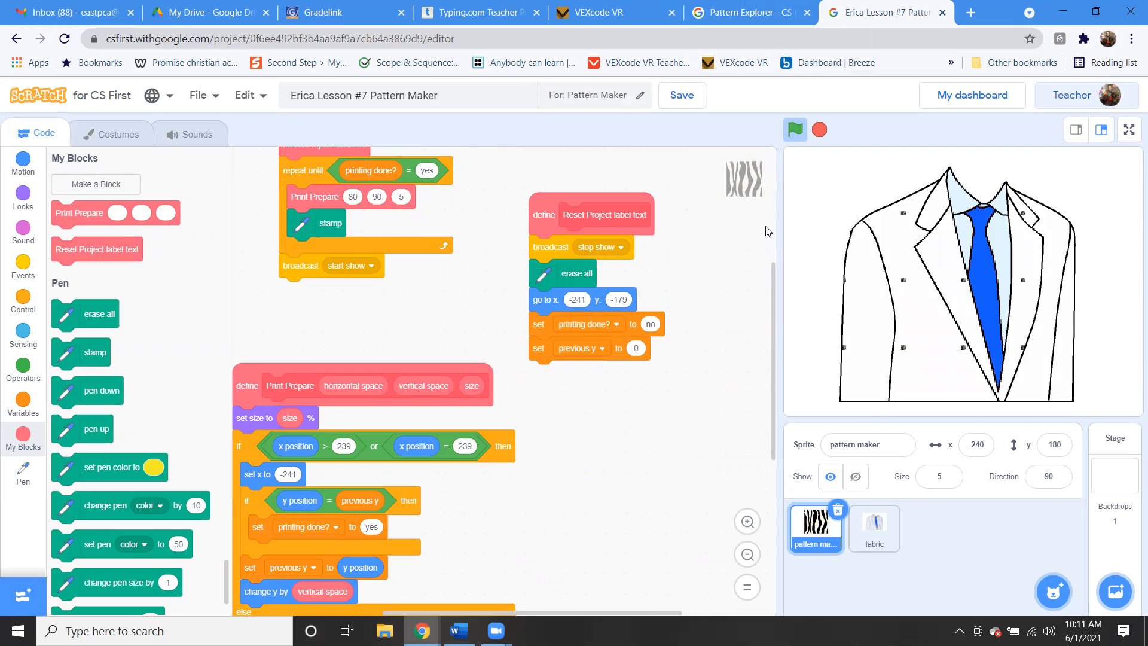
pyautogui.click(795, 130)
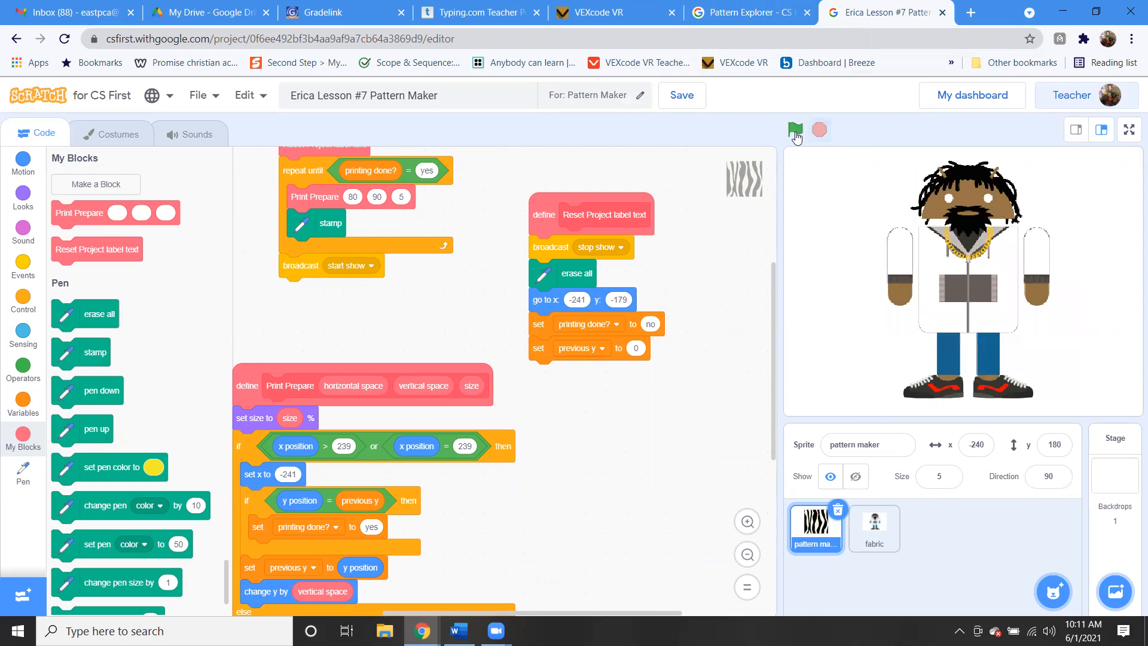
# Step: Switch the pattern maker sprite's costume from zebra to argyle and return to the code
pyautogui.click(752, 12)
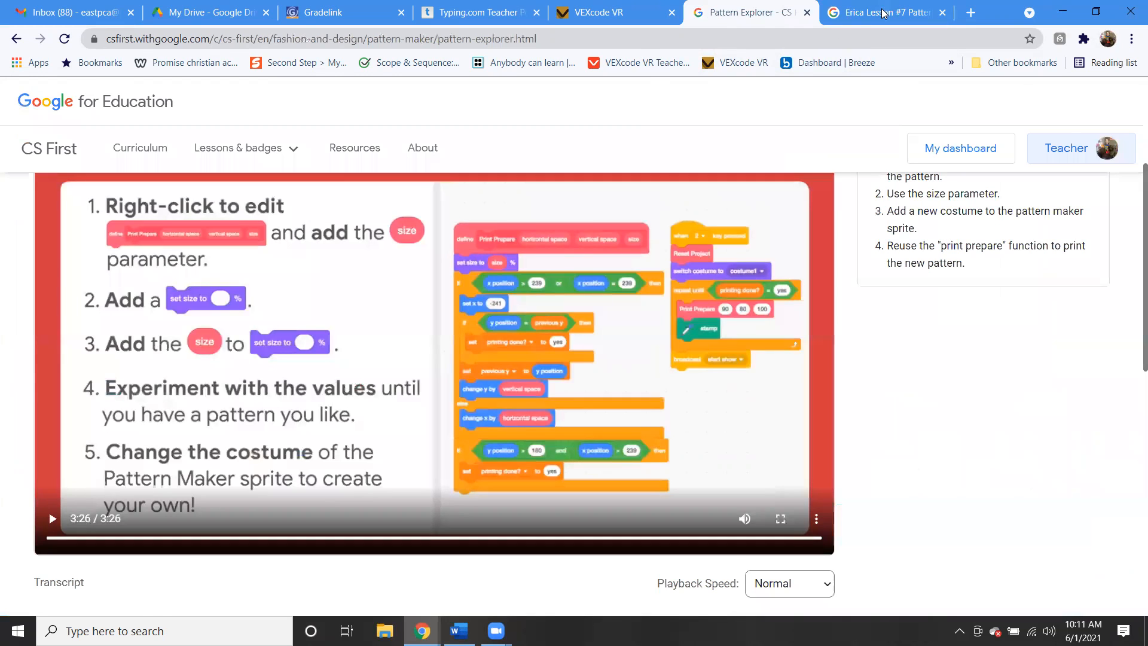
pyautogui.click(883, 12)
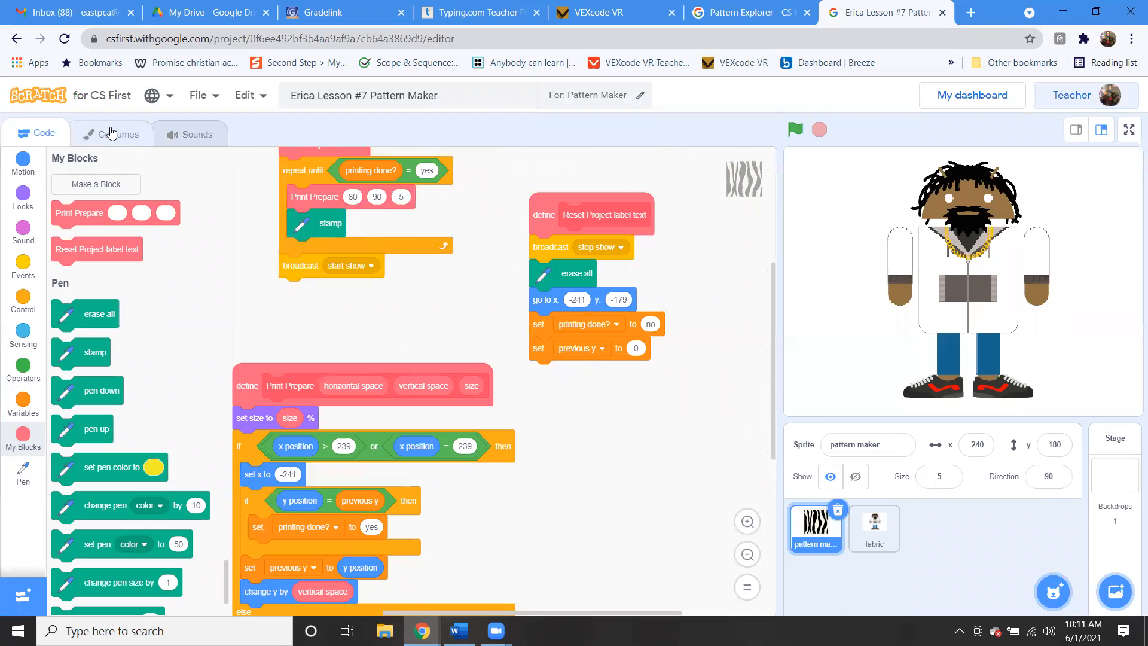
pyautogui.click(119, 134)
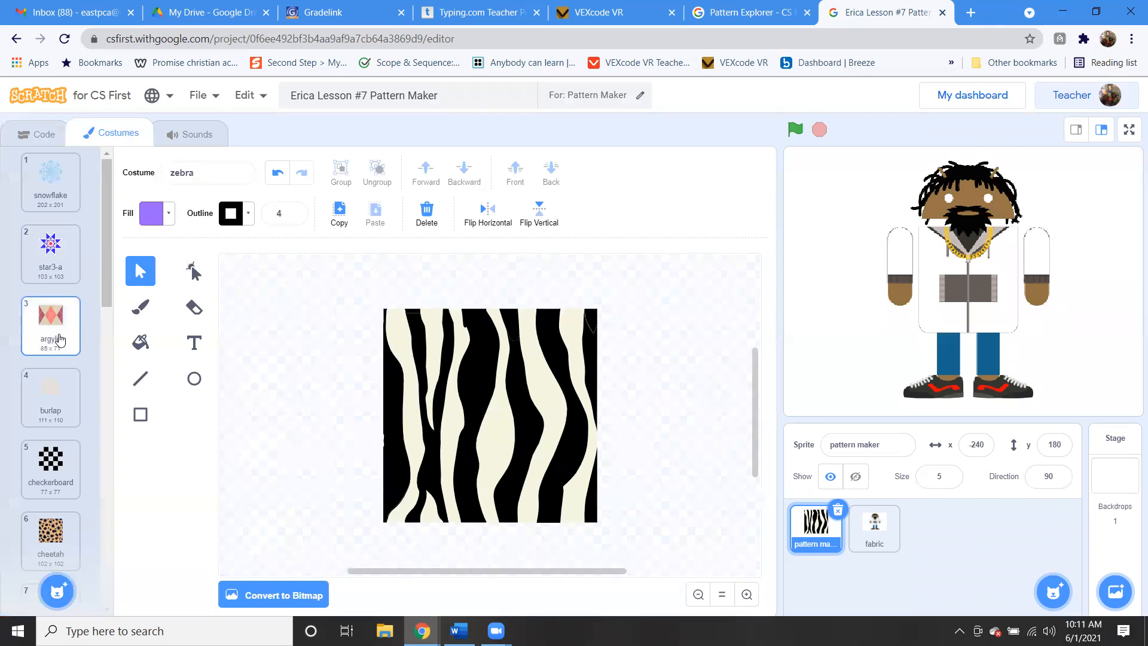
pyautogui.click(50, 321)
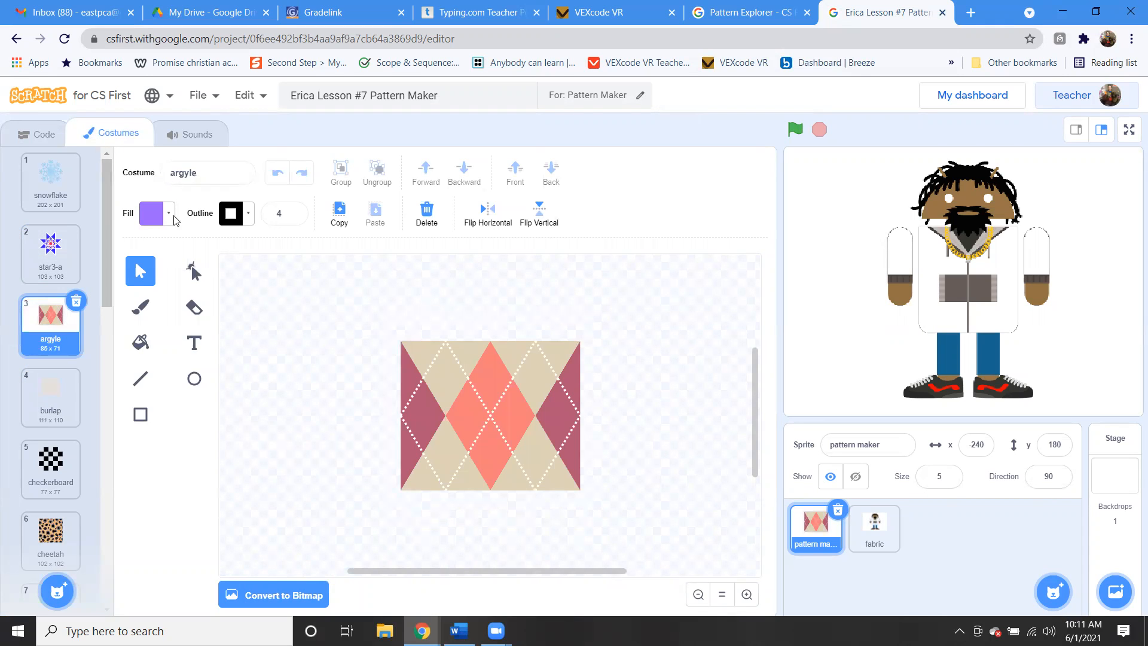
pyautogui.click(37, 134)
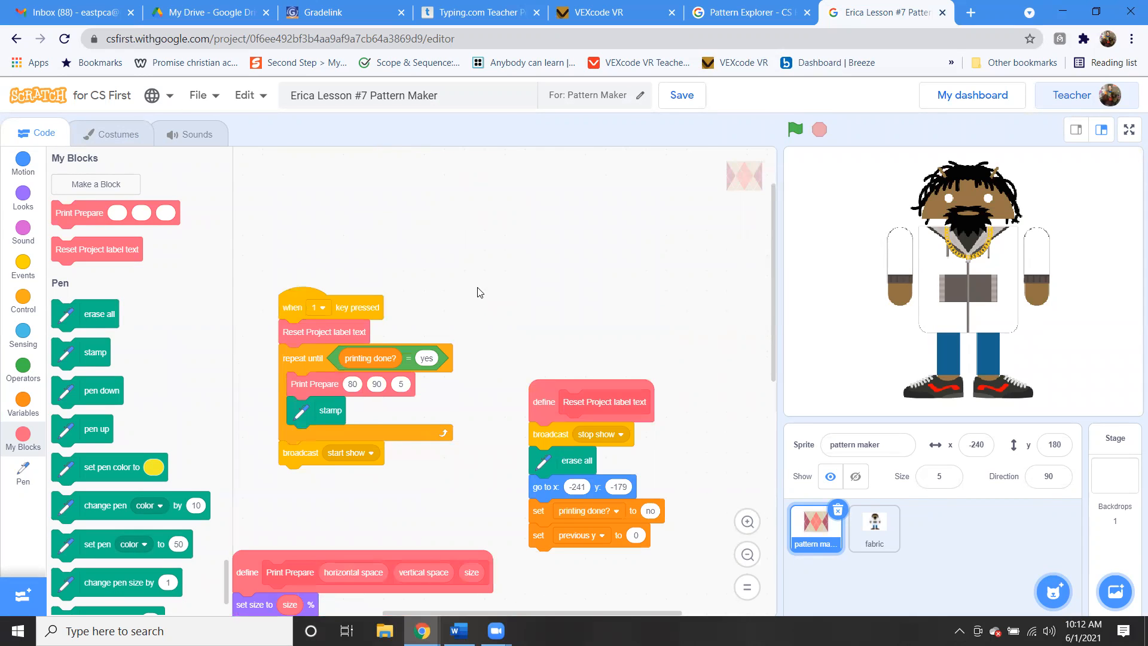
# Step: Print the argyle pattern at size 55 and view it on several outfits, ending on the Costumes tab
pyautogui.scroll(-3)
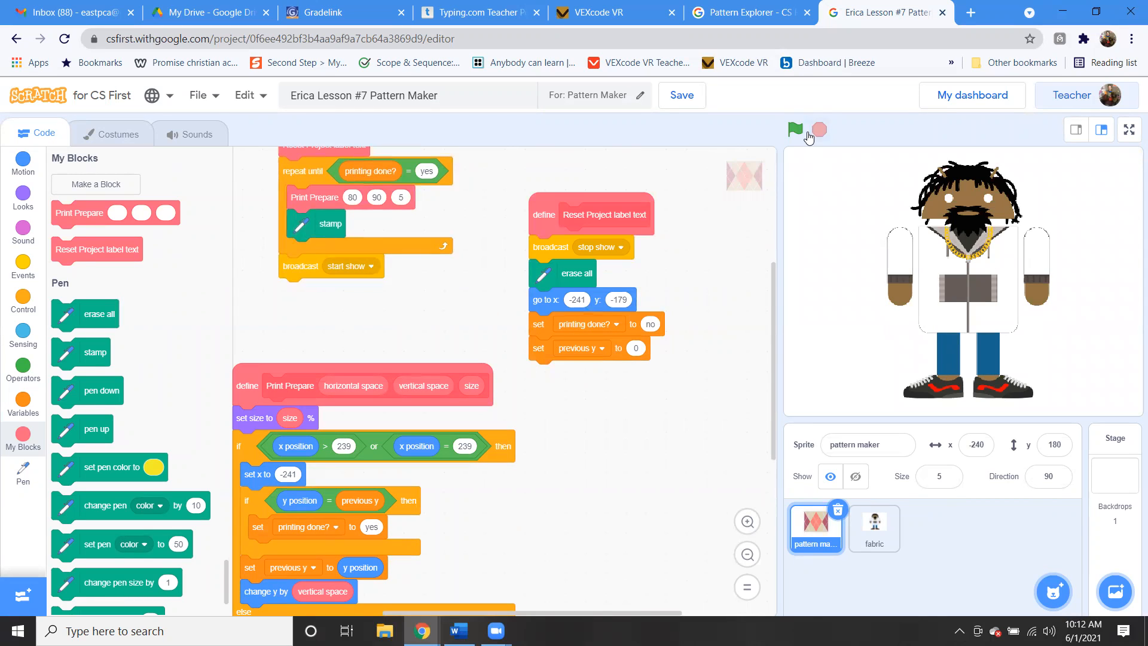
pyautogui.click(794, 129)
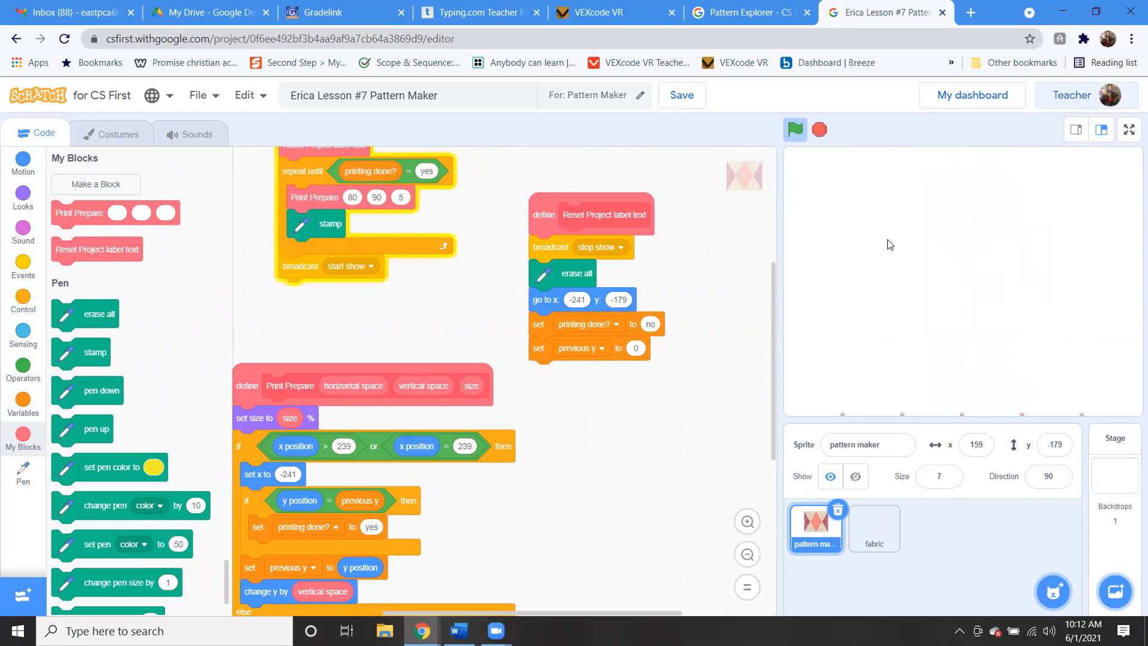
pyautogui.click(794, 129)
pyautogui.write('5')
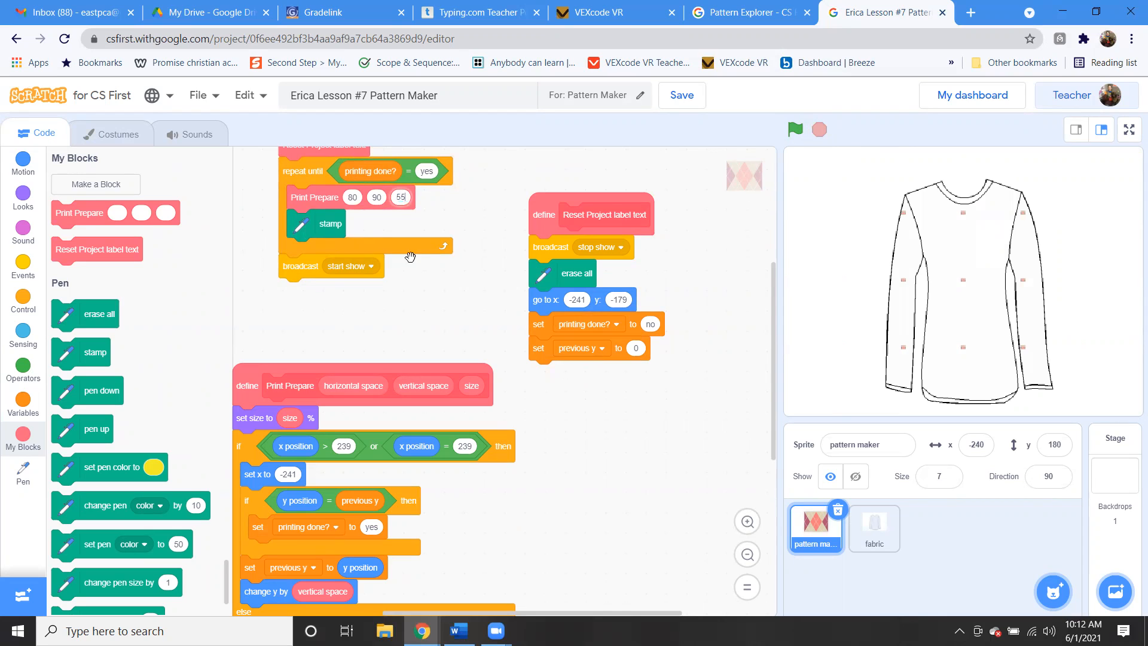
pyautogui.click(795, 129)
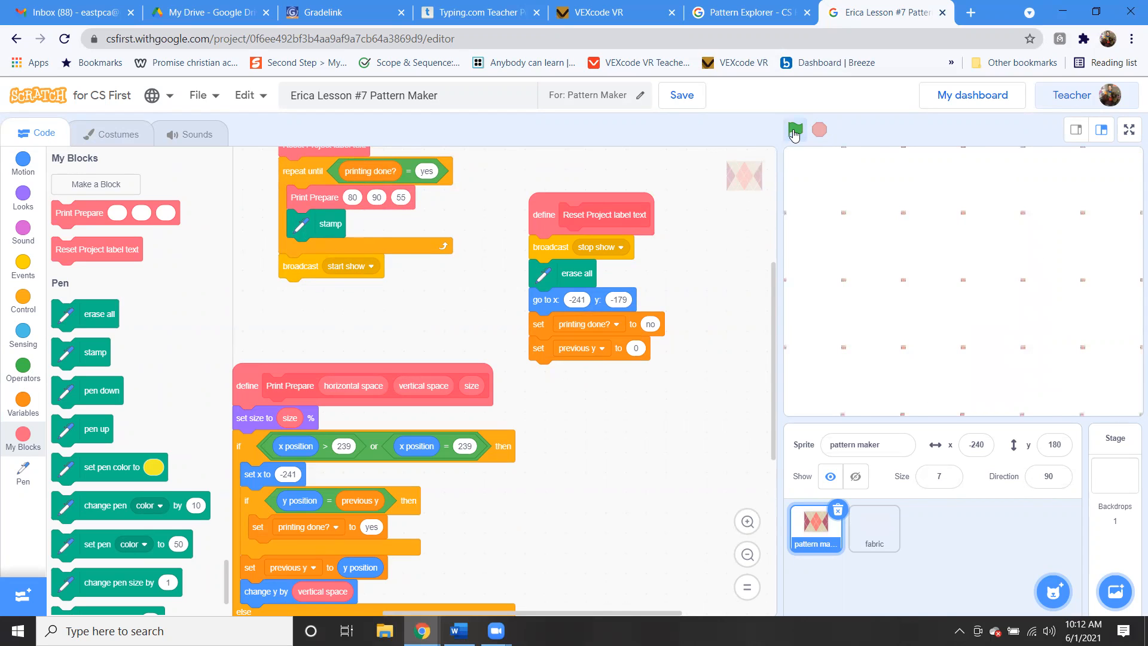
pyautogui.click(795, 129)
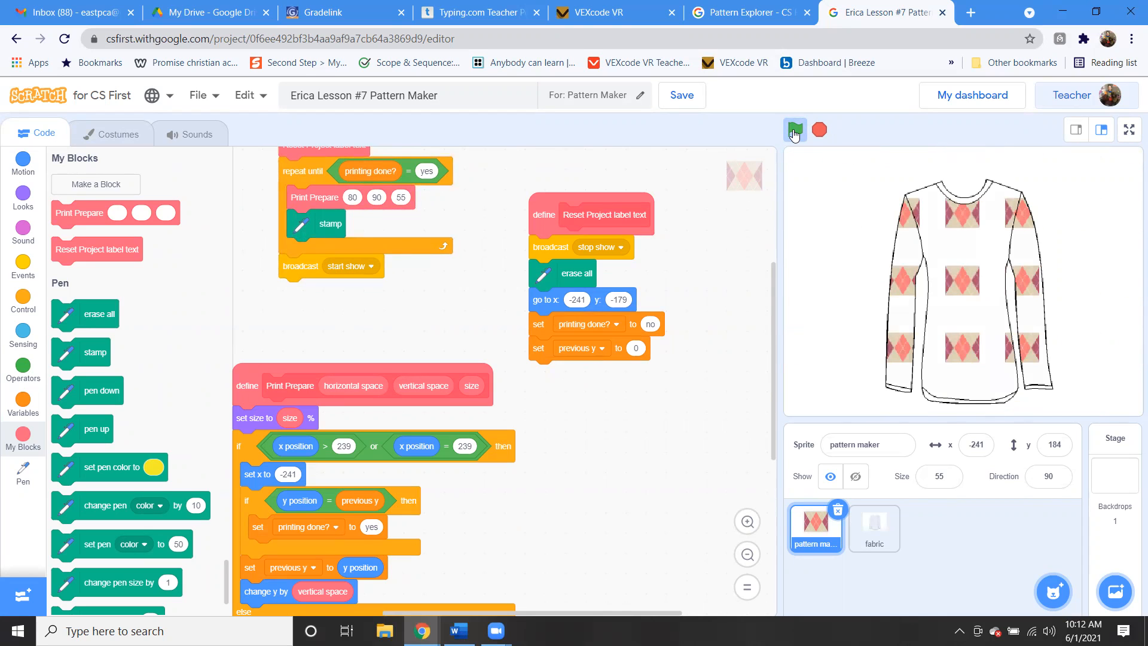
pyautogui.click(795, 129)
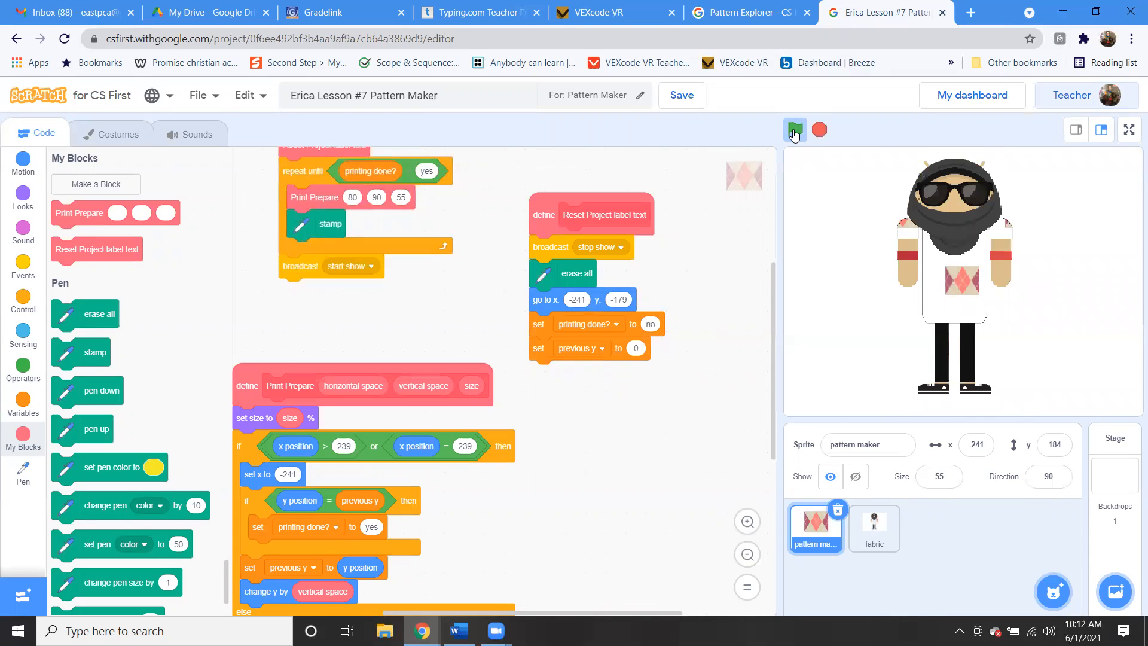
pyautogui.click(794, 130)
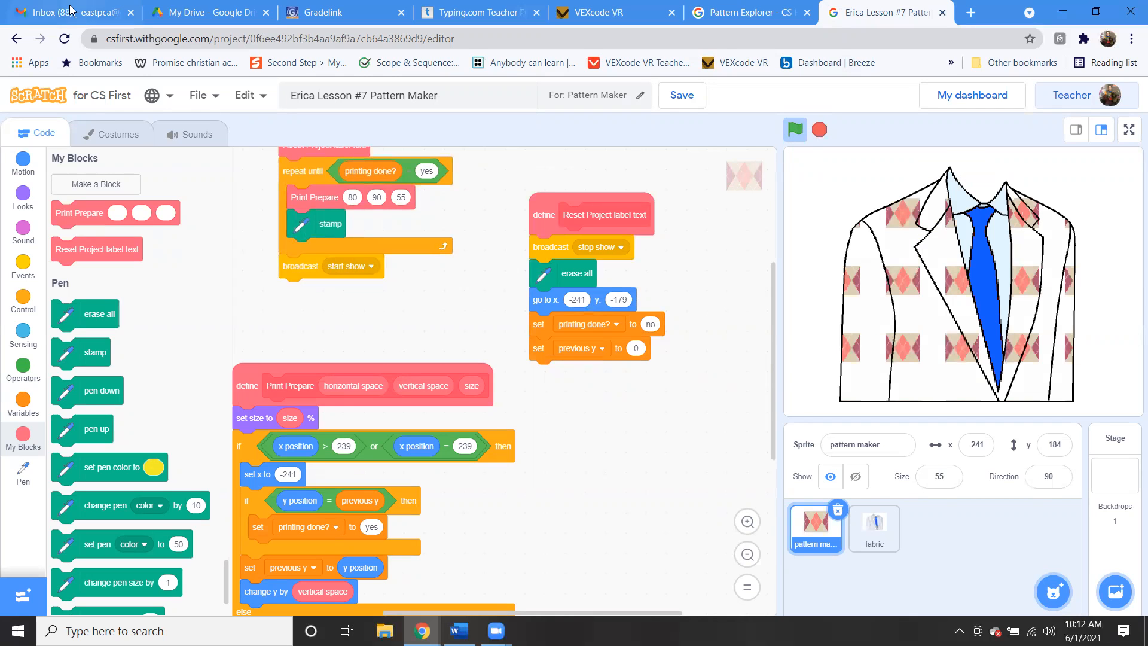
pyautogui.click(111, 133)
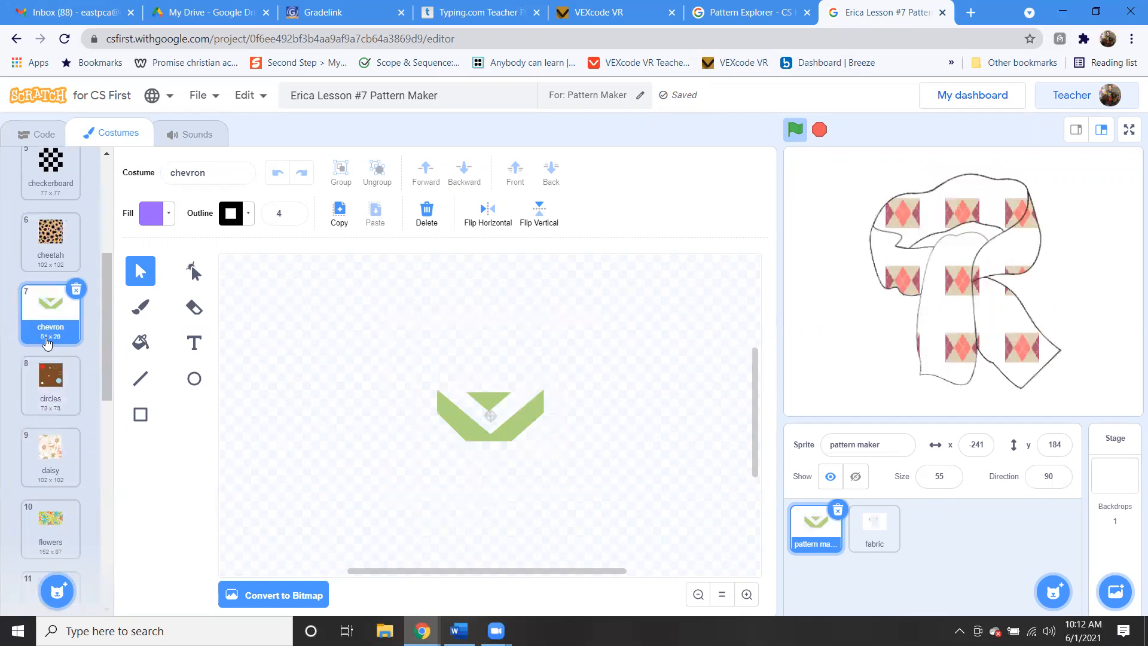
# Step: Preview the chevron, hearts, plaid1, polkadots and pompadour costumes, ending on stripes
pyautogui.click(50, 456)
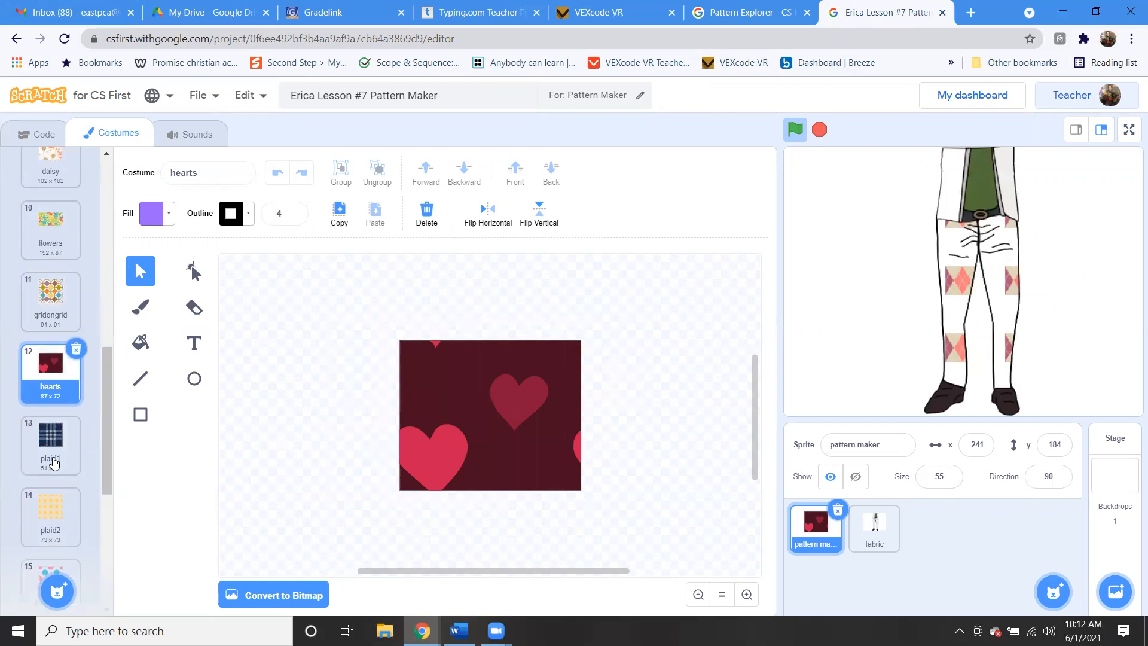
pyautogui.click(50, 434)
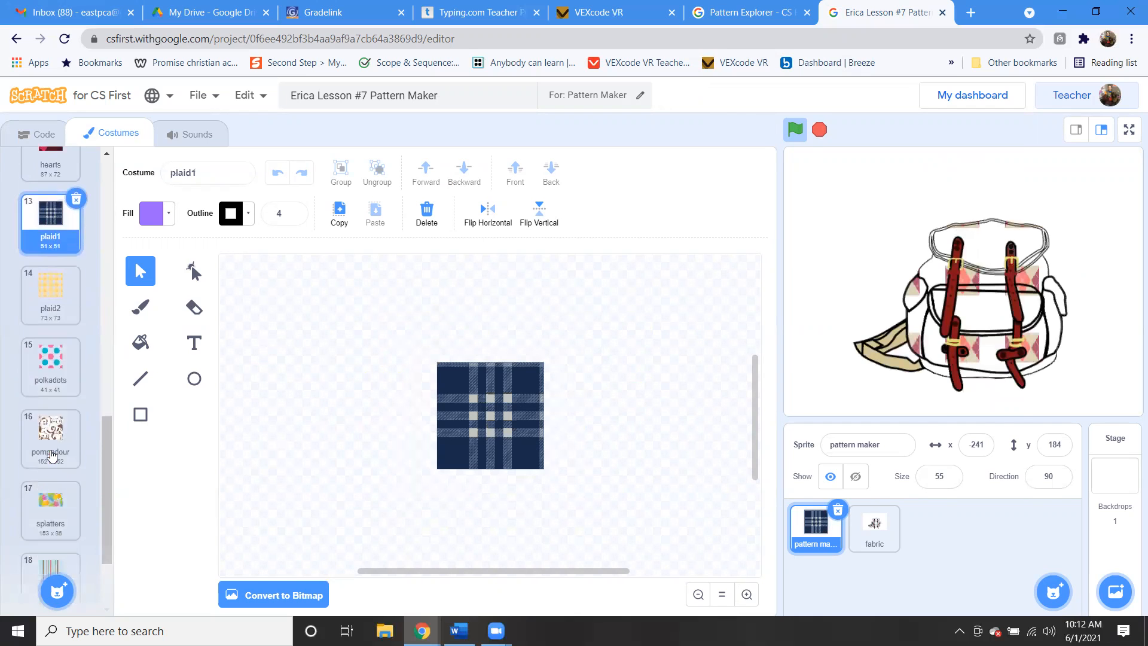
pyautogui.click(50, 356)
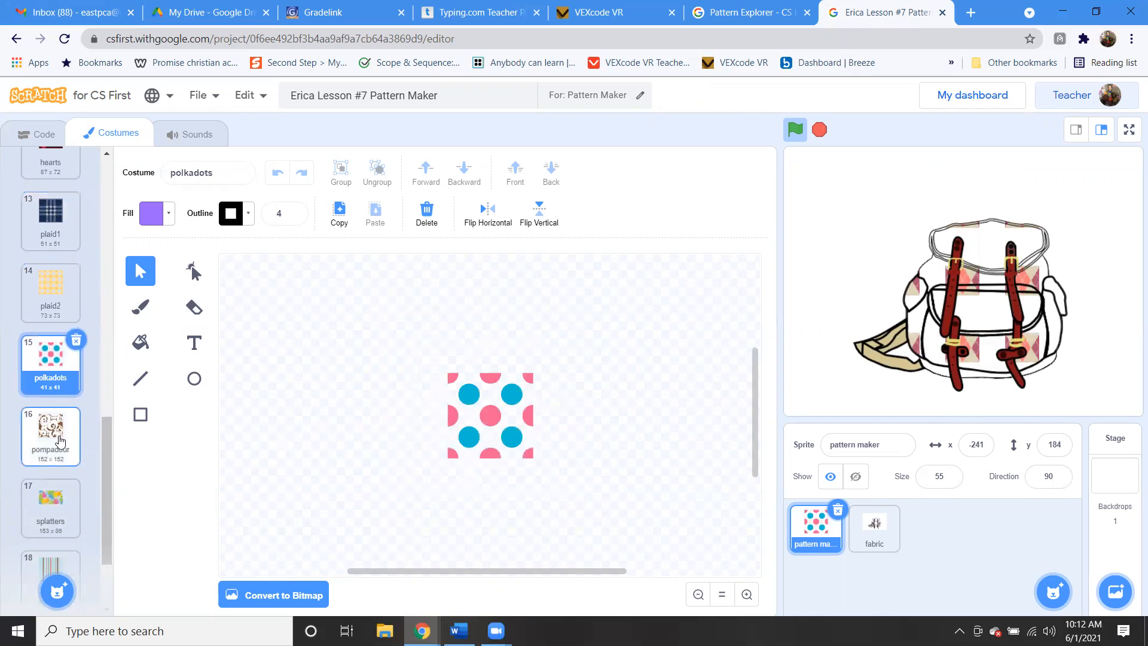
pyautogui.click(50, 435)
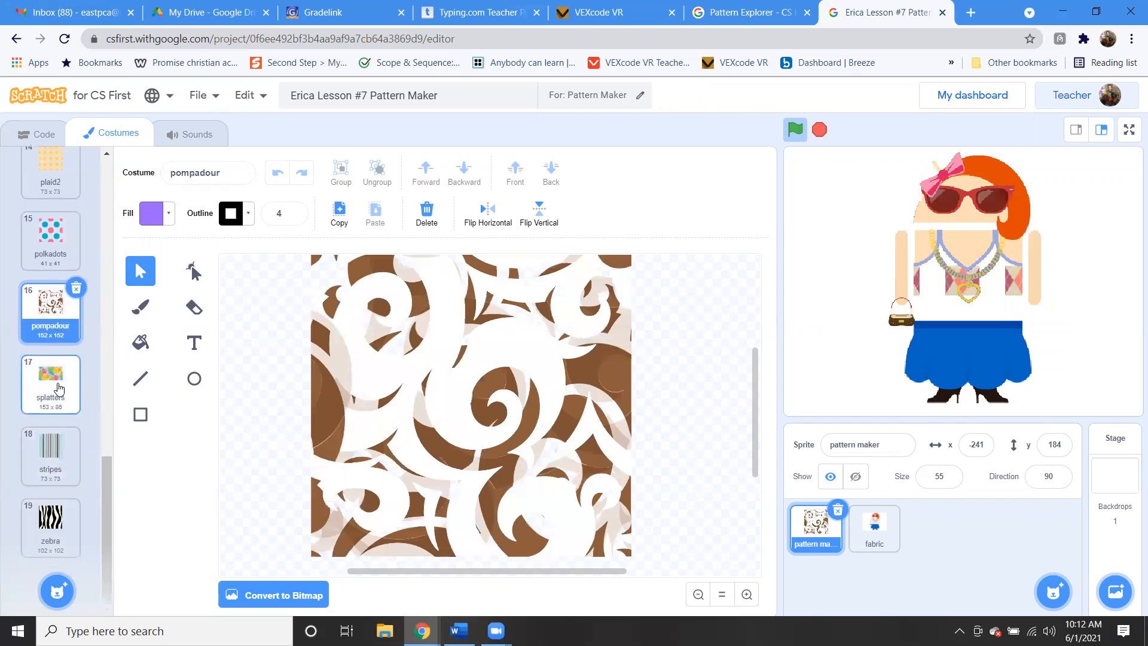
pyautogui.click(50, 456)
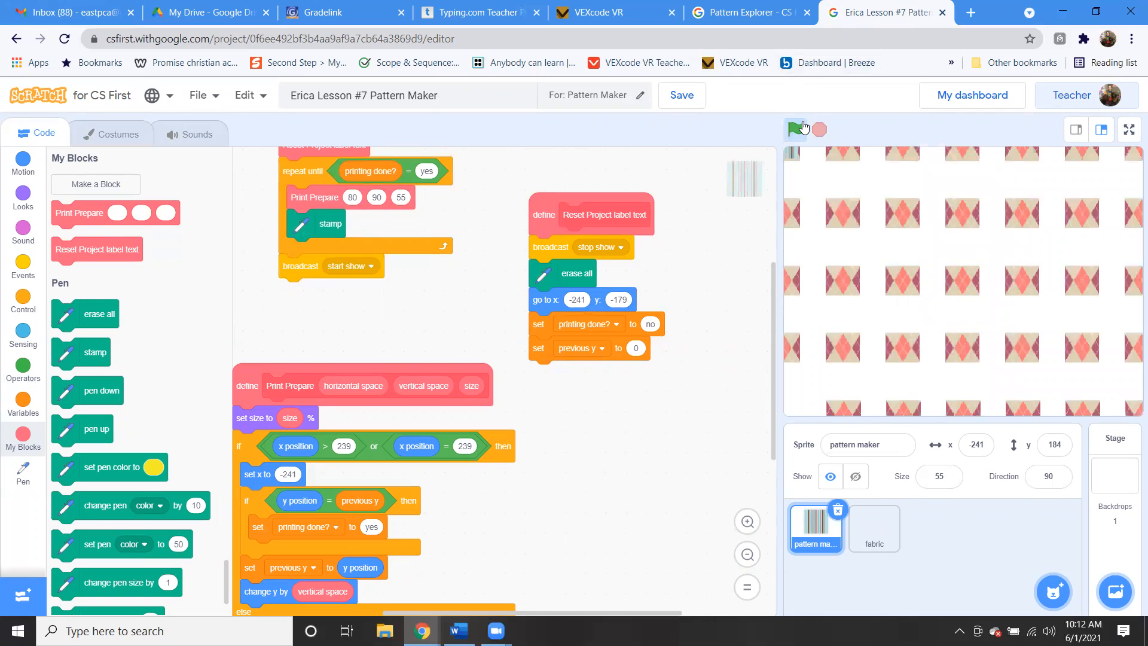
# Step: Run the project with the green flag so stripes print on the sweater, then return to the Add-Ons page
pyautogui.click(794, 129)
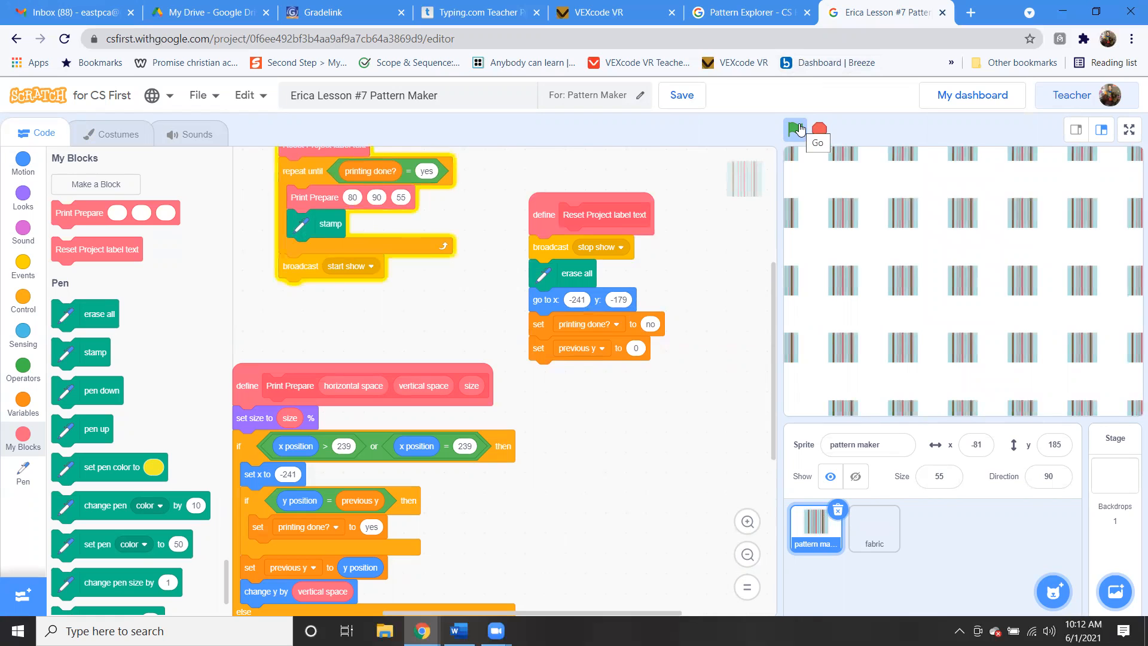
pyautogui.click(797, 128)
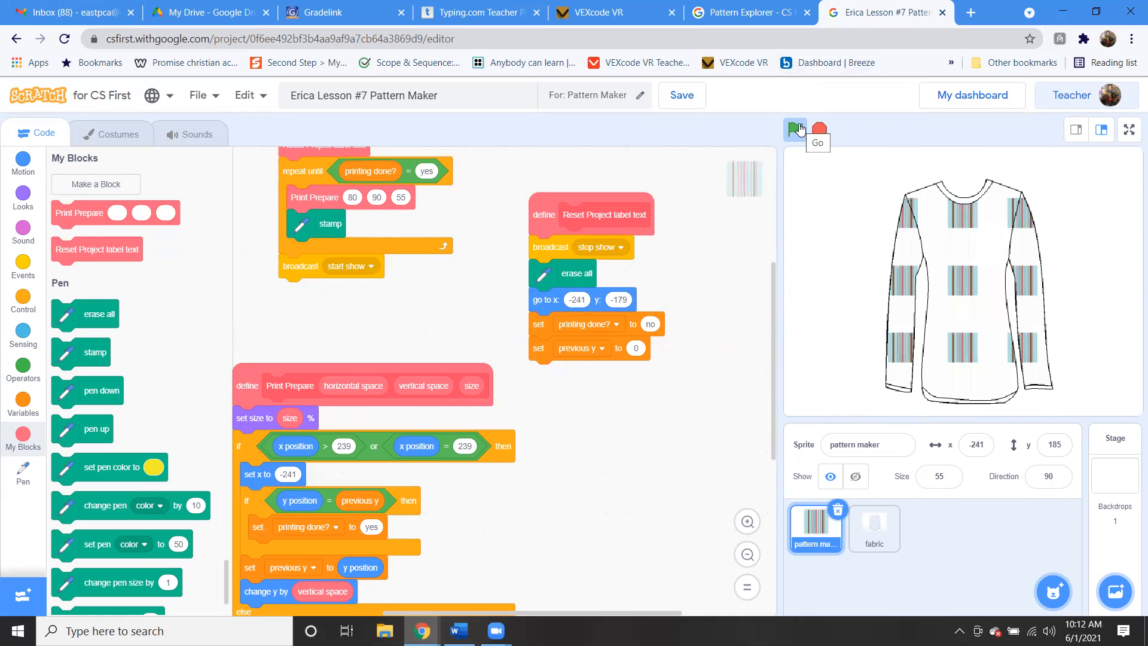
pyautogui.click(746, 12)
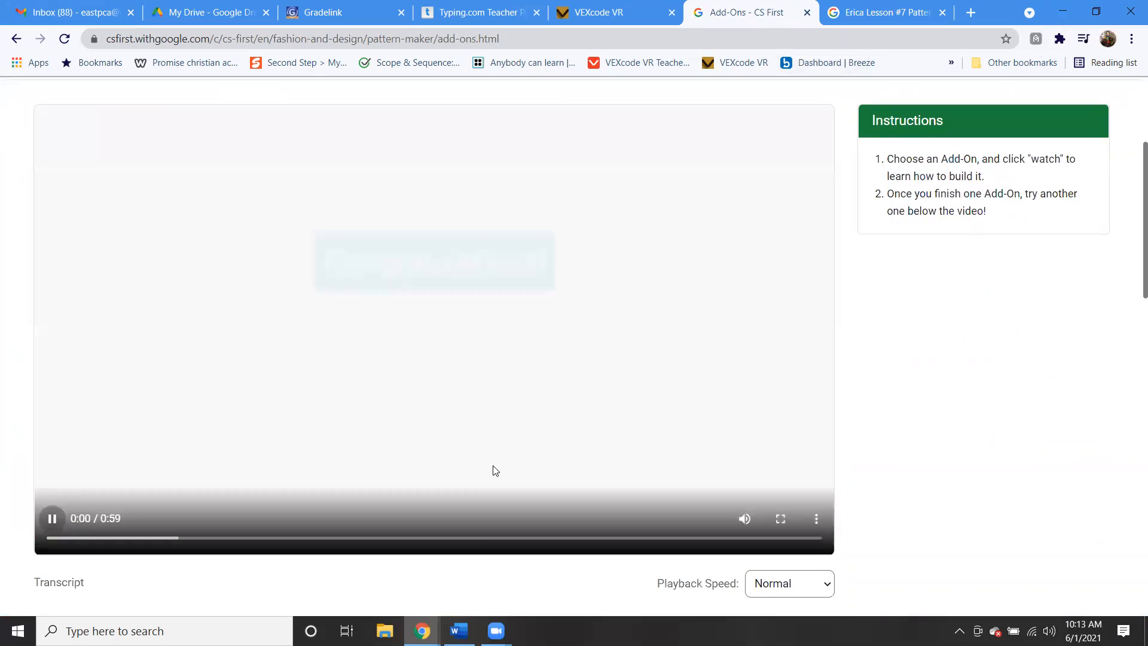
# Step: Play the Add-Ons overview video full screen to its end at 0:59, then leave full screen
pyautogui.click(780, 518)
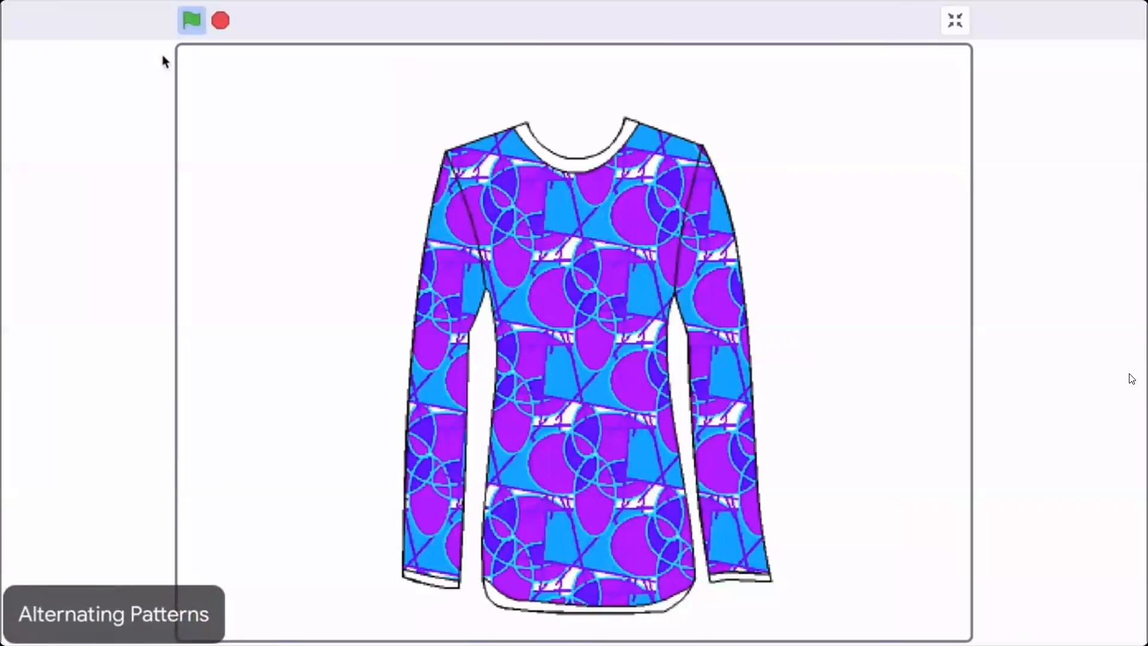
pyautogui.click(193, 22)
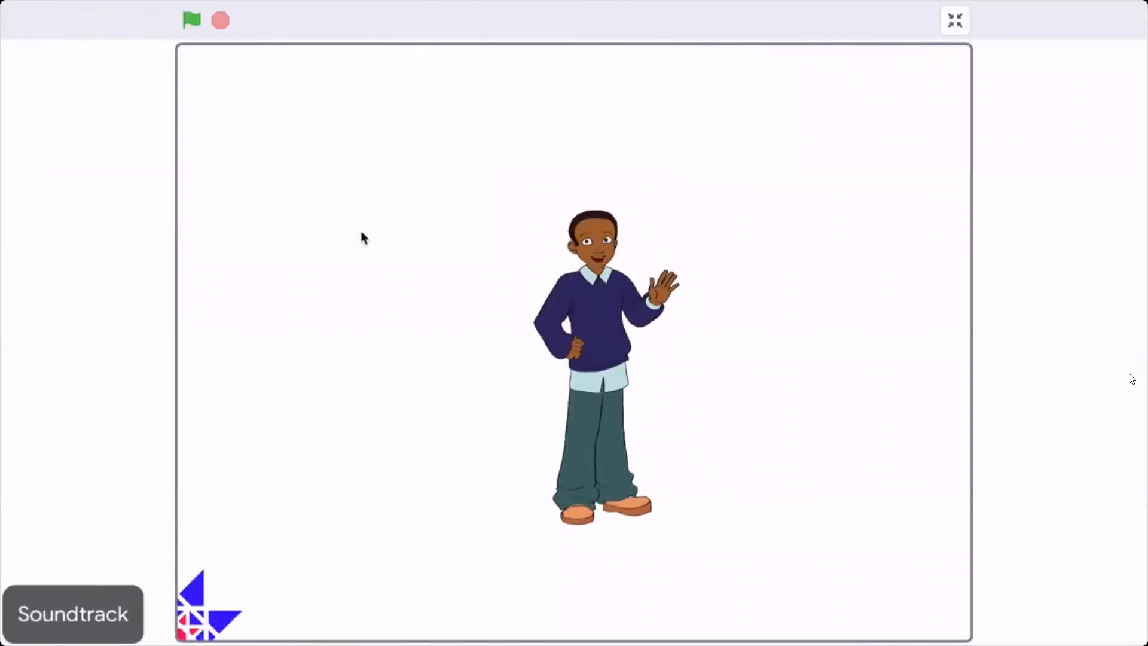
pyautogui.click(193, 22)
pyautogui.write('purpl')
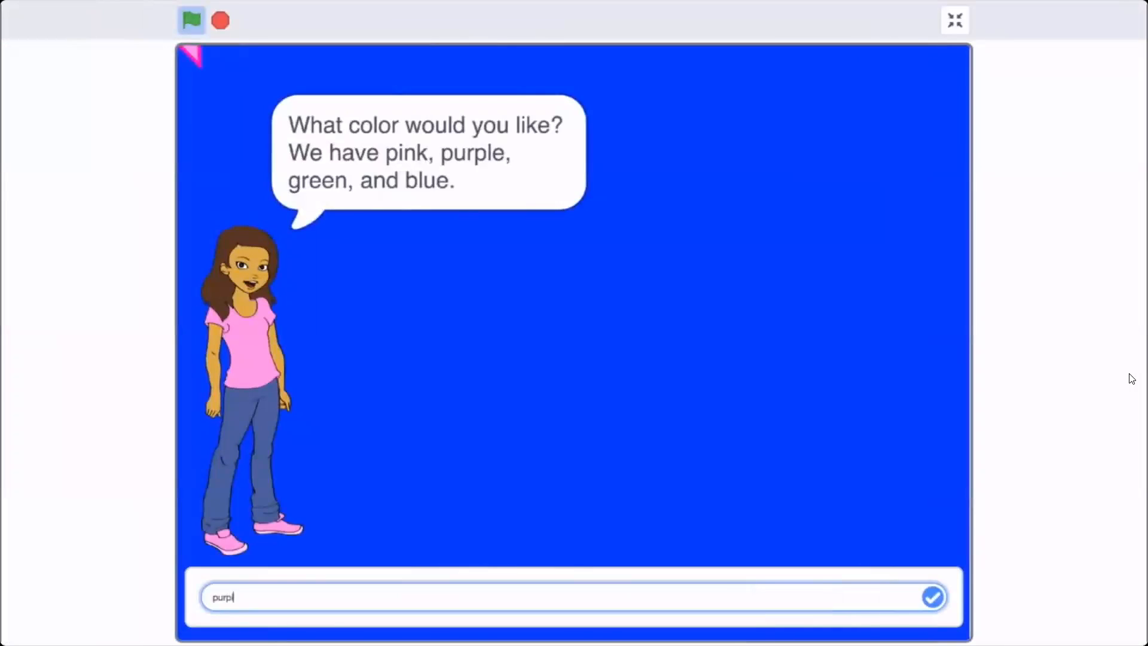
pyautogui.click(933, 597)
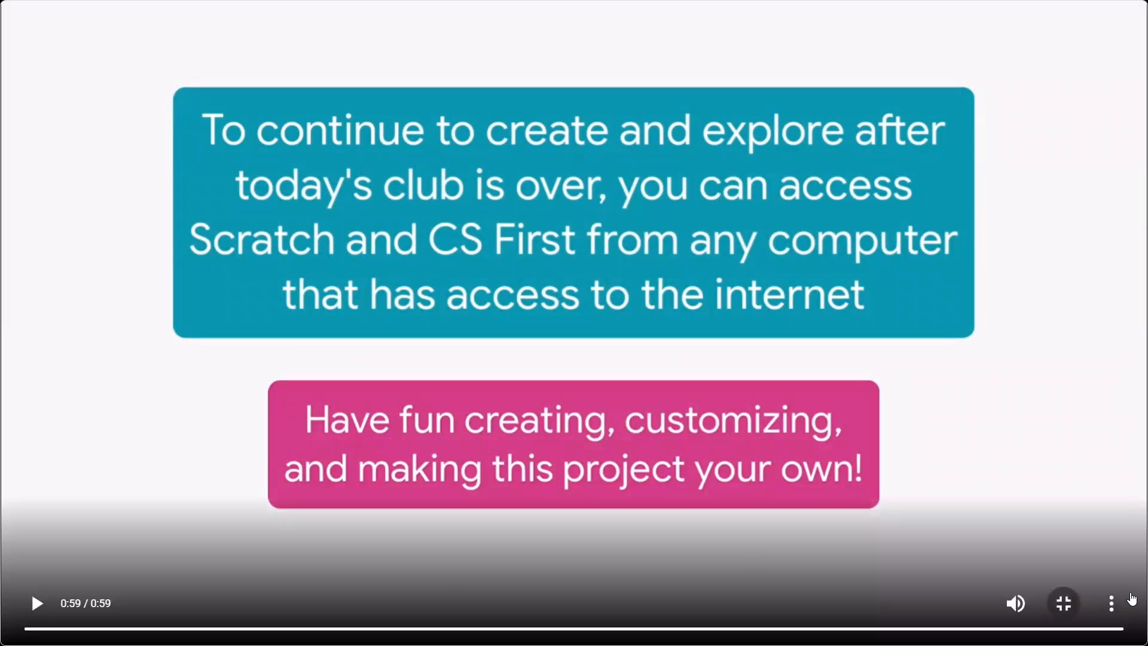
pyautogui.click(1063, 603)
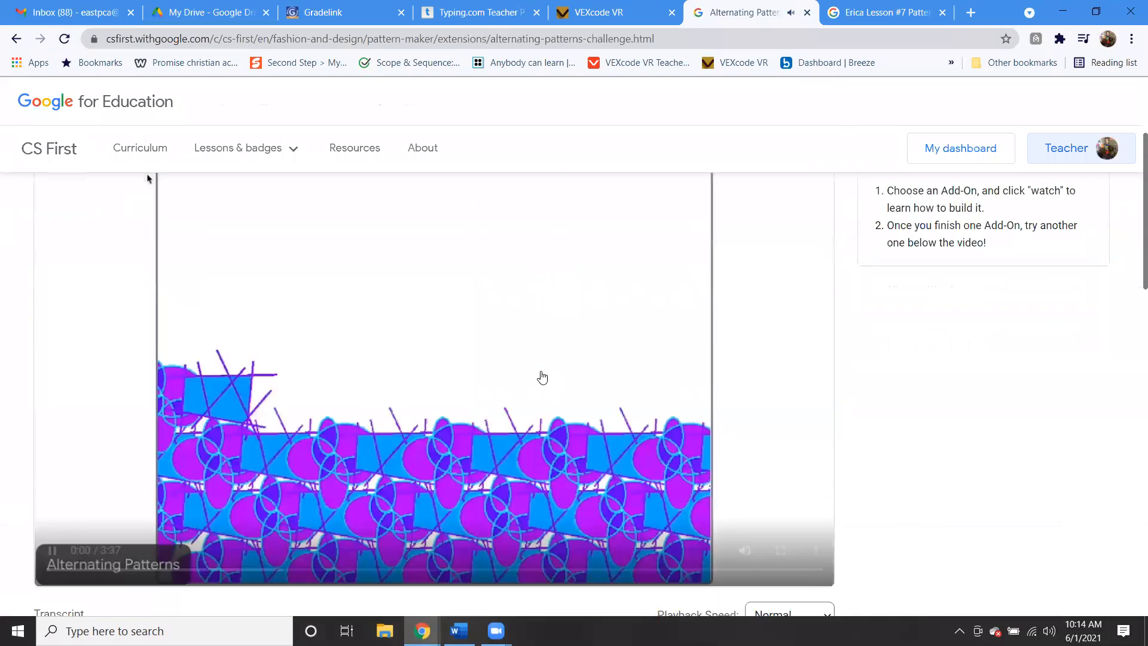
# Step: Open the Soundtrack add-on from the add-on list and start its video
pyautogui.scroll(-3)
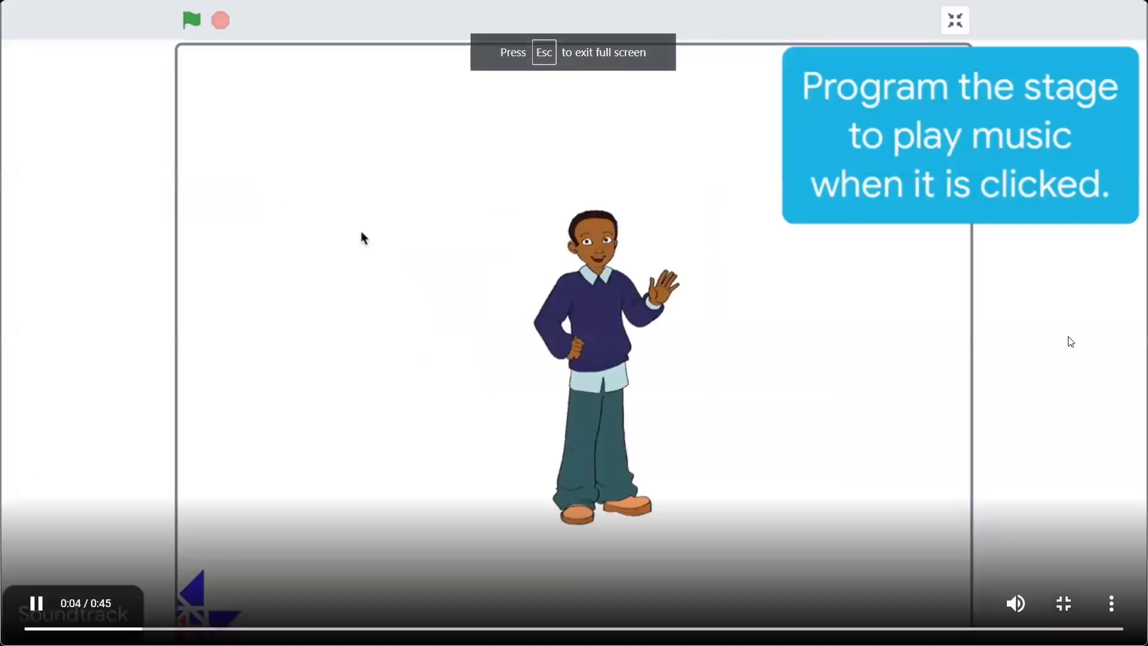
pyautogui.click(954, 19)
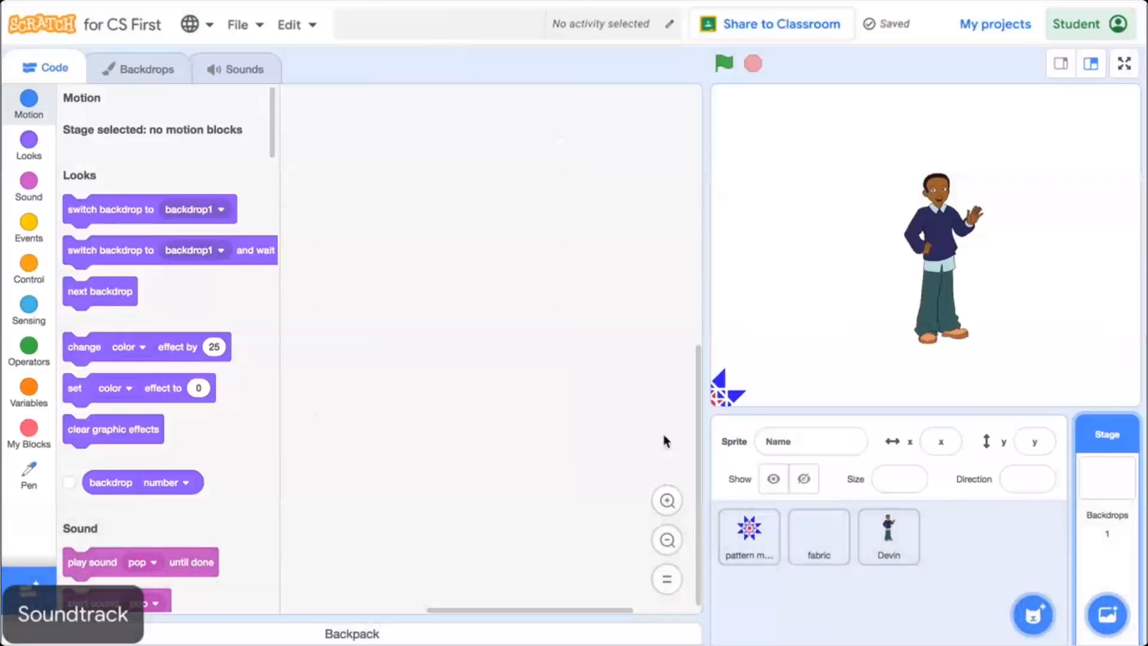
pyautogui.moveTo(514, 342)
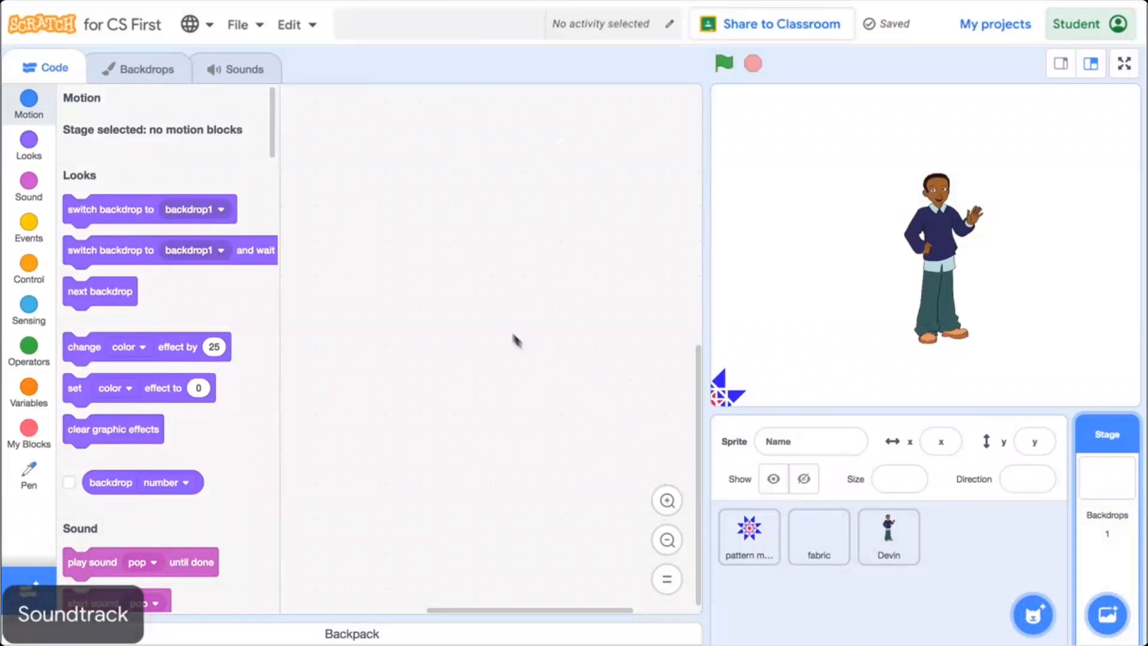
pyautogui.click(244, 70)
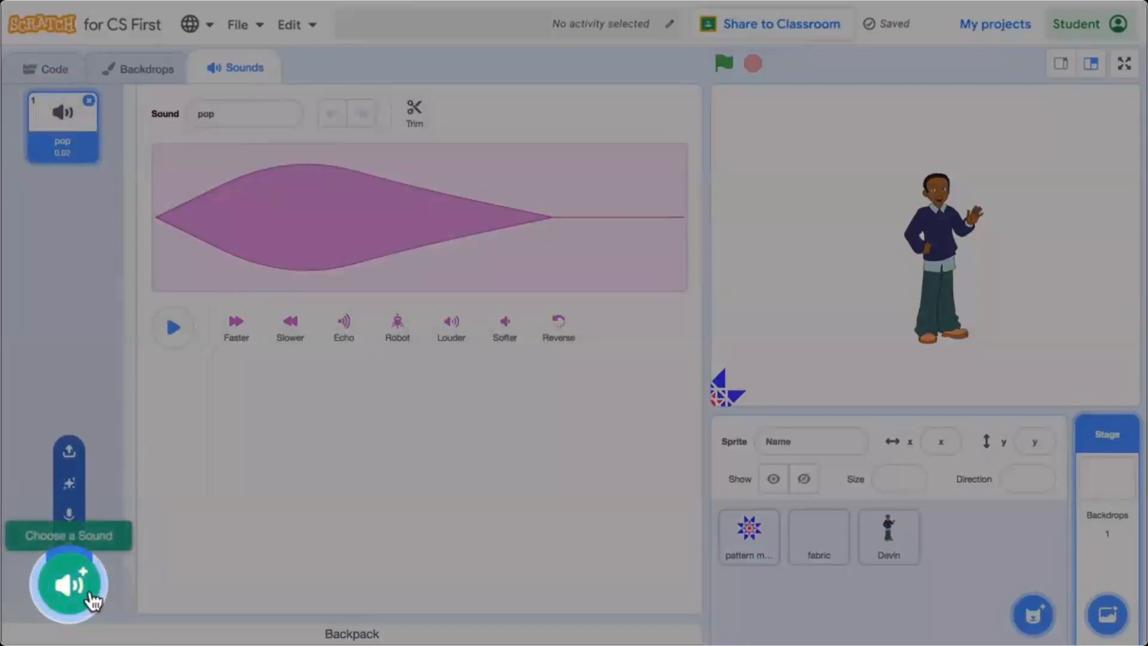
pyautogui.click(68, 587)
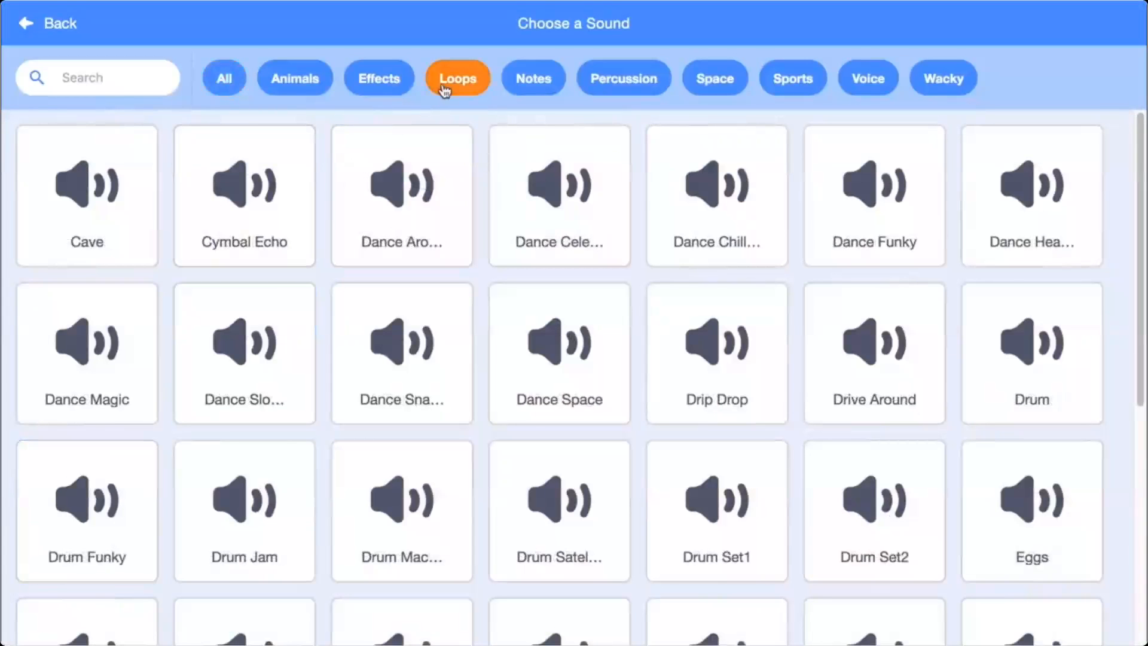
pyautogui.scroll(-3)
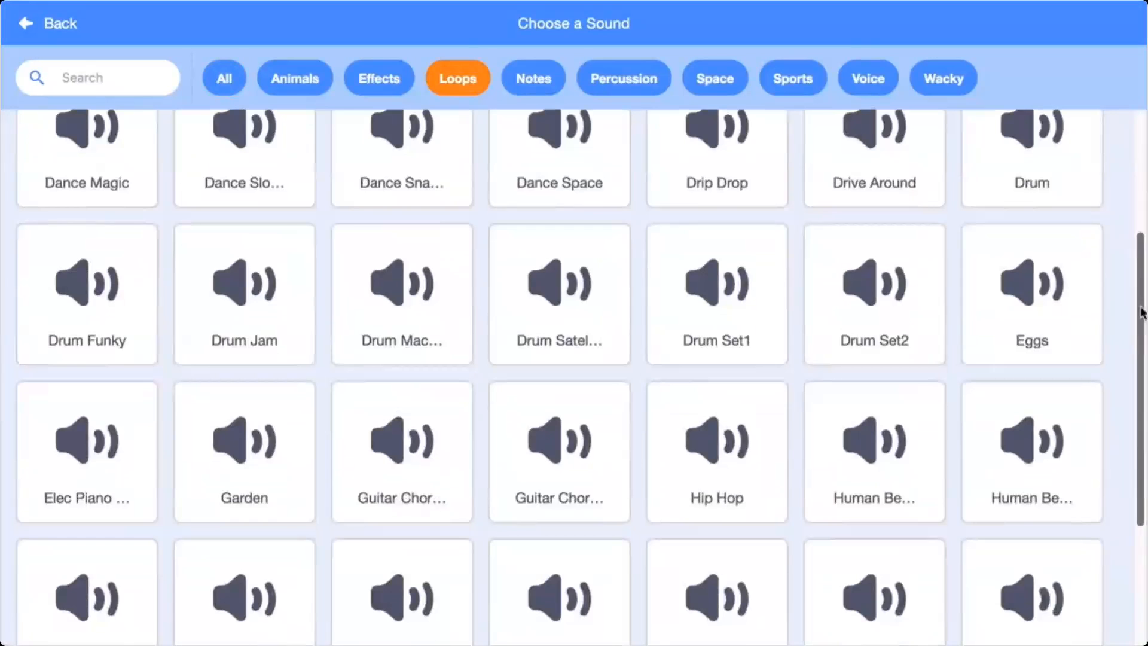
pyautogui.click(402, 451)
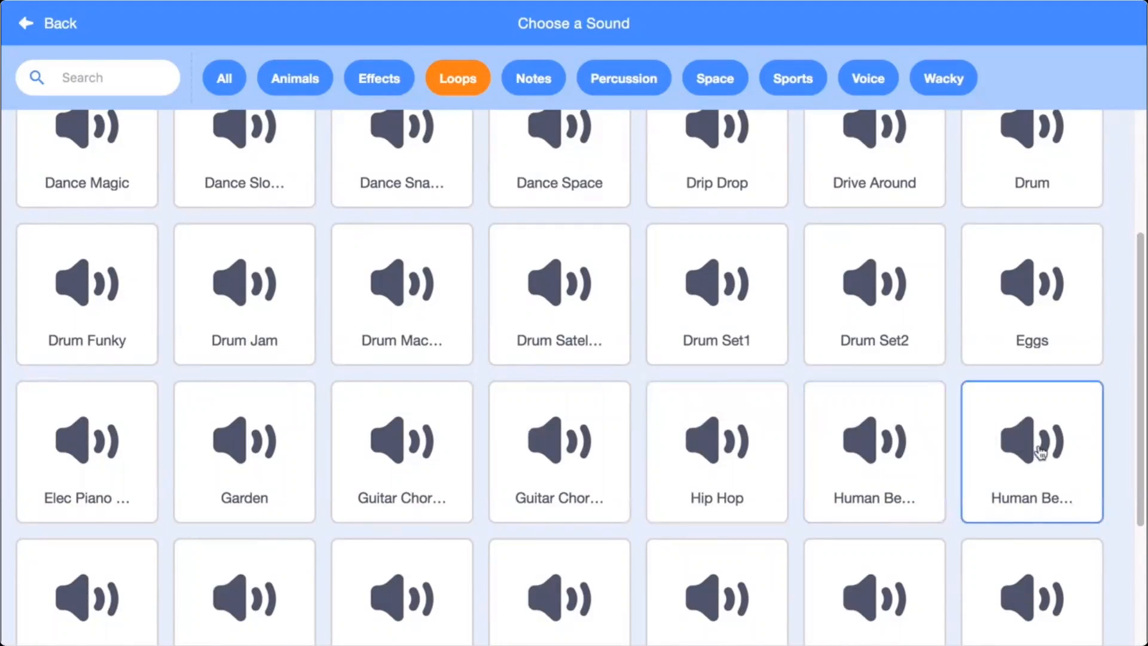
# Step: Watch the Soundtrack video full screen through to the Now It's Your Turn slide
pyautogui.click(560, 448)
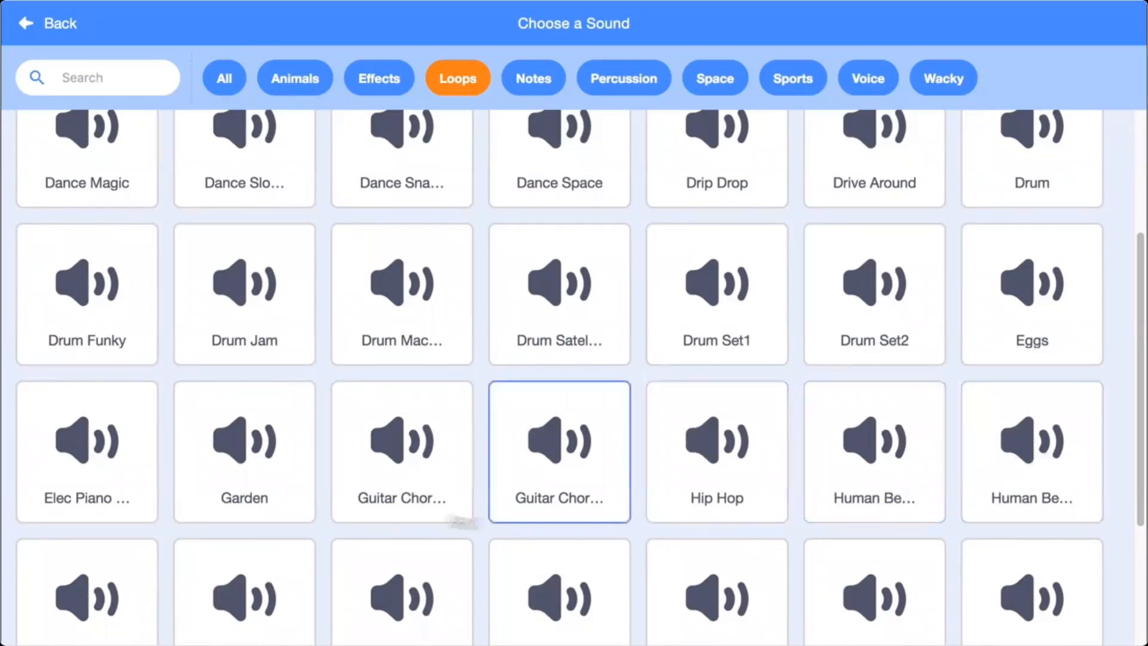
pyautogui.click(559, 451)
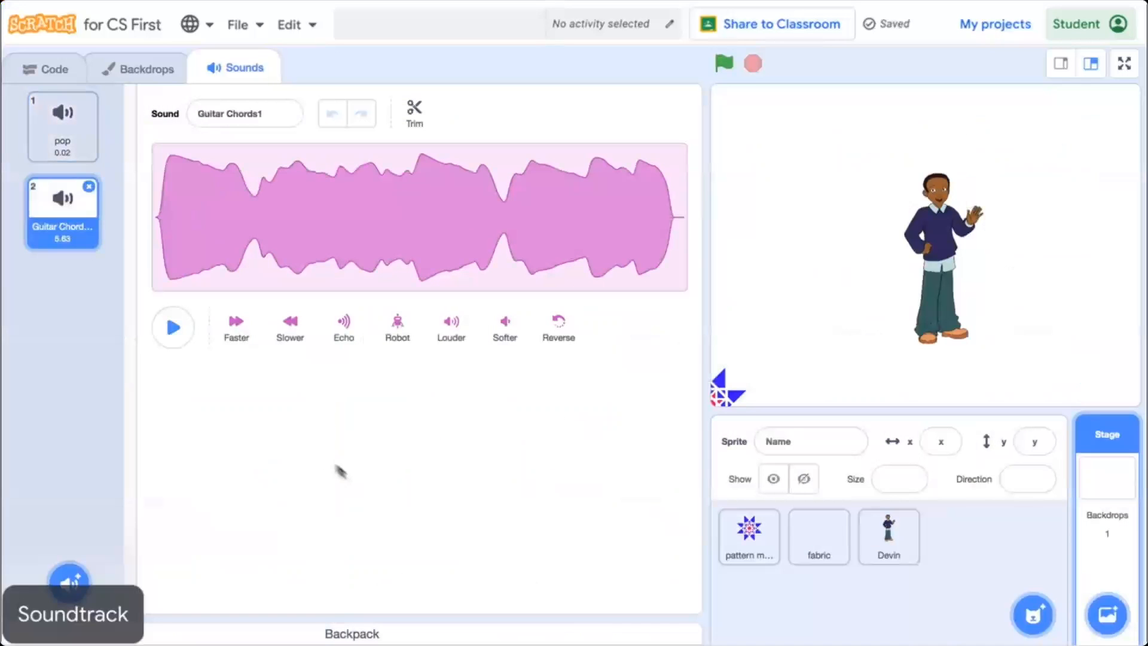
pyautogui.click(45, 68)
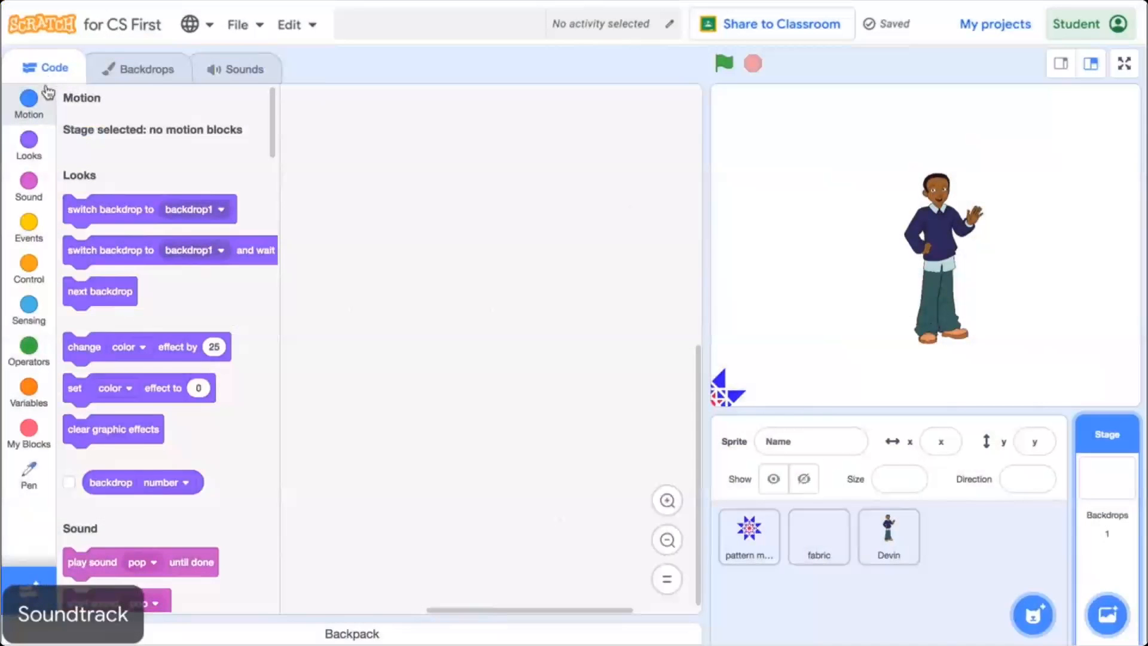
pyautogui.click(29, 184)
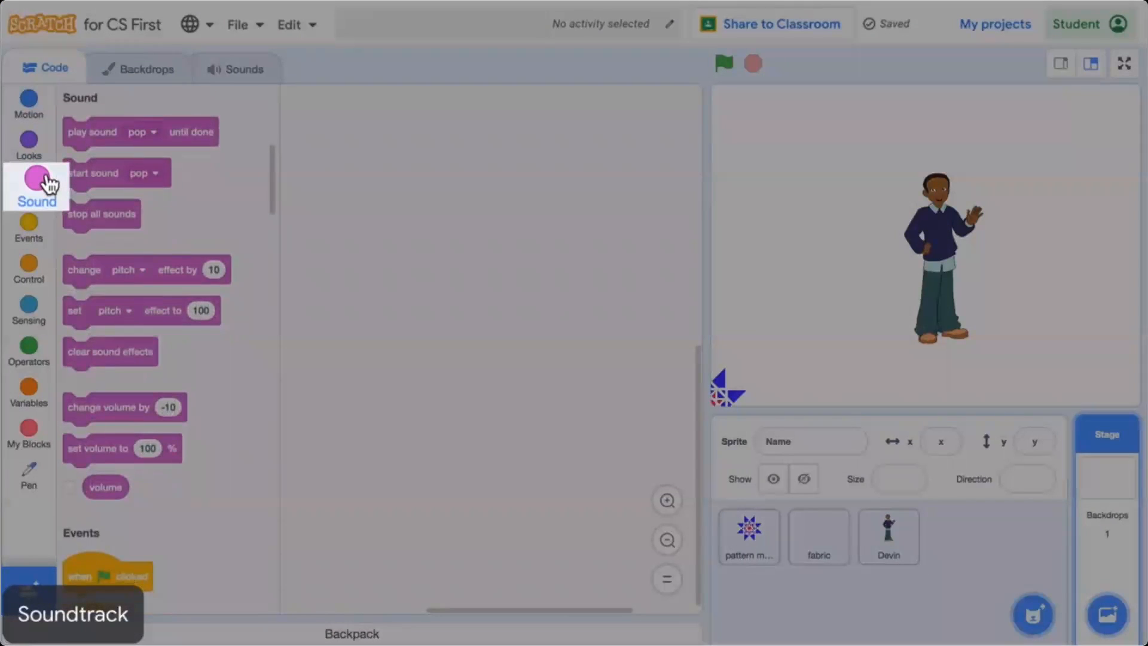
pyautogui.moveTo(93, 172); pyautogui.dragTo(362, 151)
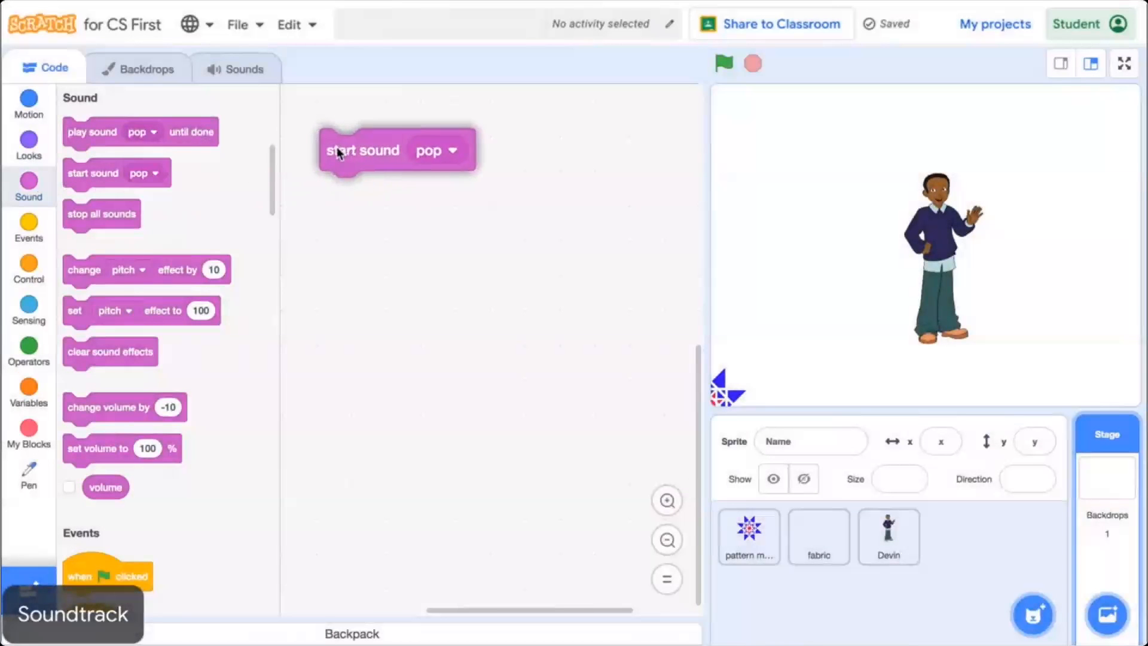
pyautogui.click(452, 151)
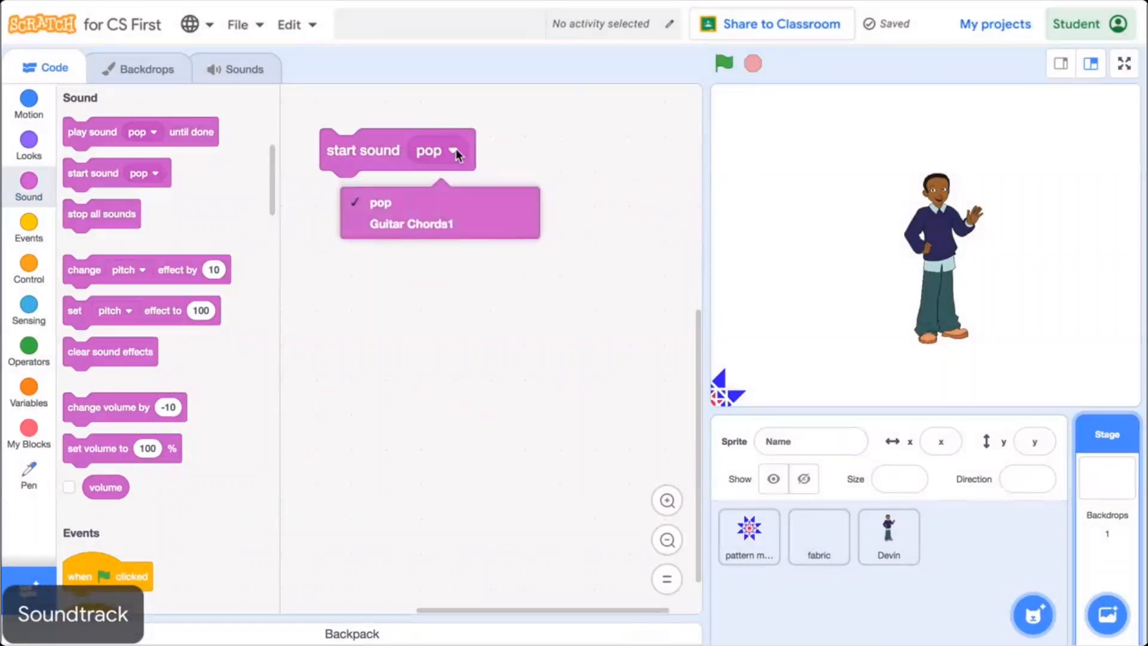
pyautogui.click(411, 225)
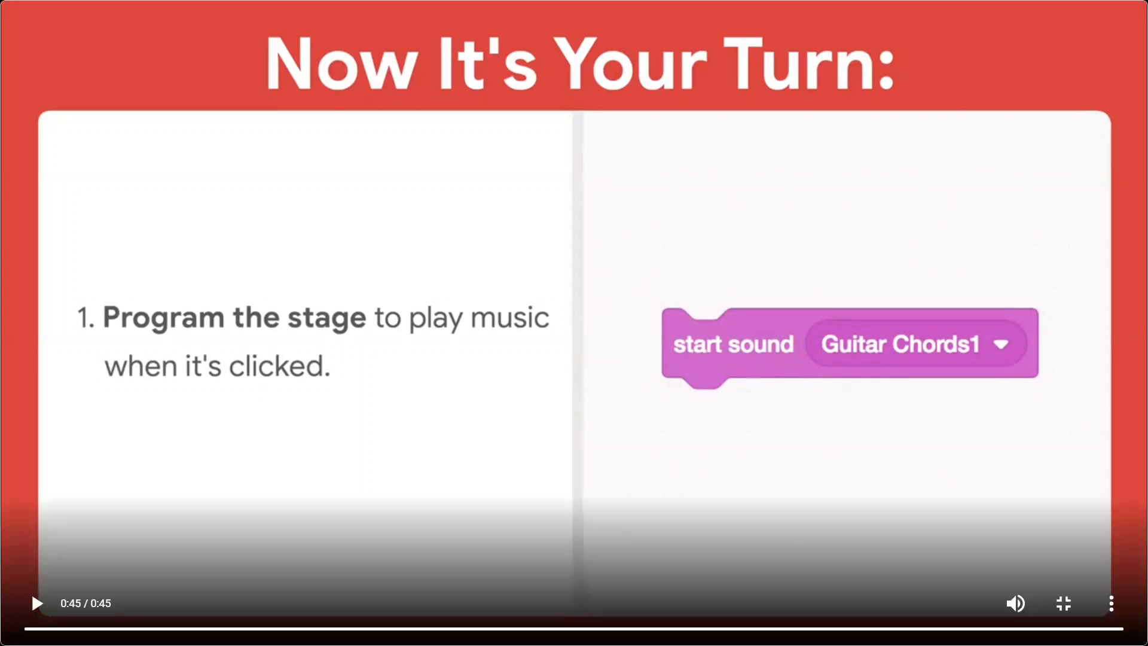
# Step: Return to the Pattern Maker project and place a start sound block in the stage's code
pyautogui.click(1063, 603)
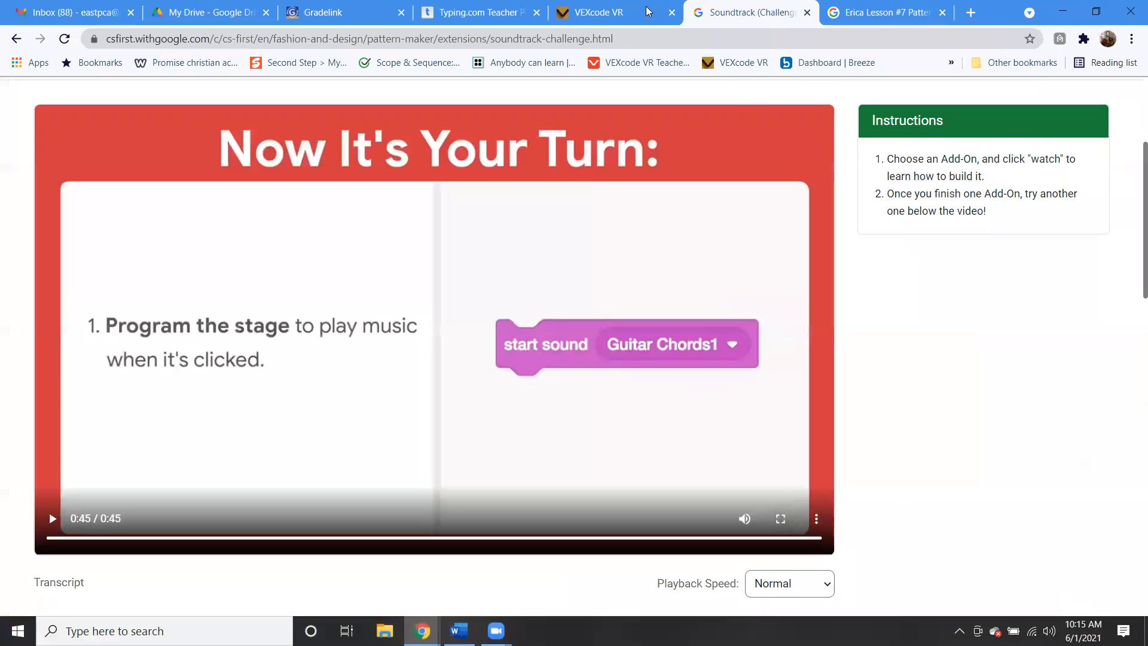
pyautogui.click(886, 12)
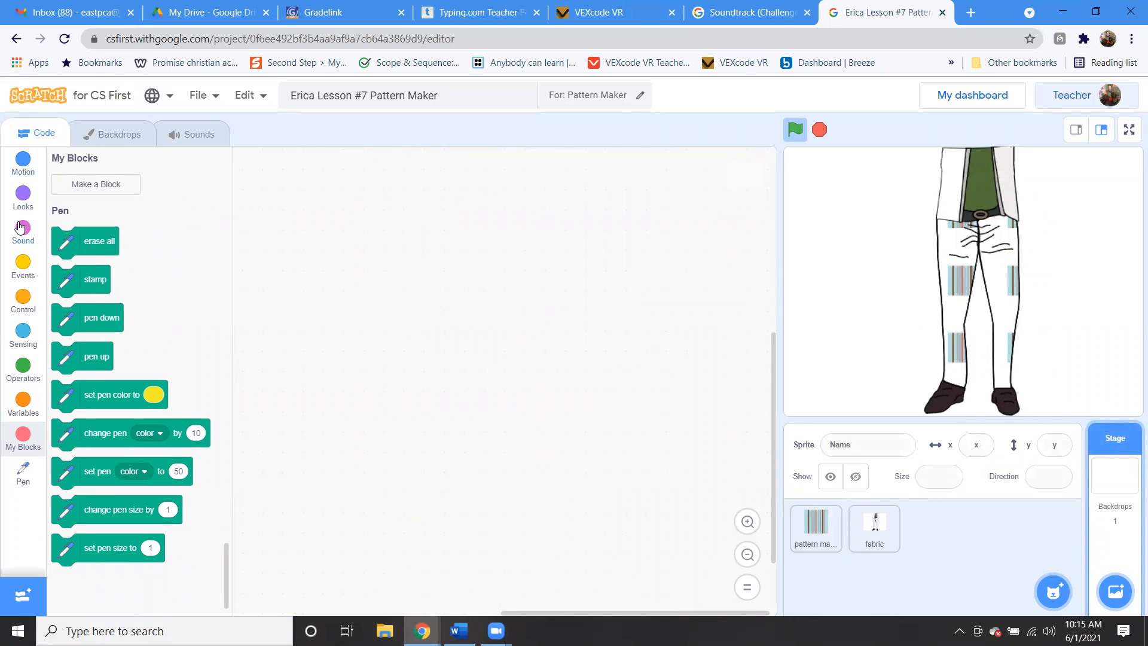
pyautogui.click(23, 227)
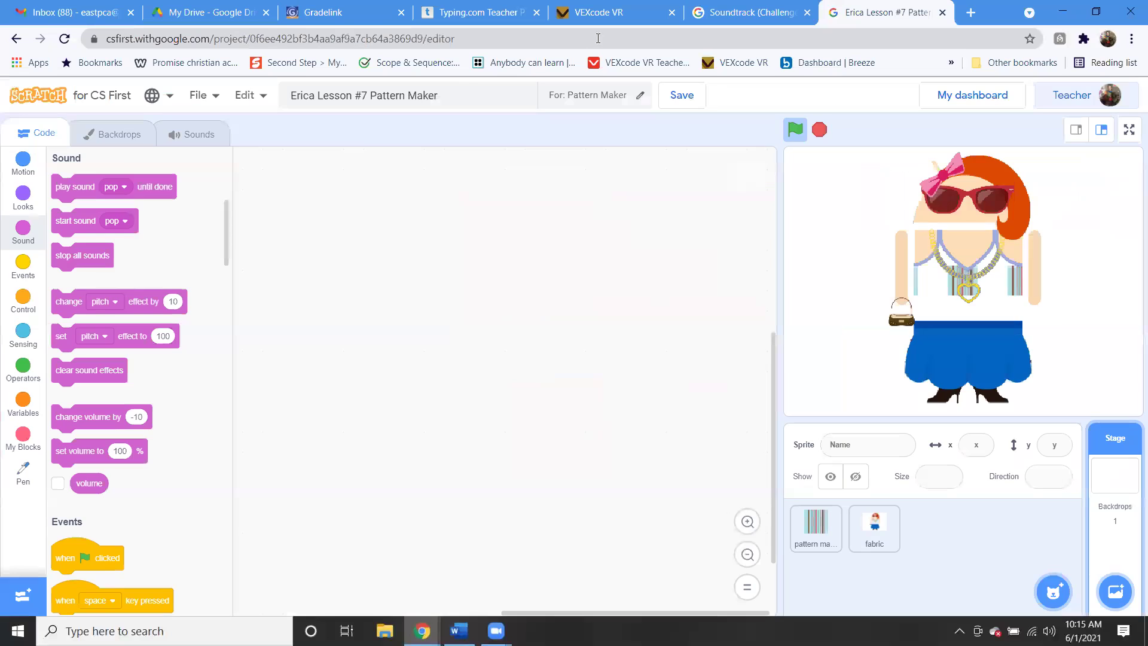
pyautogui.moveTo(75, 220); pyautogui.dragTo(354, 211)
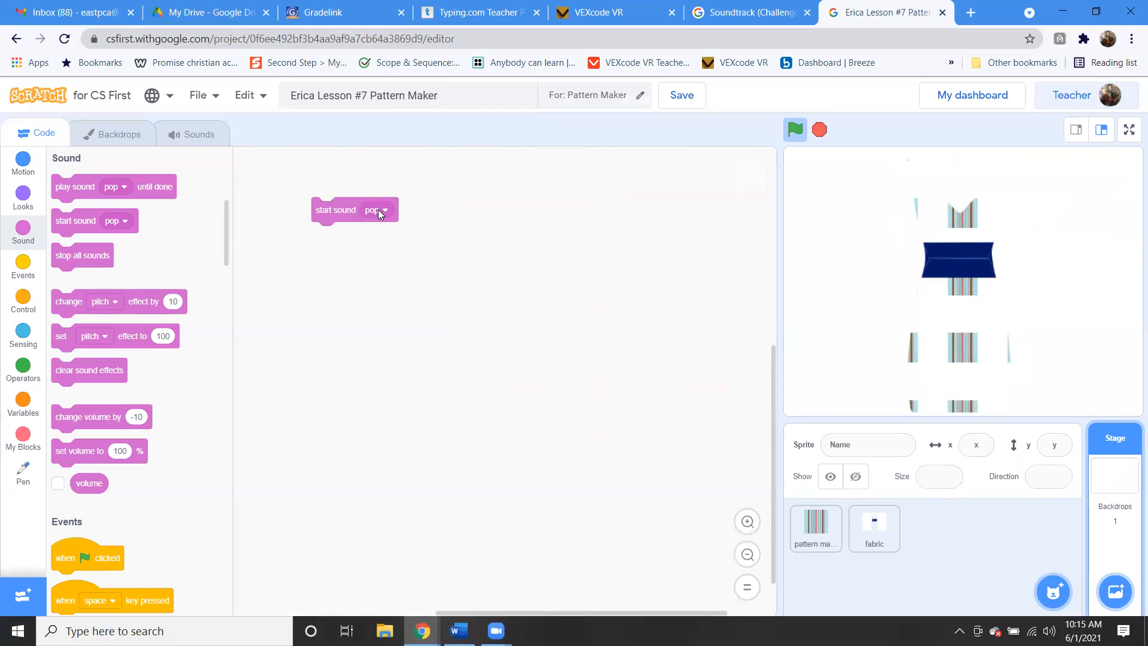
# Step: Bring up the stage's sounds and the Choose a Sound library
pyautogui.click(199, 134)
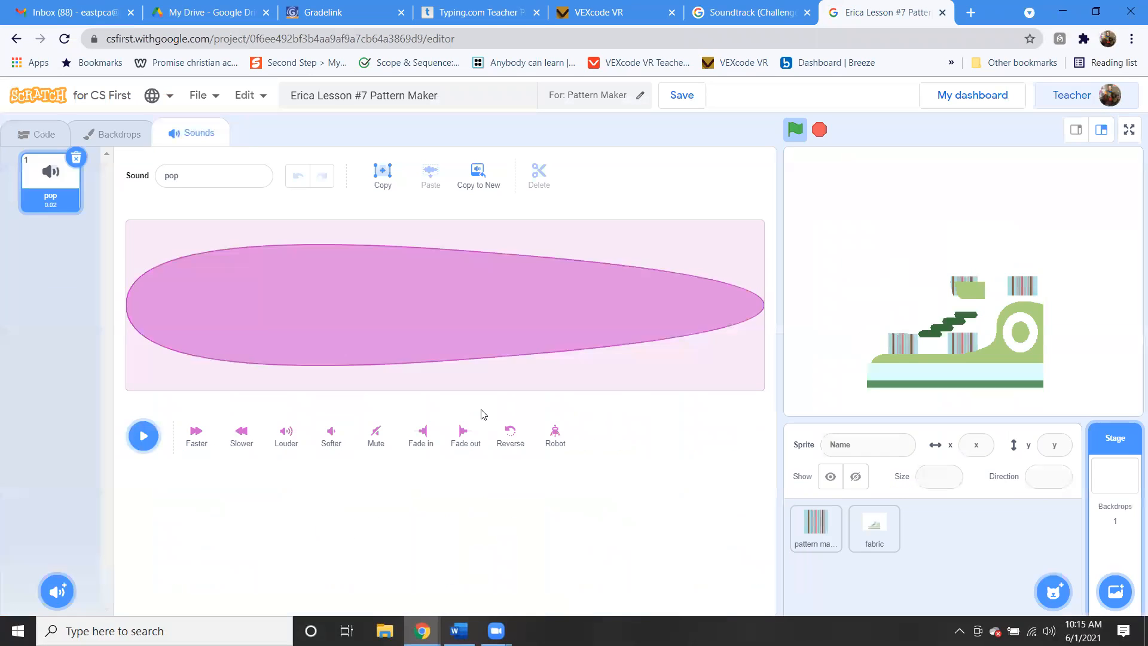
pyautogui.click(50, 254)
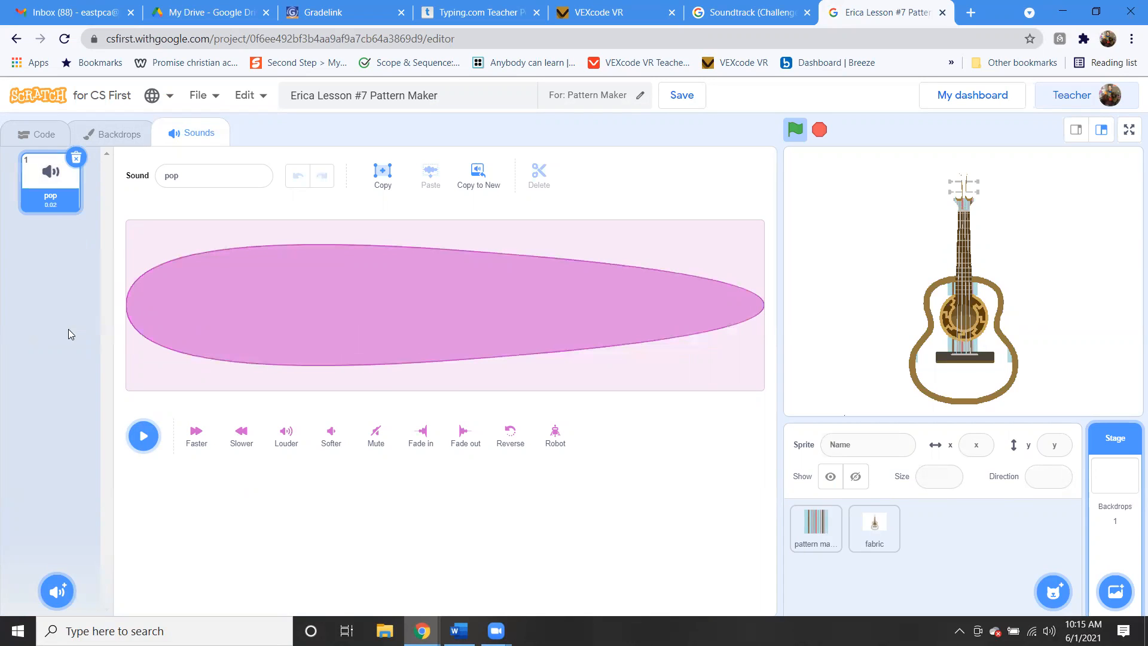
pyautogui.click(57, 591)
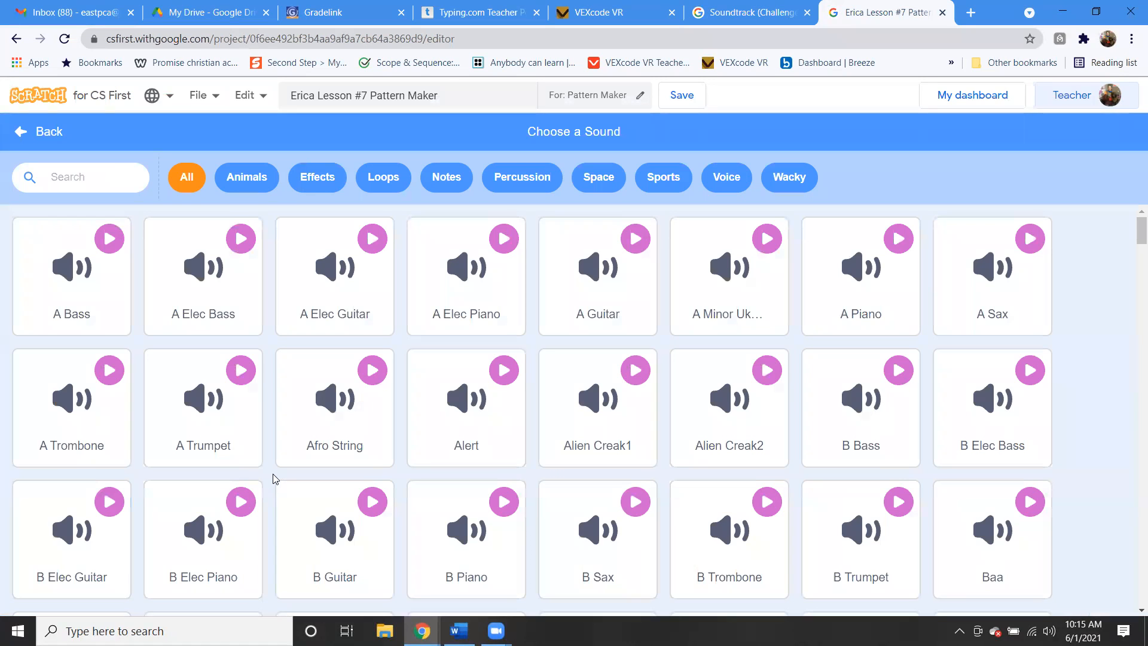
# Step: Browse the Voice, Wacky, Effects and Animals categories, previewing Ricochet, then show All
pyautogui.click(373, 502)
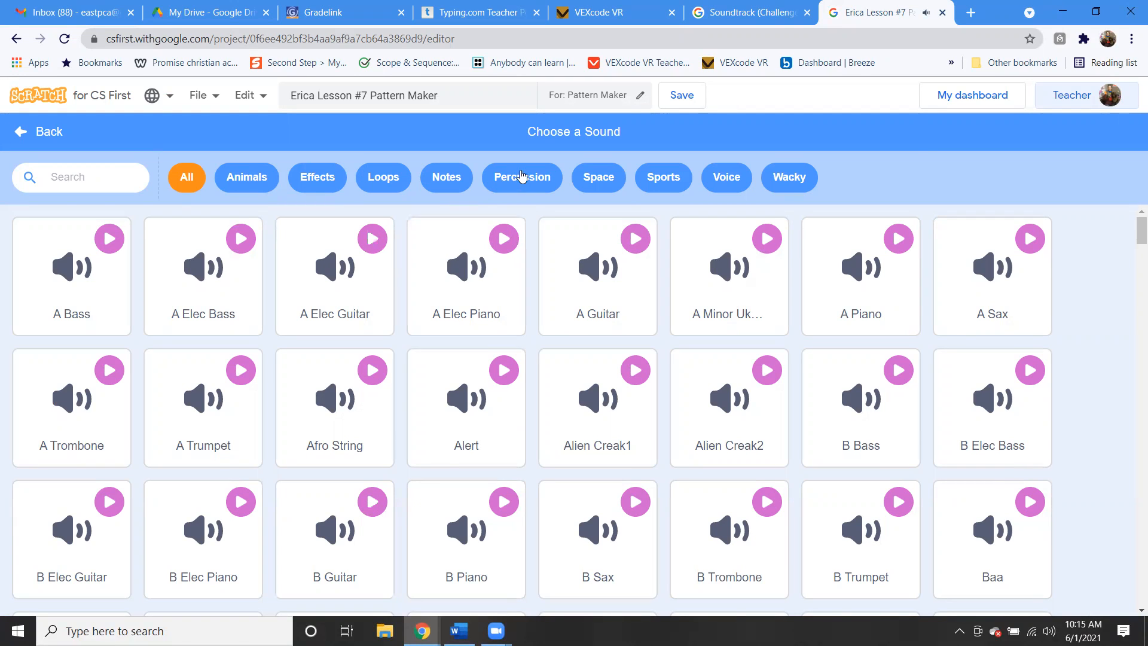
pyautogui.click(726, 177)
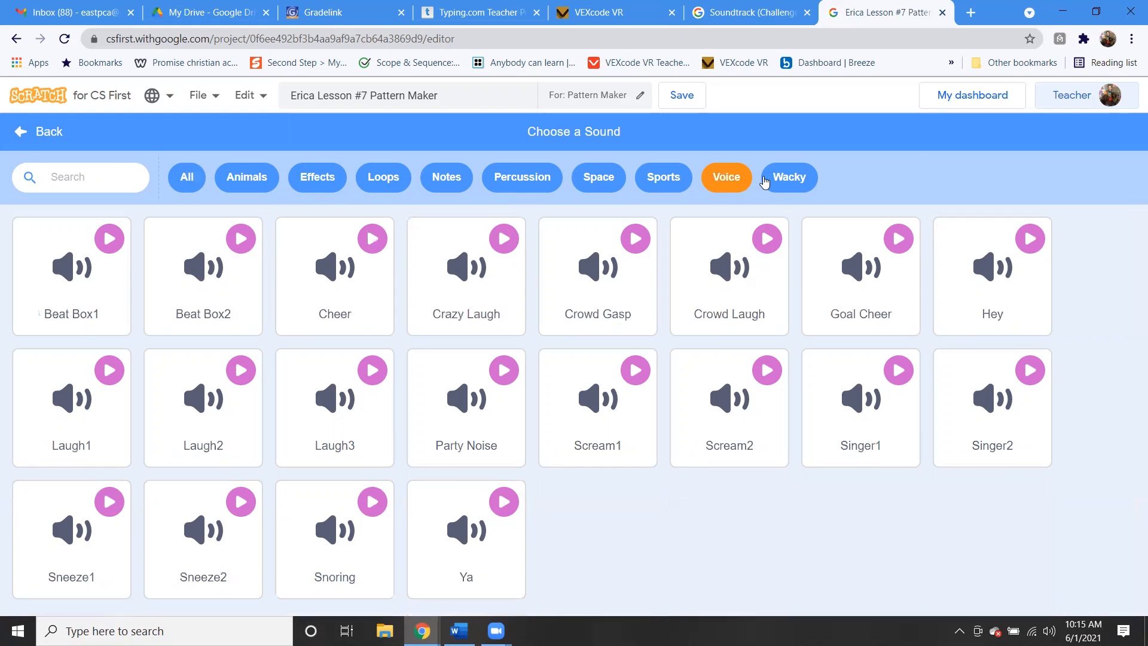
pyautogui.click(789, 177)
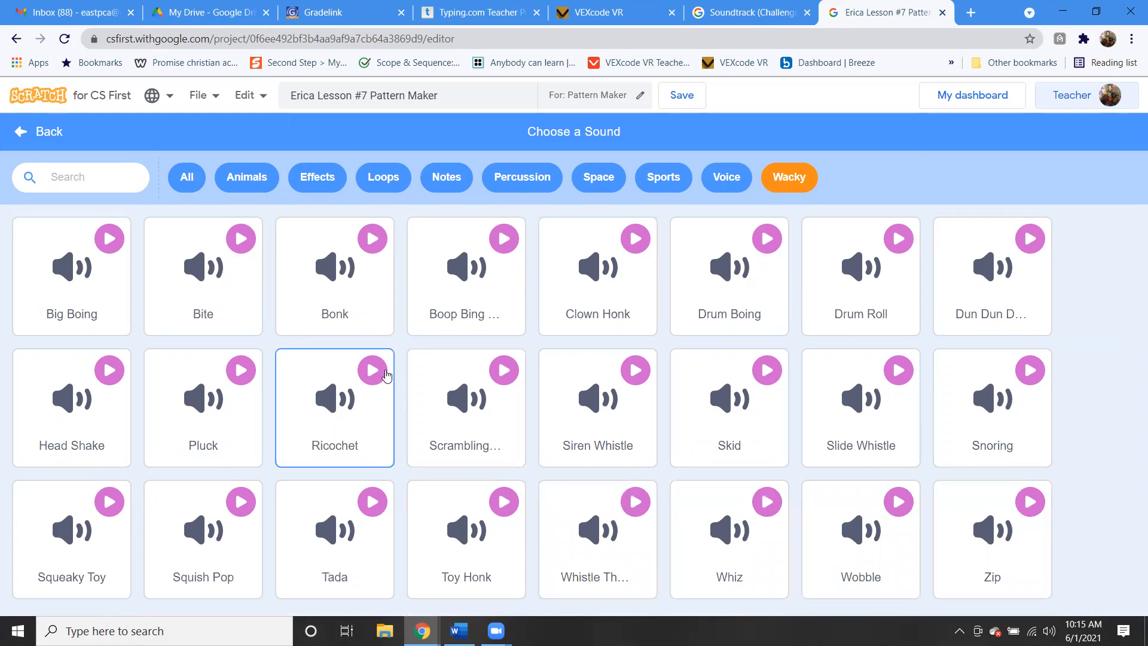
pyautogui.click(466, 407)
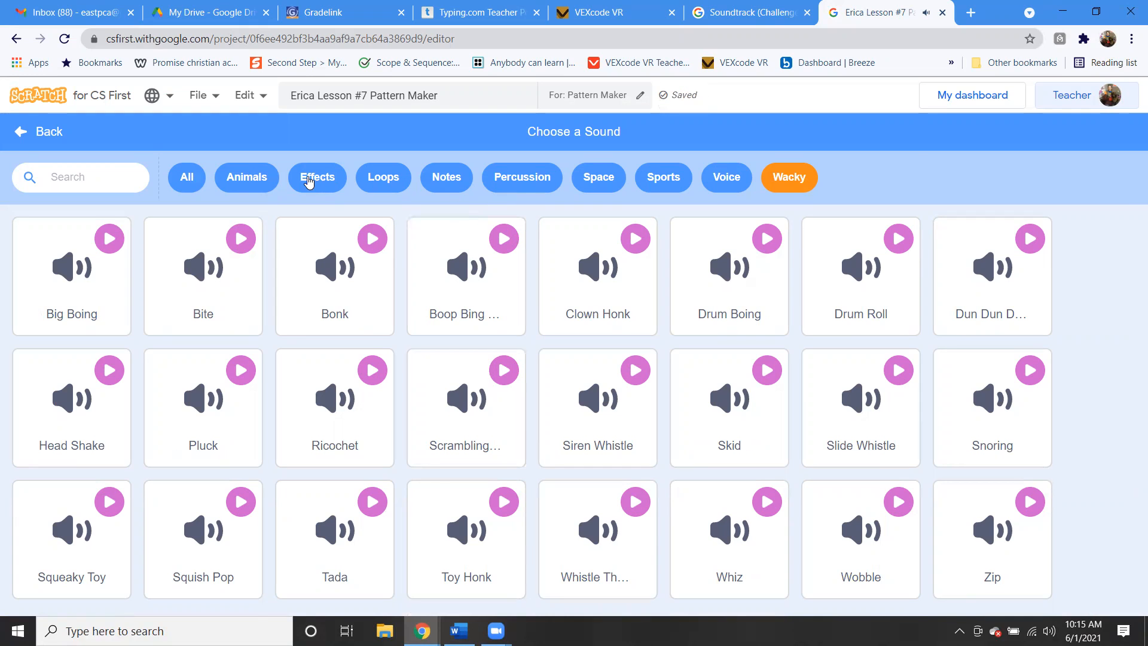
pyautogui.click(317, 177)
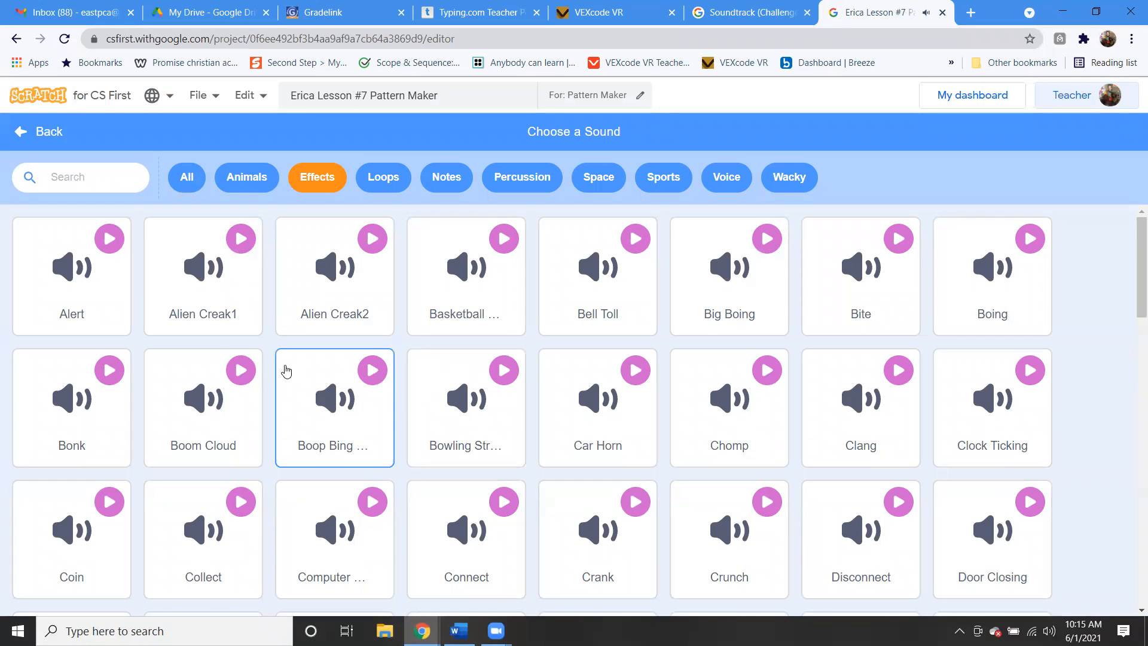
pyautogui.click(246, 177)
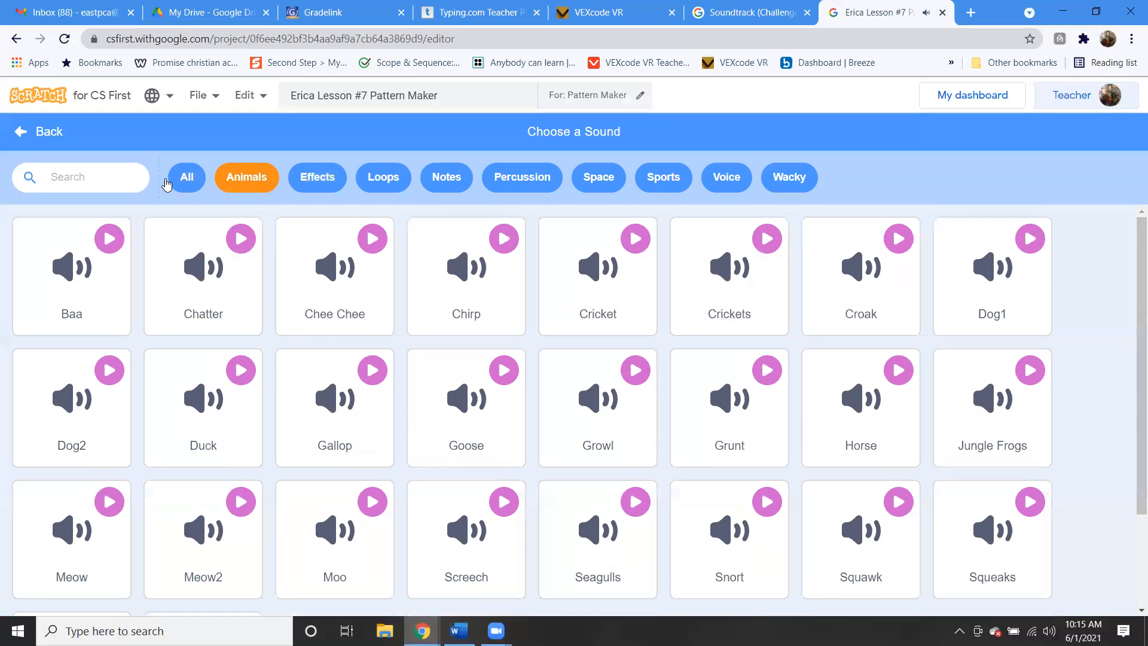
pyautogui.click(185, 177)
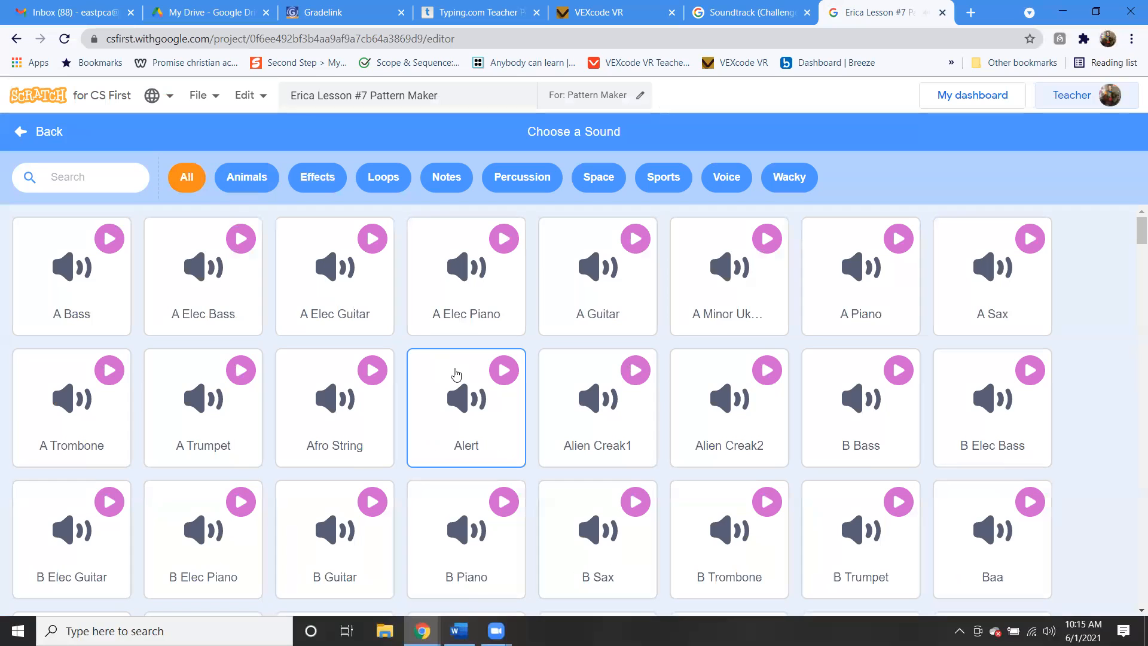
# Step: Scroll through all sounds and add Dance Around to the stage
pyautogui.scroll(-3)
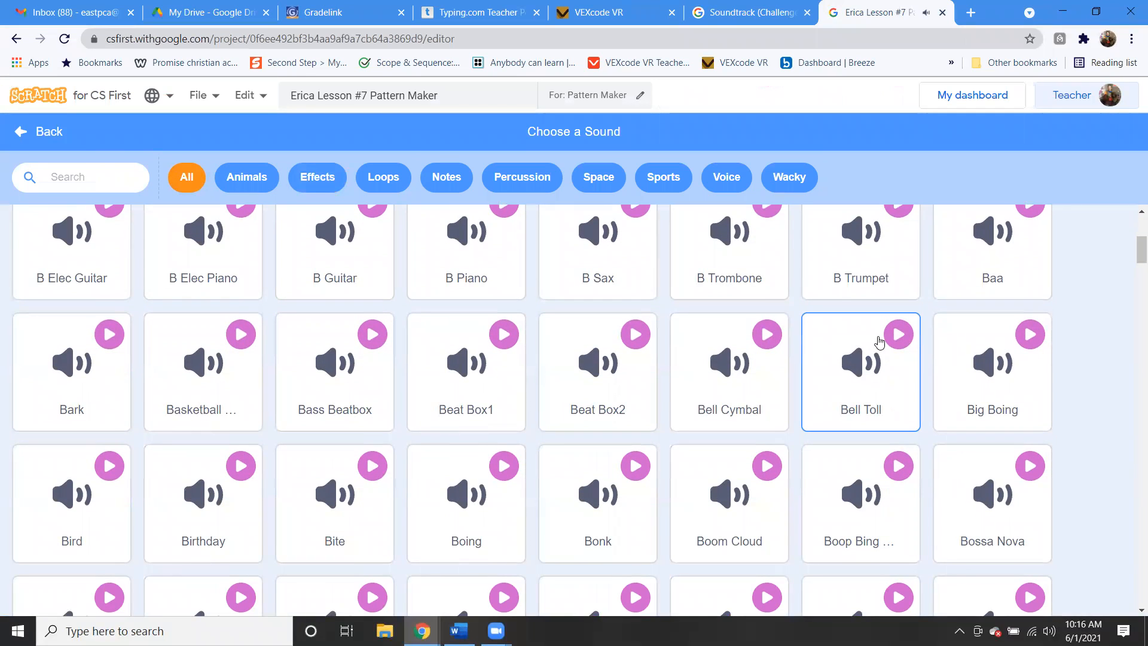
pyautogui.scroll(-3)
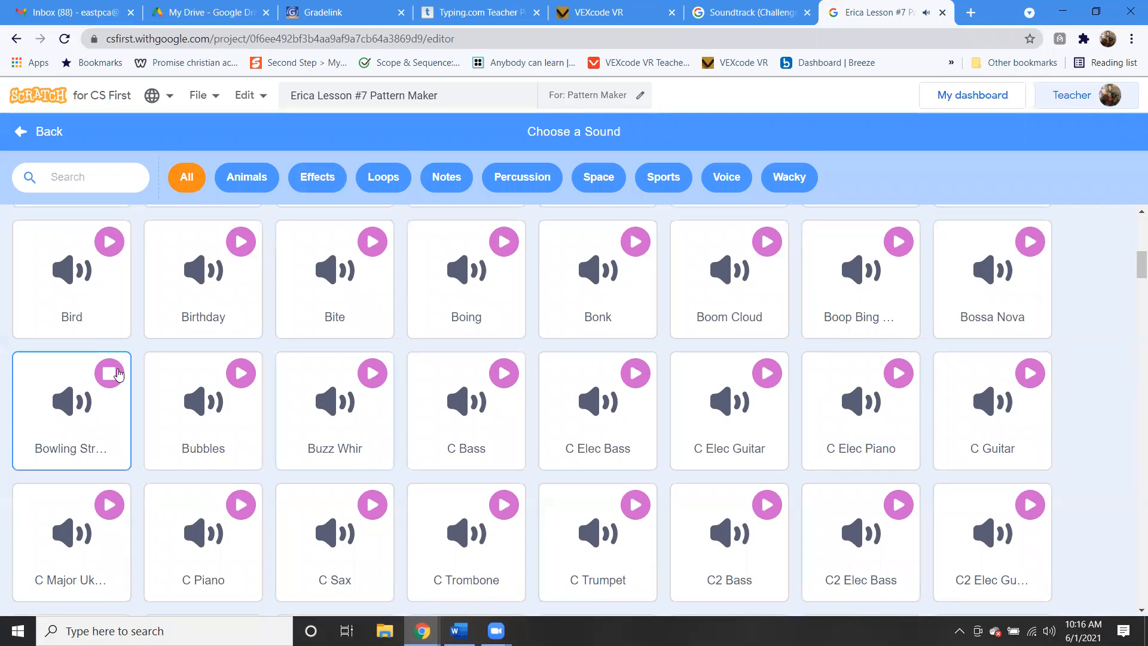
pyautogui.scroll(-3)
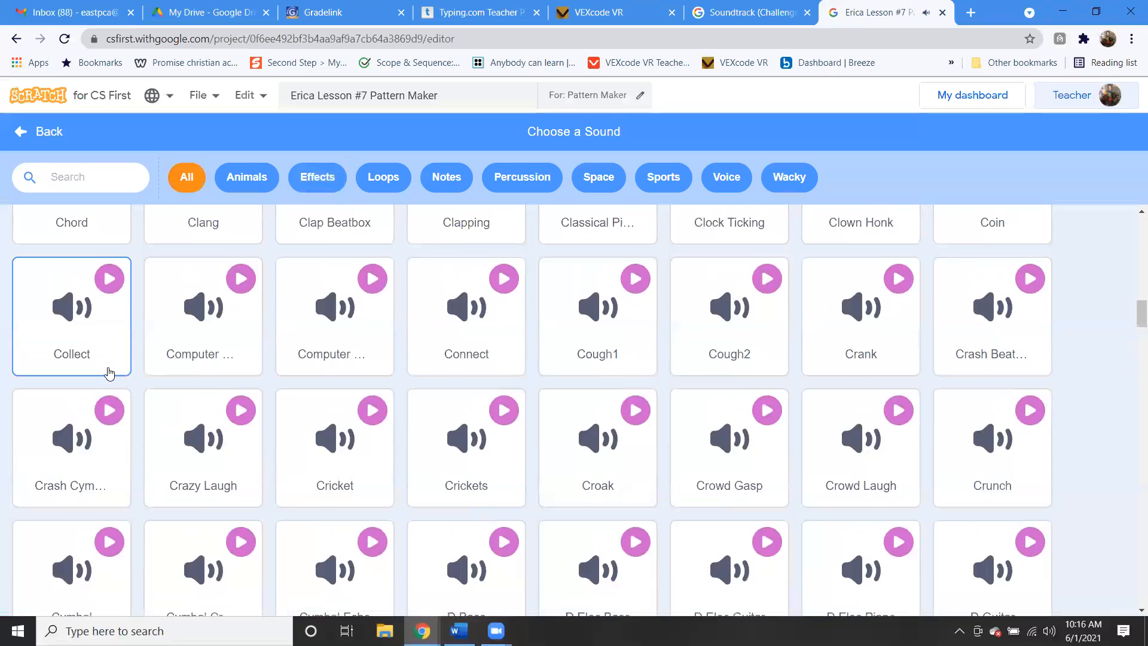
pyautogui.scroll(-3)
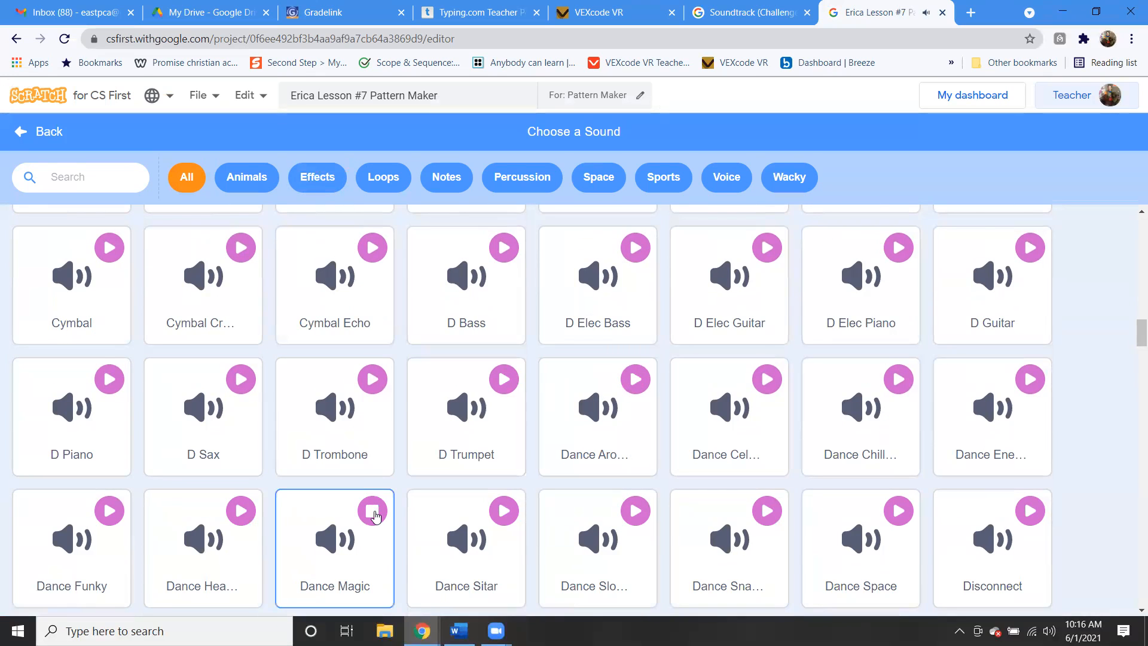
pyautogui.scroll(-3)
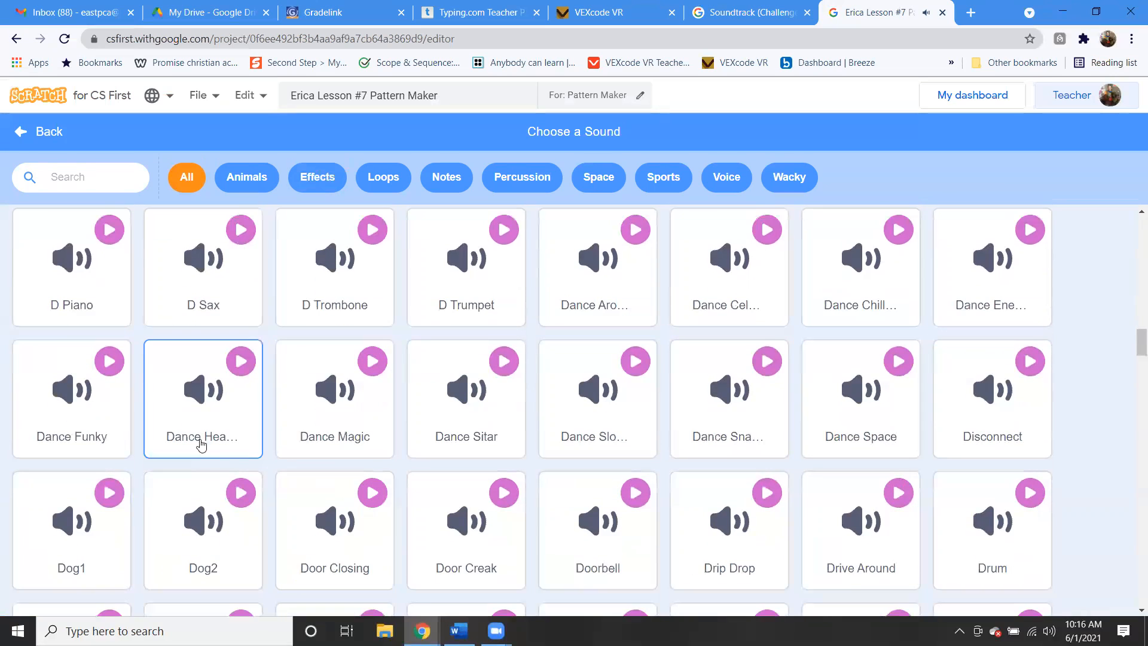
pyautogui.click(242, 361)
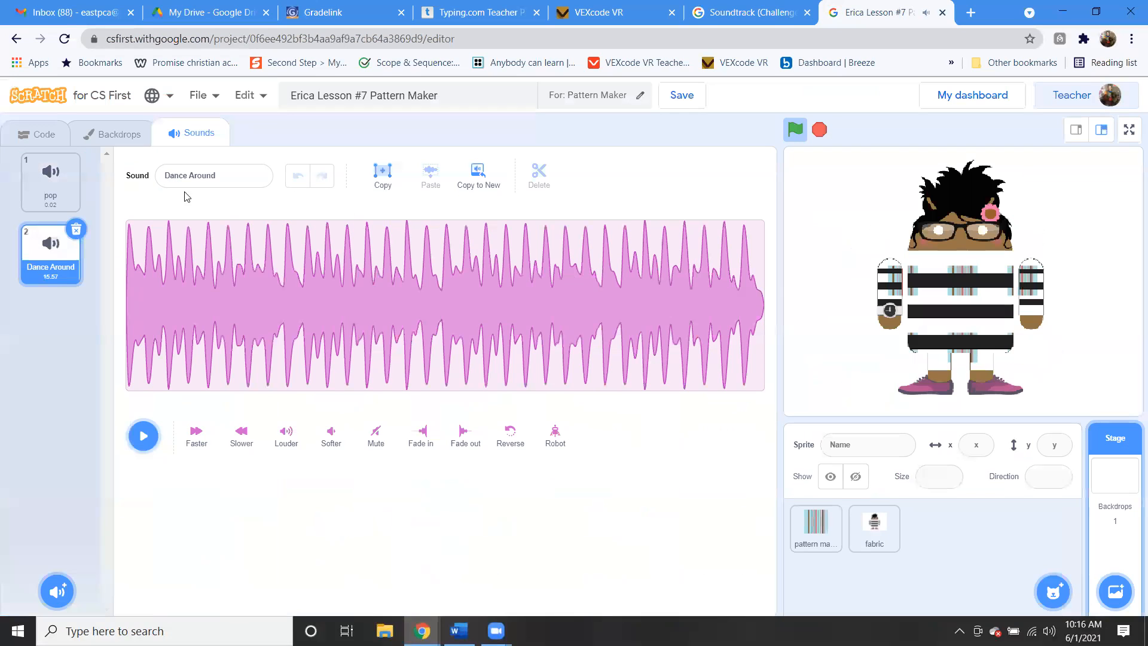
# Step: Attach 'when stage clicked' to start sound Dance Around, test it, and return to the lesson page
pyautogui.click(35, 134)
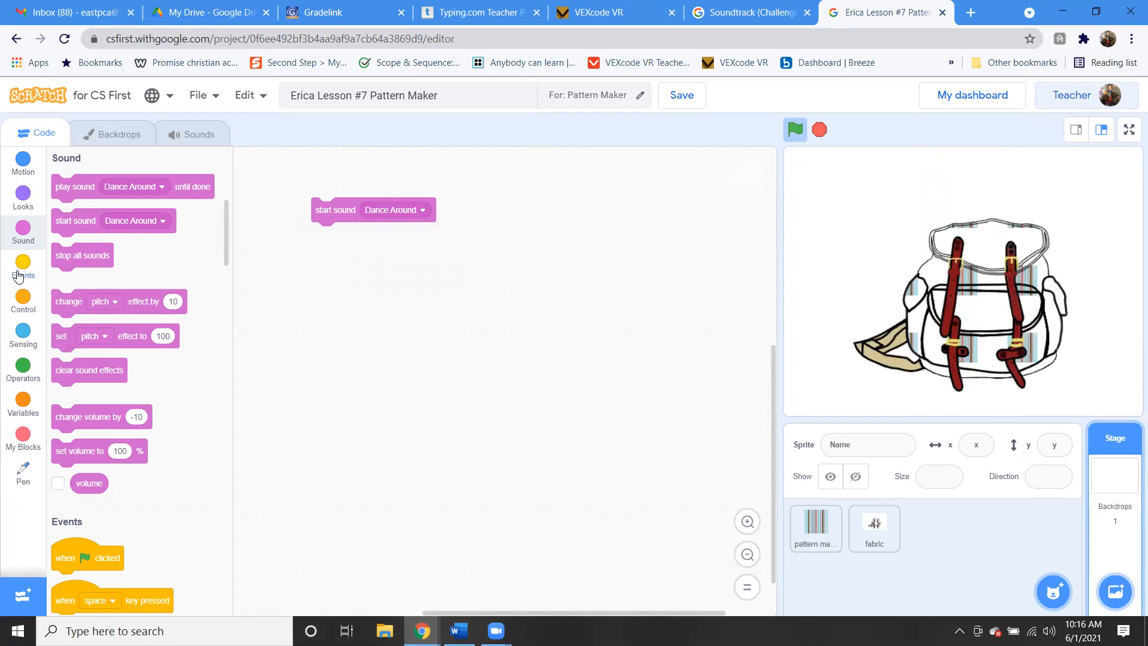
pyautogui.click(23, 261)
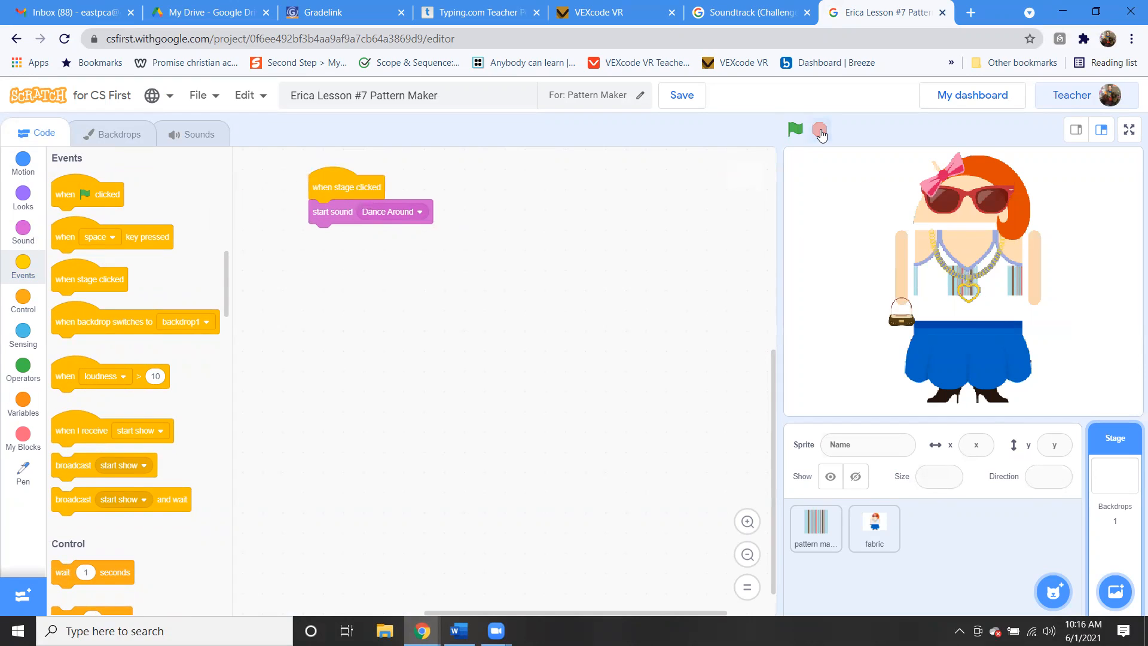
pyautogui.click(796, 129)
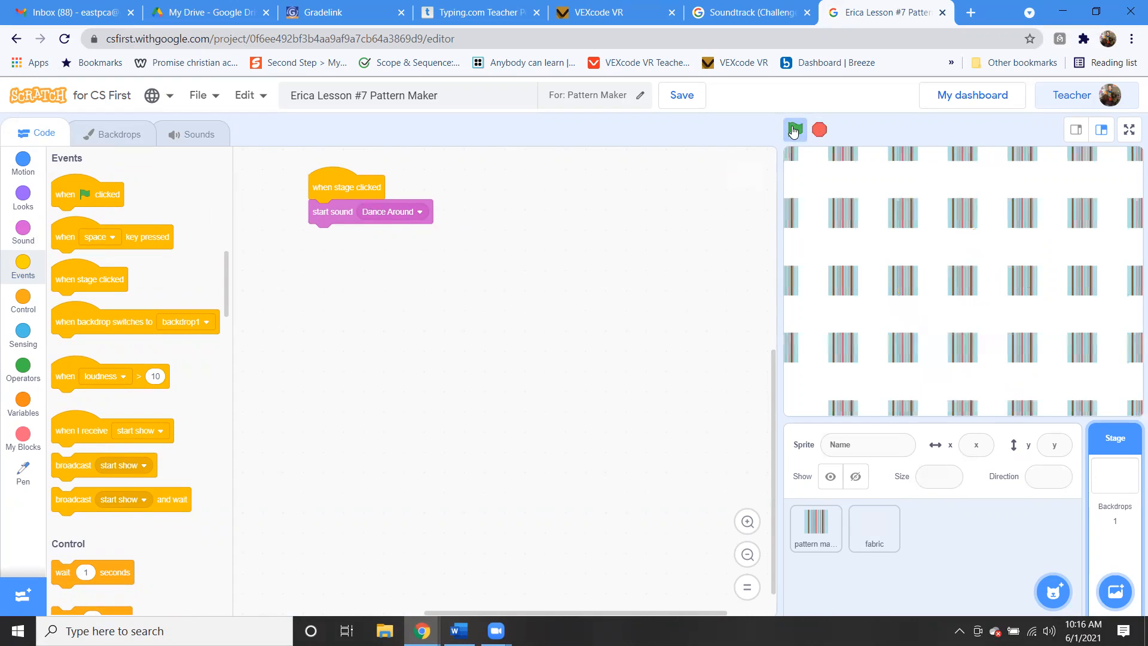
pyautogui.click(794, 129)
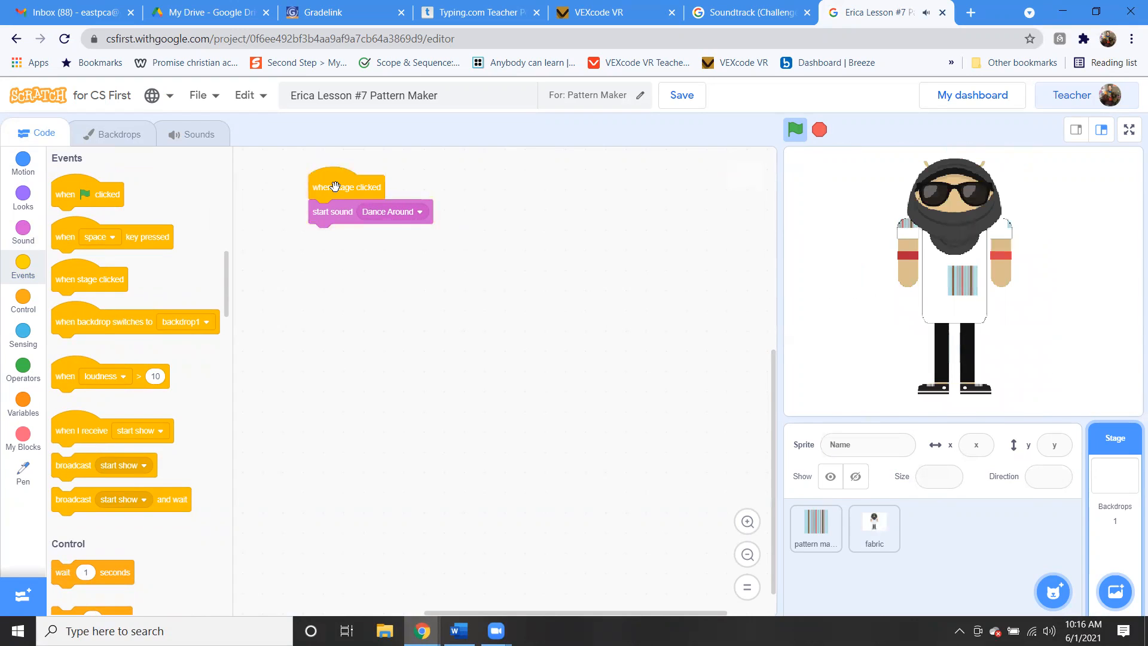
pyautogui.click(874, 527)
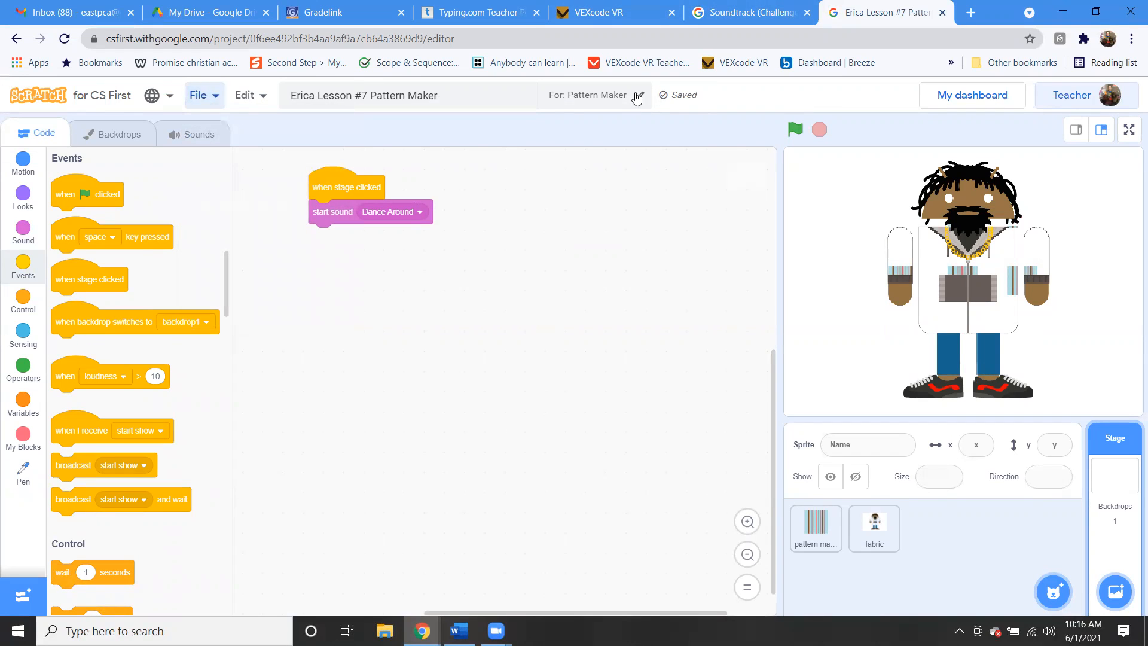
pyautogui.click(747, 12)
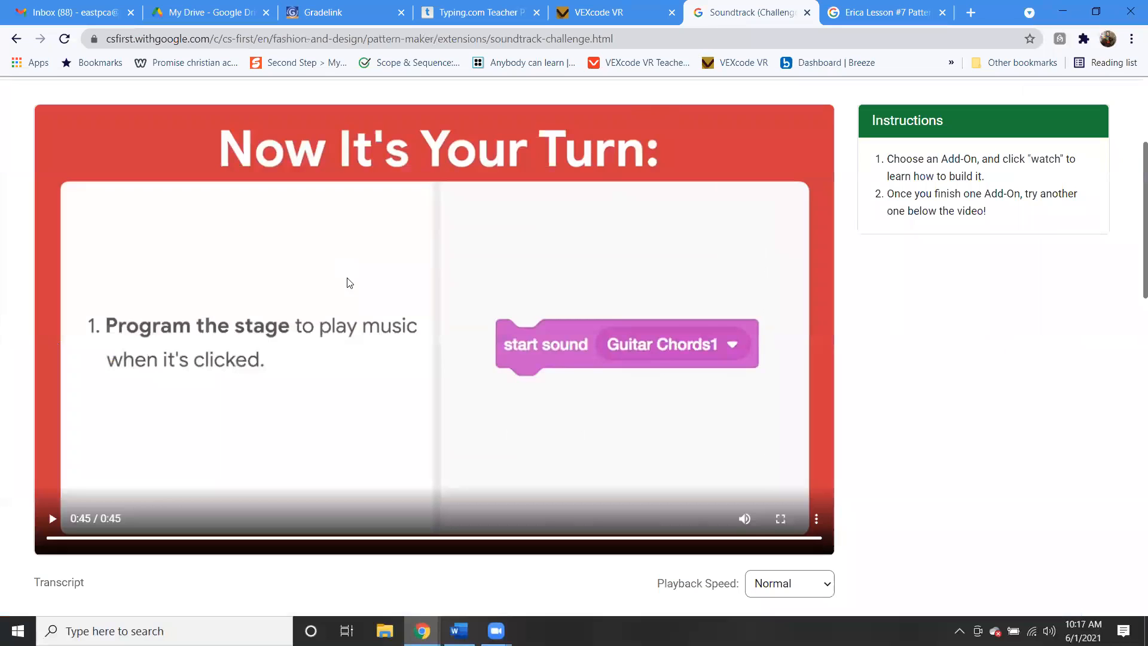
# Step: Glance at the Choose an Add-On list, then show the pattern maker sprite's scripts in Scratch
pyautogui.scroll(-3)
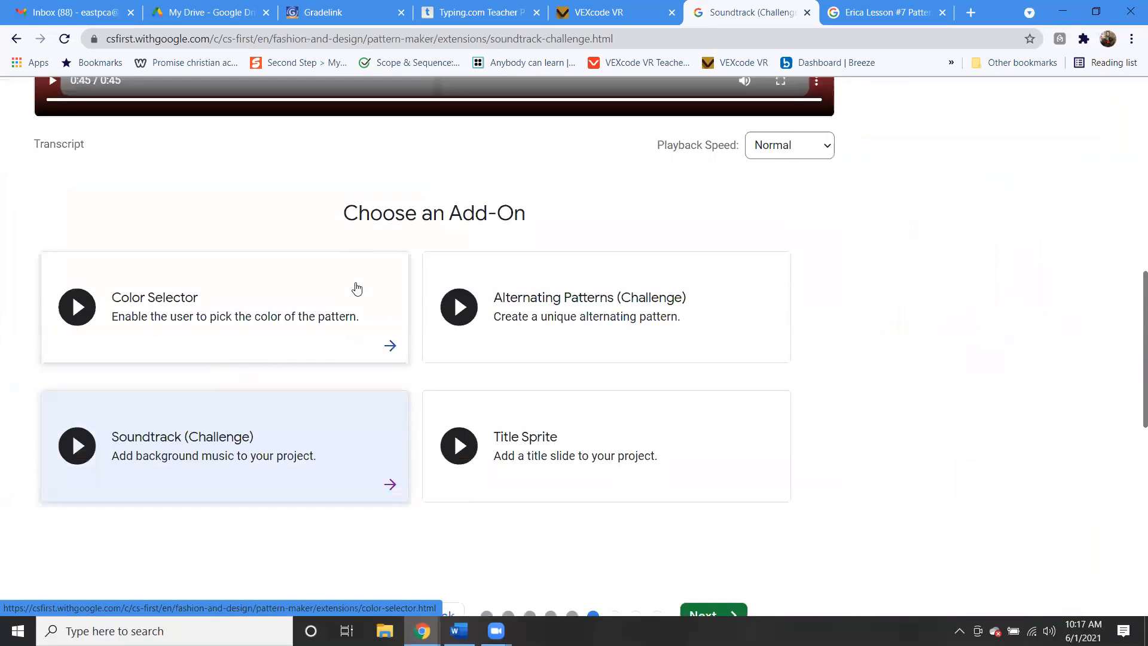
pyautogui.click(885, 12)
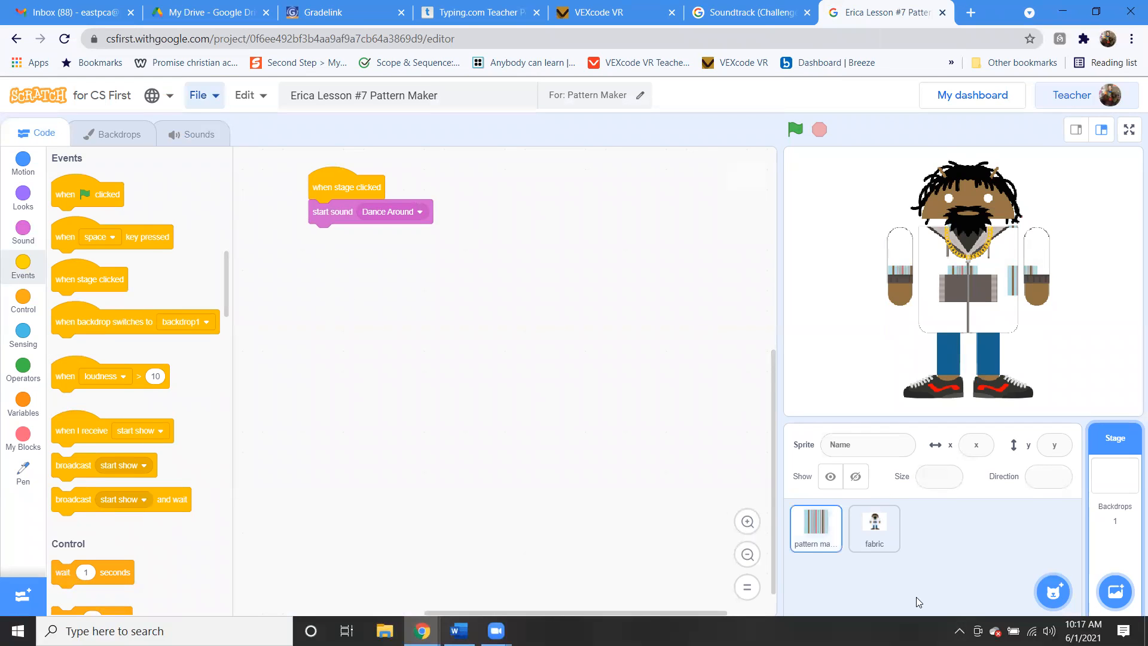
pyautogui.click(816, 526)
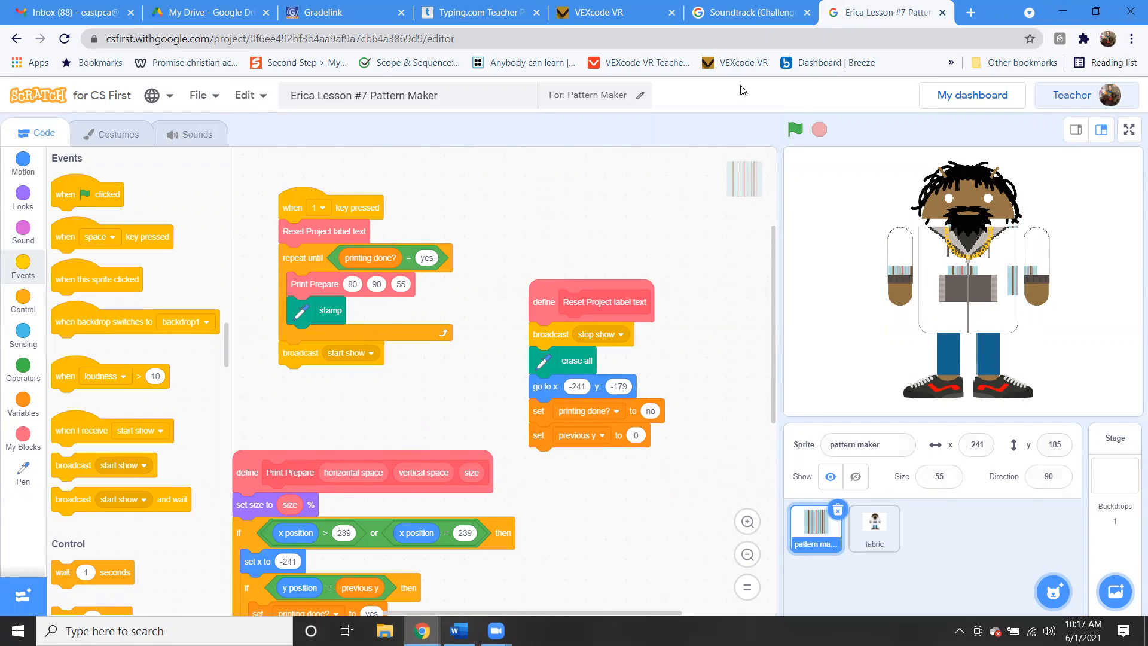
pyautogui.click(748, 11)
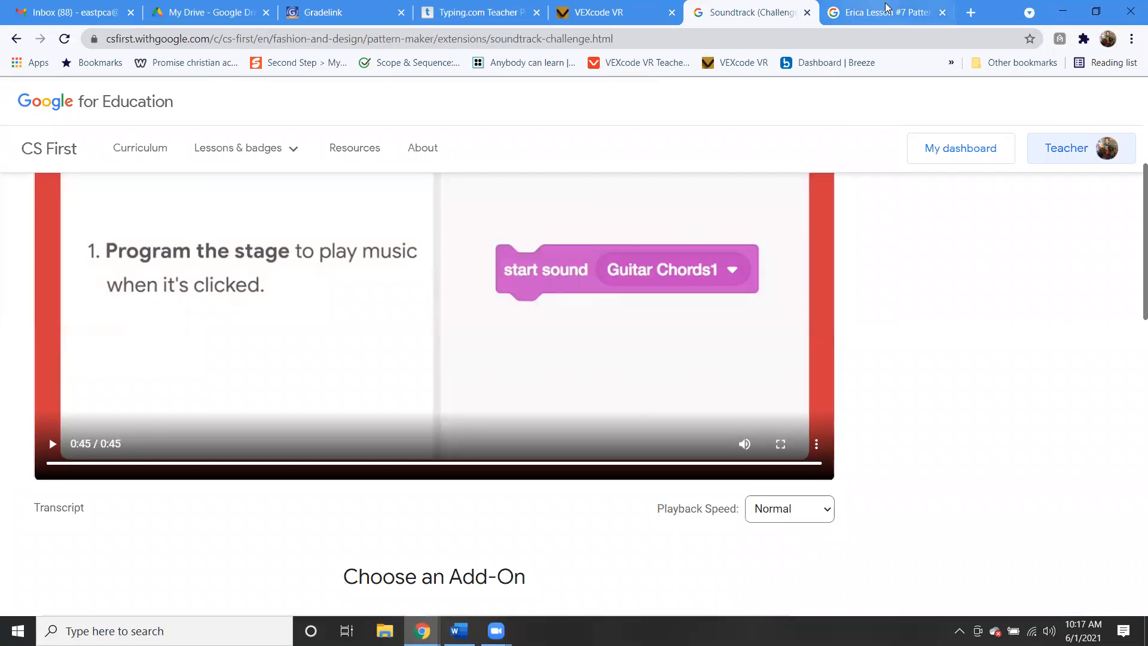
pyautogui.click(882, 12)
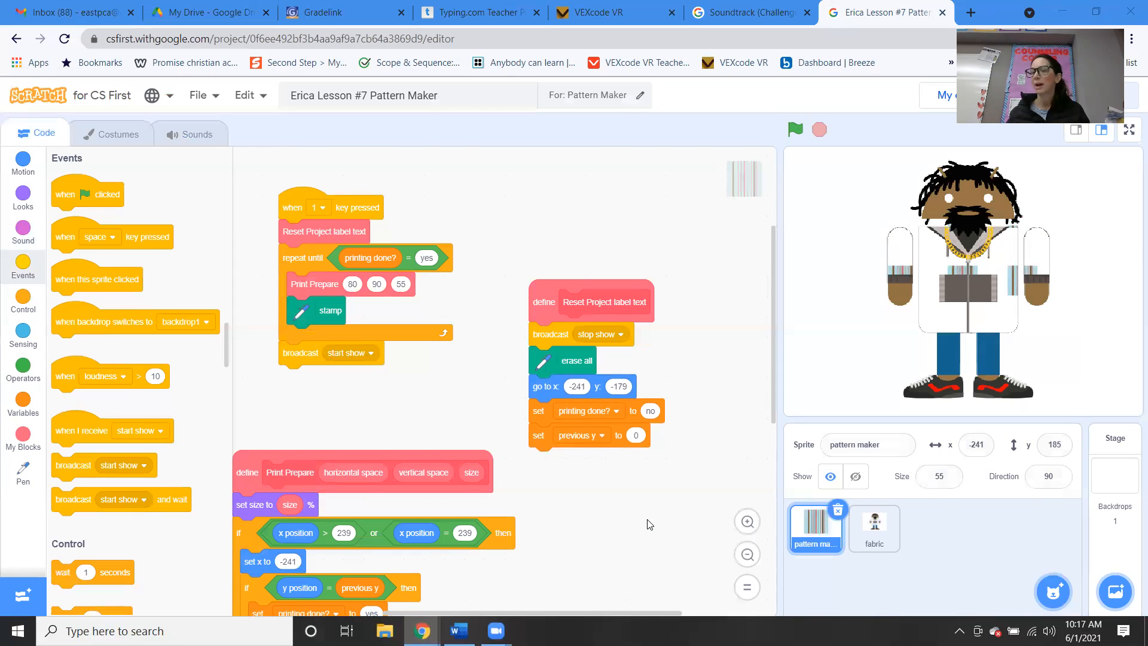
pyautogui.moveTo(888, 615)
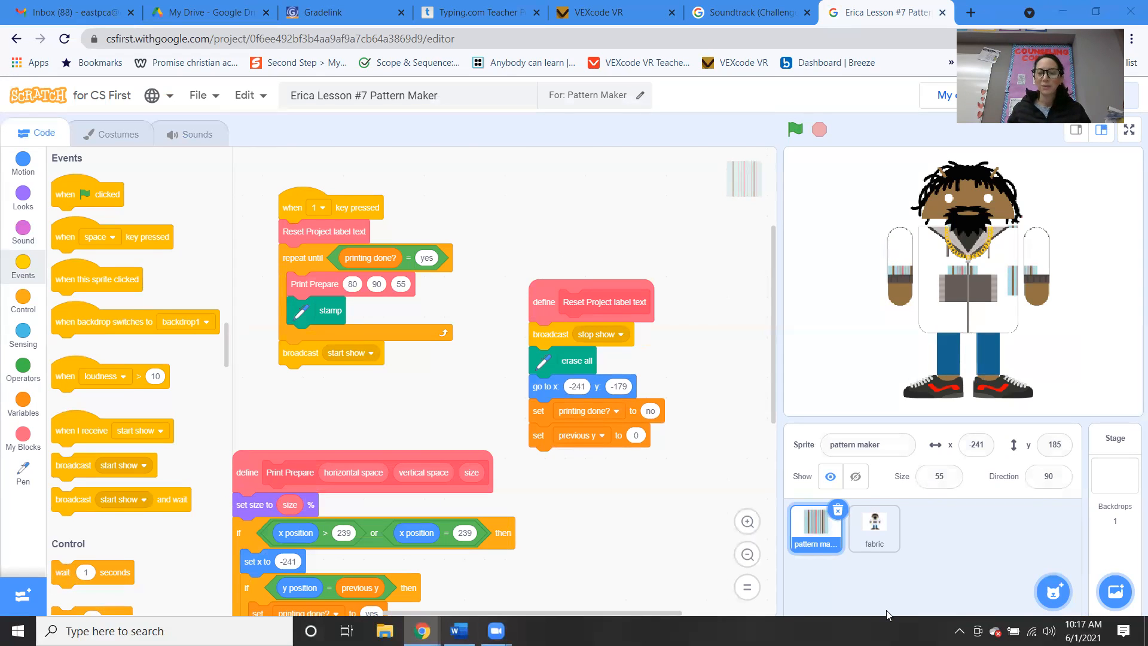